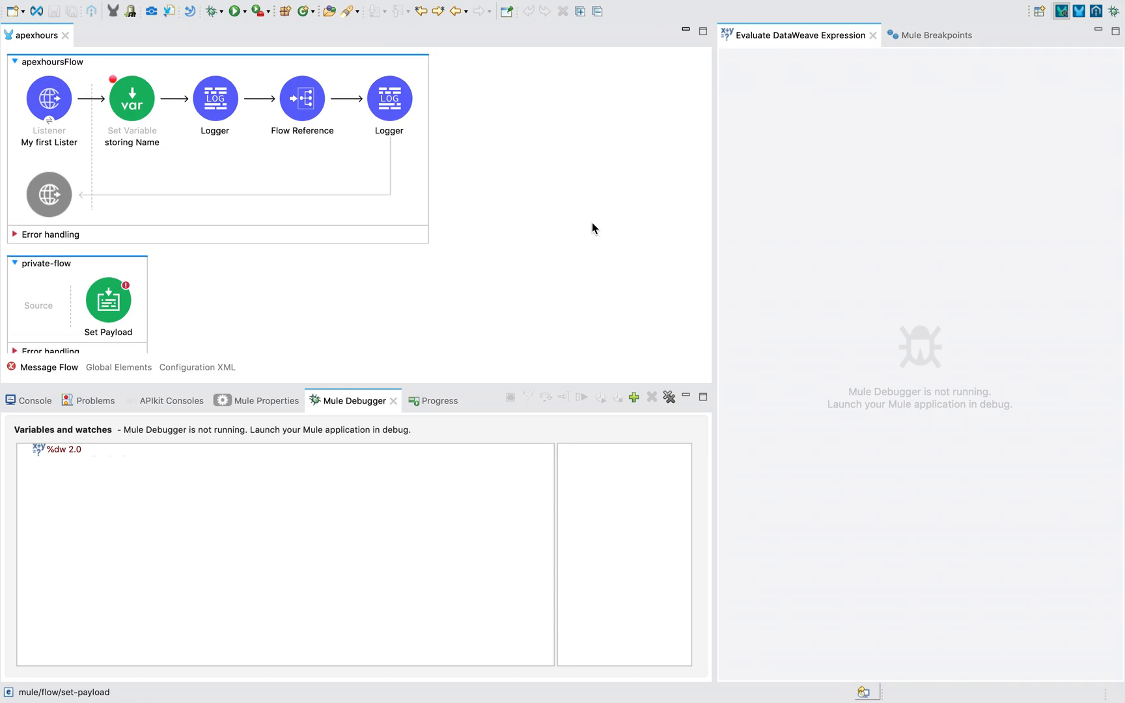
{"action": "mouse_move", "coordinate": [529, 209]}
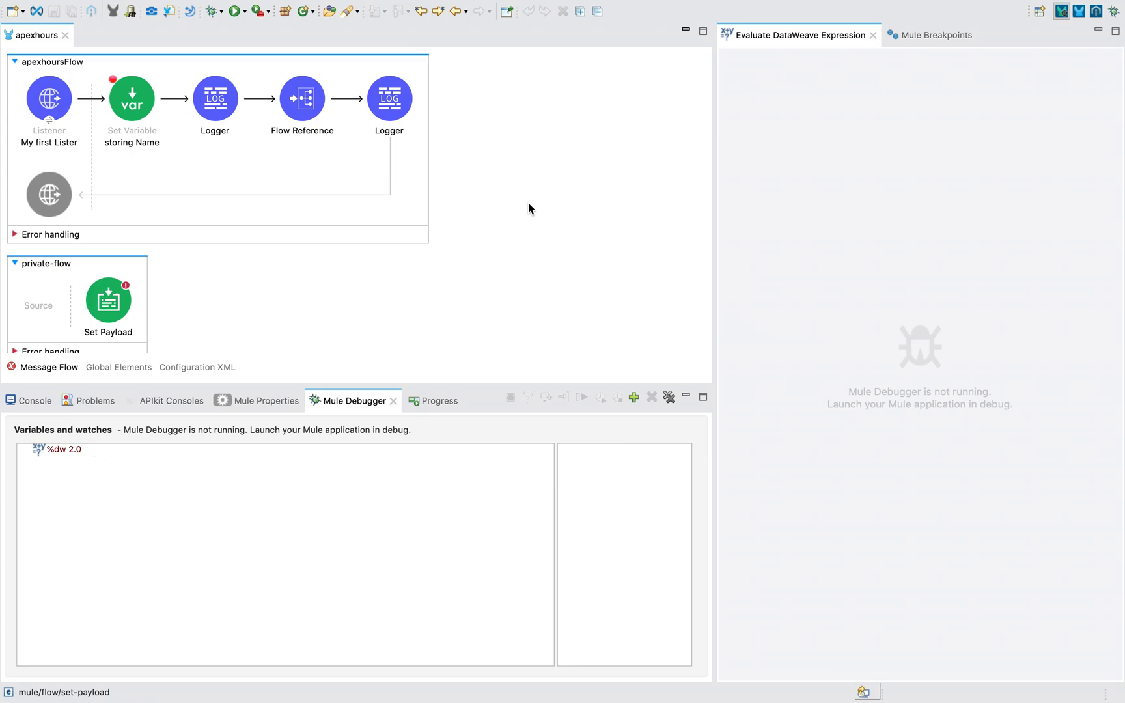
- Switch from the Mule Debug perspective back to the Mule Design perspective
{"action": "scroll", "scroll_direction": "down", "scroll_amount": 3}
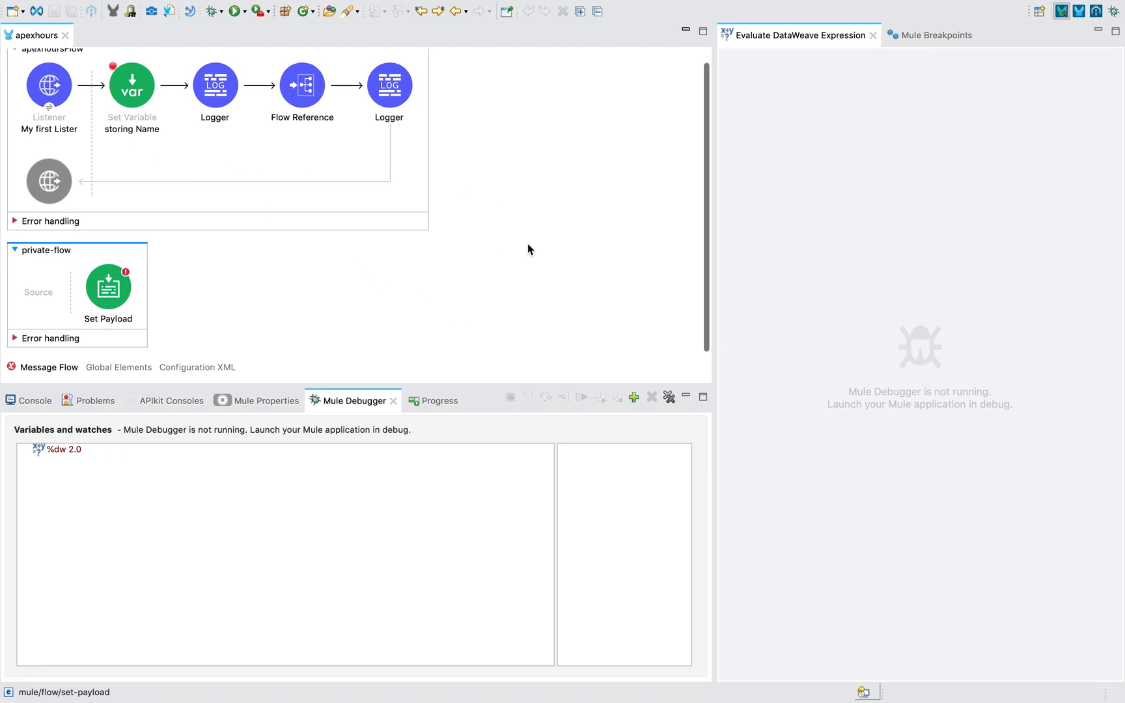
{"action": "mouse_move", "coordinate": [177, 285]}
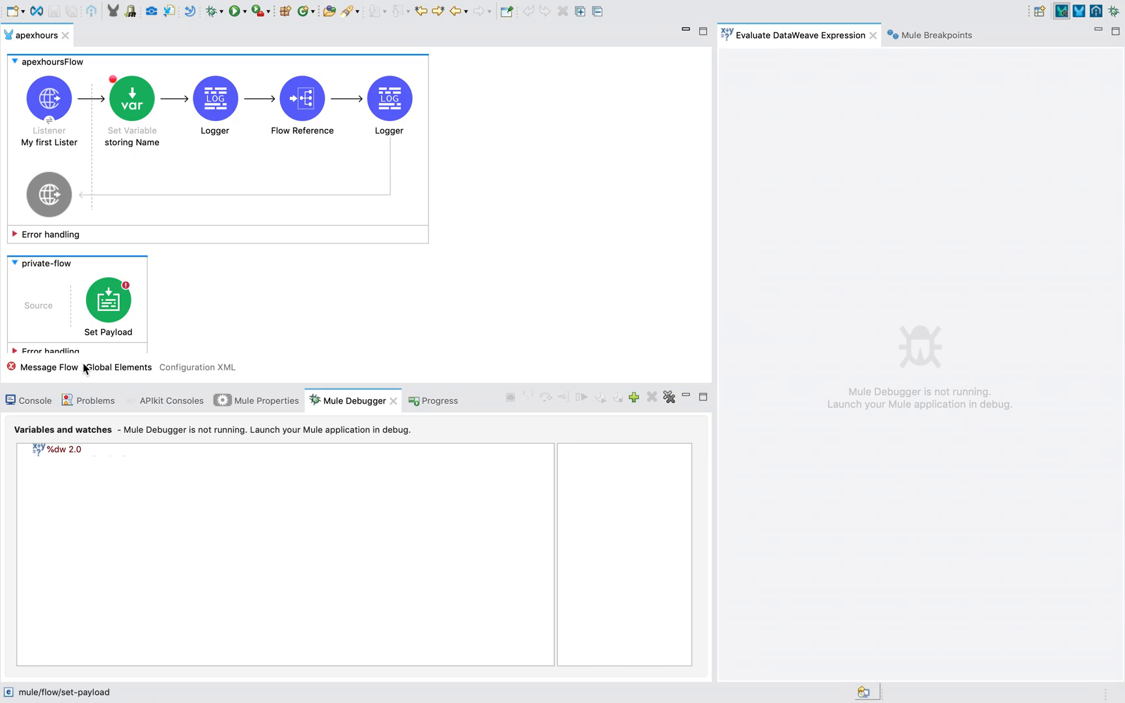
{"action": "left_click", "coordinate": [49, 367]}
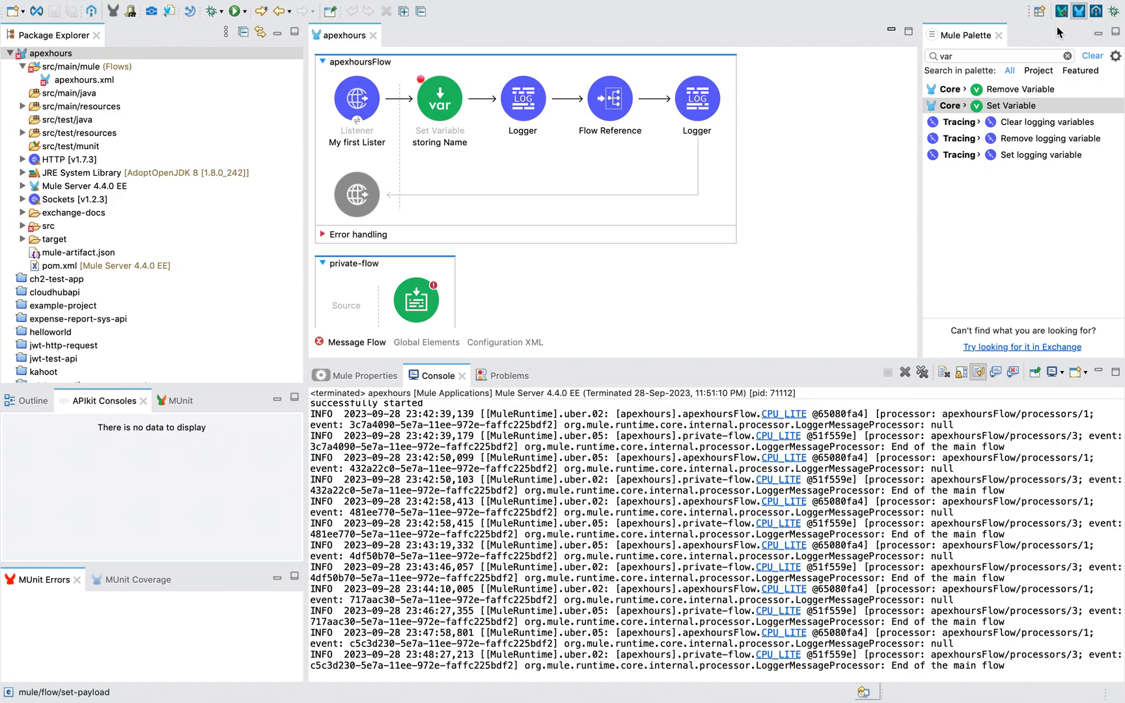
- Clear the Console and drag an HTTP Listener from the palette into private-flow's source
{"action": "left_click", "coordinate": [944, 371]}
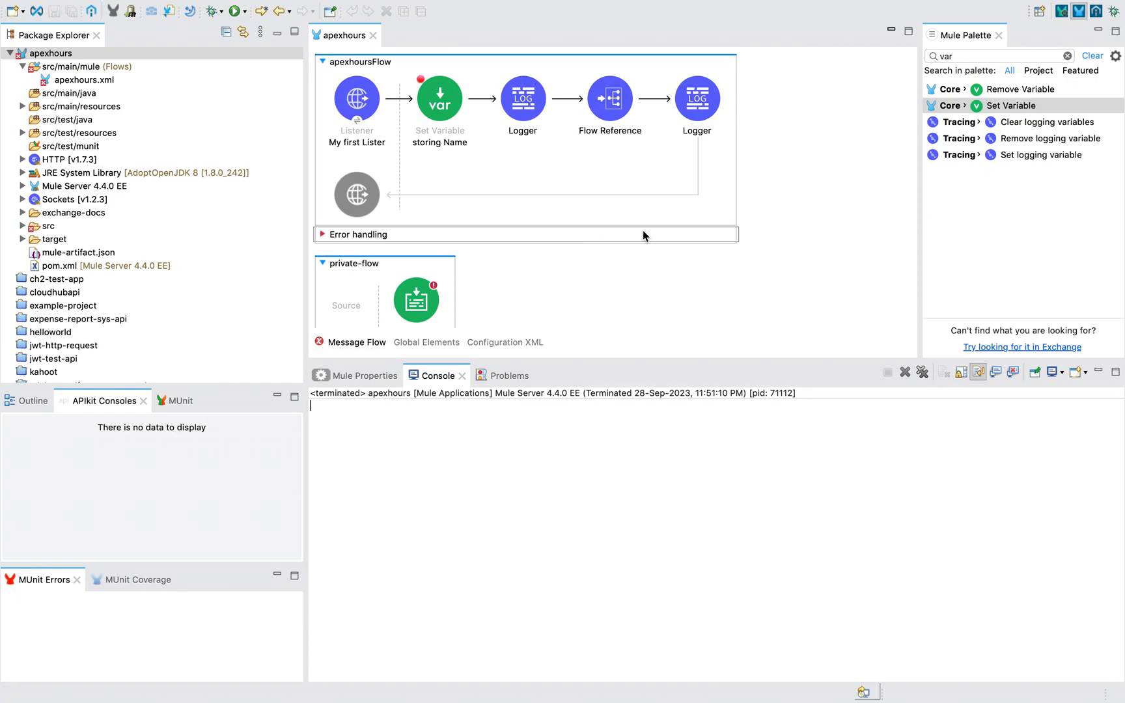
{"action": "left_click", "coordinate": [997, 56]}
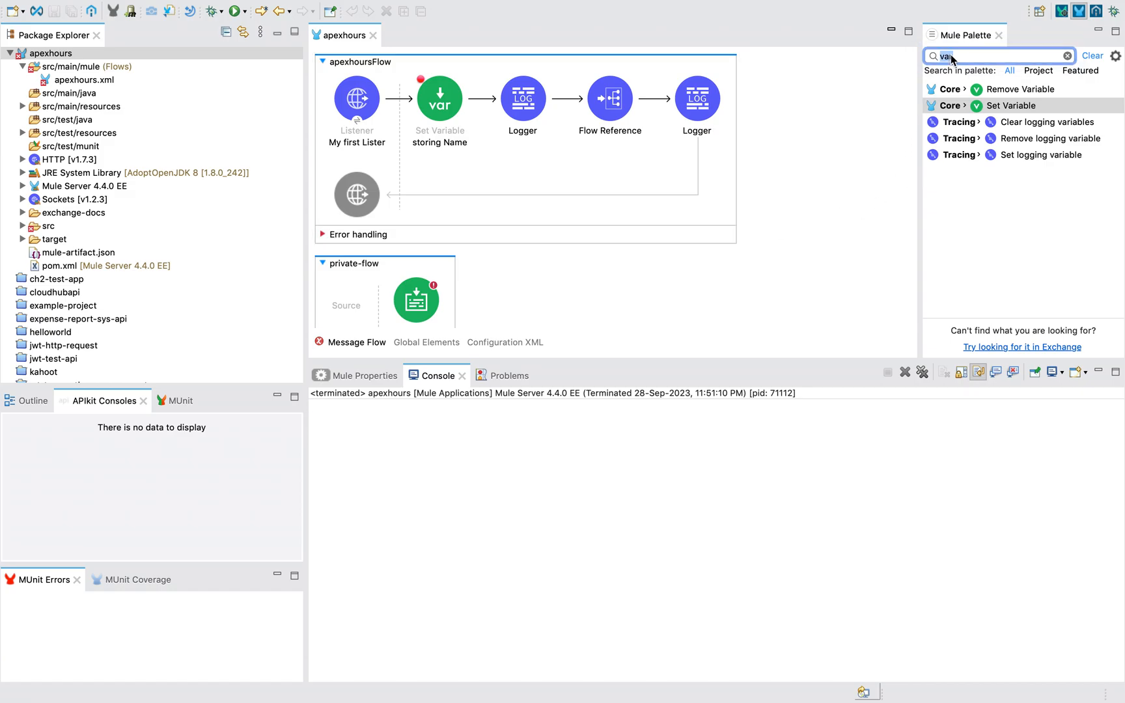
{"action": "type", "text": "http"}
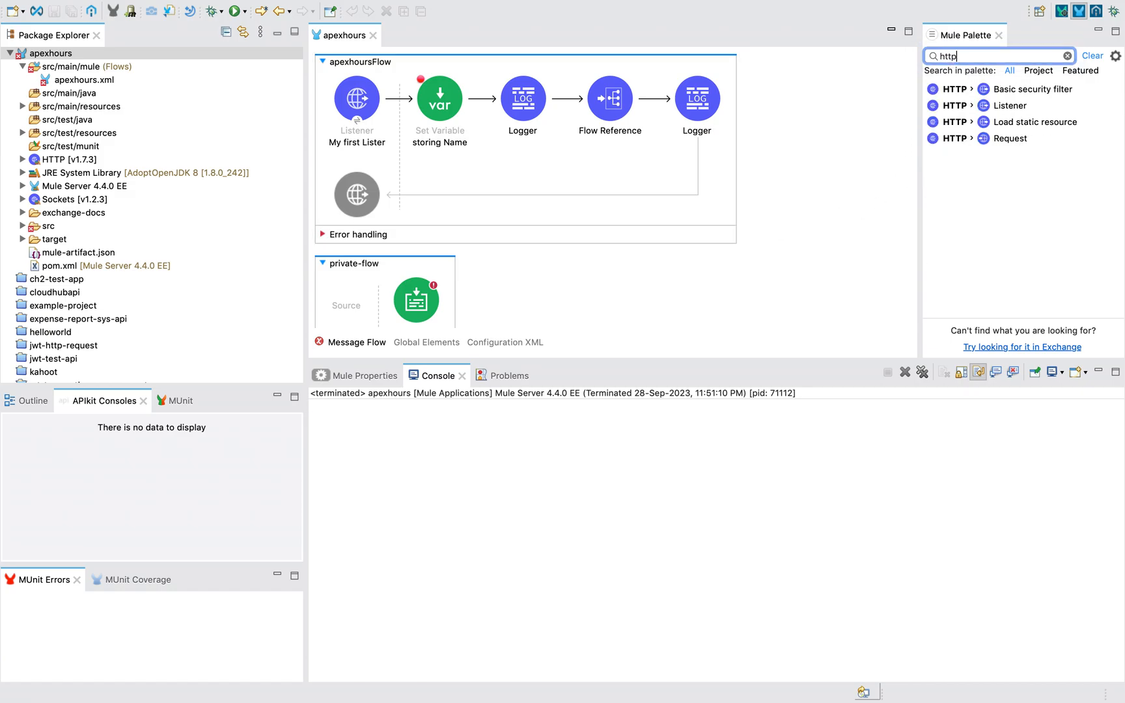
{"action": "left_click_drag", "start_coordinate": [1008, 105], "coordinate": [318, 359]}
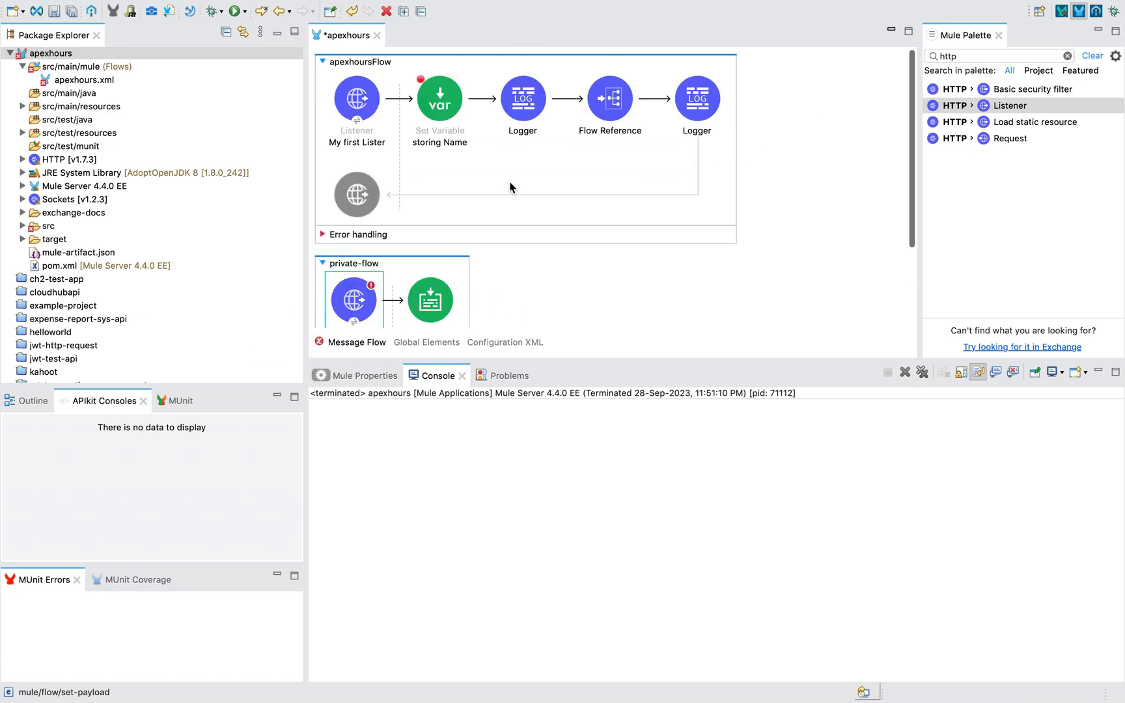
{"action": "left_click", "coordinate": [356, 99]}
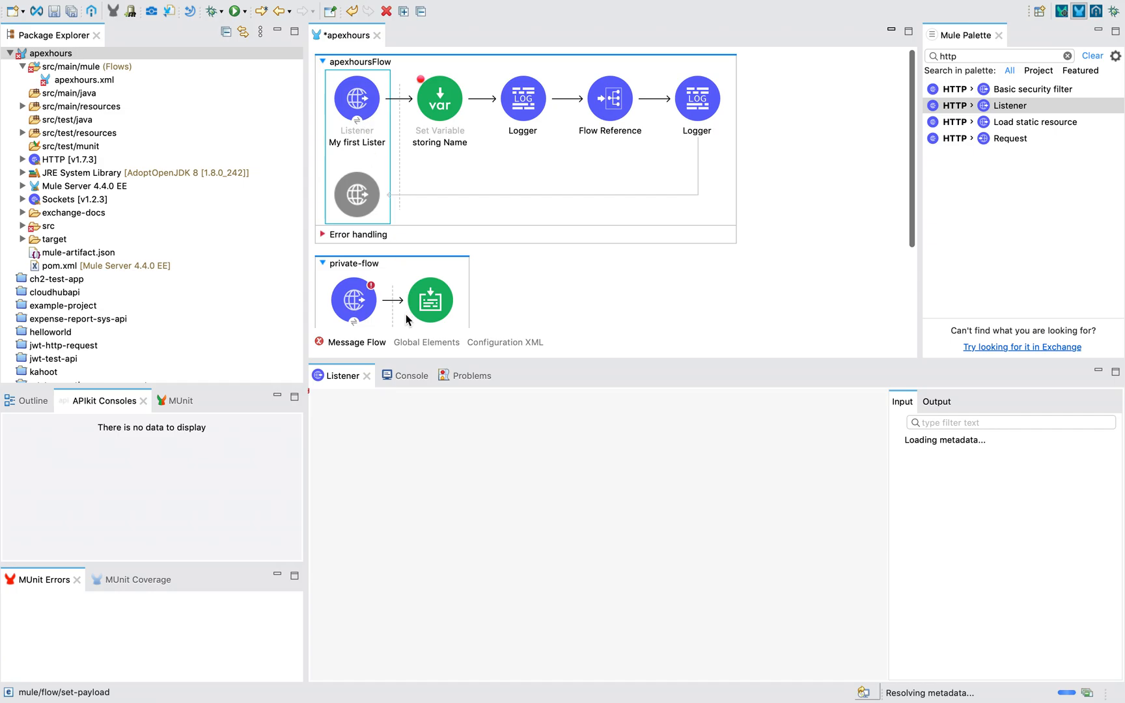
- Enter /airIndia as the private-flow Listener's path and save the project
{"action": "left_click", "coordinate": [356, 98]}
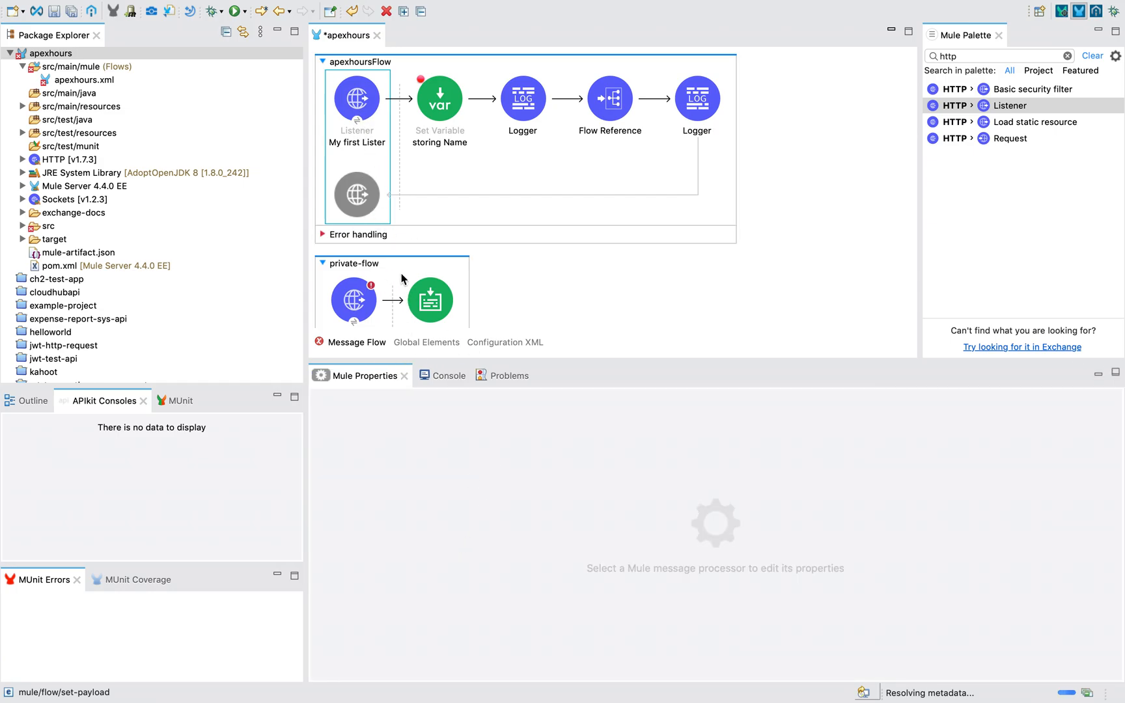
{"action": "left_click", "coordinate": [357, 100]}
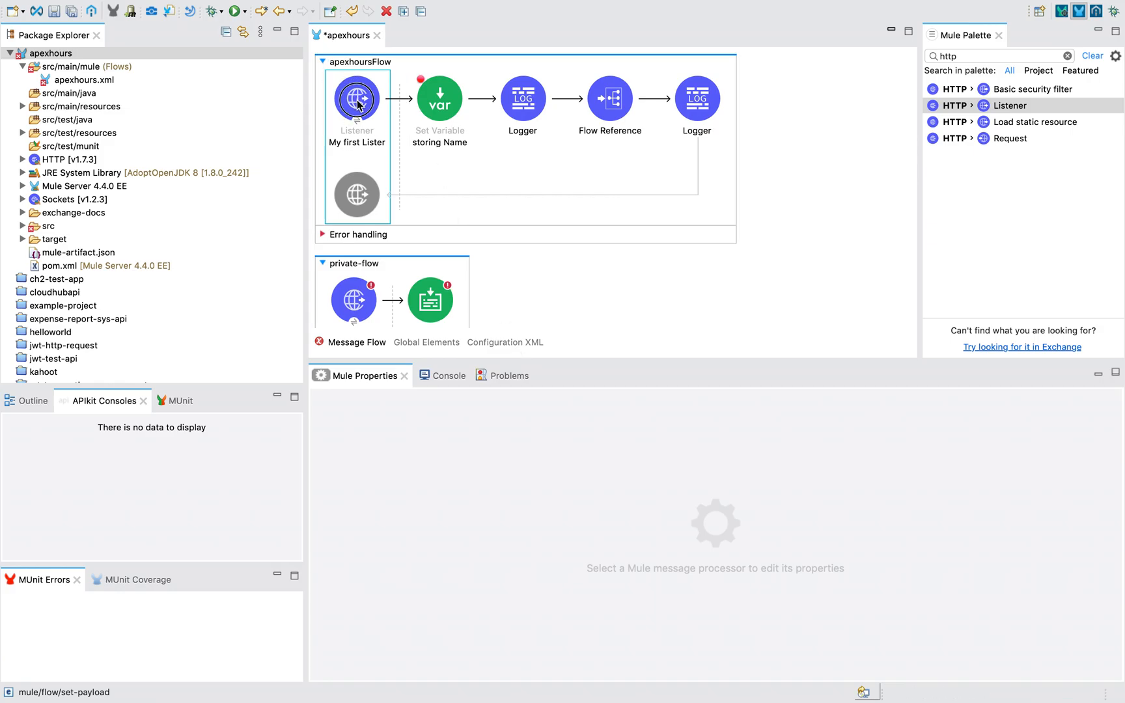
{"action": "scroll", "scroll_direction": "down", "scroll_amount": 3}
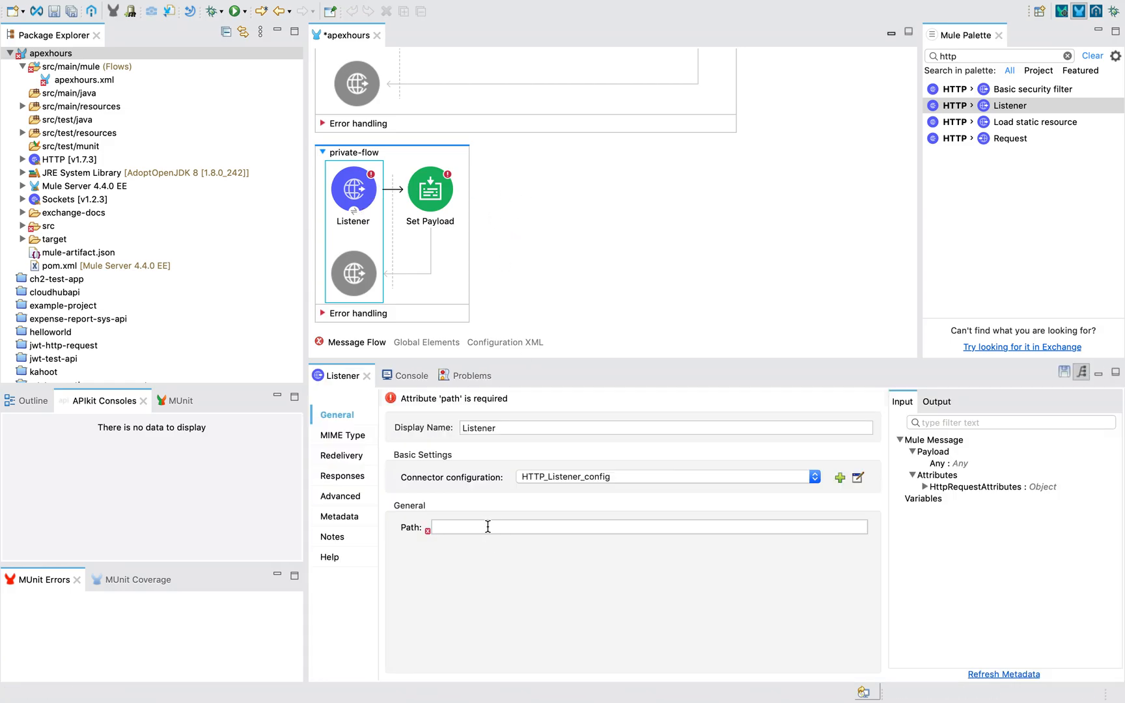
{"action": "type", "text": "/air"}
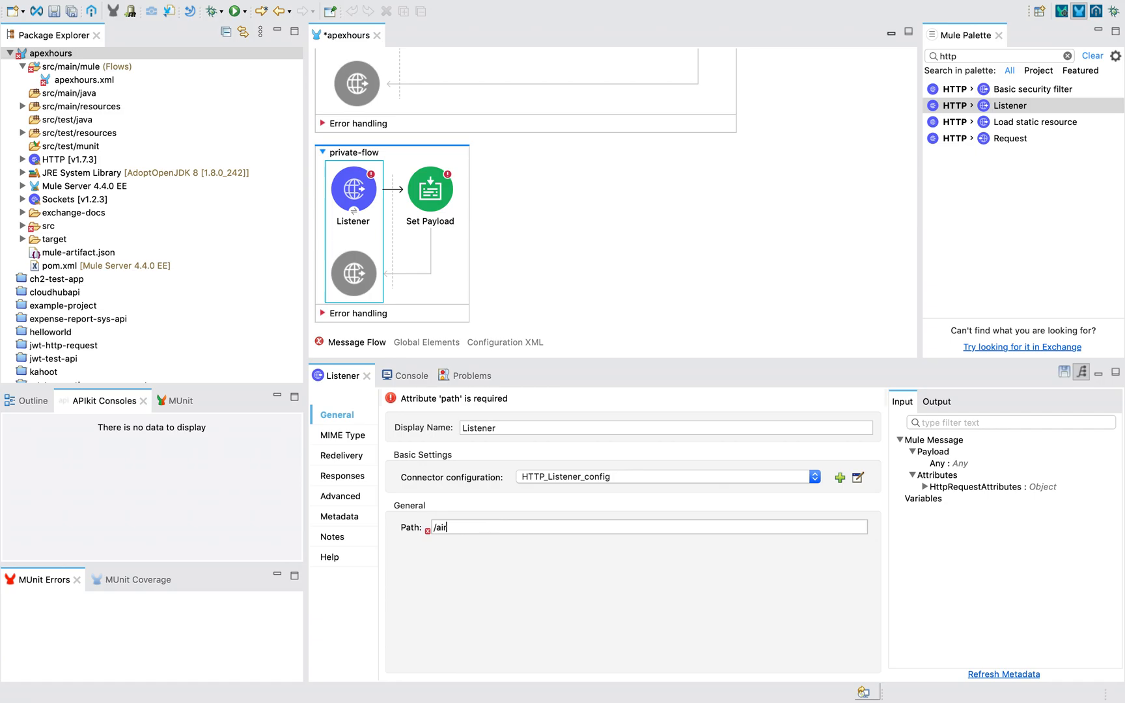
{"action": "type", "text": "India"}
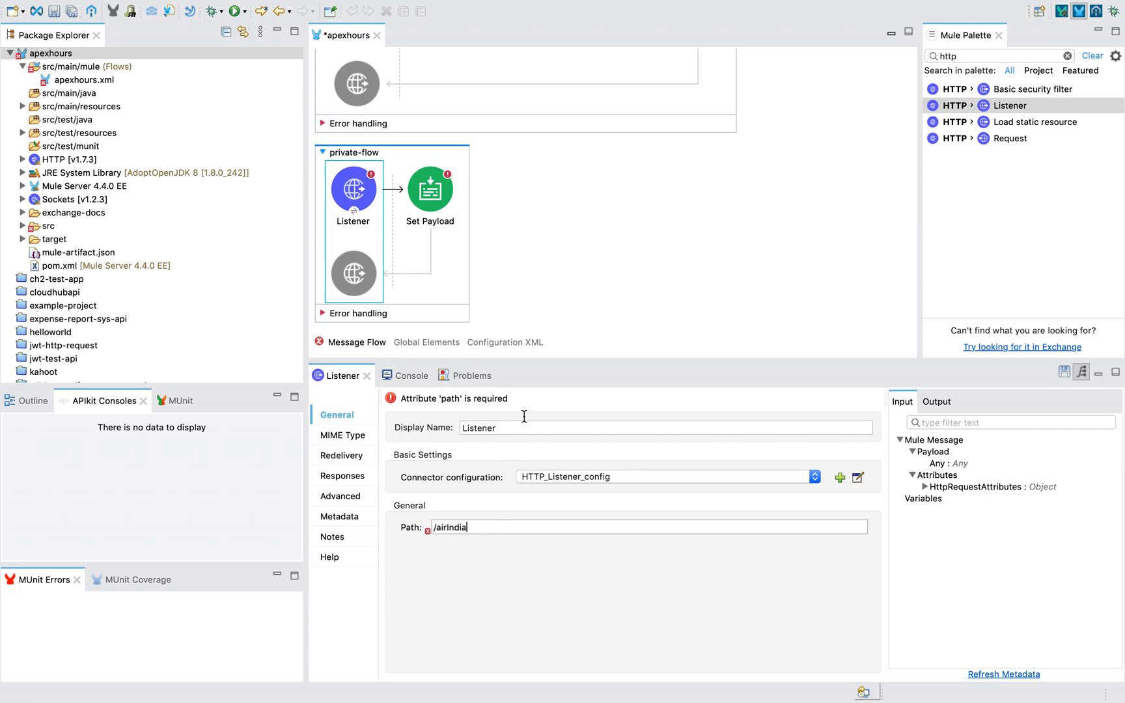
{"action": "key", "text": "ctrl+s"}
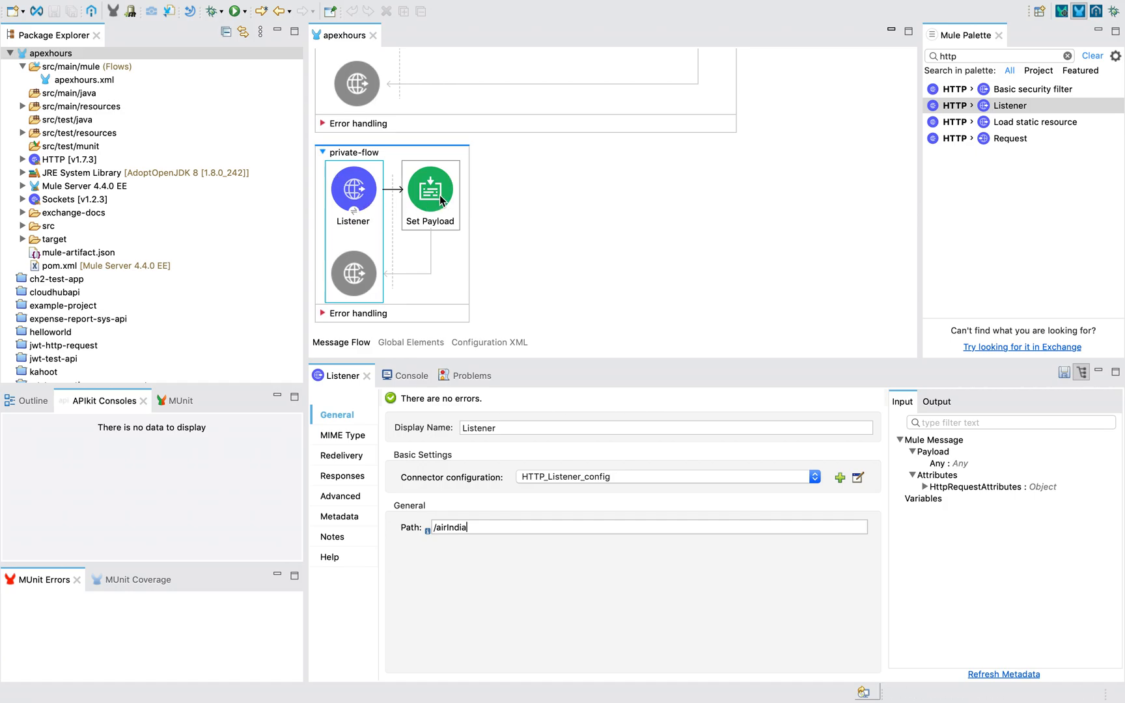
- Inspect private-flow's Set Payload expression, then select apexhoursFlow's last Logger and Flow Reference
{"action": "left_click", "coordinate": [429, 192]}
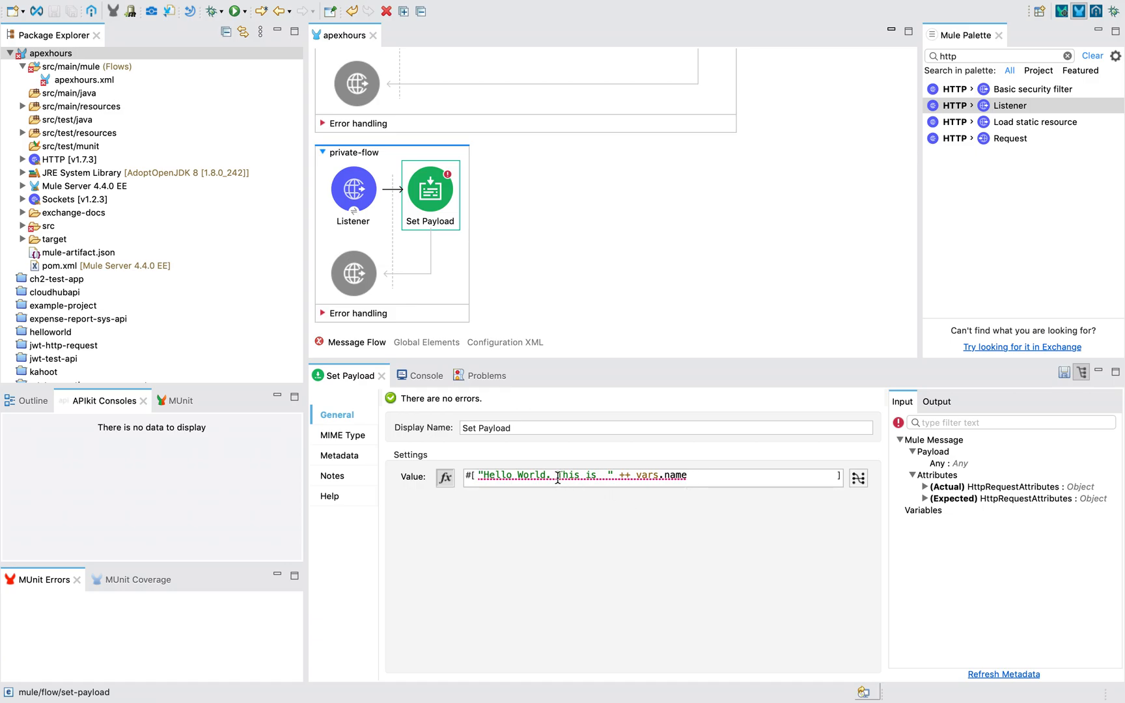
{"action": "mouse_move", "coordinate": [666, 386]}
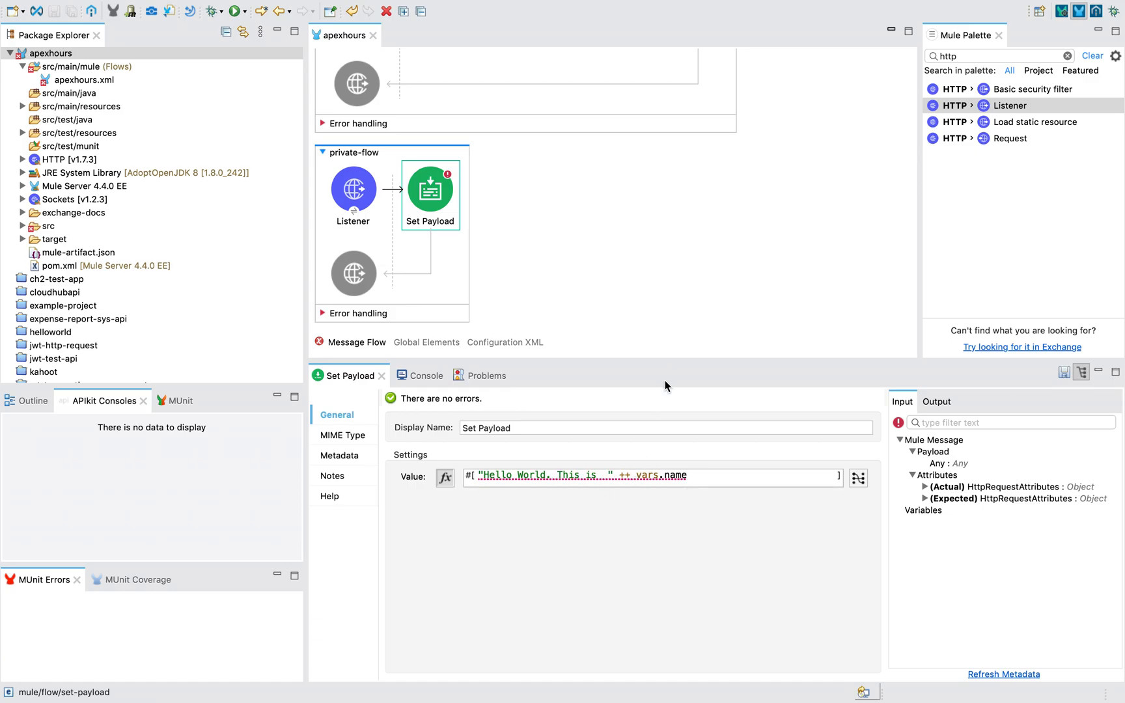
{"action": "mouse_move", "coordinate": [446, 205]}
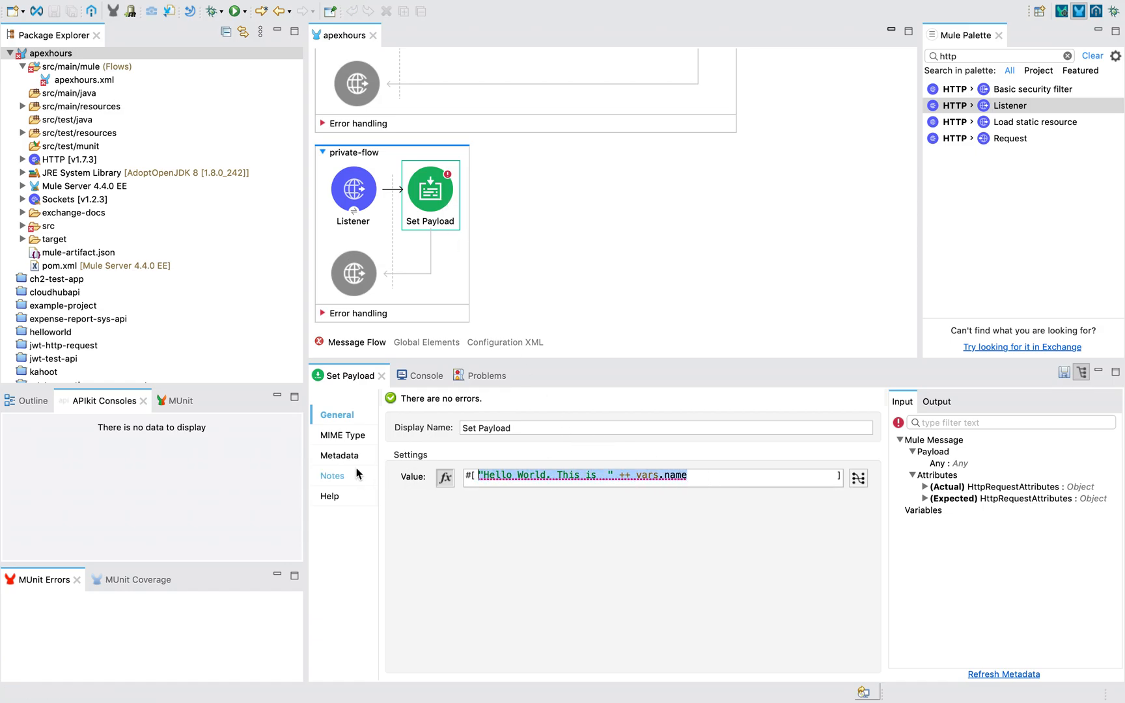
{"action": "mouse_move", "coordinate": [691, 238]}
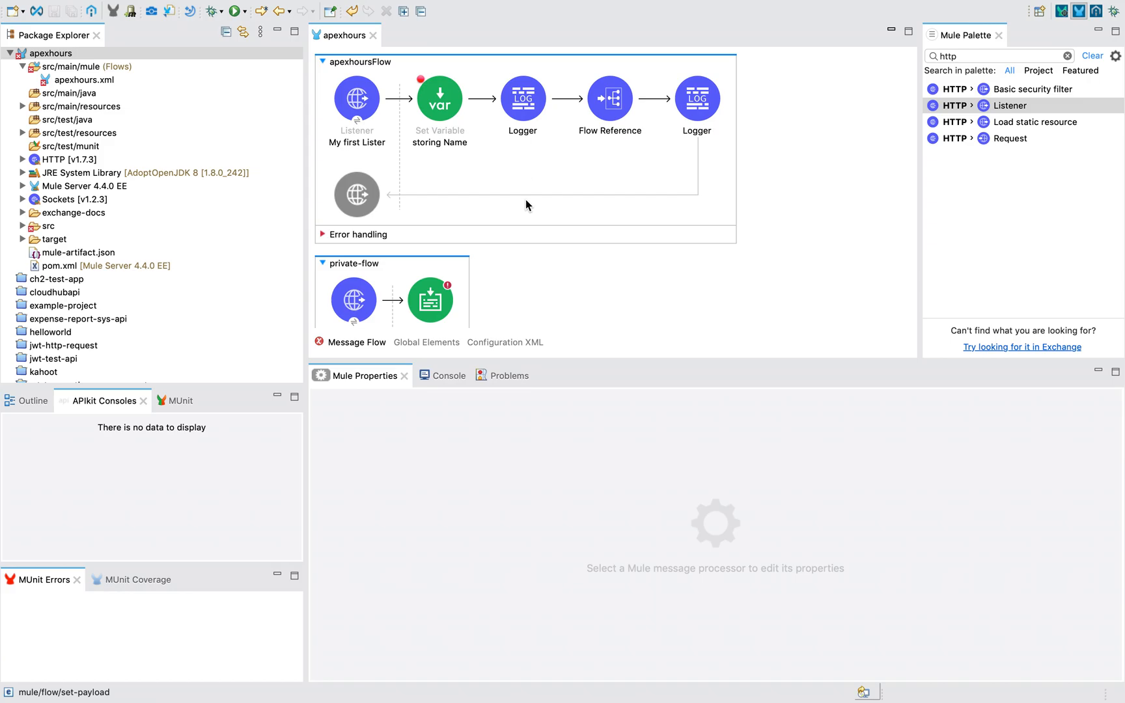
{"action": "mouse_move", "coordinate": [533, 194]}
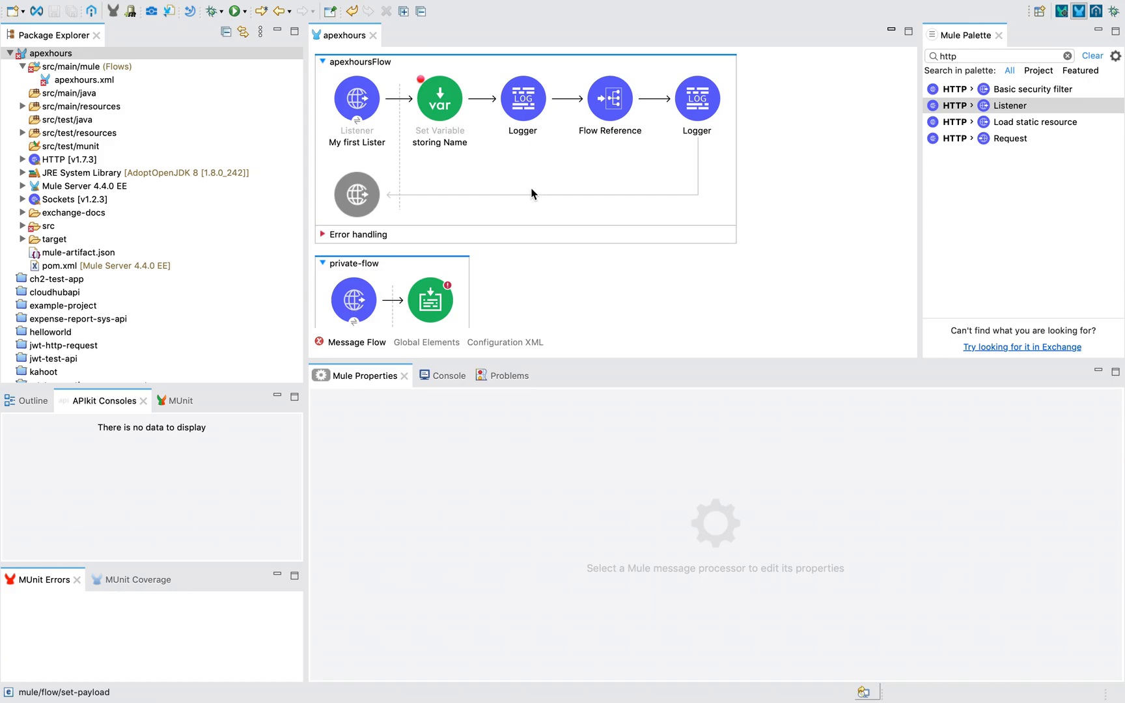
{"action": "left_click", "coordinate": [695, 99]}
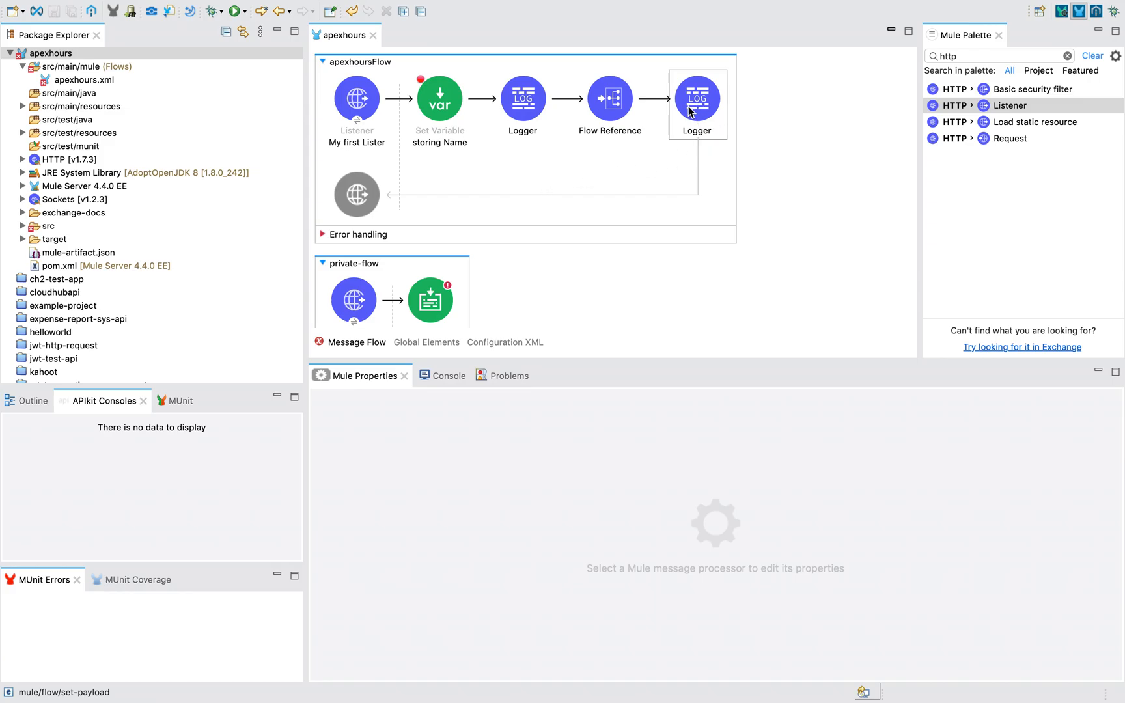
{"action": "left_click", "coordinate": [609, 99]}
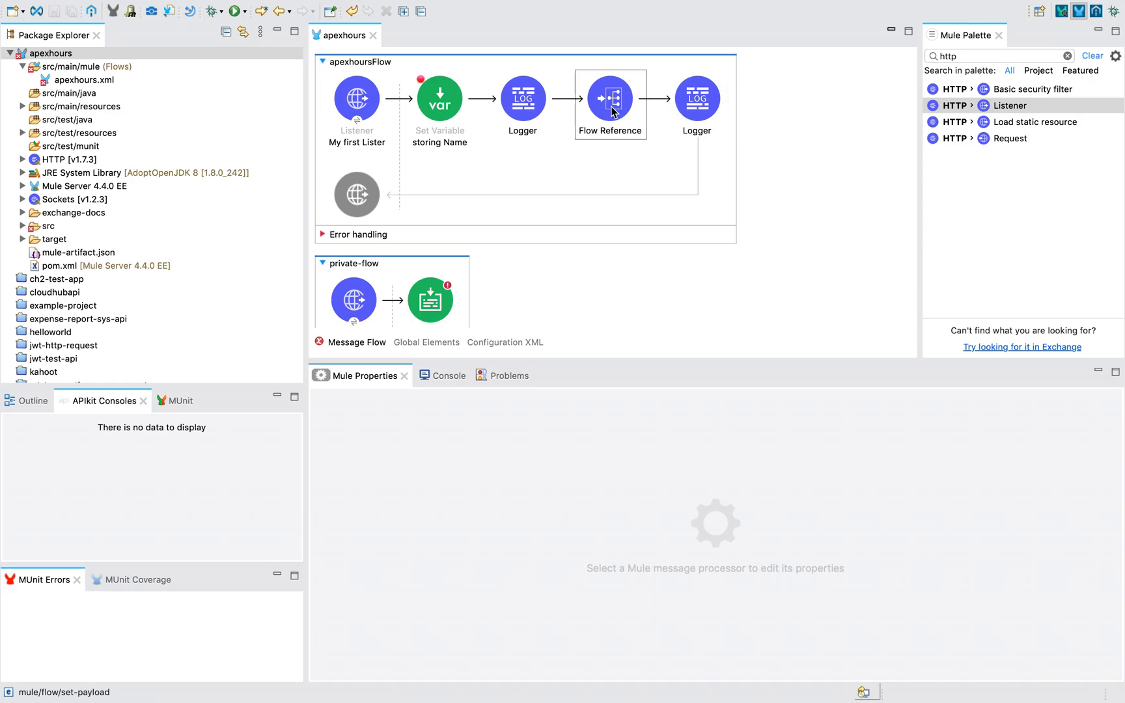
{"action": "scroll", "scroll_direction": "down", "scroll_amount": 3}
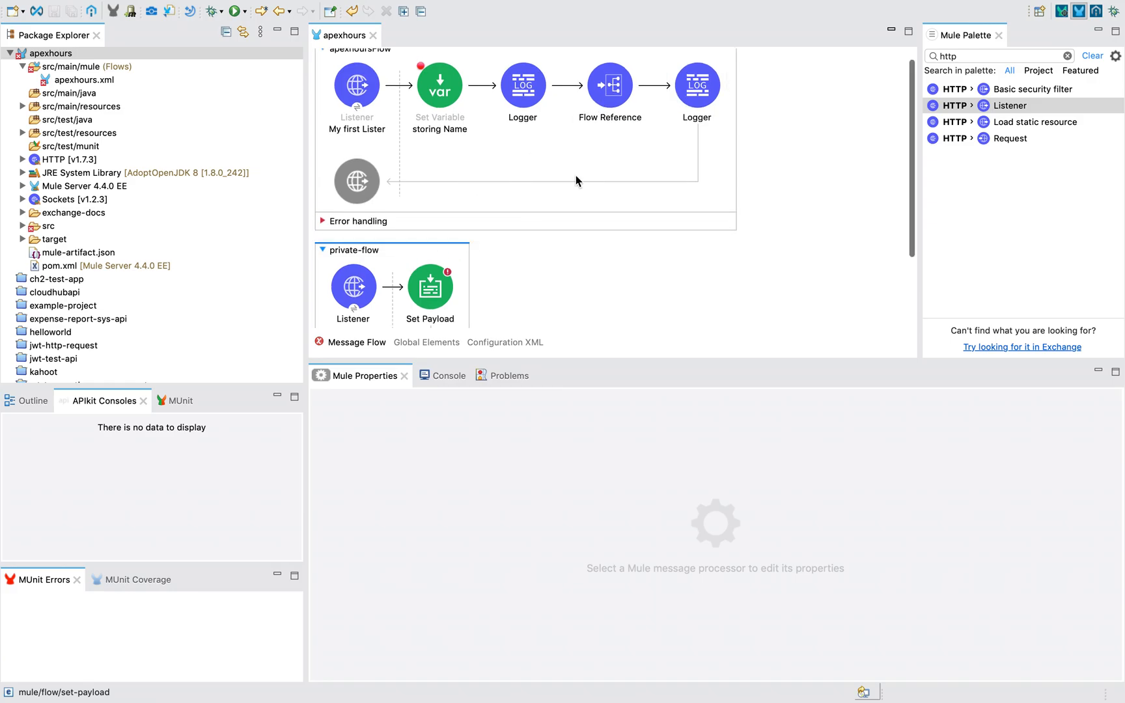
- Select the Flow Reference in apexhoursFlow and remove it
{"action": "left_click", "coordinate": [610, 89]}
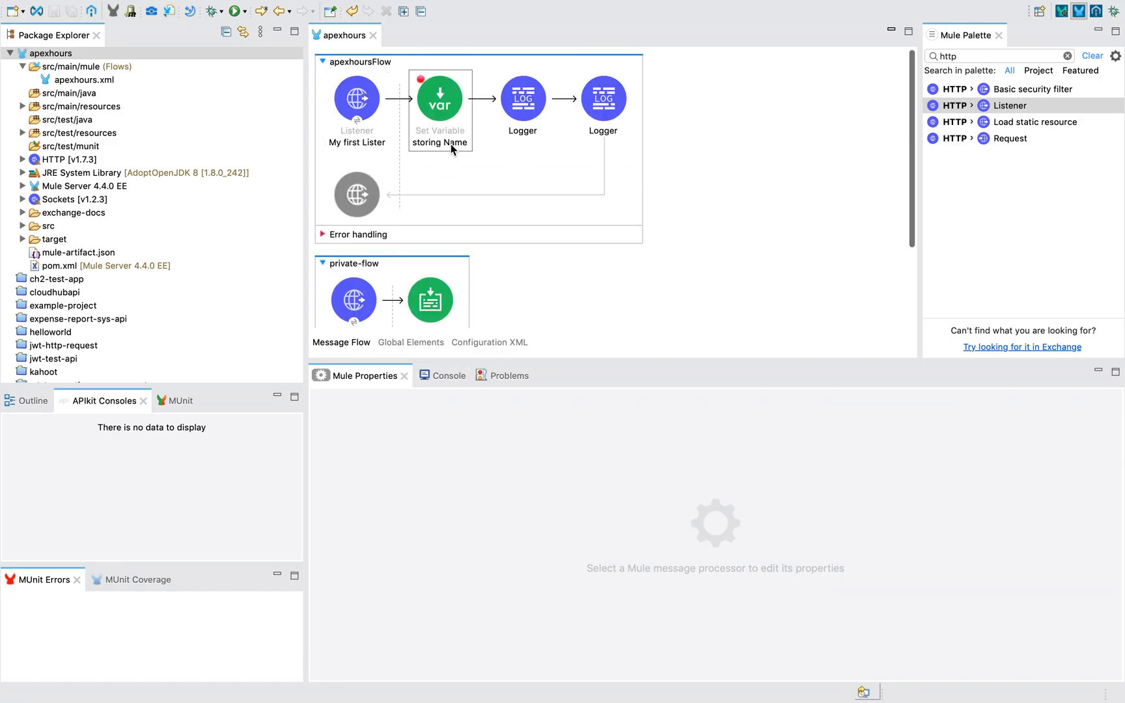
{"action": "scroll", "scroll_direction": "down", "scroll_amount": 3}
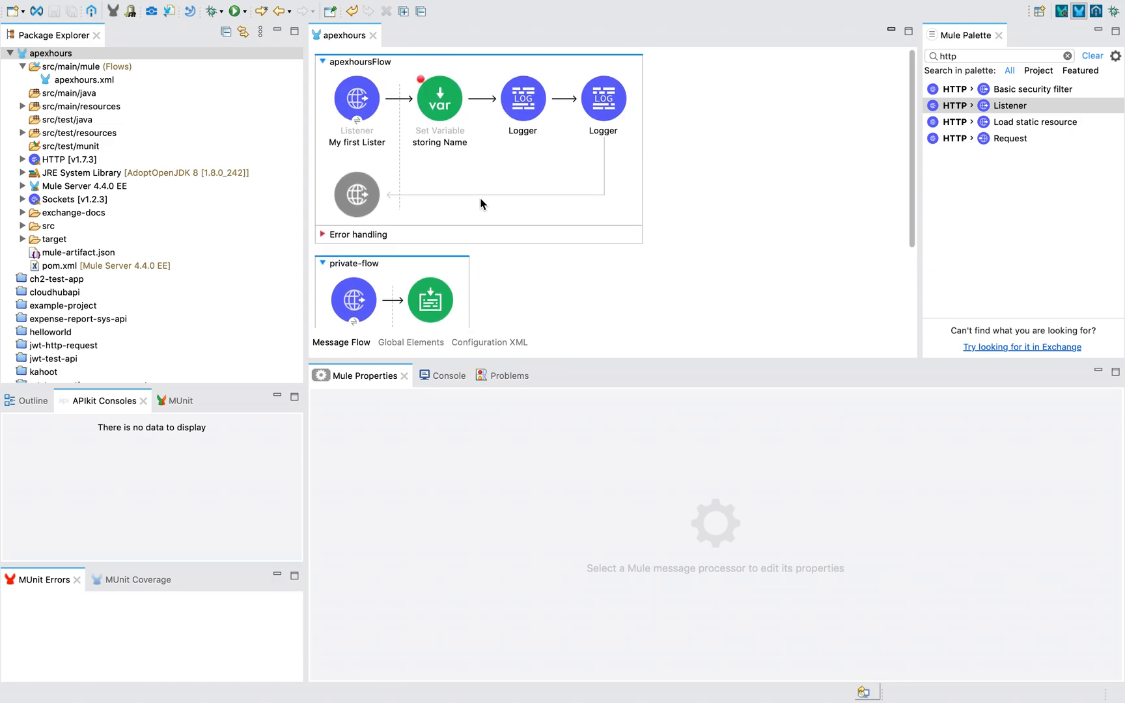
{"action": "mouse_move", "coordinate": [555, 353]}
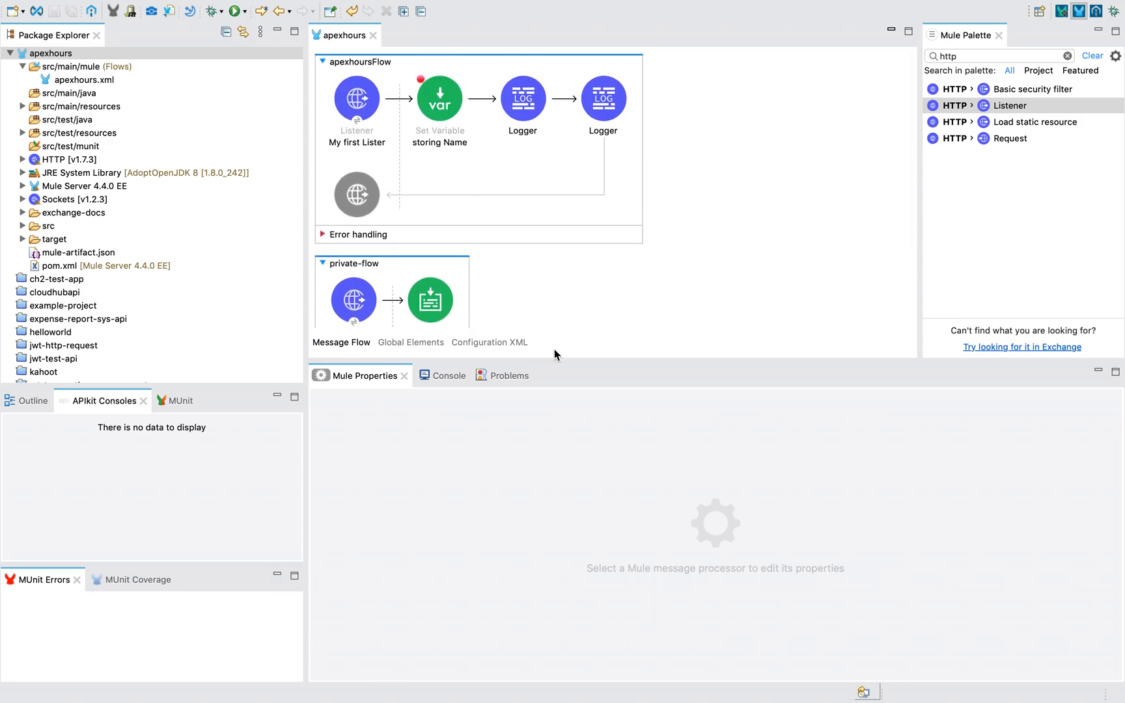
{"action": "mouse_move", "coordinate": [470, 211]}
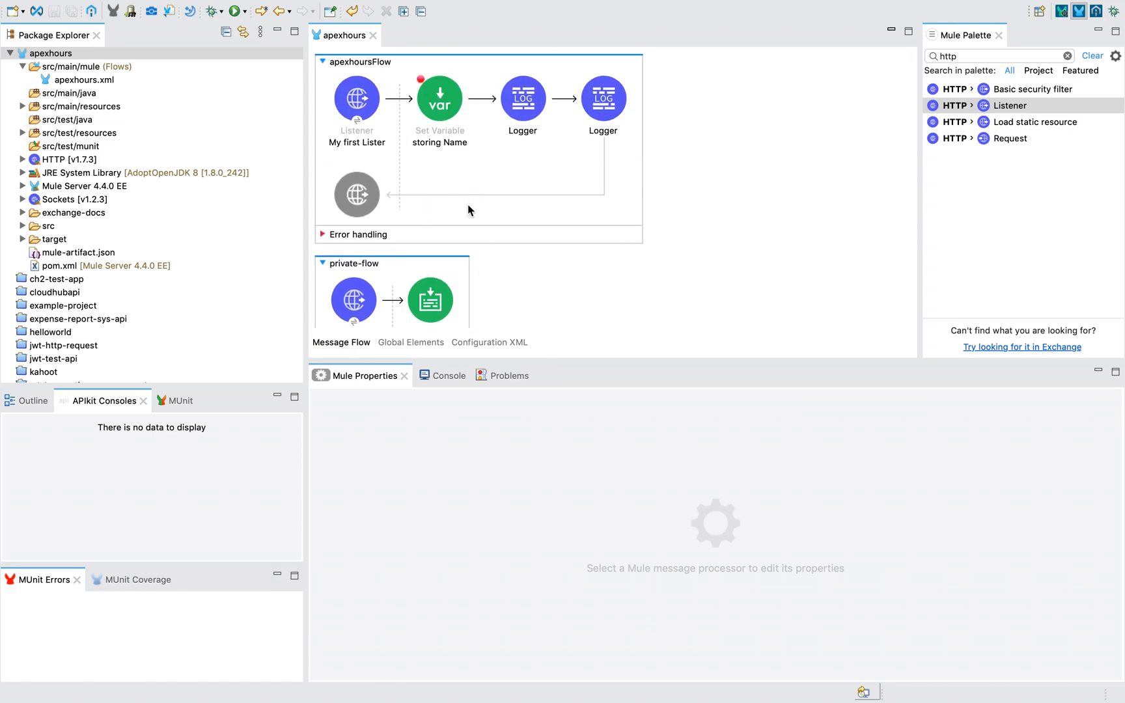
{"action": "mouse_move", "coordinate": [598, 355]}
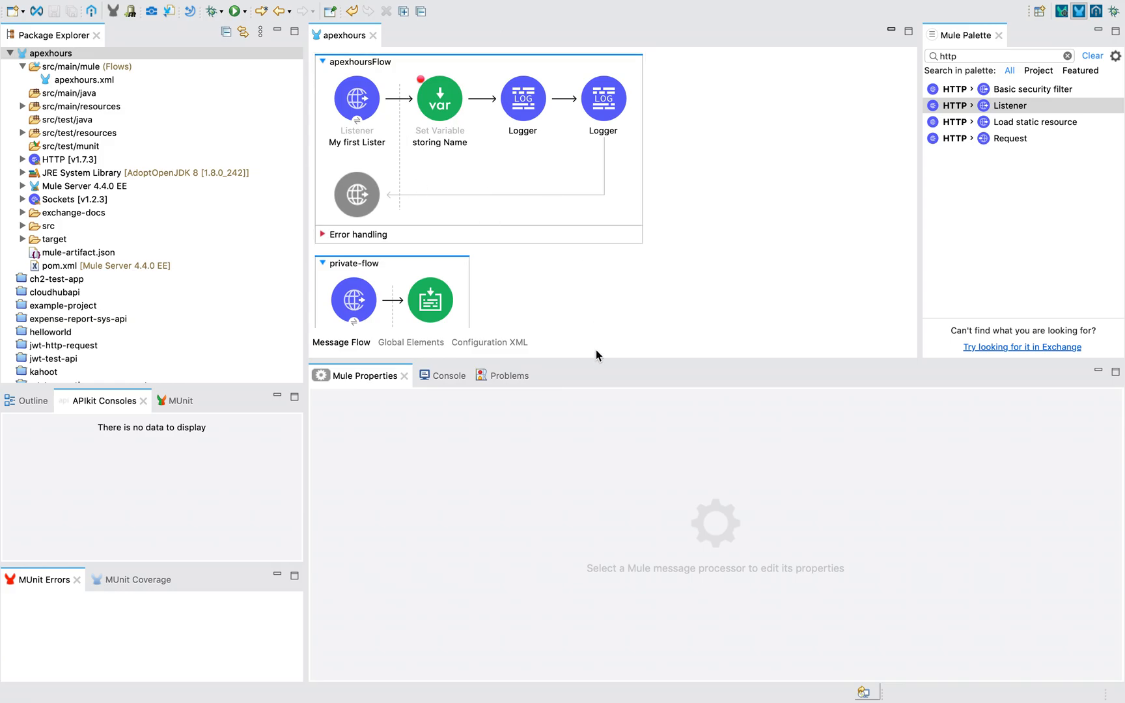
{"action": "mouse_move", "coordinate": [714, 33]}
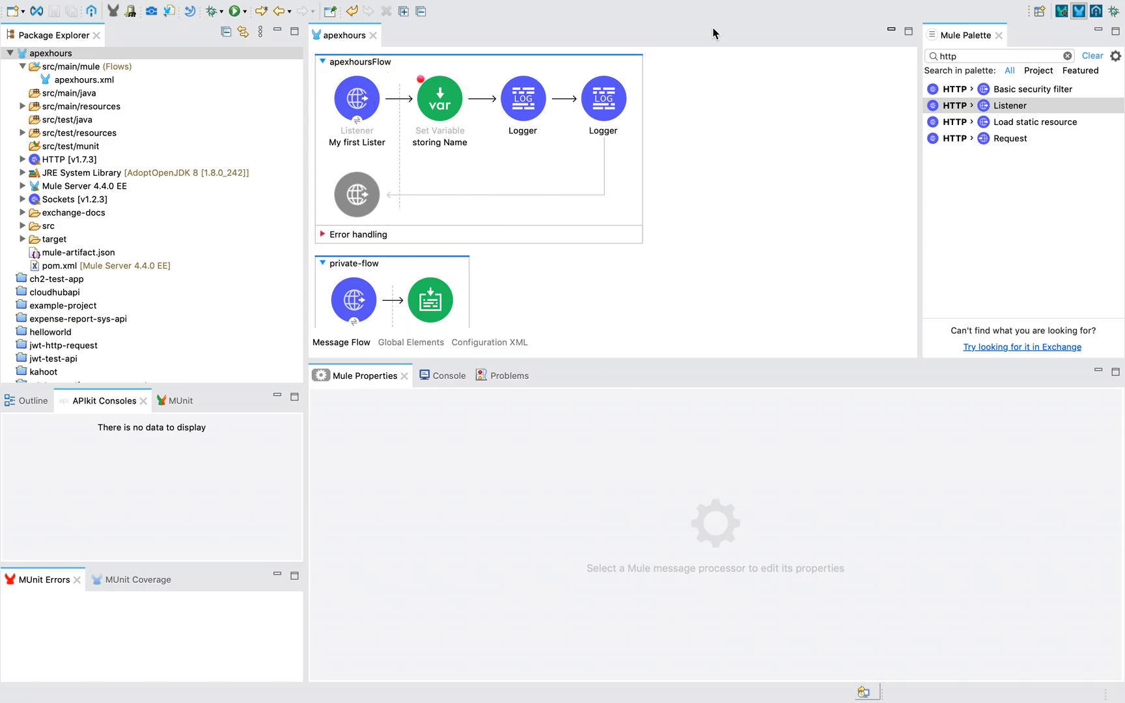
{"action": "scroll", "scroll_direction": "down", "scroll_amount": 3}
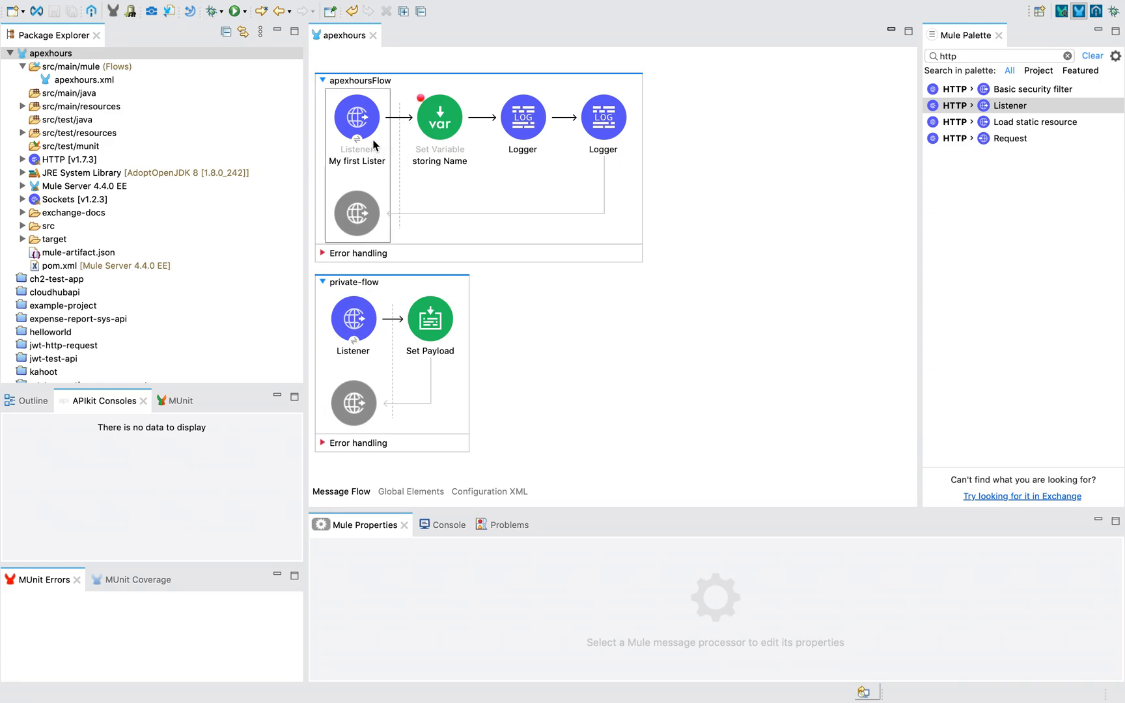
{"action": "mouse_move", "coordinate": [506, 304]}
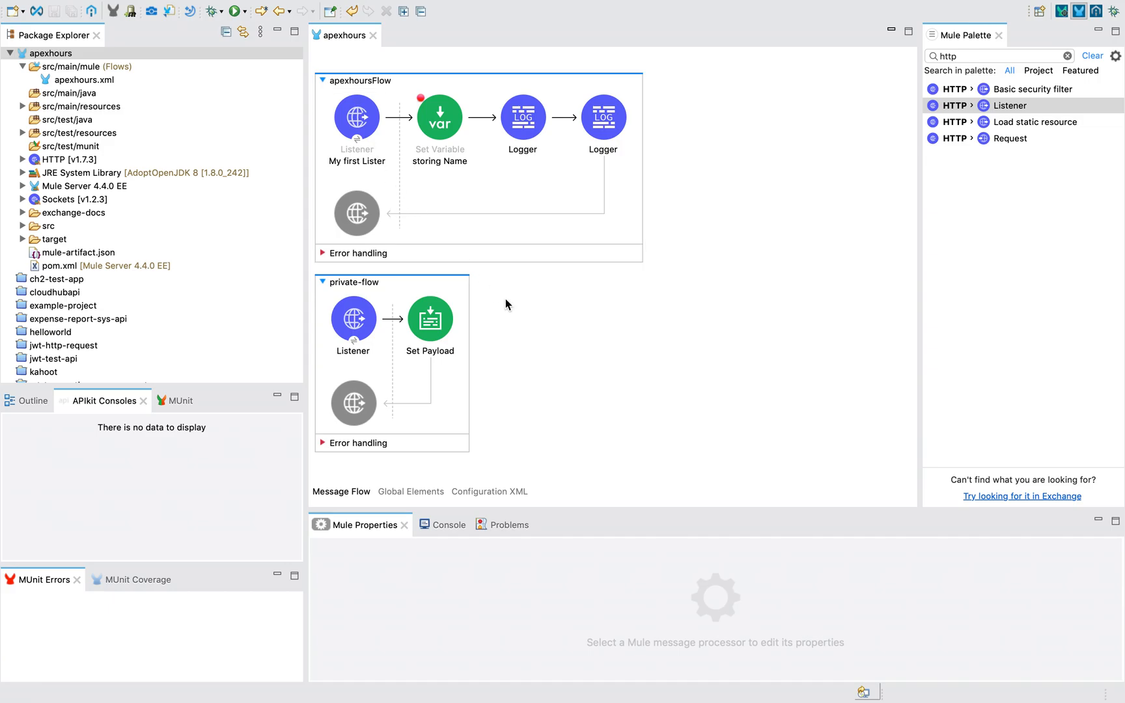
{"action": "mouse_move", "coordinate": [638, 365]}
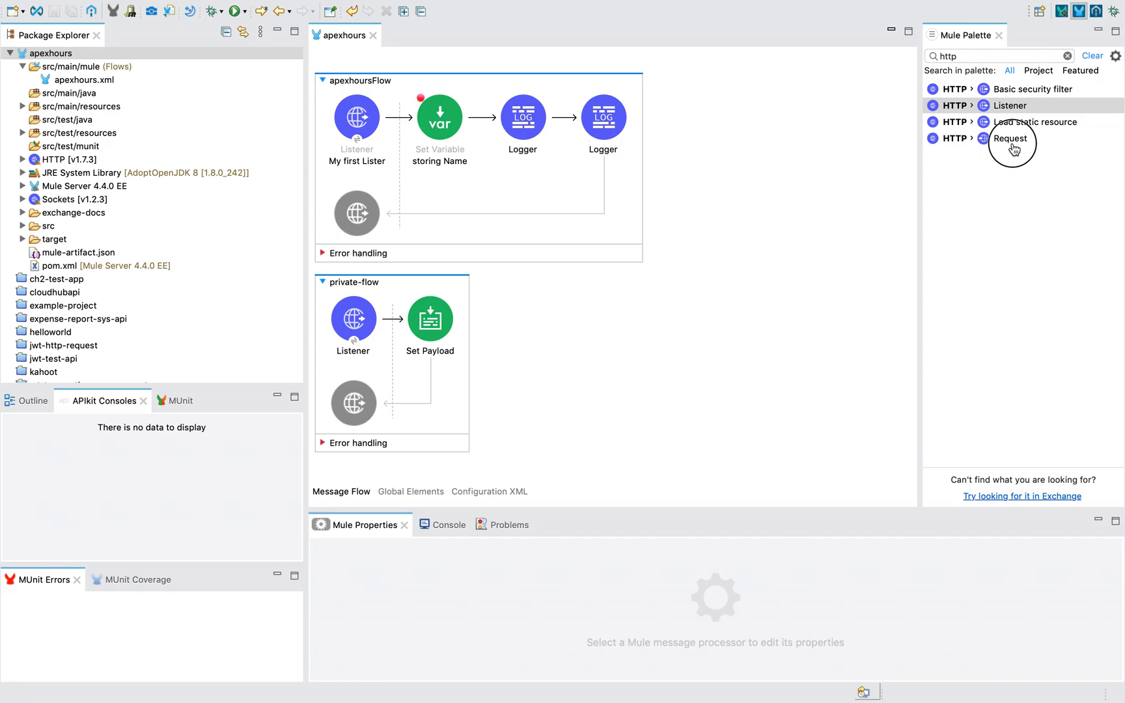
- Drag HTTP Request between apexhoursFlow's two Loggers and select it to show its properties
{"action": "left_click_drag", "start_coordinate": [1012, 138], "coordinate": [604, 117]}
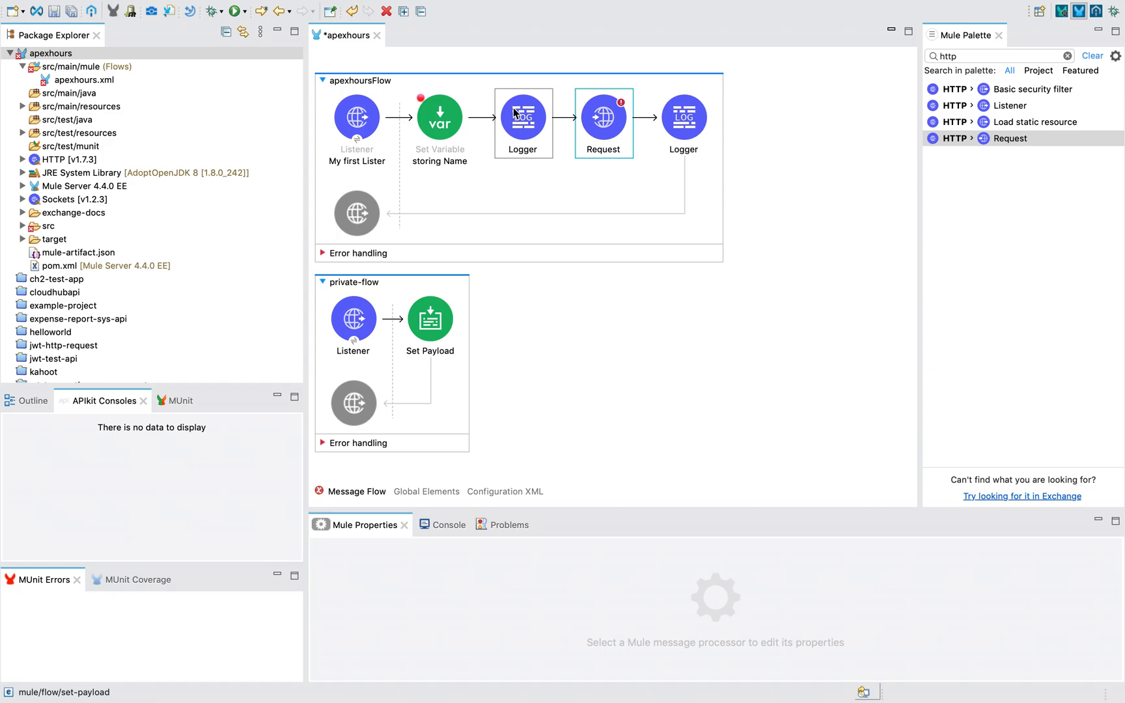
{"action": "mouse_move", "coordinate": [632, 451]}
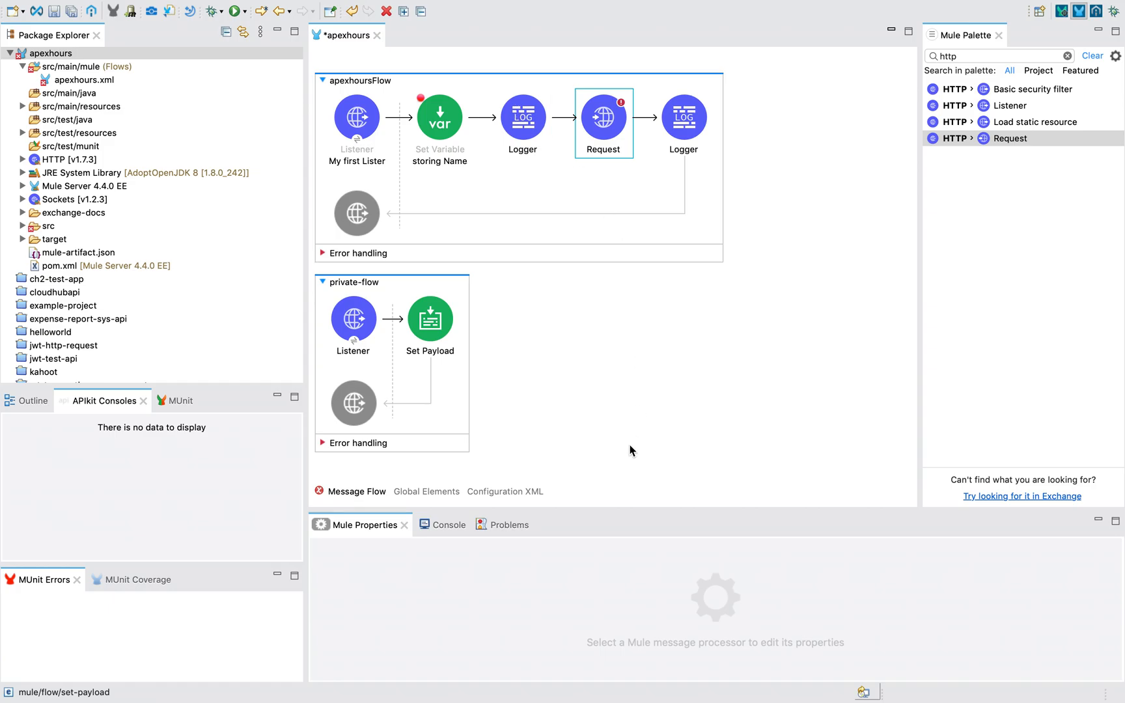
{"action": "mouse_move", "coordinate": [618, 119]}
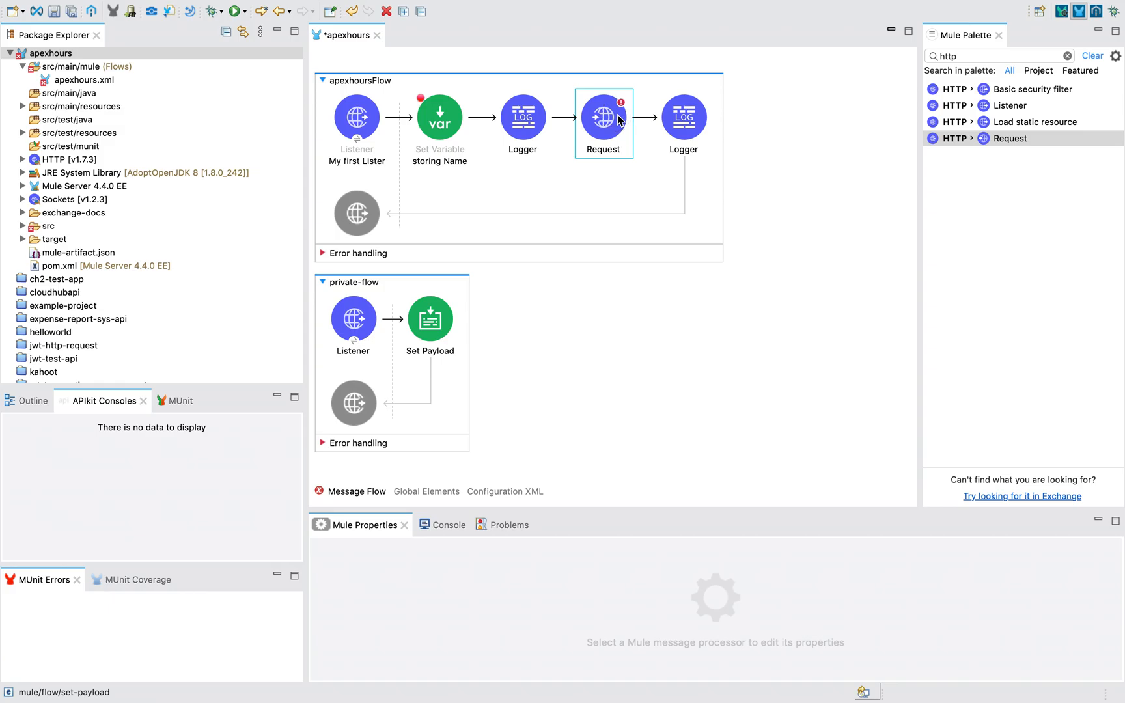
{"action": "mouse_move", "coordinate": [648, 511]}
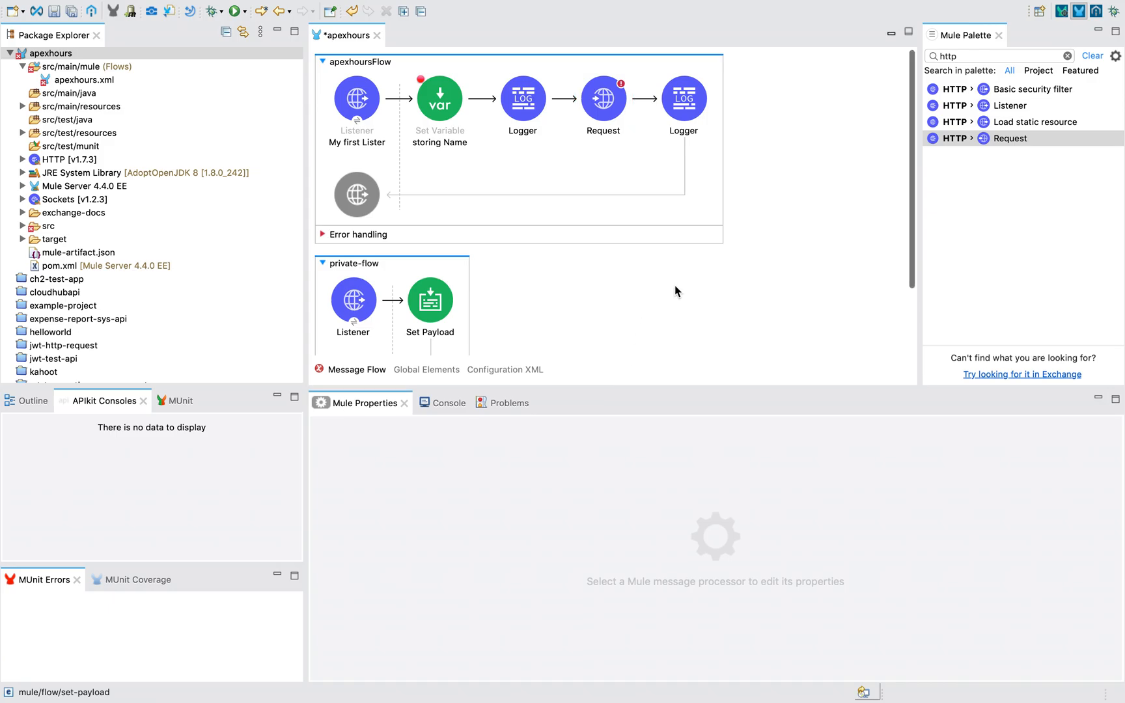
{"action": "left_click", "coordinate": [522, 99]}
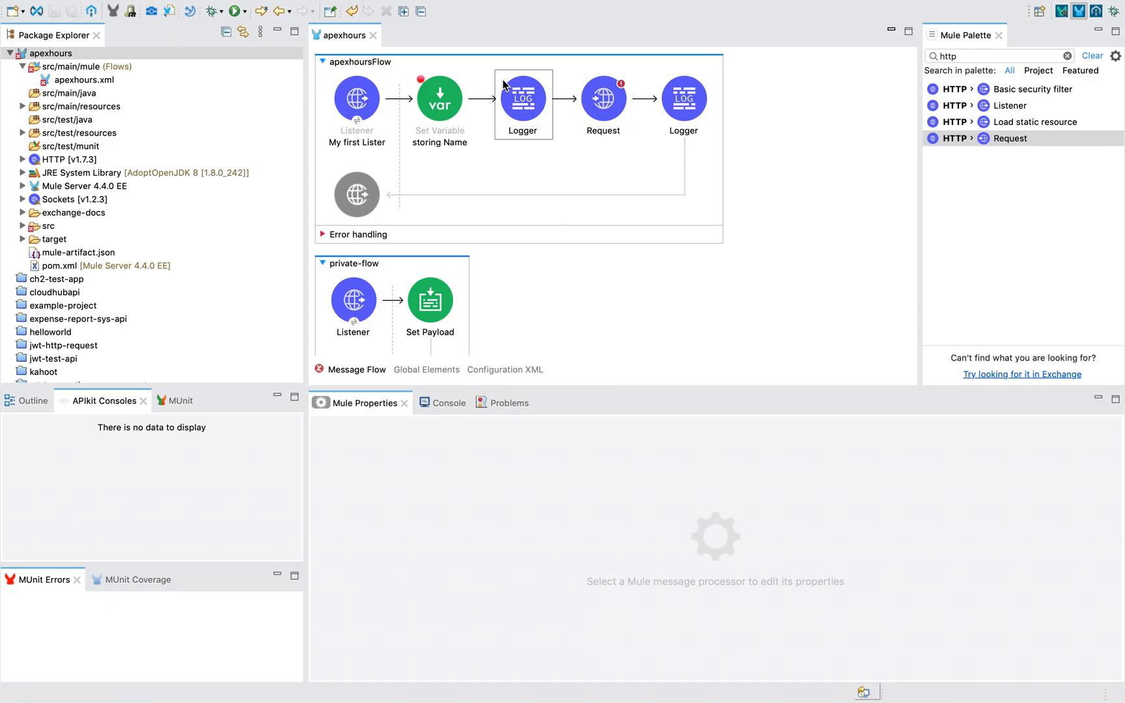
{"action": "left_click", "coordinate": [602, 99]}
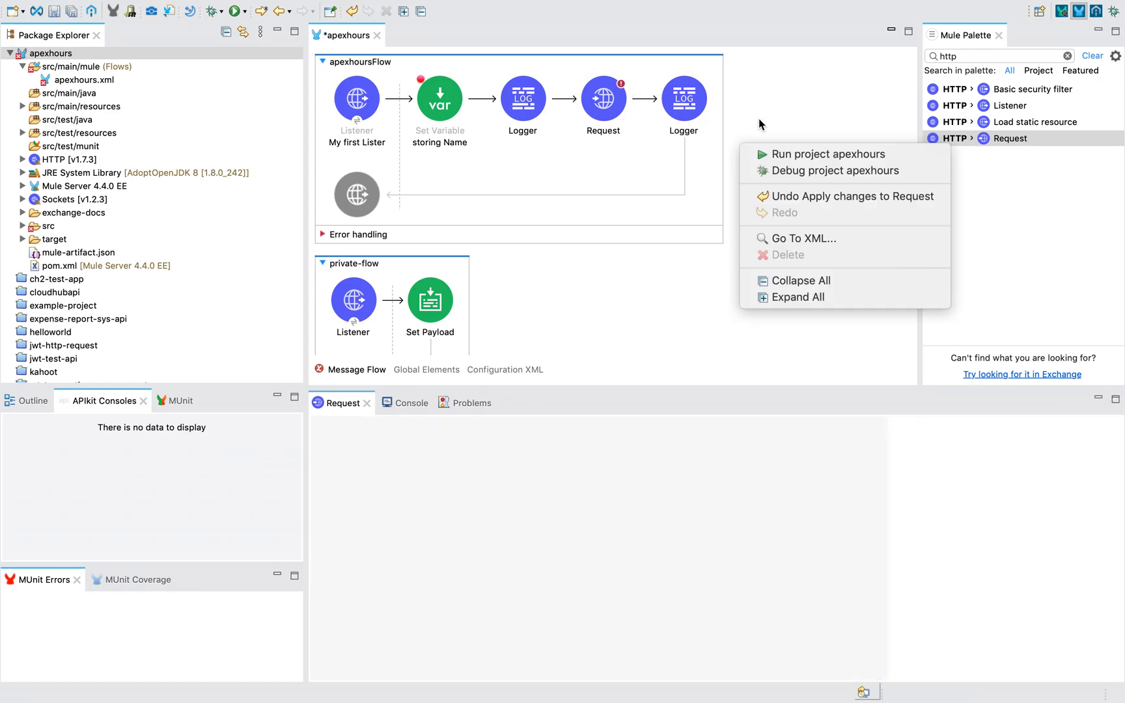
{"action": "left_click", "coordinate": [602, 99]}
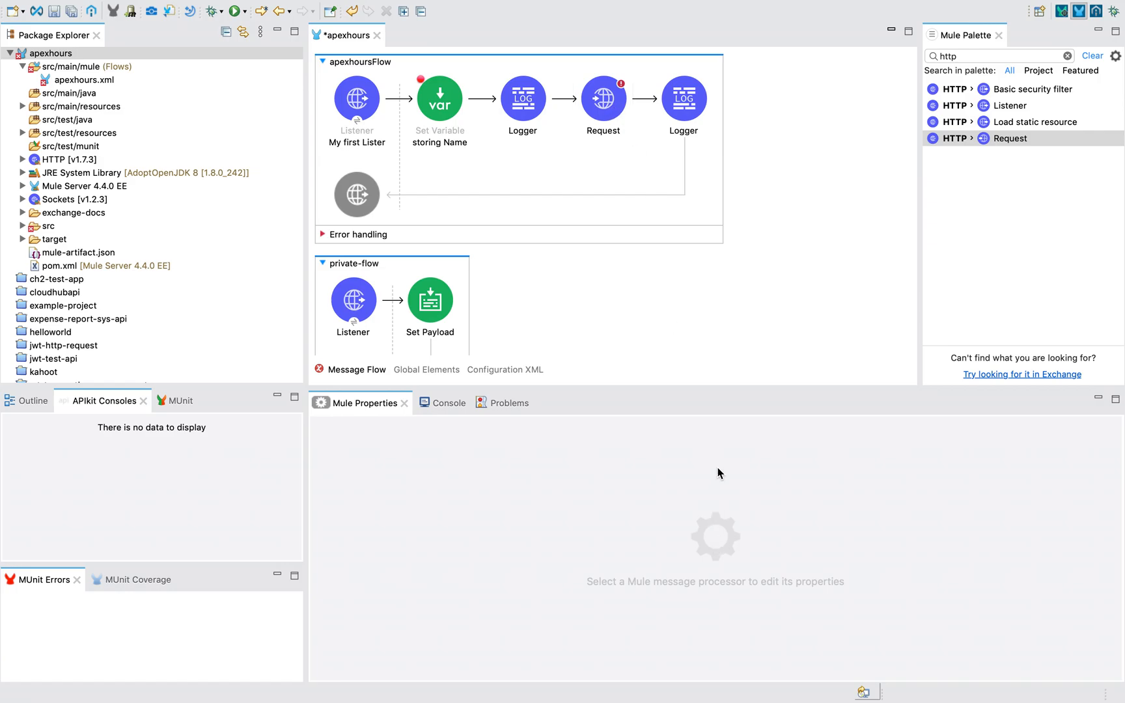
{"action": "left_click", "coordinate": [602, 99]}
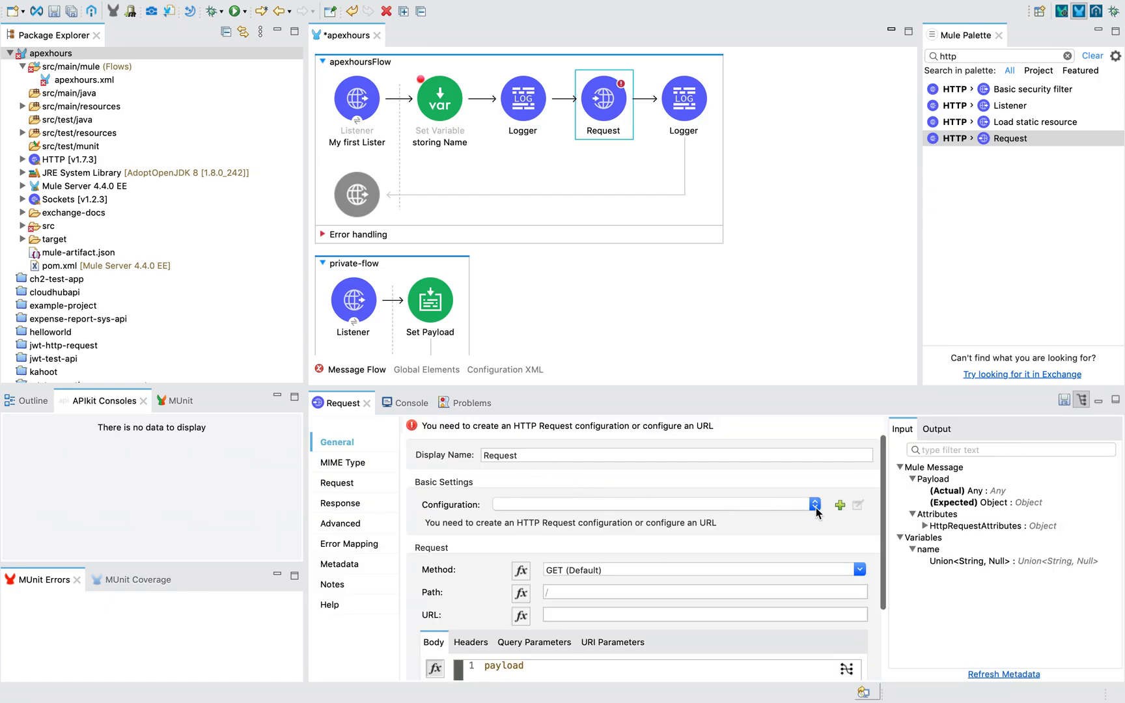
{"action": "left_click", "coordinate": [840, 505]}
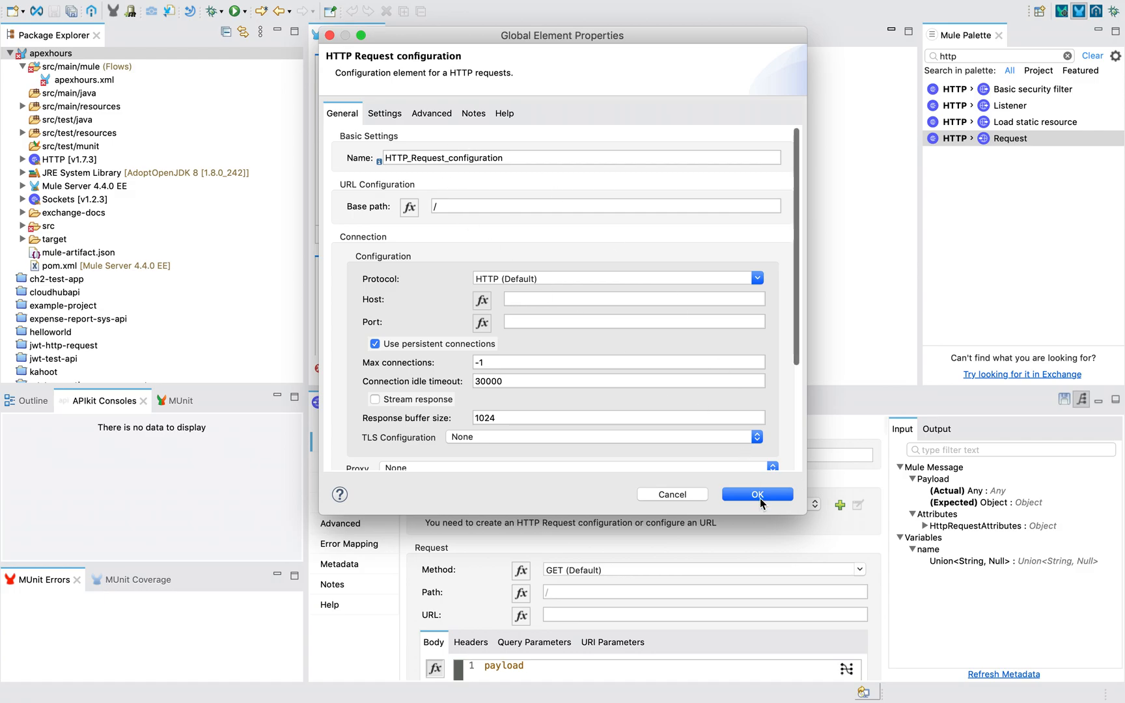
{"action": "left_click", "coordinate": [757, 493]}
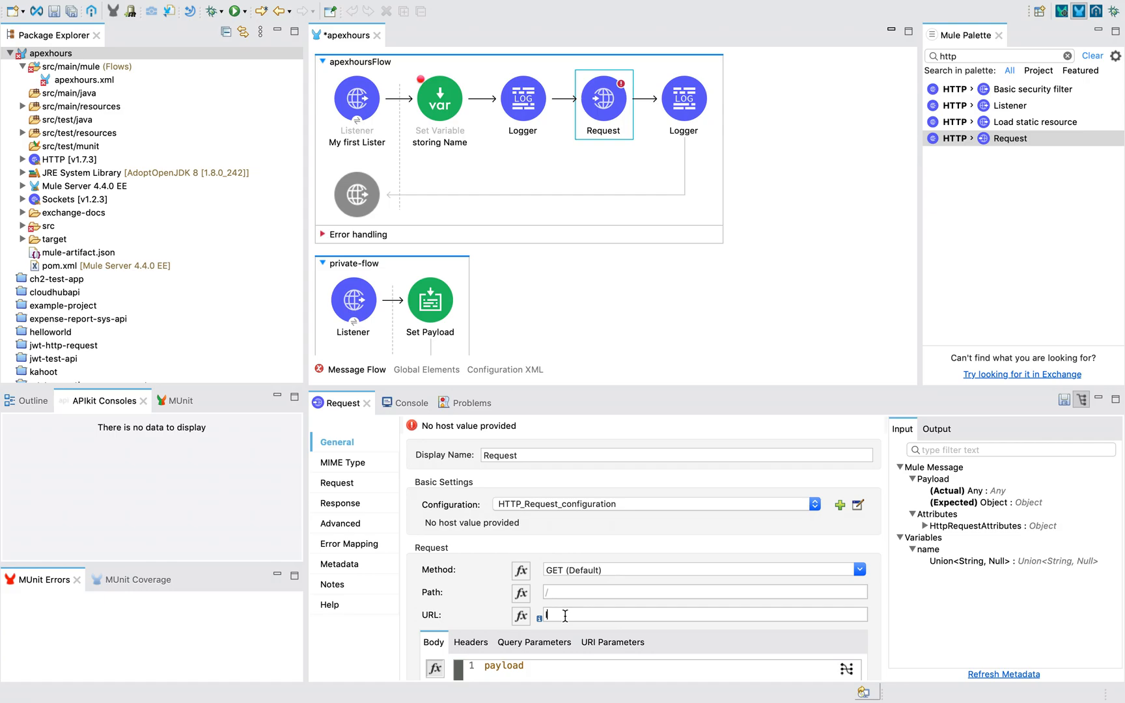
{"action": "type", "text": "localhost"}
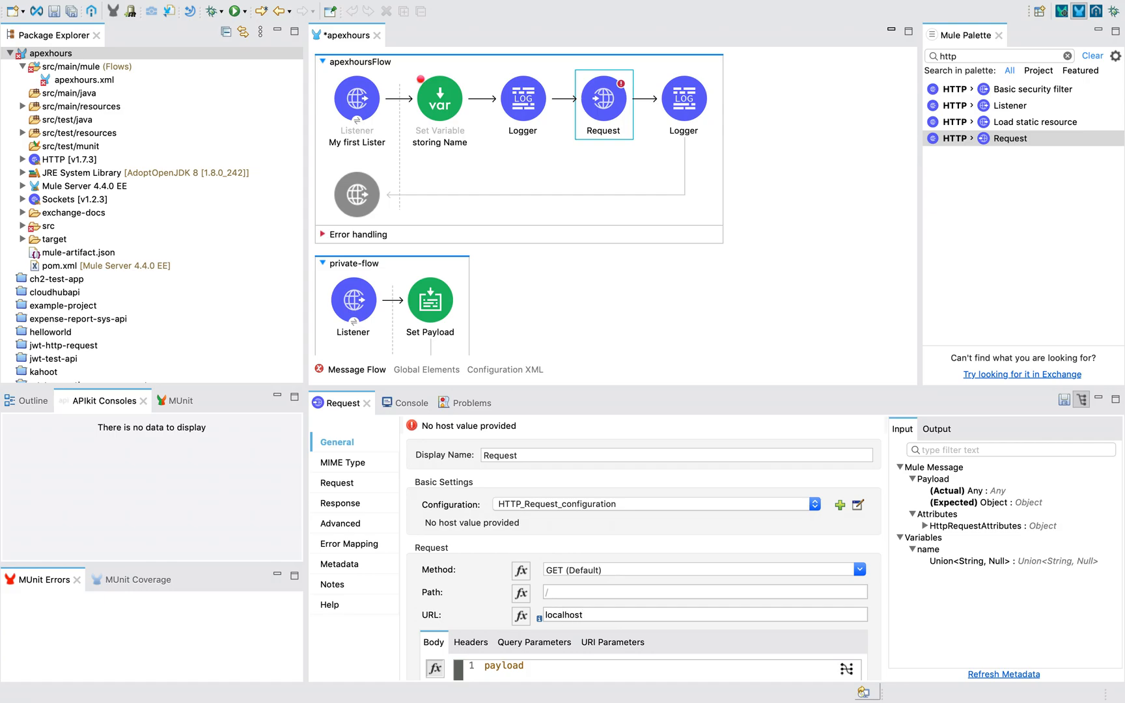
{"action": "type", "text": ":80"}
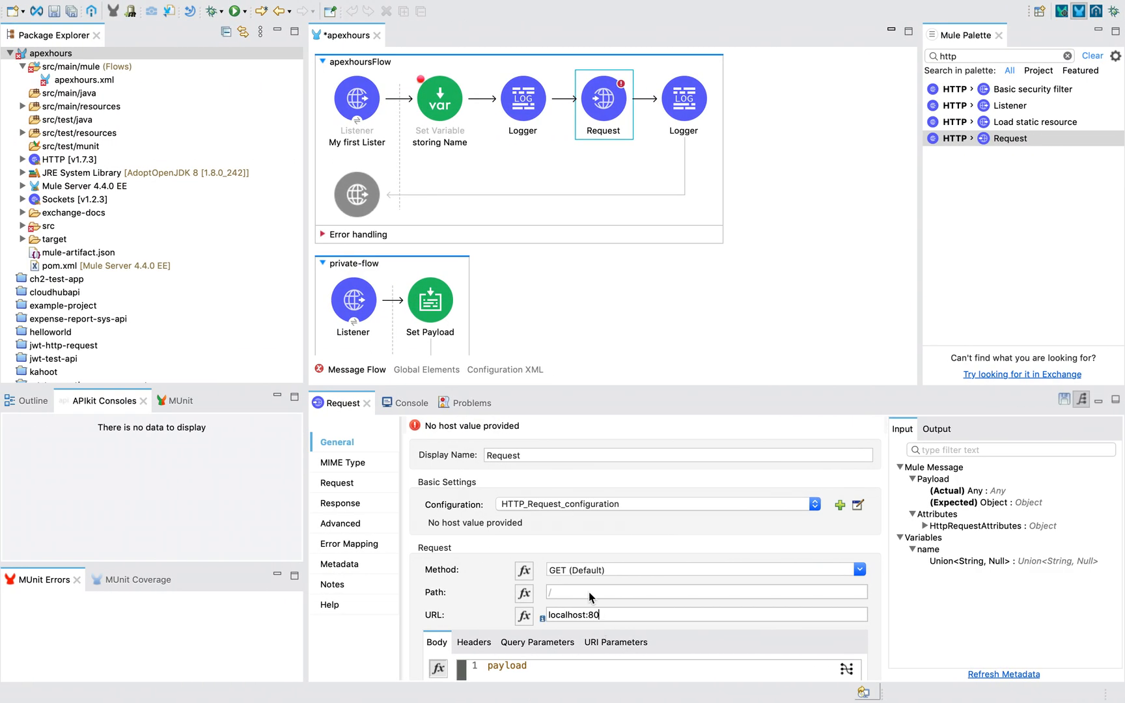
{"action": "type", "text": "http://localhost:8081/test?name=Sravan Lingam"}
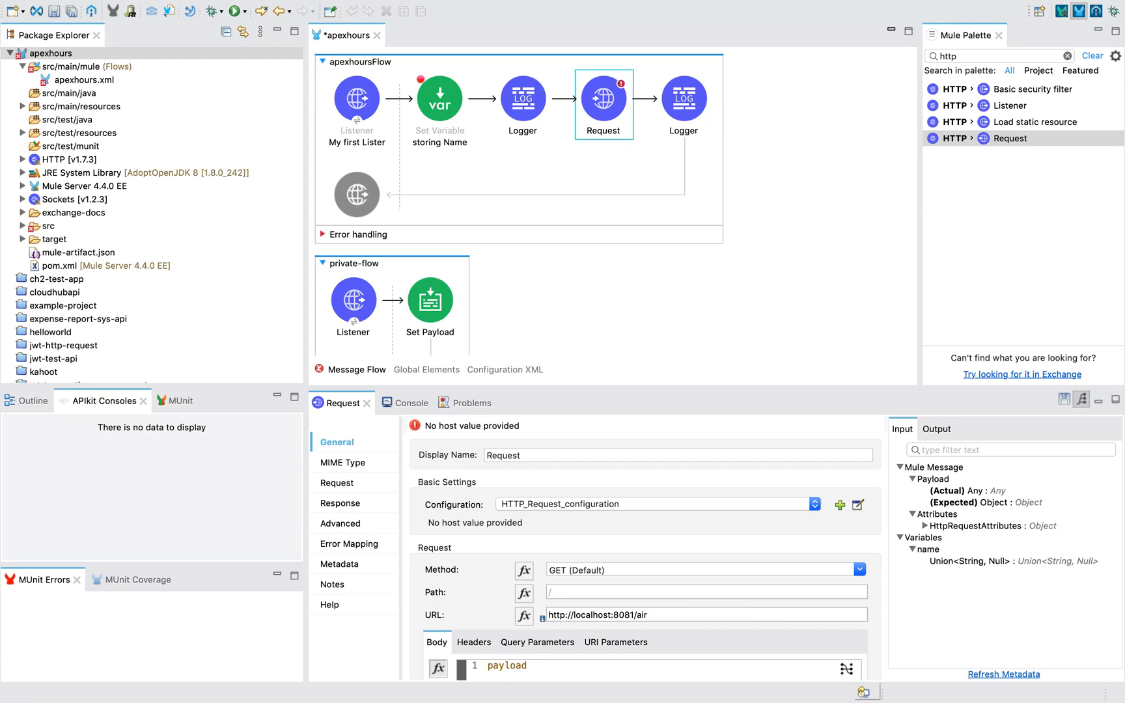
{"action": "type", "text": "Canada"}
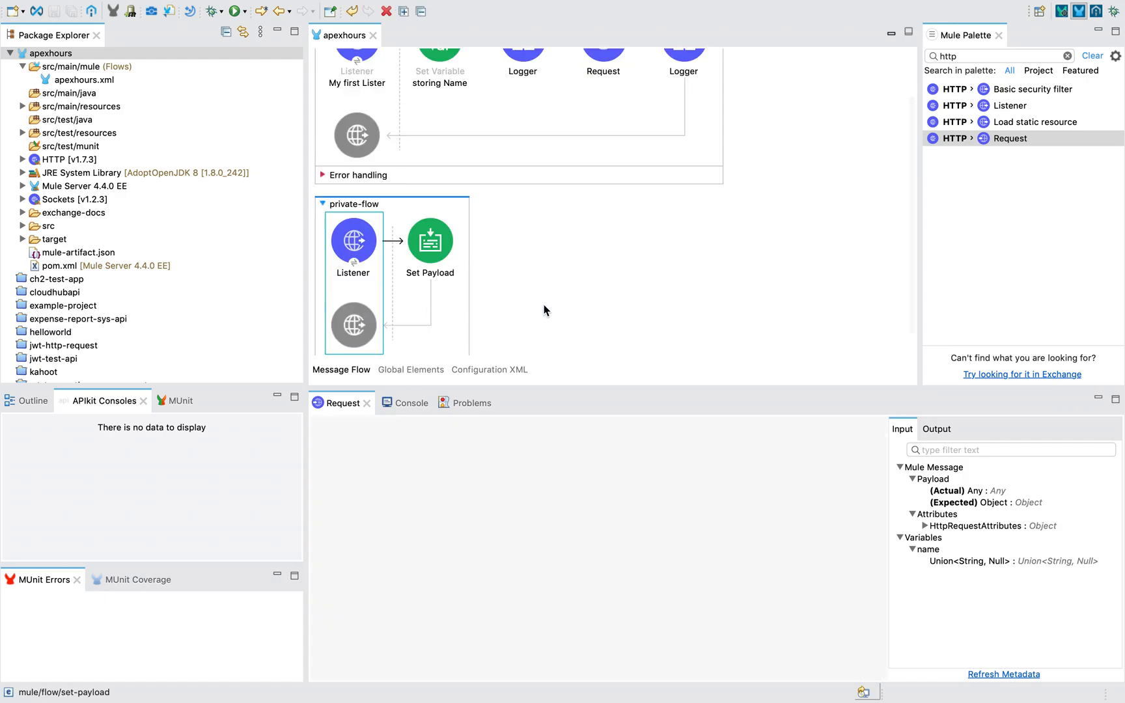
{"action": "left_click", "coordinate": [352, 240]}
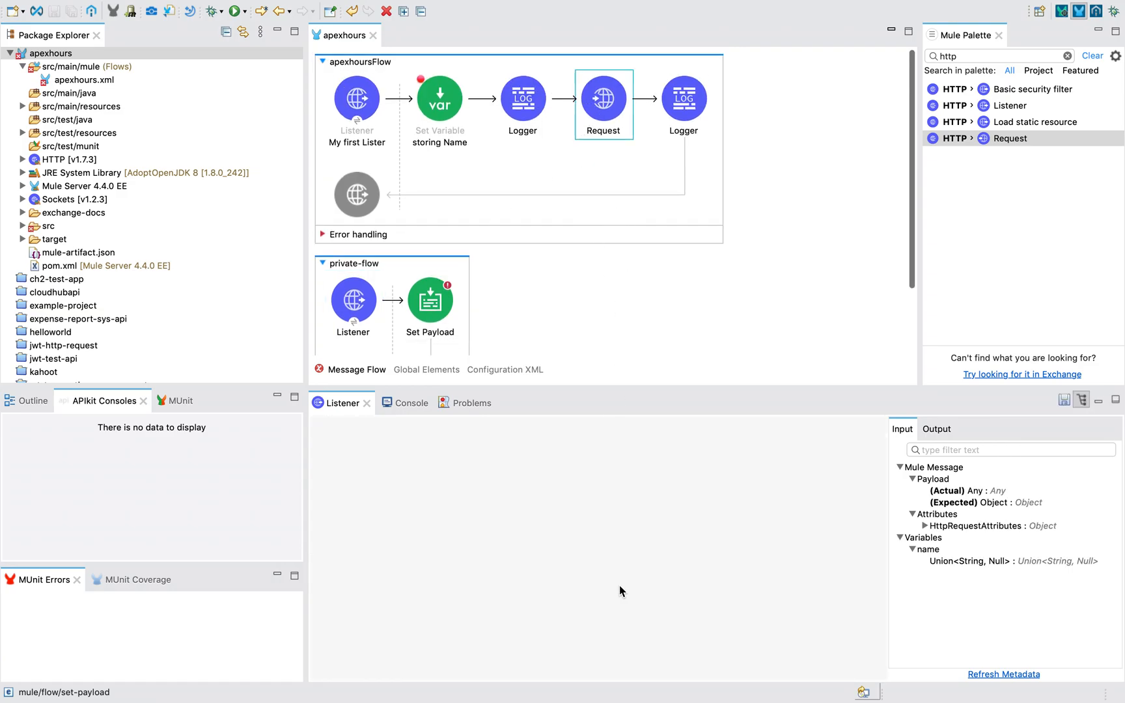
{"action": "double_click", "coordinate": [603, 98]}
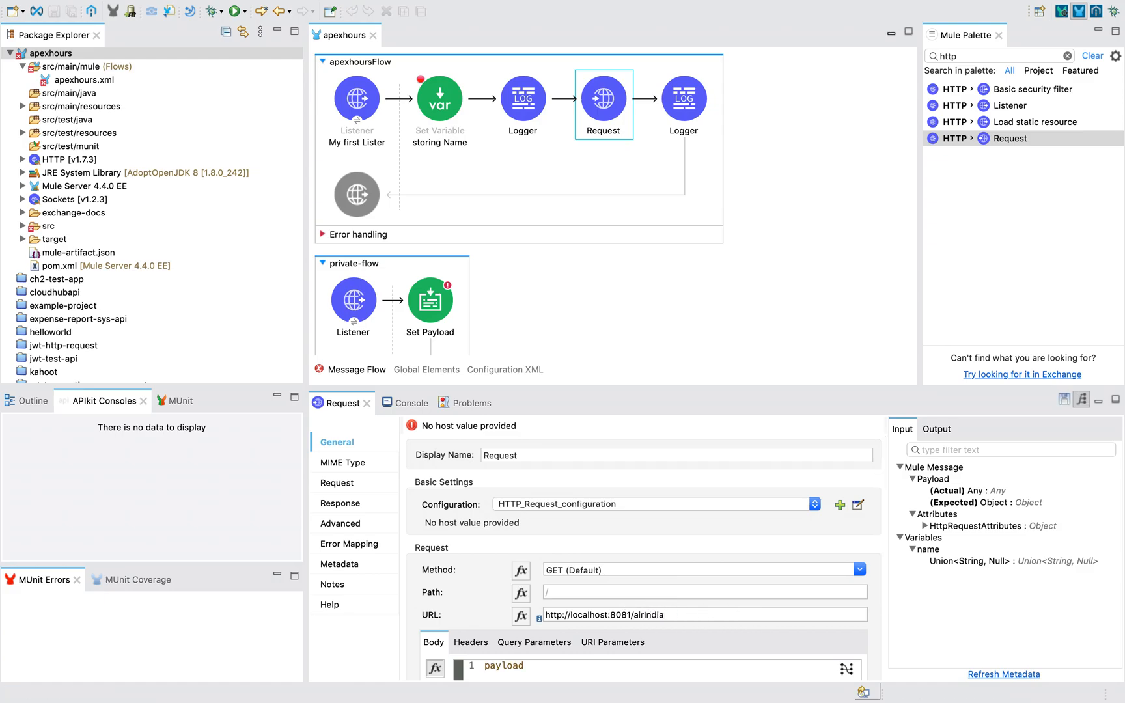
{"action": "left_click", "coordinate": [429, 300]}
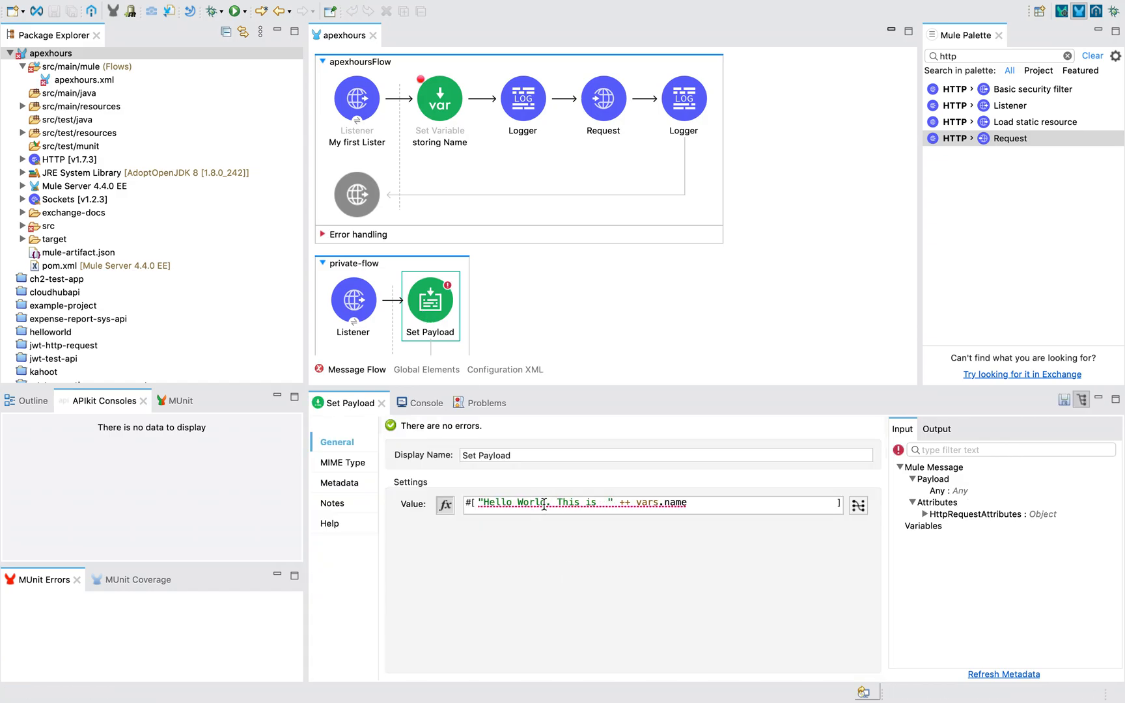
- Overwrite private-flow's Set Payload value with a string literal containing AIR India
{"action": "type", "text": "S\""}
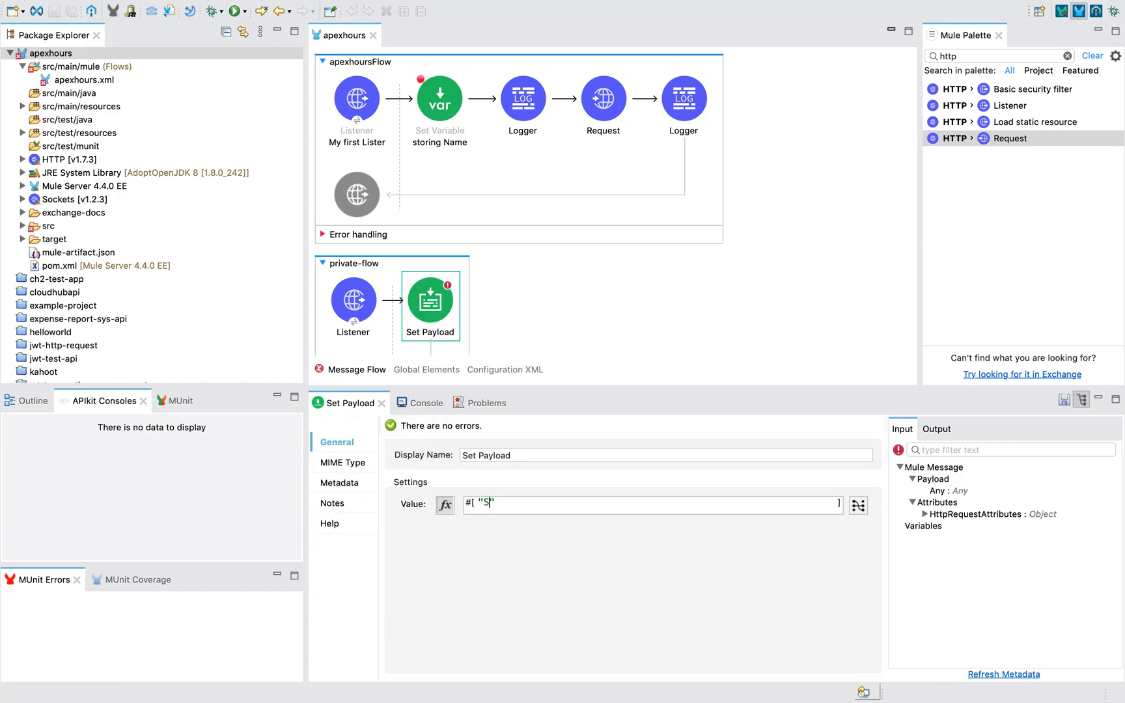
{"action": "type", "text": "AIR"}
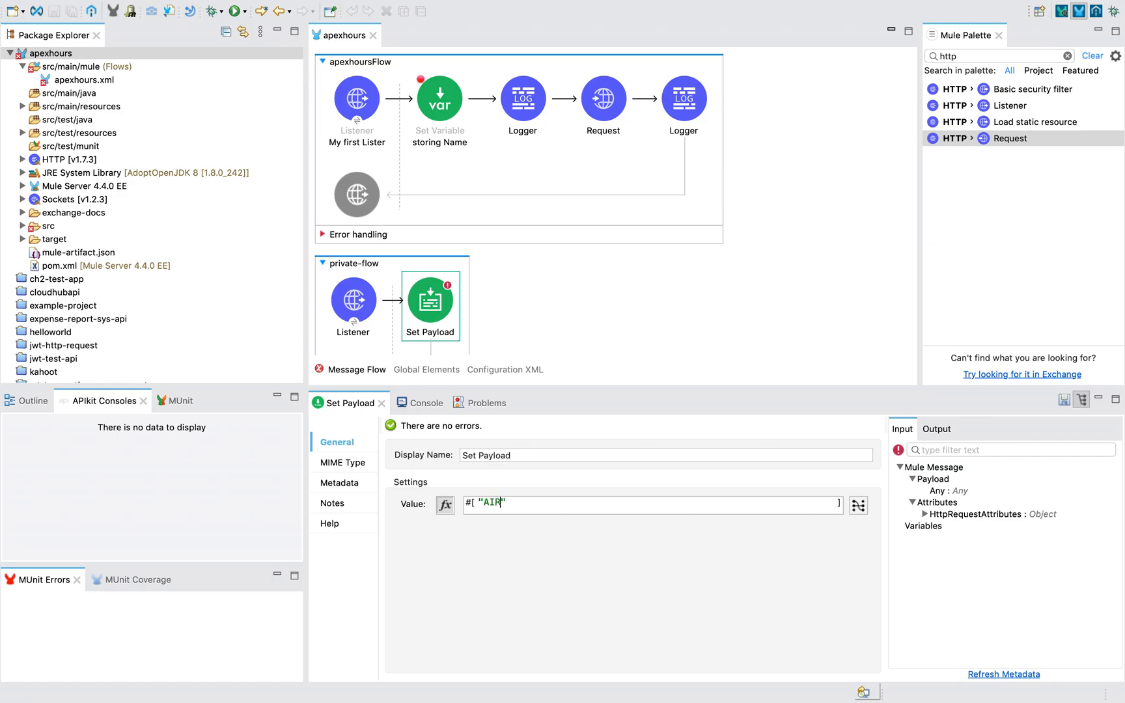
{"action": "type", "text": "India"}
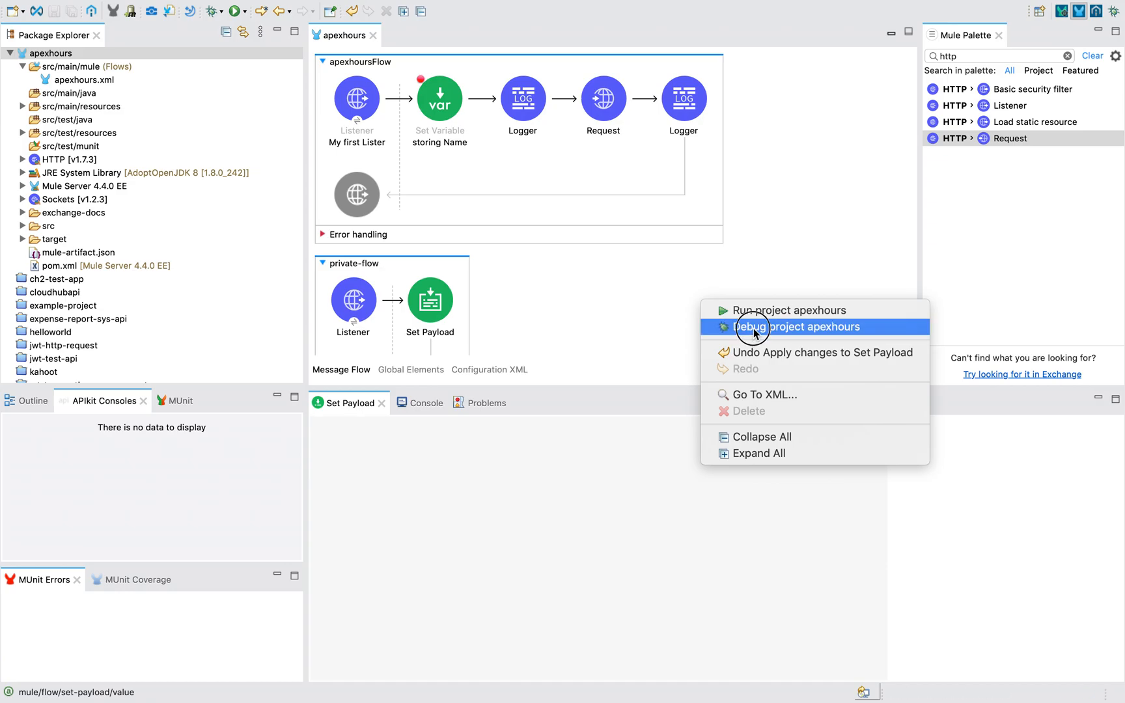
- Launch the apexhours project in debug mode from the canvas context menu
{"action": "left_click", "coordinate": [796, 326]}
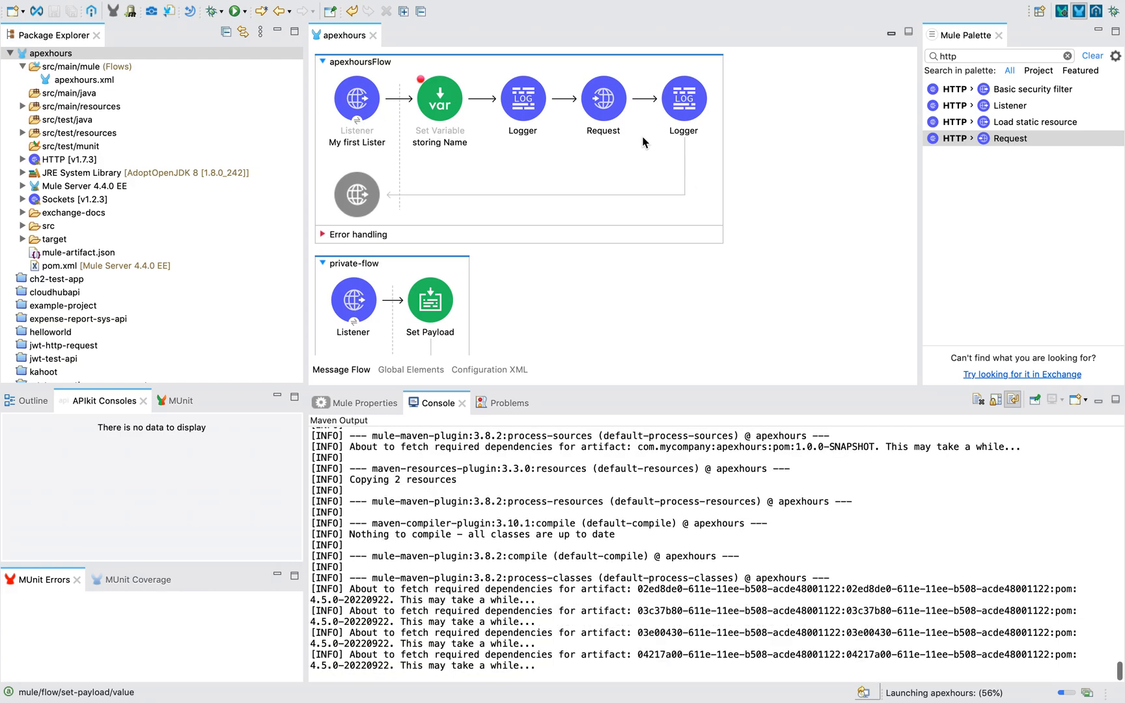
{"action": "left_click", "coordinate": [602, 99]}
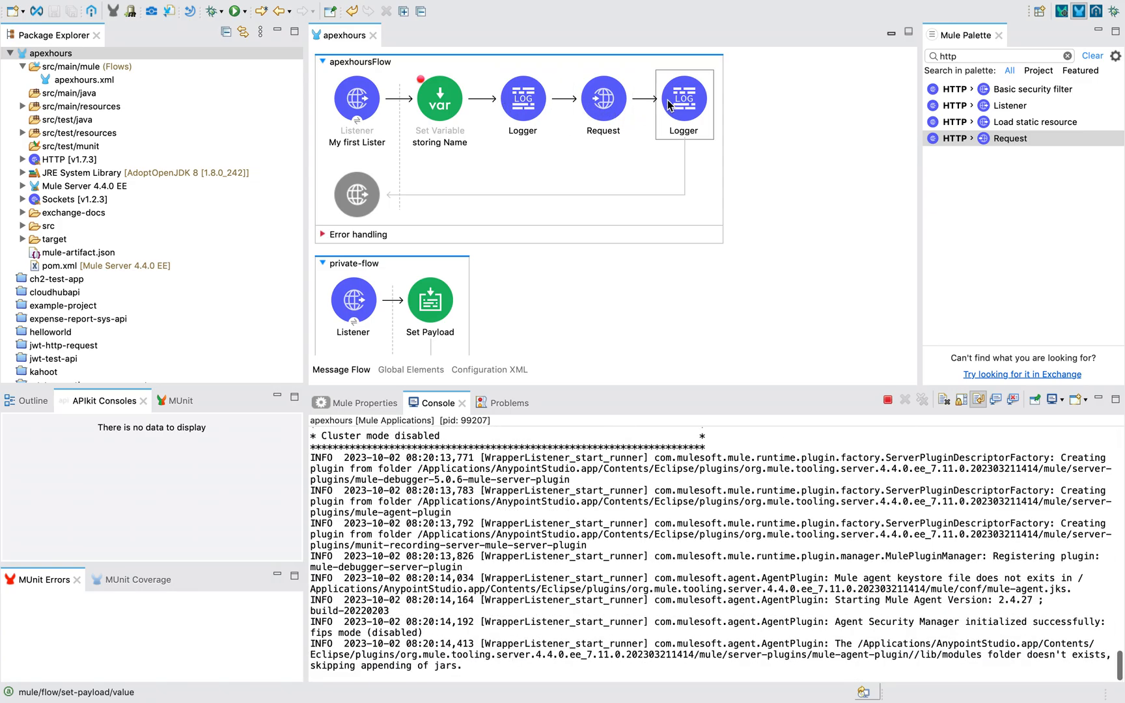
{"action": "left_click", "coordinate": [602, 100]}
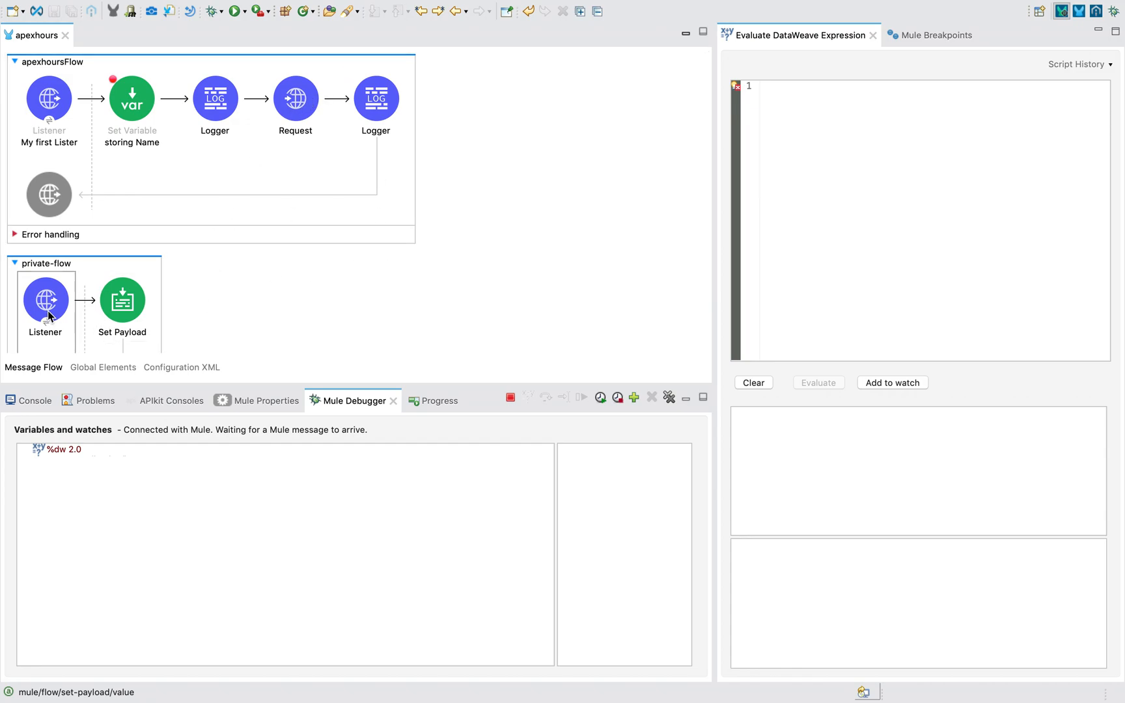
{"action": "mouse_move", "coordinate": [350, 122]}
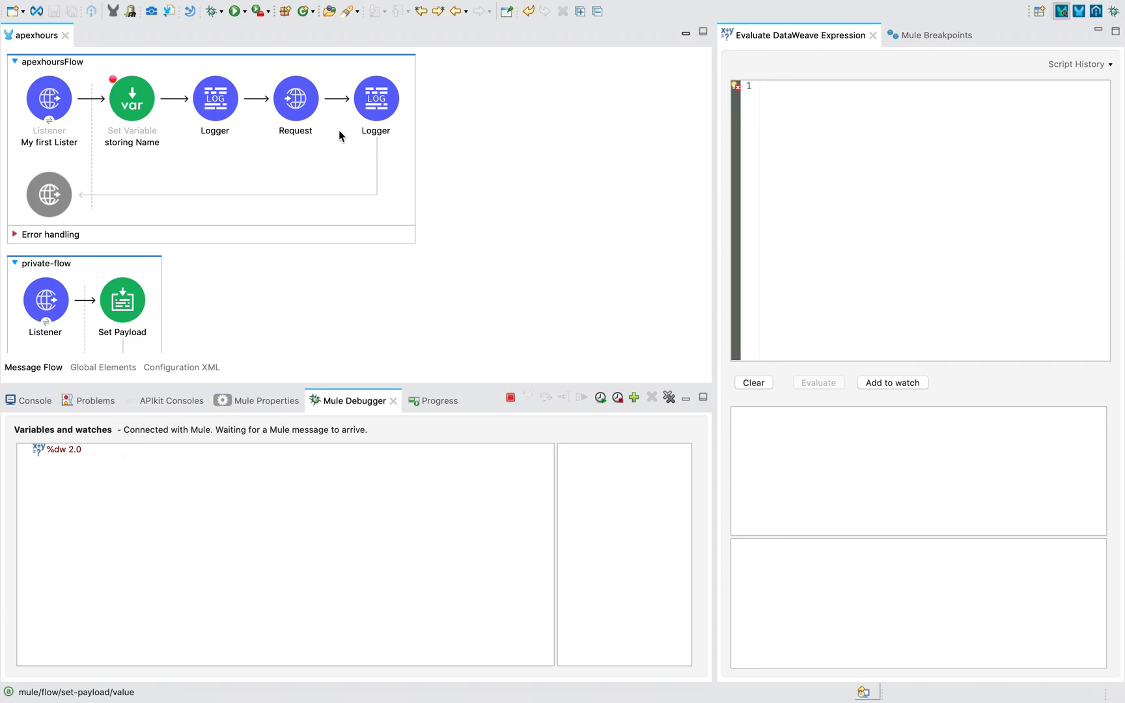
{"action": "mouse_move", "coordinate": [143, 175]}
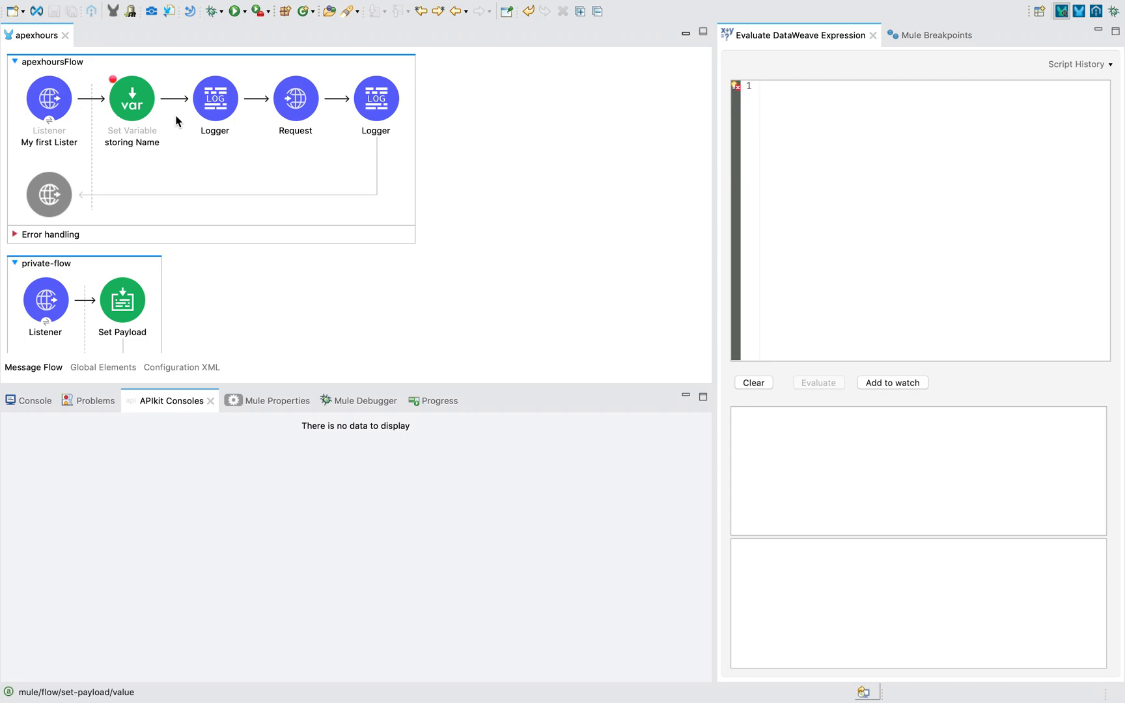
{"action": "mouse_move", "coordinate": [232, 170]}
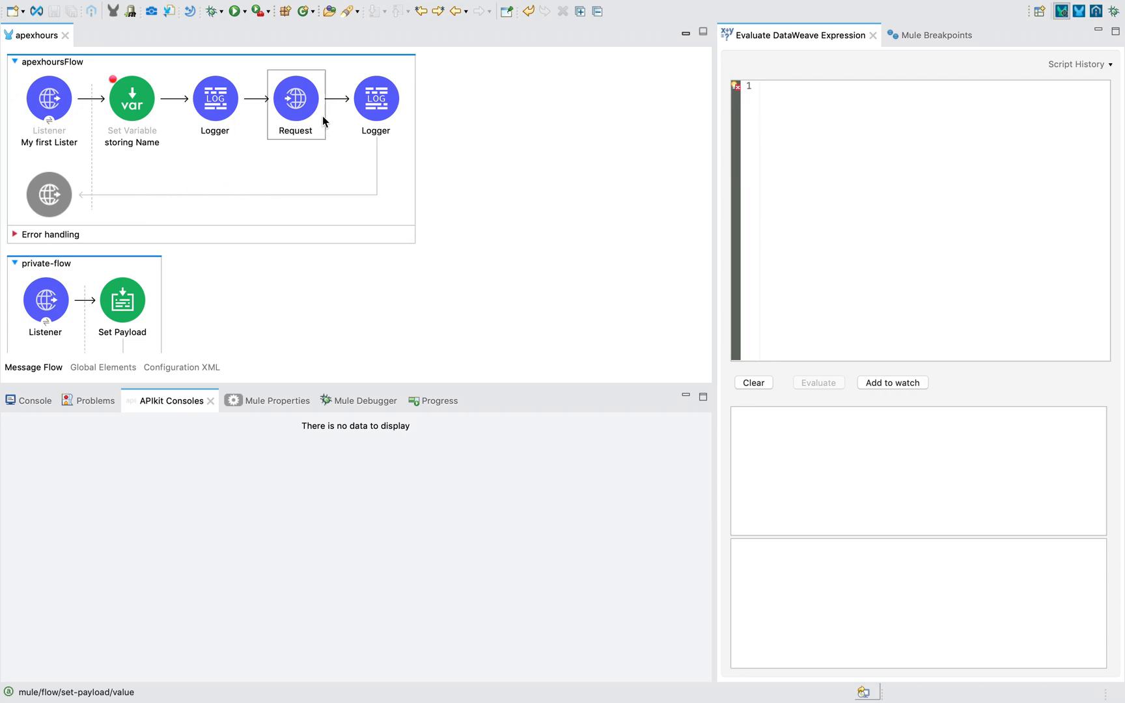
- Point out the Request and Set Payload steps, then send GET localhost:8081/test?name=… from Postman
{"action": "left_click", "coordinate": [122, 300]}
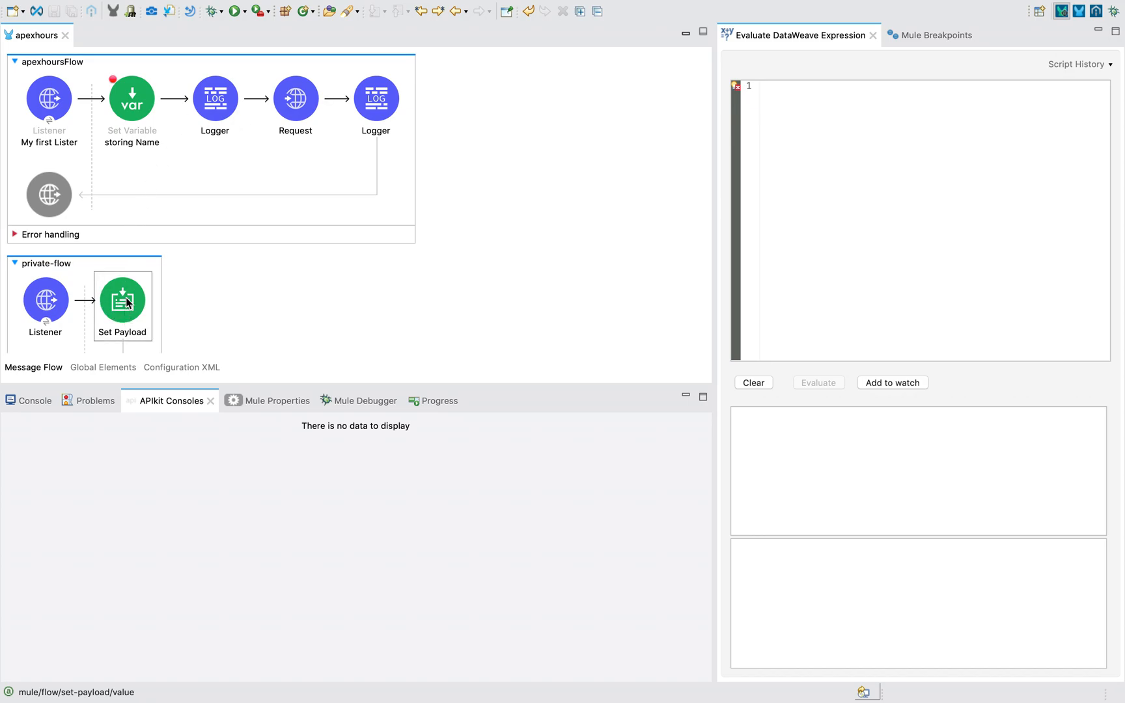
{"action": "left_click", "coordinate": [376, 98]}
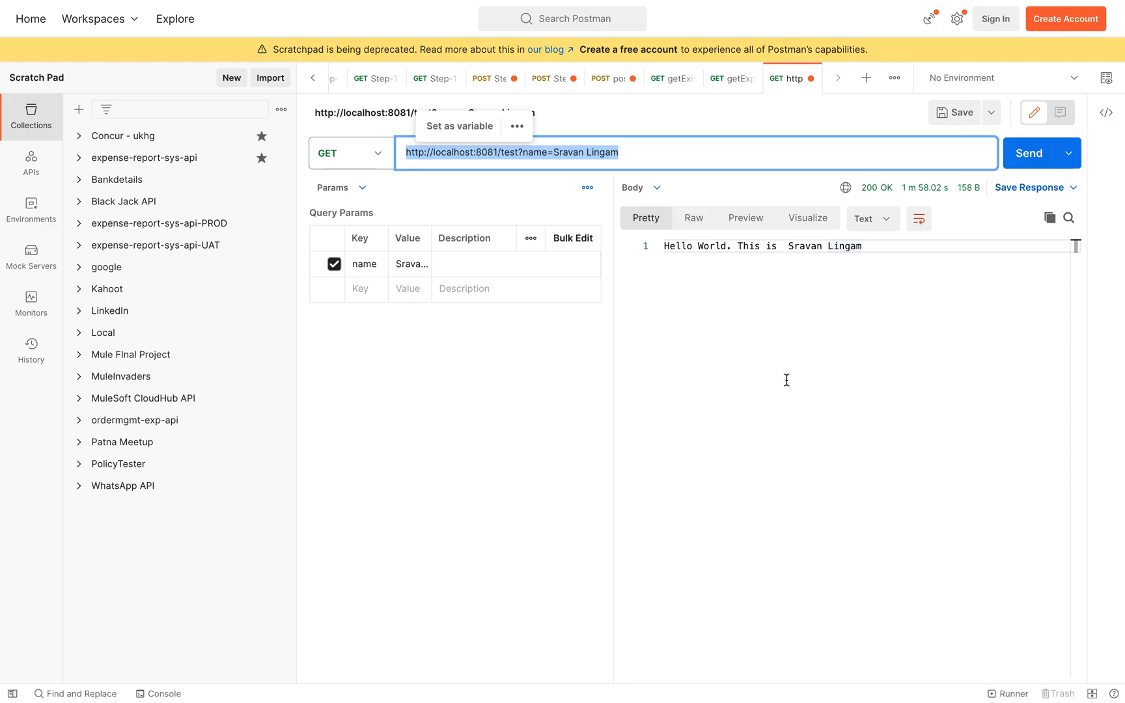
{"action": "left_click", "coordinate": [1029, 153]}
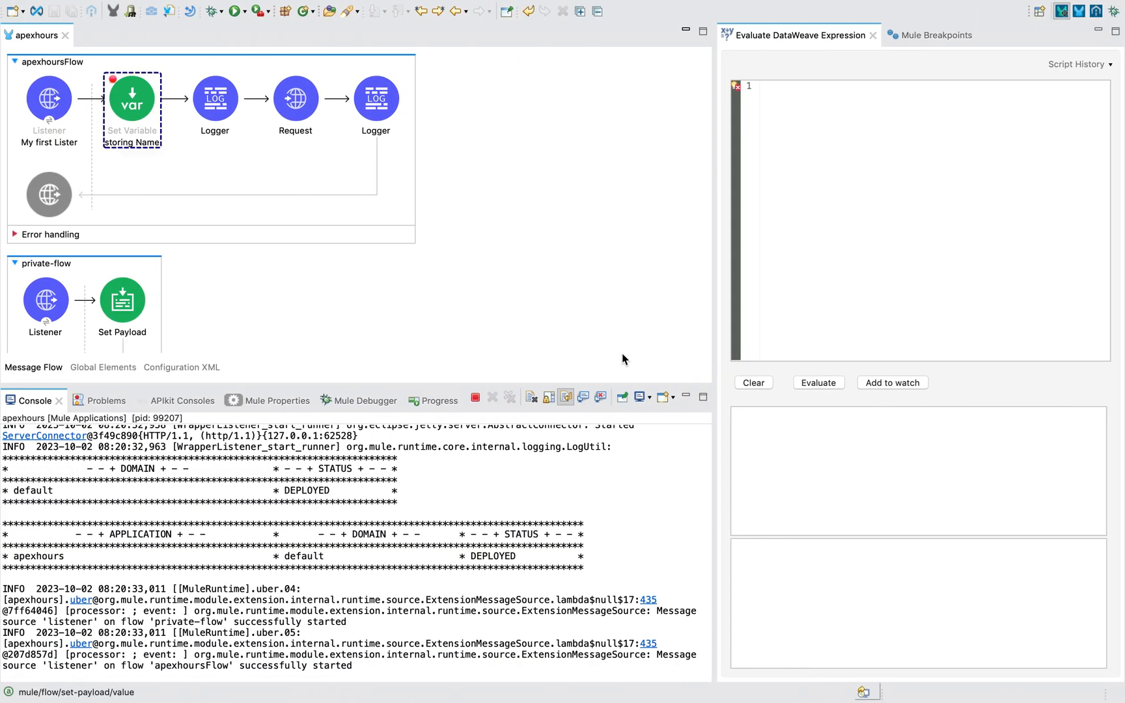
- Inspect the paused event's name query parameter, then view the first Logger's single flow variable
{"action": "left_click", "coordinate": [353, 400]}
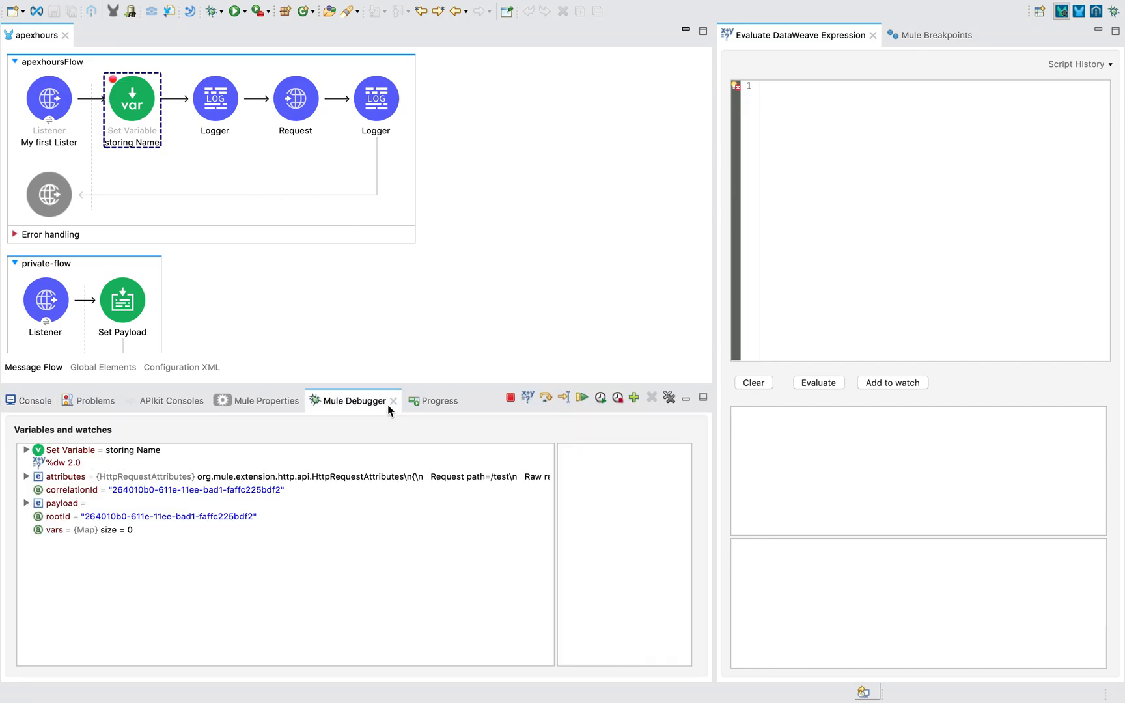
{"action": "mouse_move", "coordinate": [68, 511]}
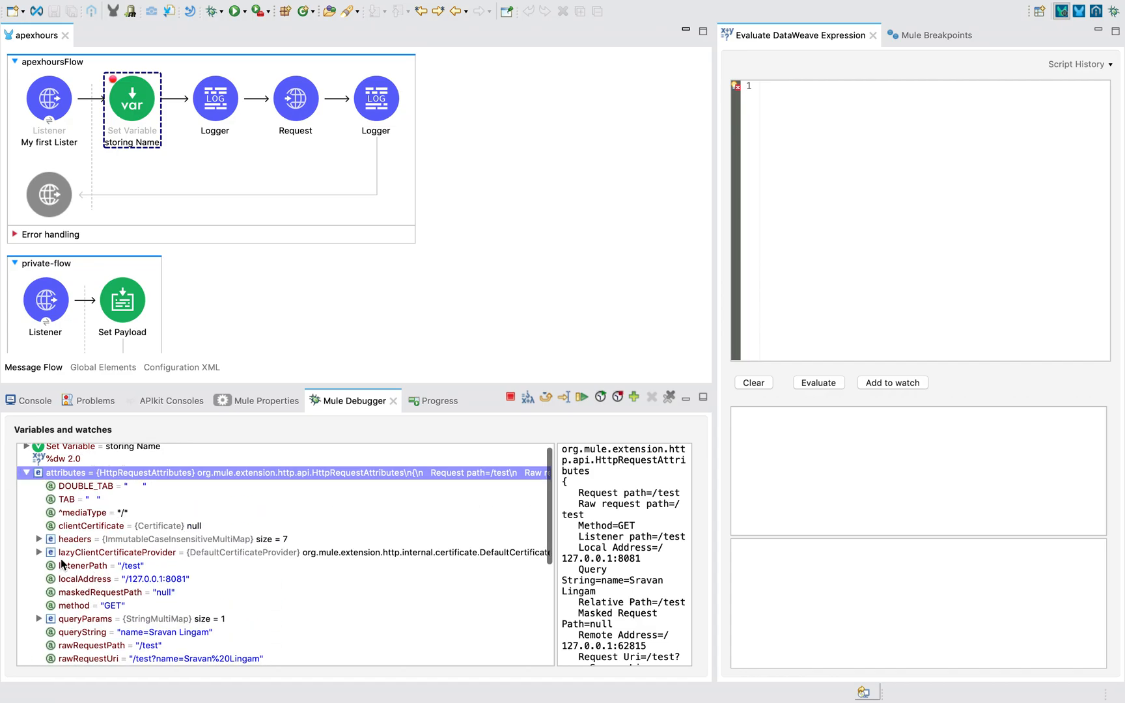
{"action": "left_click", "coordinate": [40, 619]}
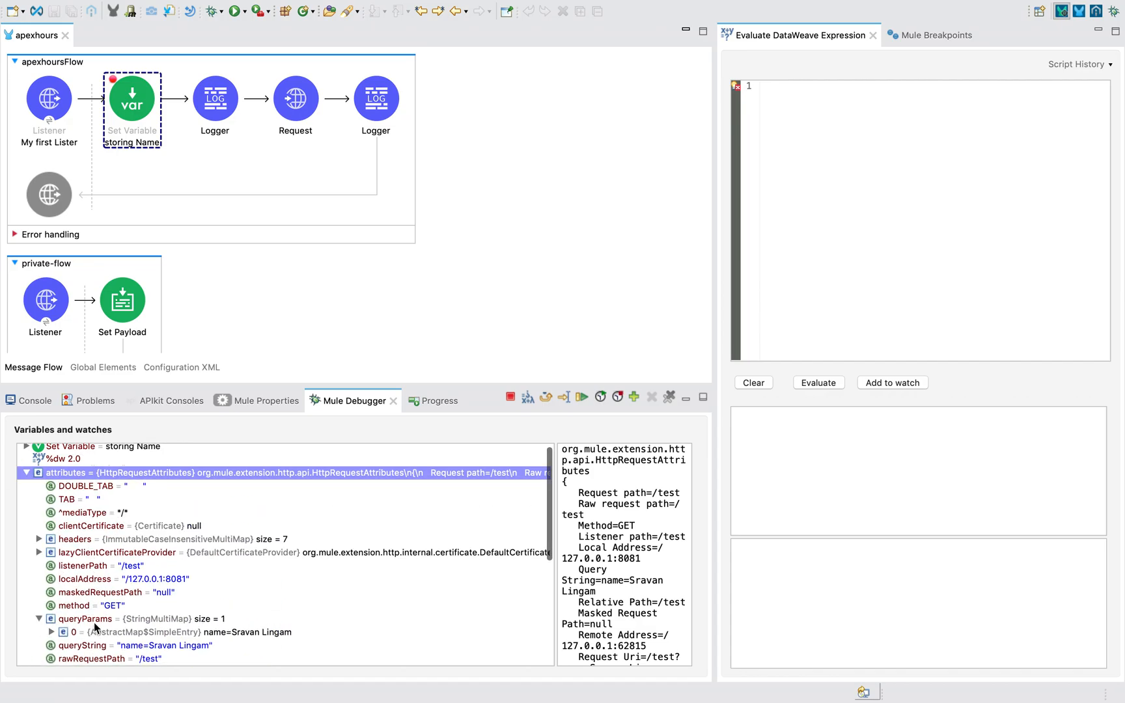
{"action": "left_click", "coordinate": [179, 632]}
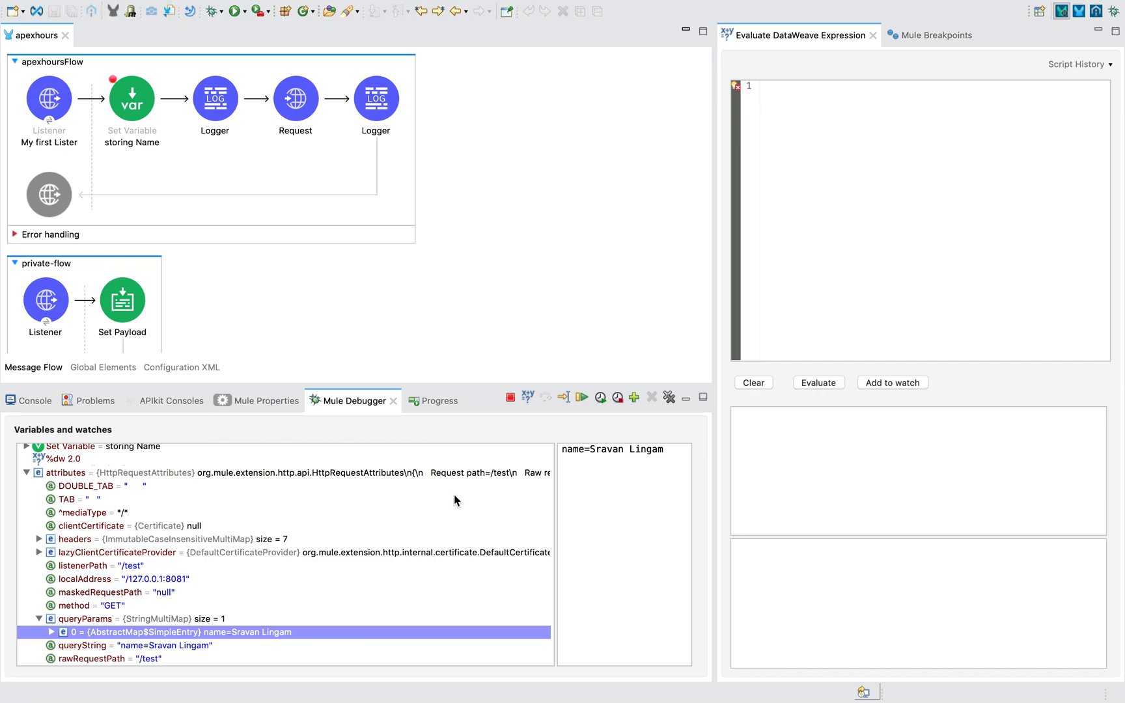
{"action": "mouse_move", "coordinate": [111, 543]}
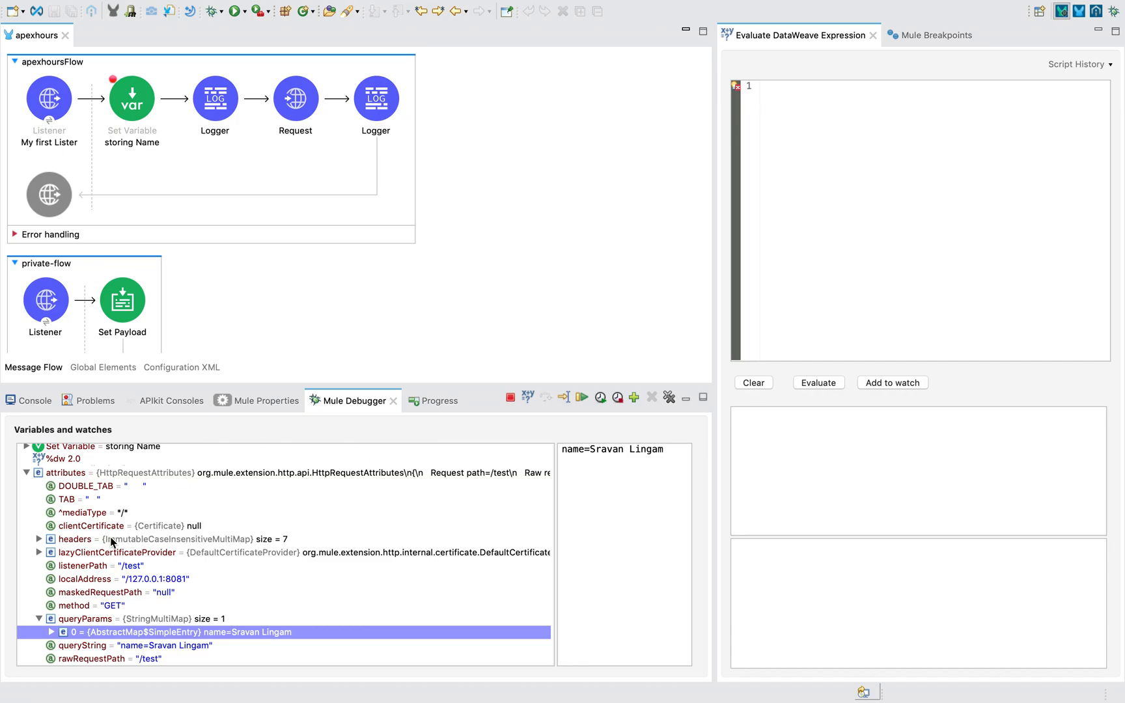
{"action": "mouse_move", "coordinate": [139, 255]}
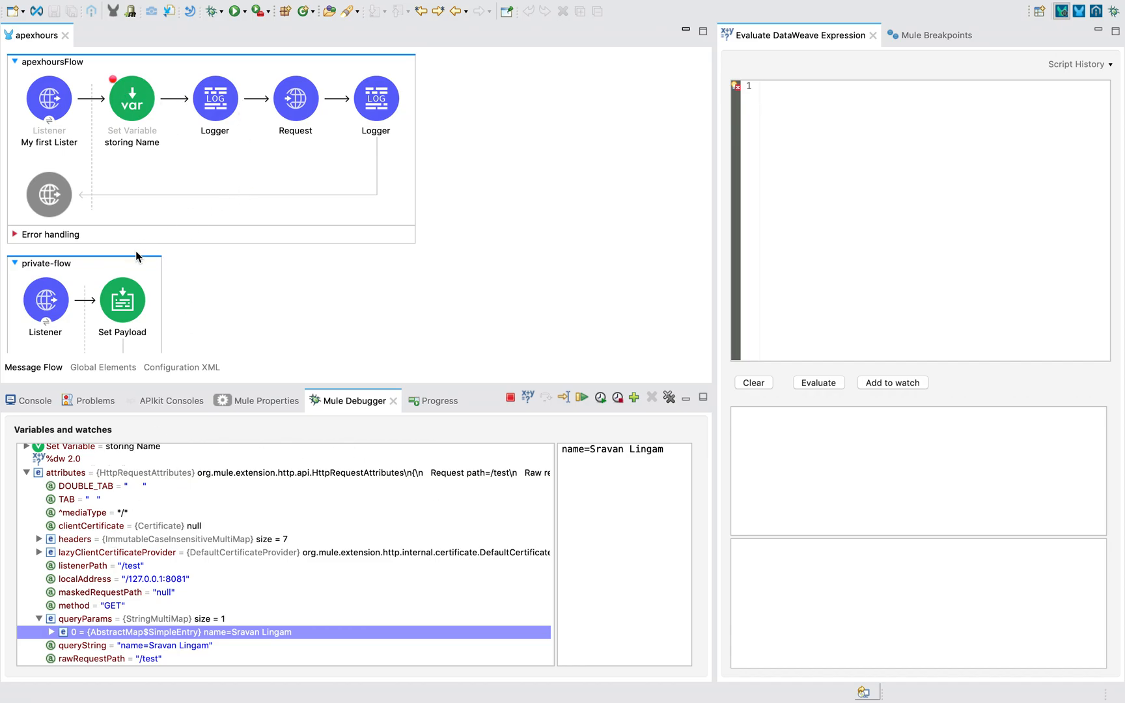
{"action": "mouse_move", "coordinate": [161, 443]}
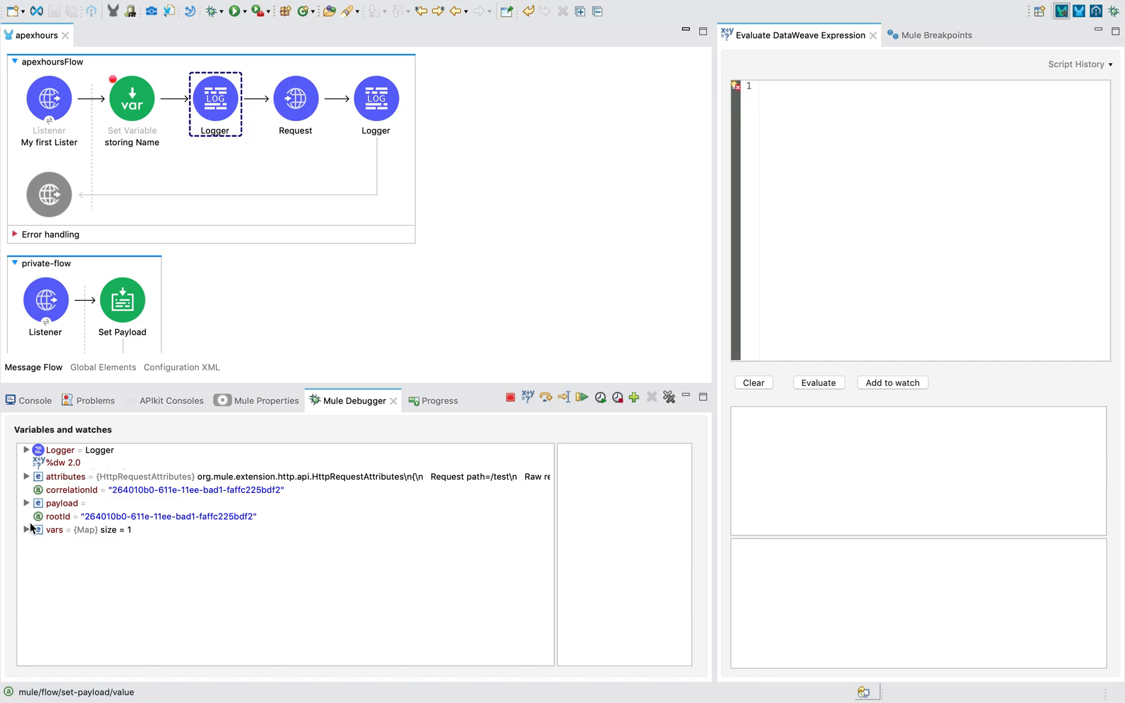
{"action": "left_click", "coordinate": [27, 529]}
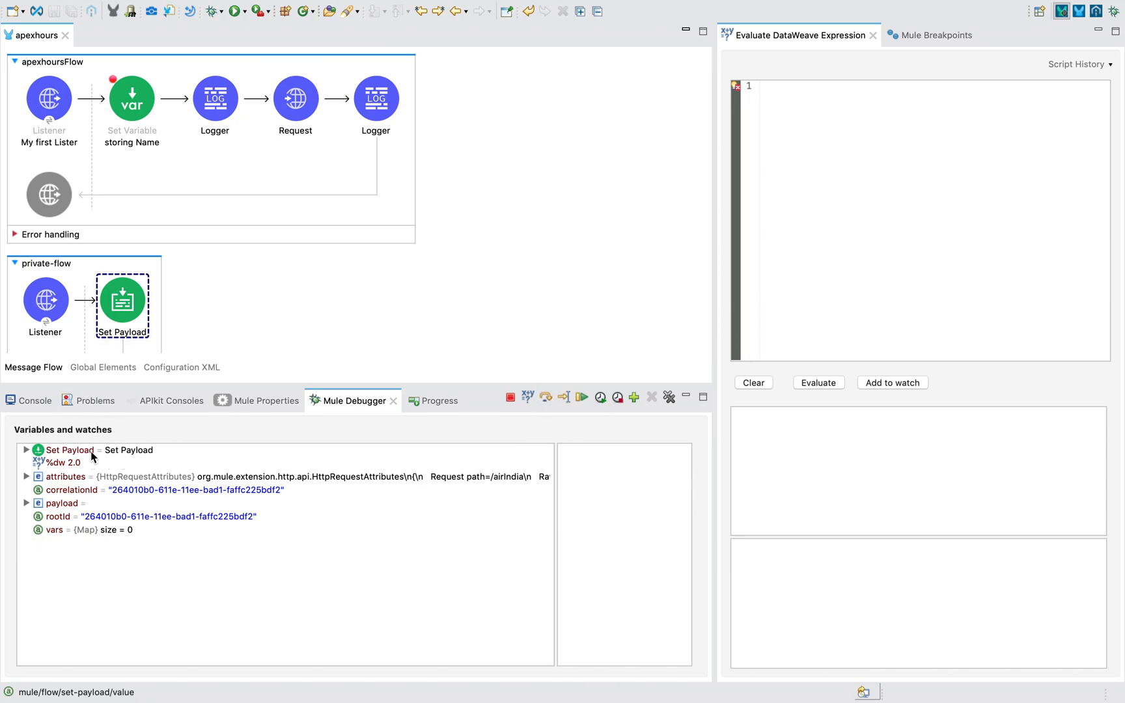
- Confirm private-flow's Set Payload has vars size 0 and listenerPath /airIndia
{"action": "left_click", "coordinate": [54, 530]}
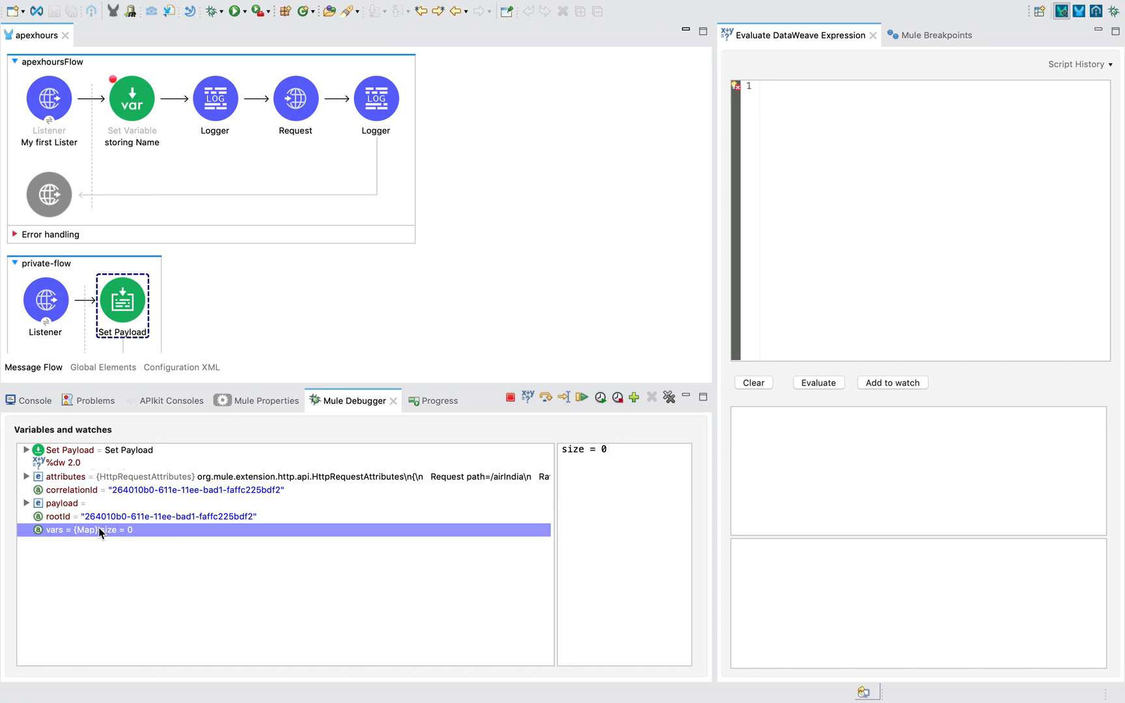
{"action": "mouse_move", "coordinate": [171, 580]}
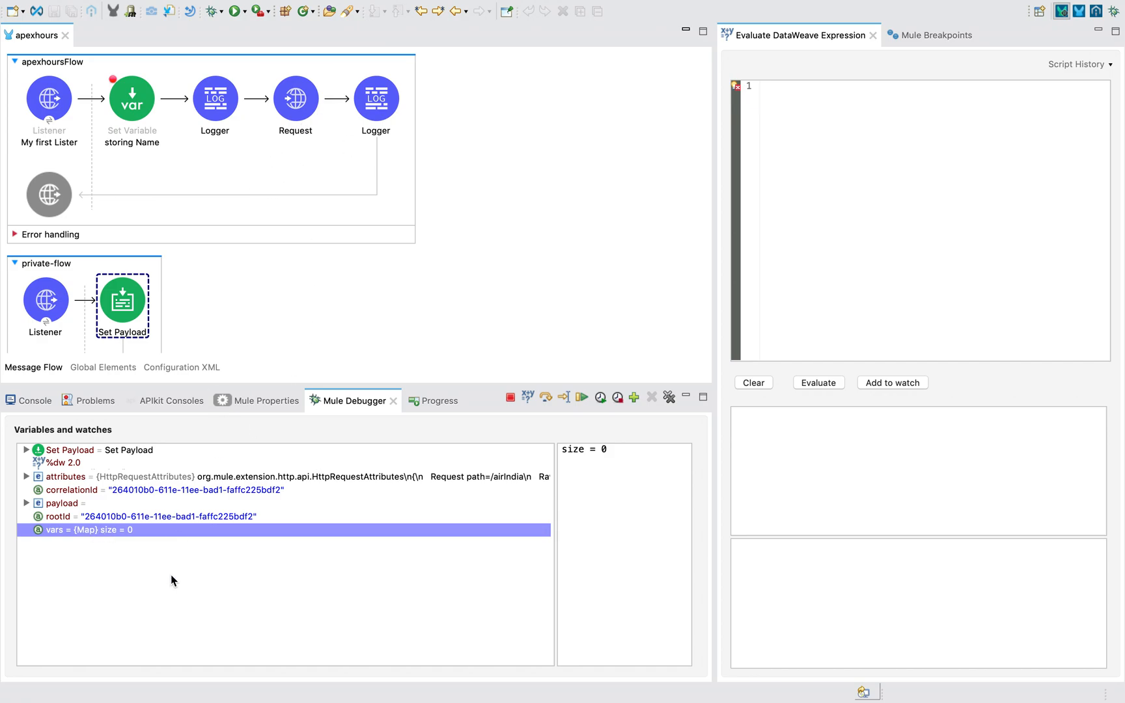
{"action": "mouse_move", "coordinate": [99, 339]}
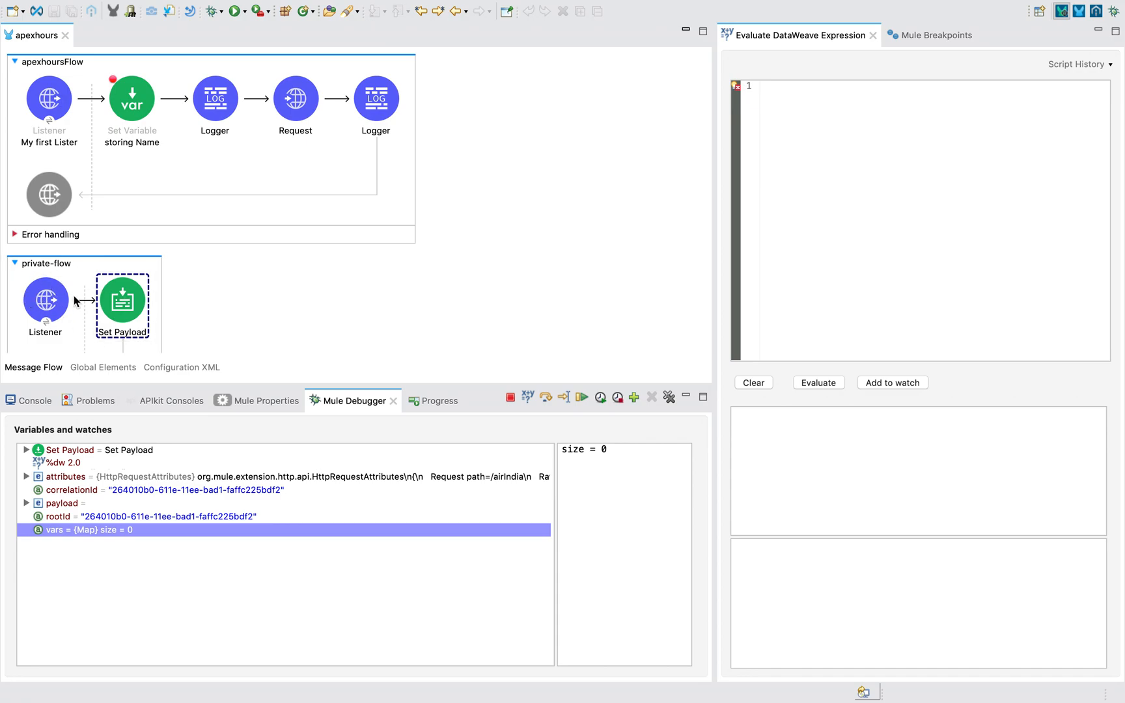
{"action": "mouse_move", "coordinate": [34, 480]}
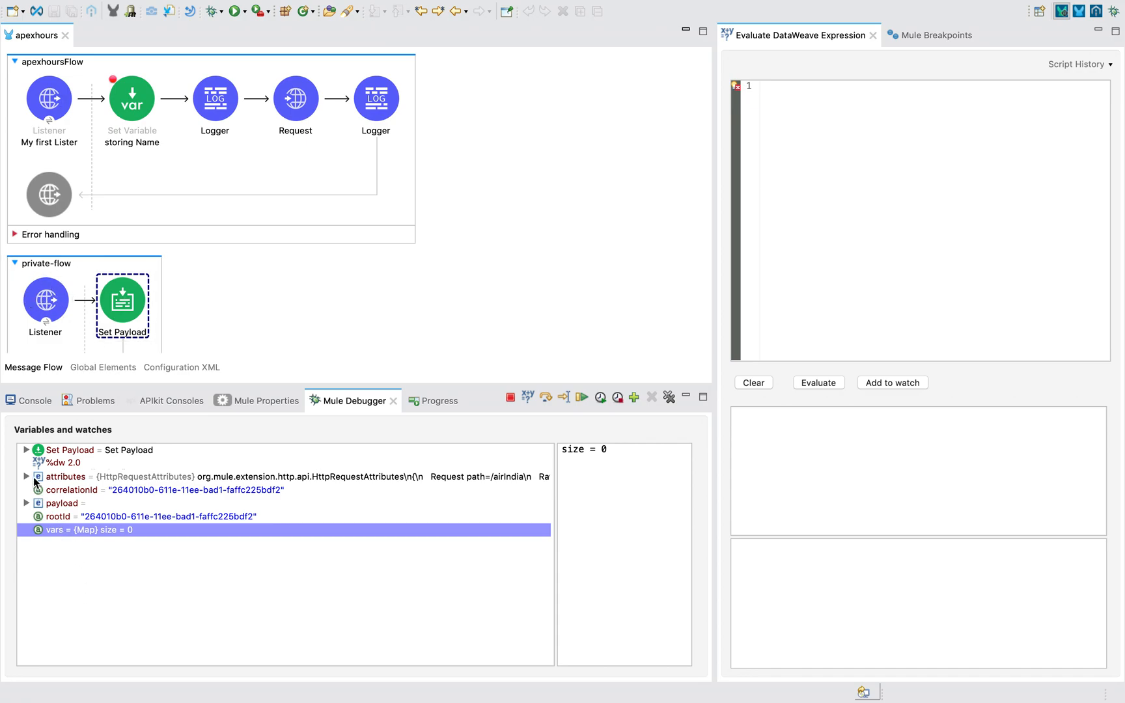
{"action": "left_click", "coordinate": [27, 476]}
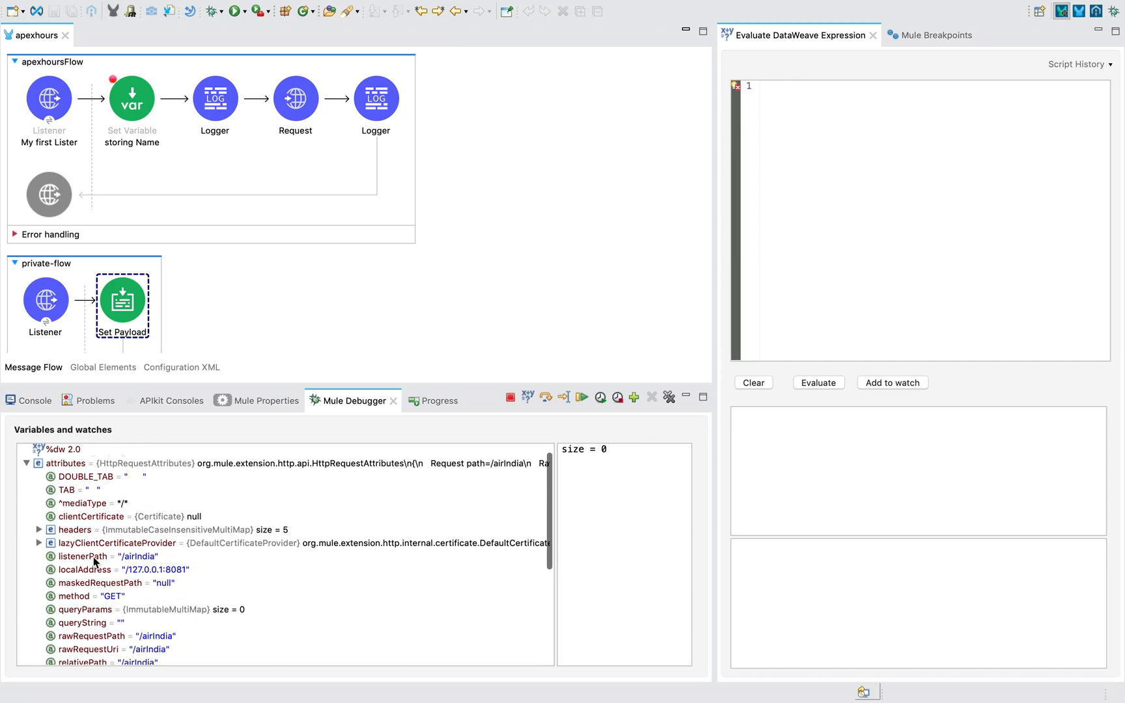
{"action": "left_click", "coordinate": [84, 609]}
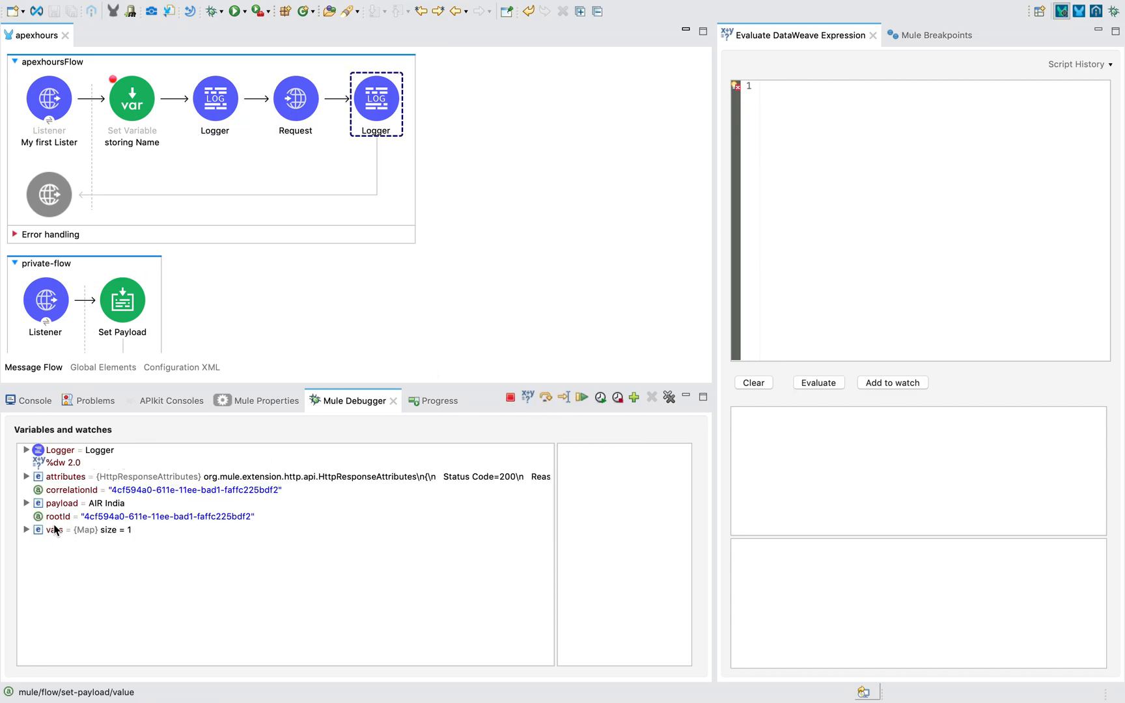
- At the last Logger, check payload AIR India and the HttpResponseAttributes showing statusCode 200
{"action": "left_click", "coordinate": [64, 503]}
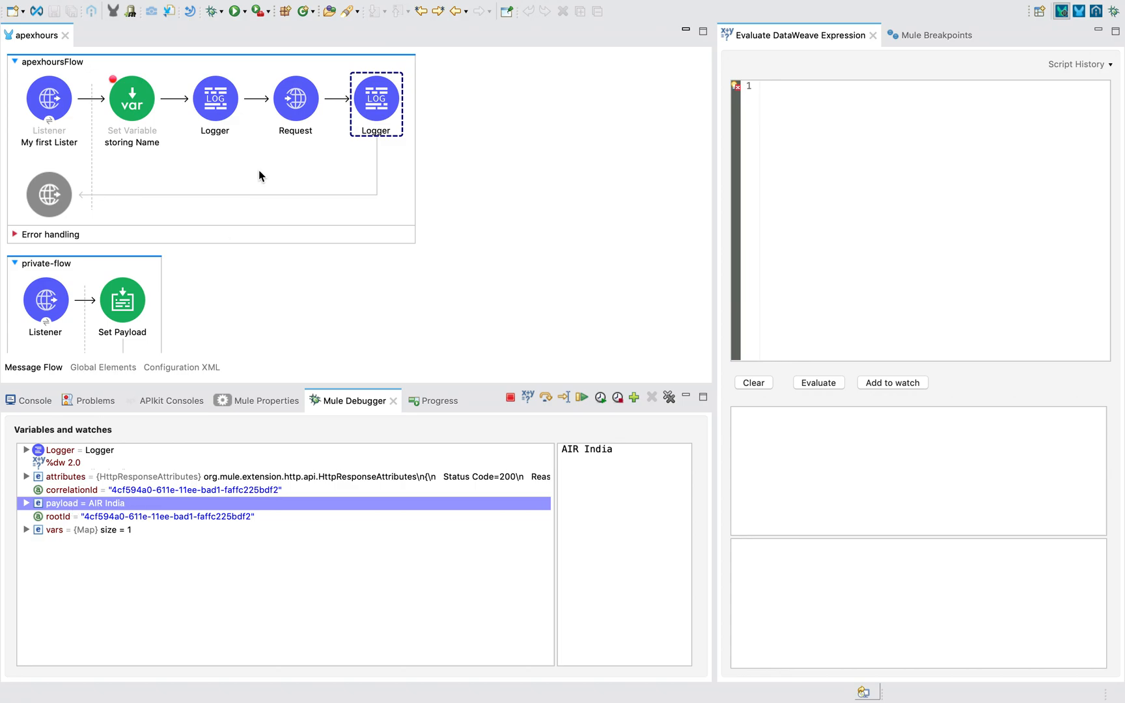
{"action": "mouse_move", "coordinate": [68, 318]}
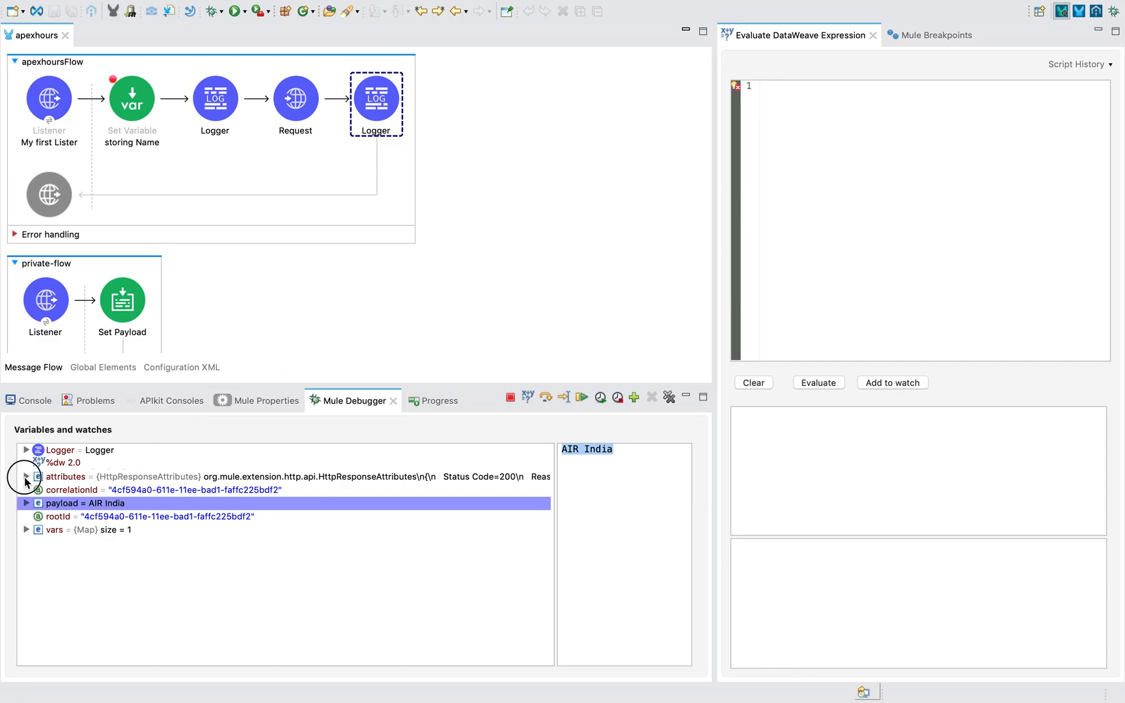
{"action": "left_click", "coordinate": [26, 477]}
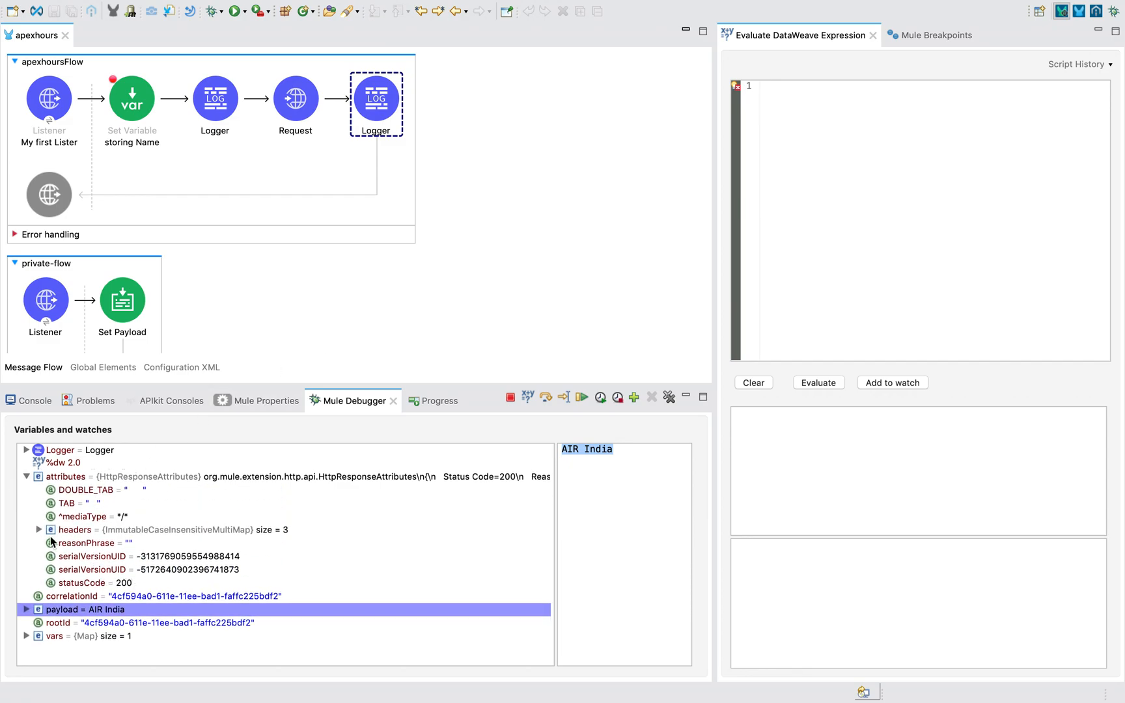
{"action": "left_click", "coordinate": [91, 556]}
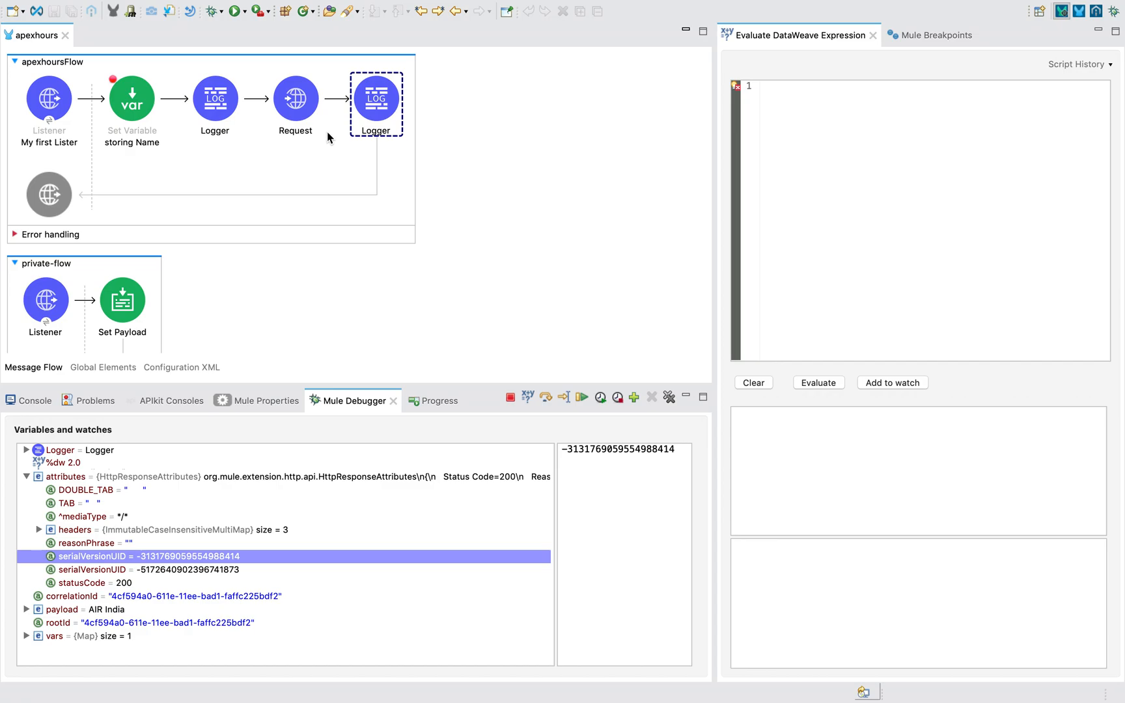
{"action": "mouse_move", "coordinate": [359, 148]}
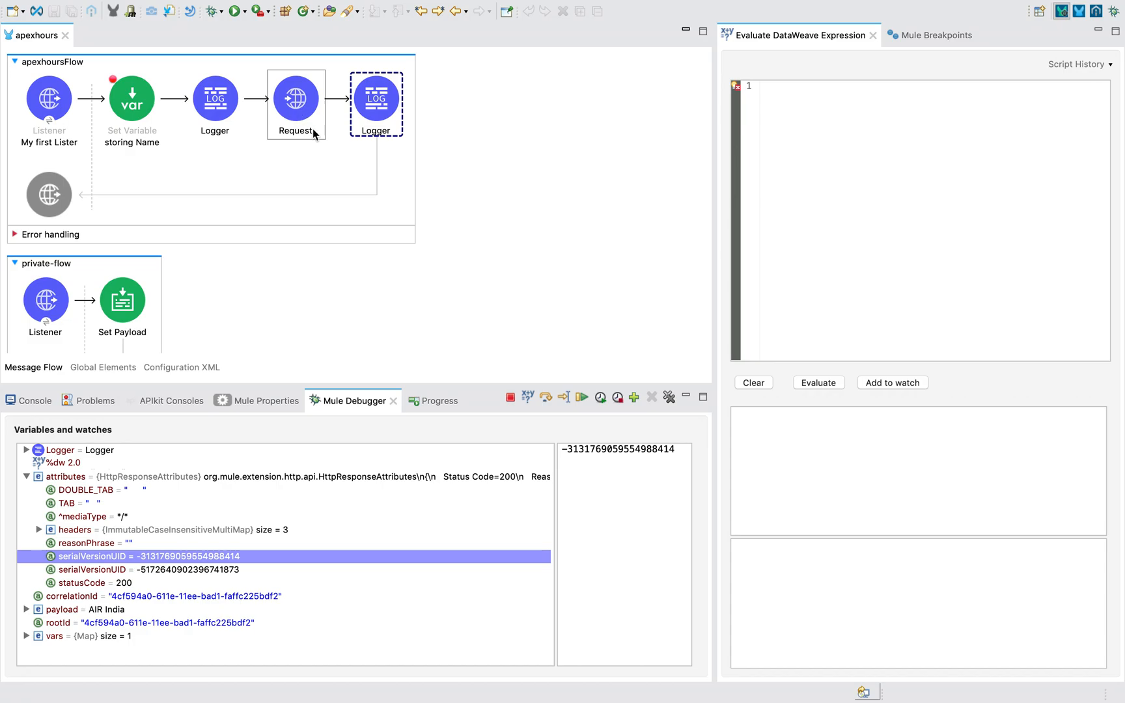
{"action": "mouse_move", "coordinate": [304, 115]}
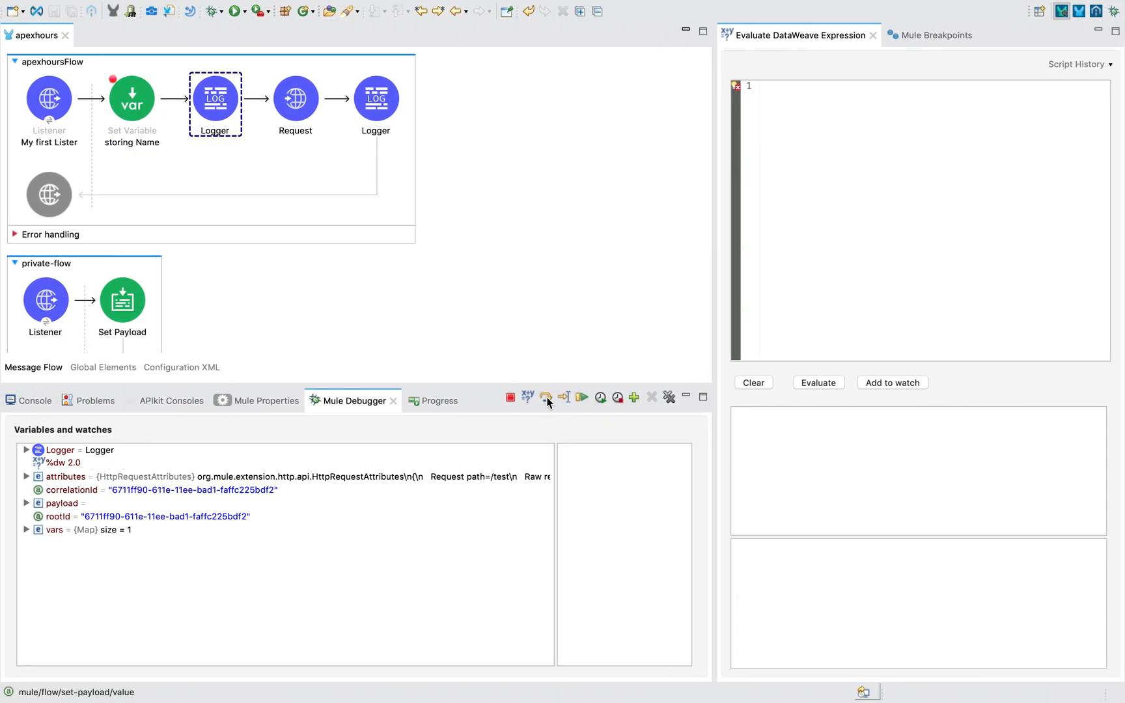
- Inspect the new request's query parameters and step into private-flow's Set Payload
{"action": "left_click", "coordinate": [27, 529]}
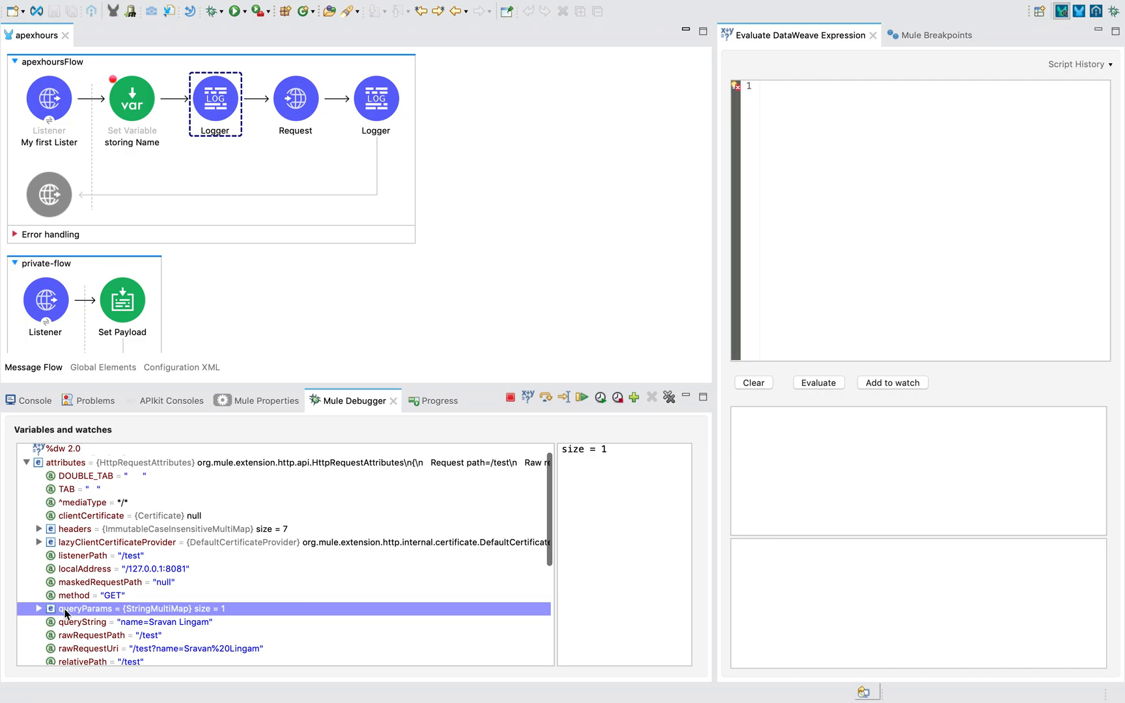
{"action": "left_click", "coordinate": [39, 609]}
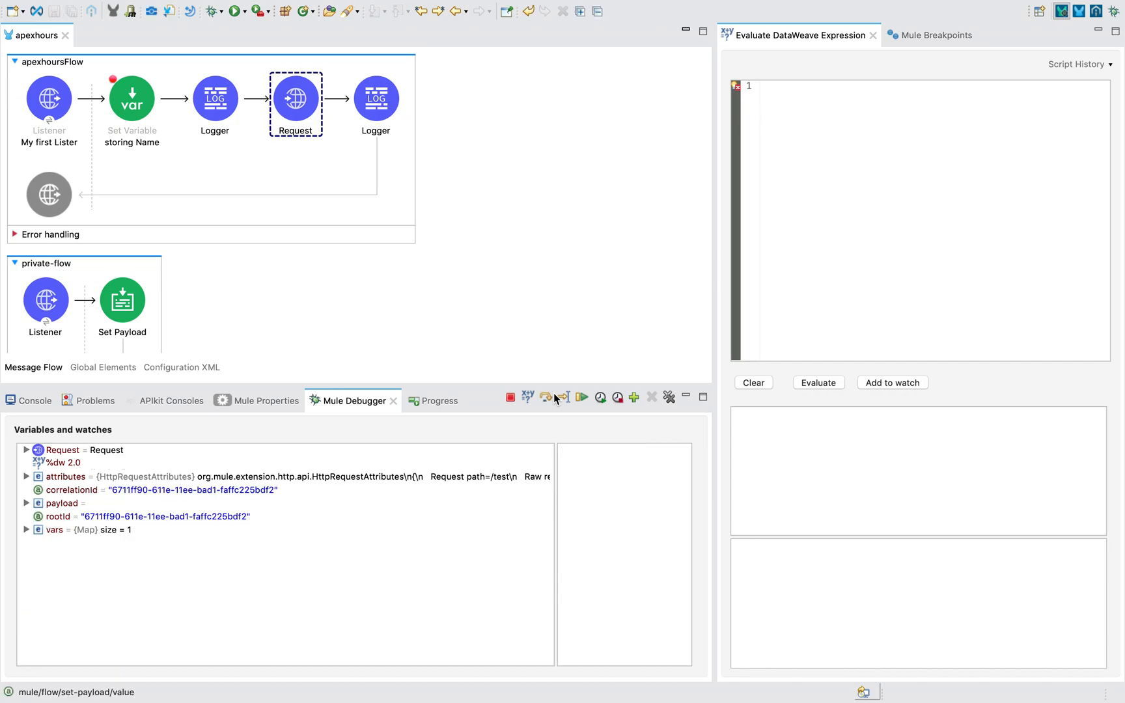
{"action": "left_click", "coordinate": [565, 398]}
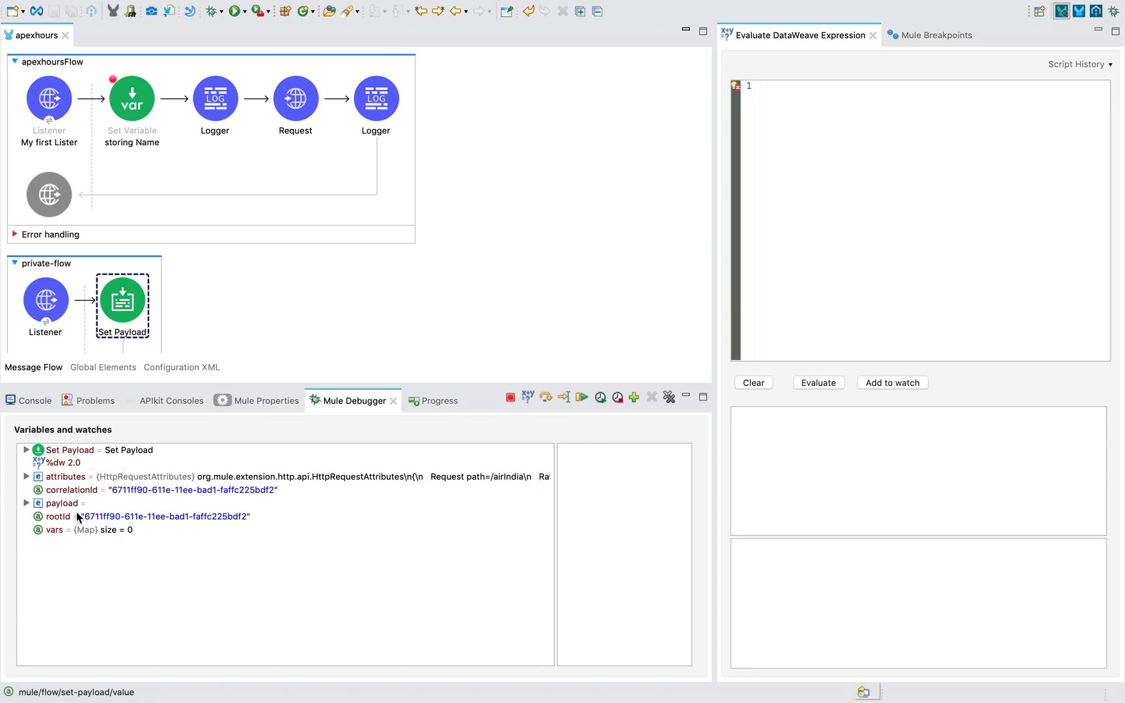
- At the final Logger, check vars name "Sravan Lingam", then select apexhoursFlow's Request component
{"action": "left_click", "coordinate": [54, 530]}
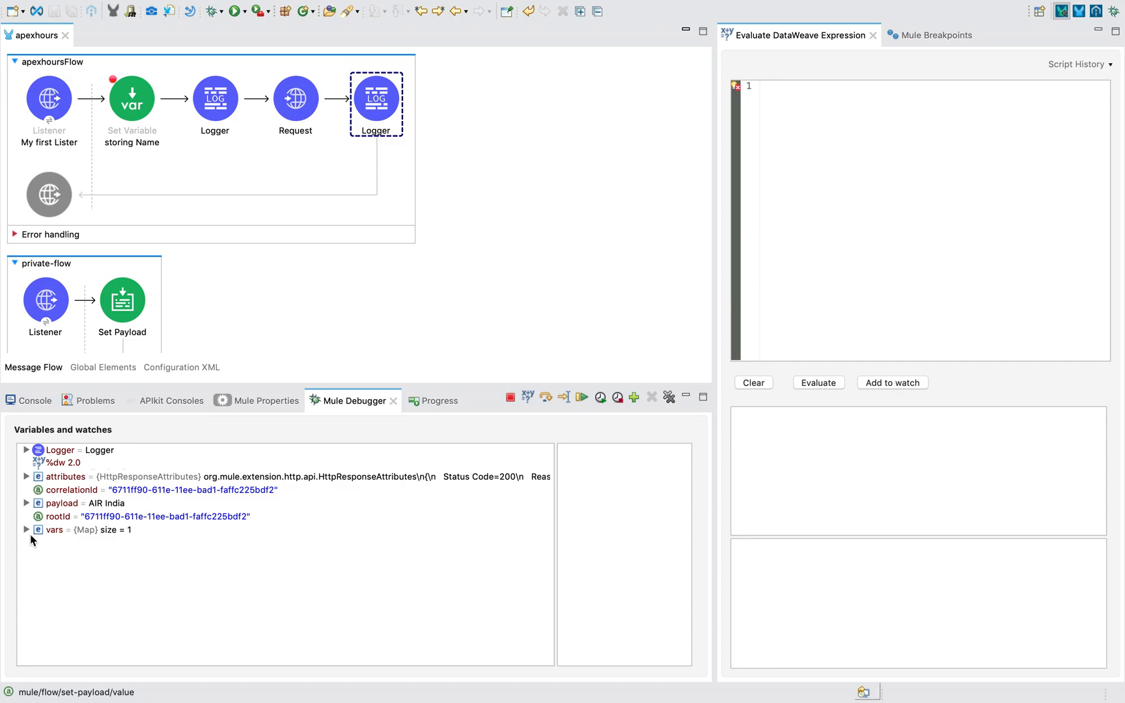
{"action": "left_click", "coordinate": [27, 529]}
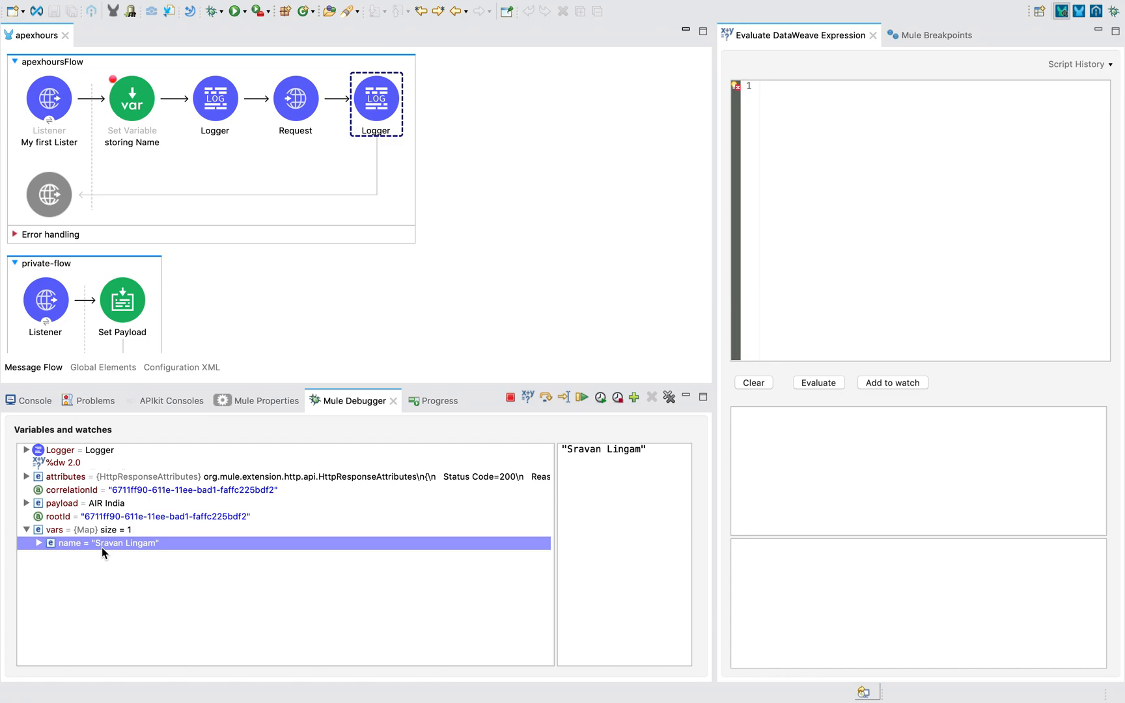
{"action": "left_click", "coordinate": [581, 396]}
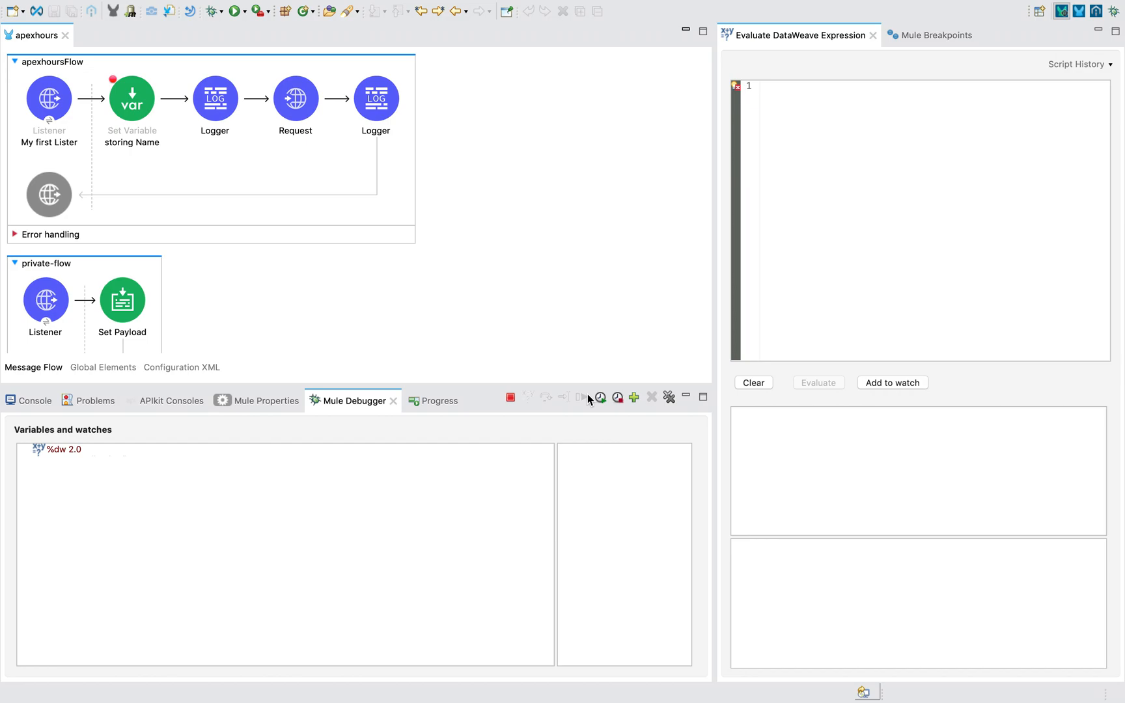
{"action": "left_click", "coordinate": [295, 98]}
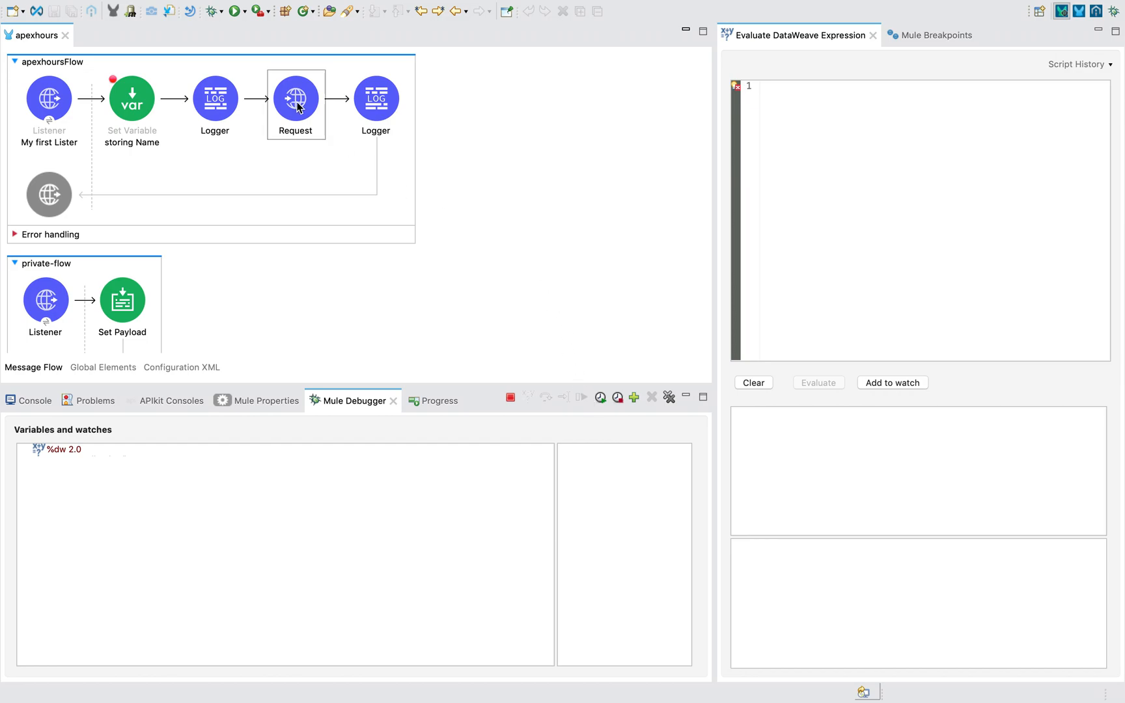
{"action": "mouse_move", "coordinate": [302, 129]}
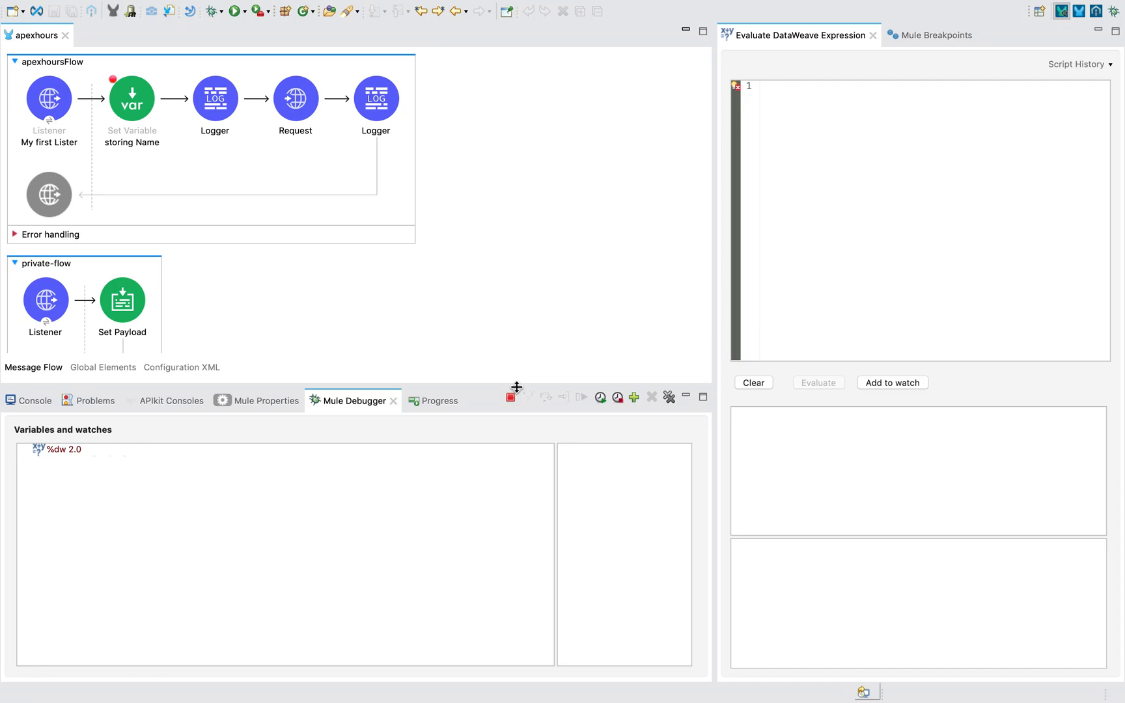
- Stop the debug session and scroll the console to confirm apexhours terminated
{"action": "left_click", "coordinate": [375, 99]}
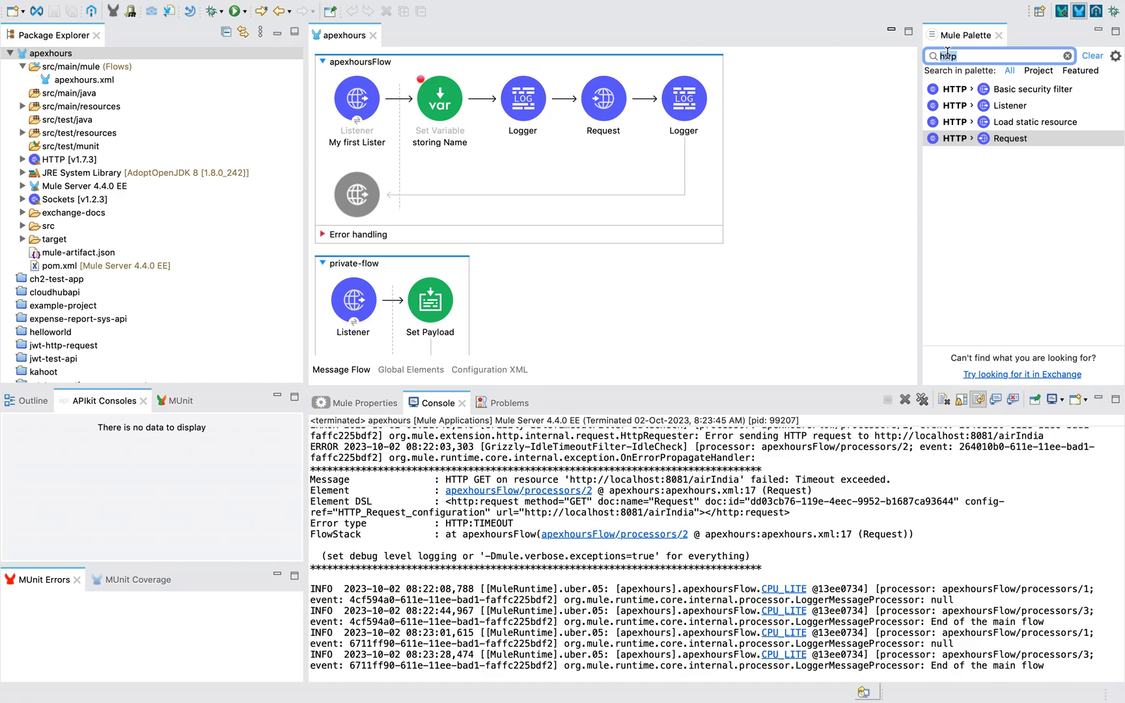
{"action": "scroll", "scroll_direction": "down", "scroll_amount": 3}
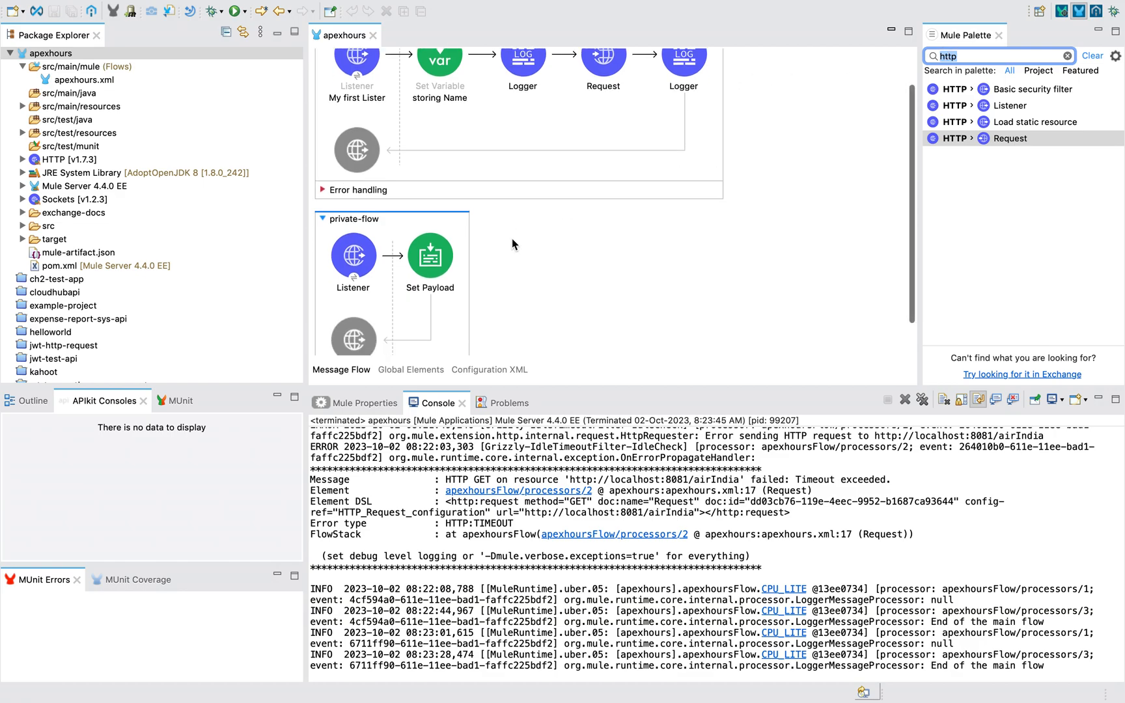
{"action": "scroll", "scroll_direction": "down", "scroll_amount": 3}
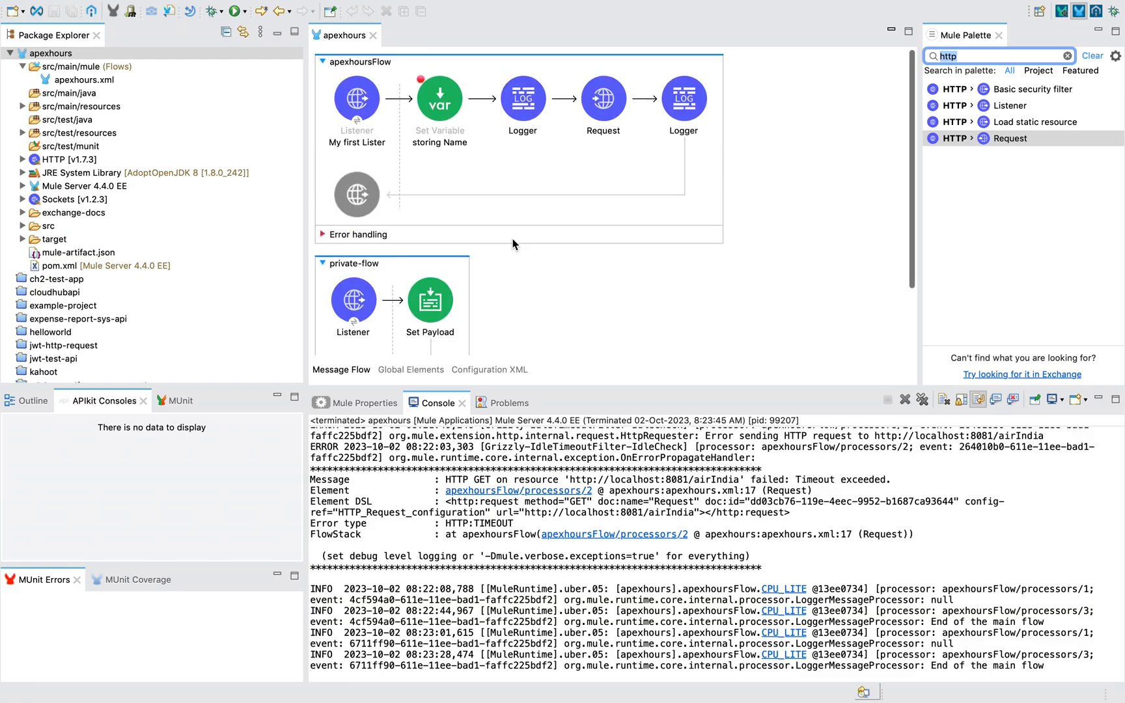
{"action": "scroll", "scroll_direction": "down", "scroll_amount": 3}
{"action": "type", "text": "t"}
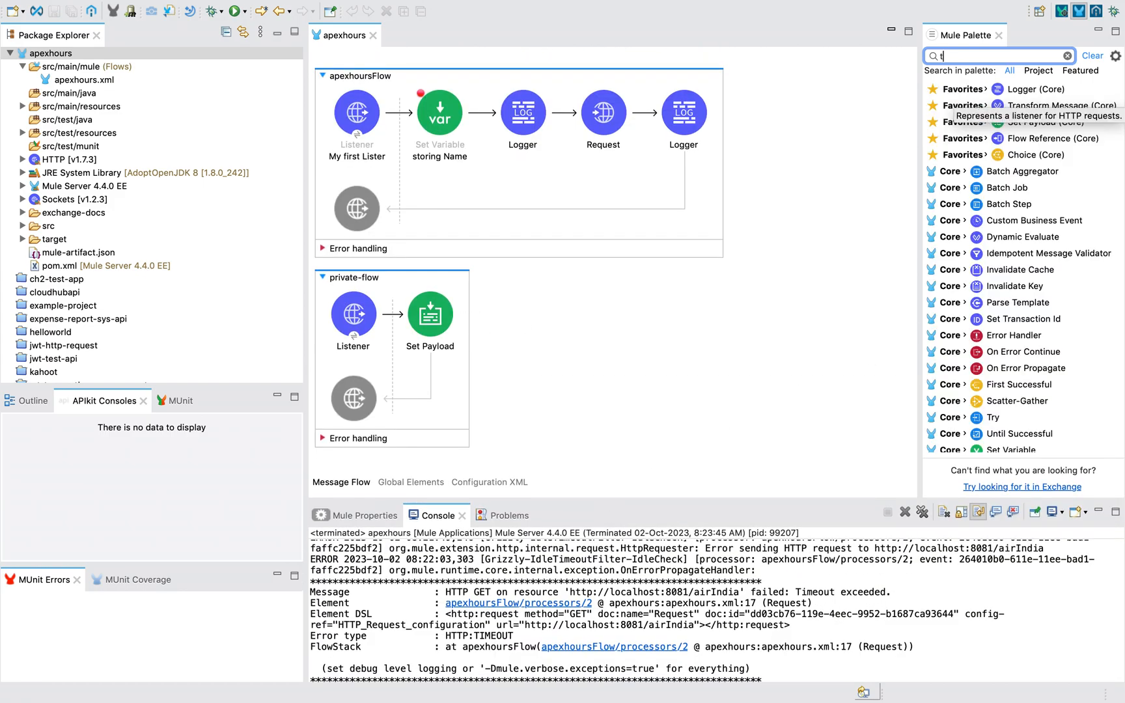
- Search 'tra' and drag Transform Message into private-flow, checking Set Payload's value
{"action": "type", "text": "ra"}
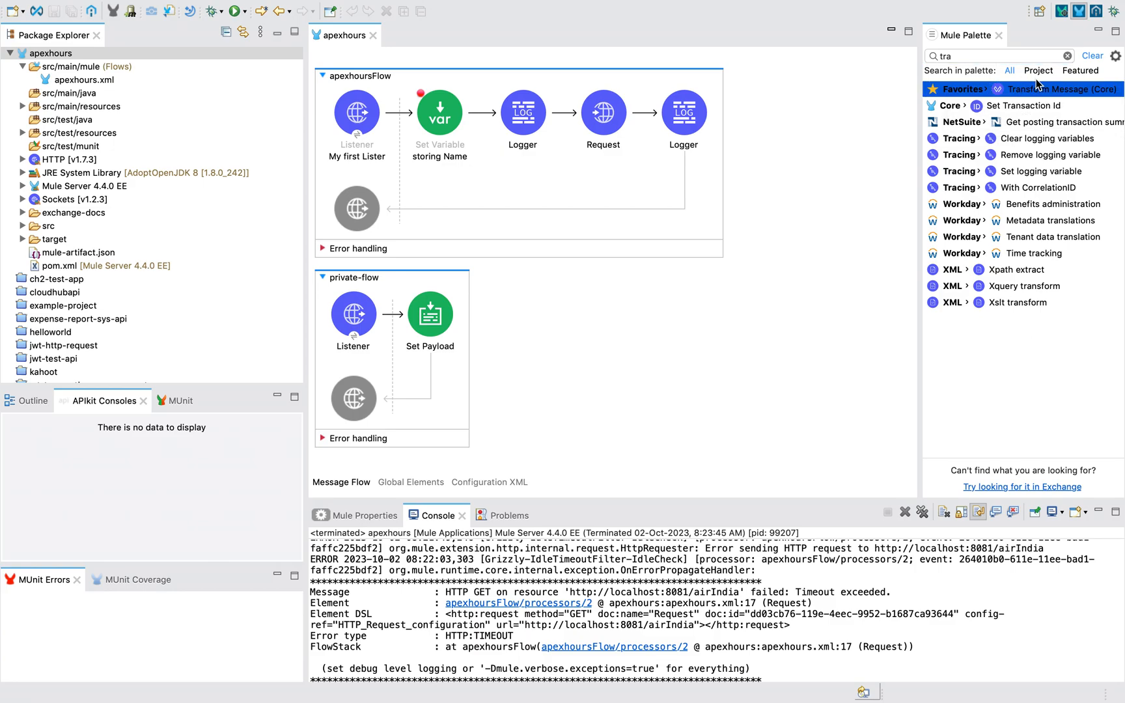
{"action": "left_click_drag", "start_coordinate": [1062, 89], "coordinate": [525, 312]}
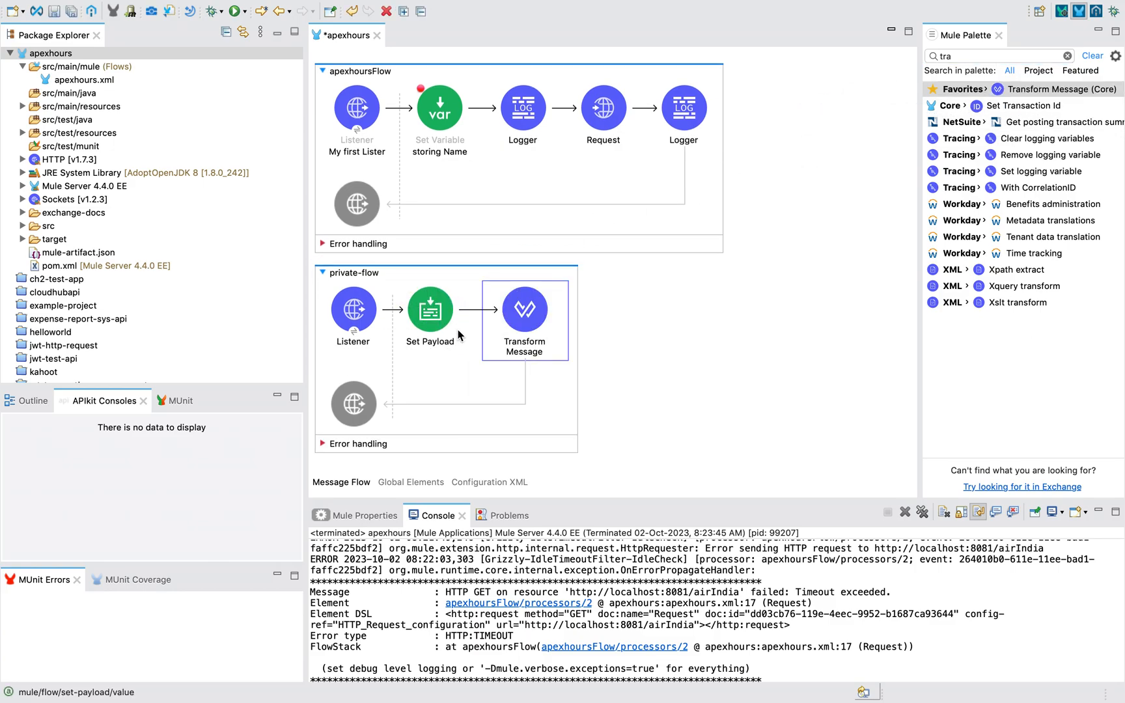
{"action": "left_click", "coordinate": [430, 309]}
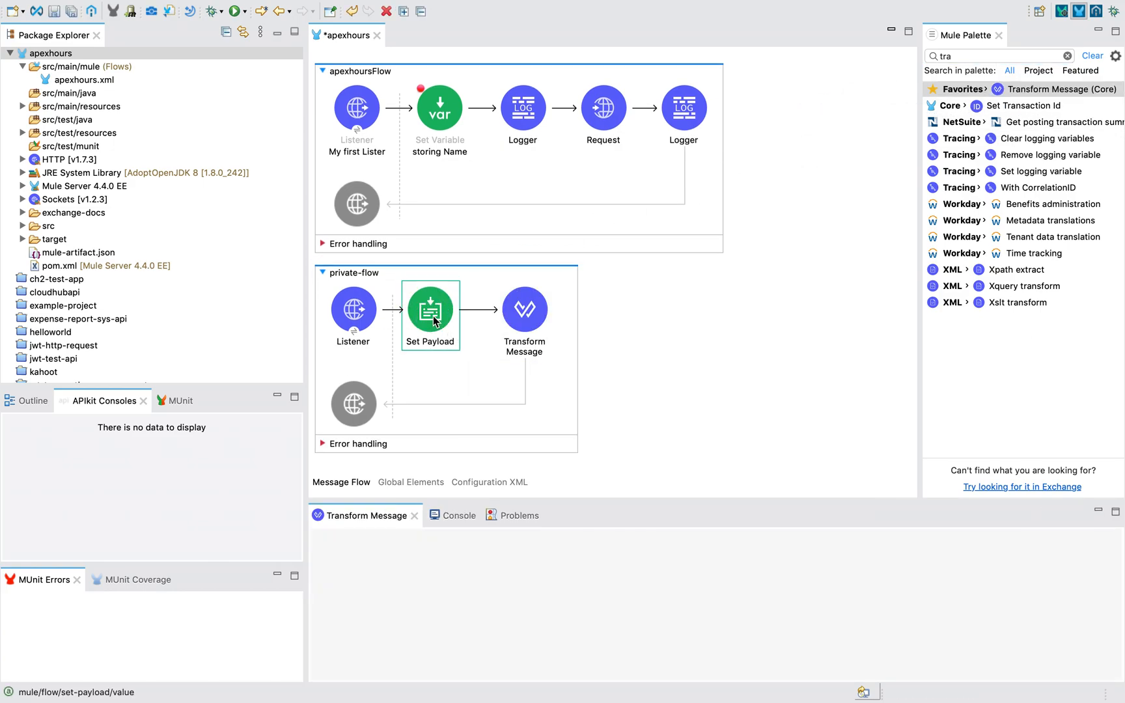
{"action": "double_click", "coordinate": [430, 309]}
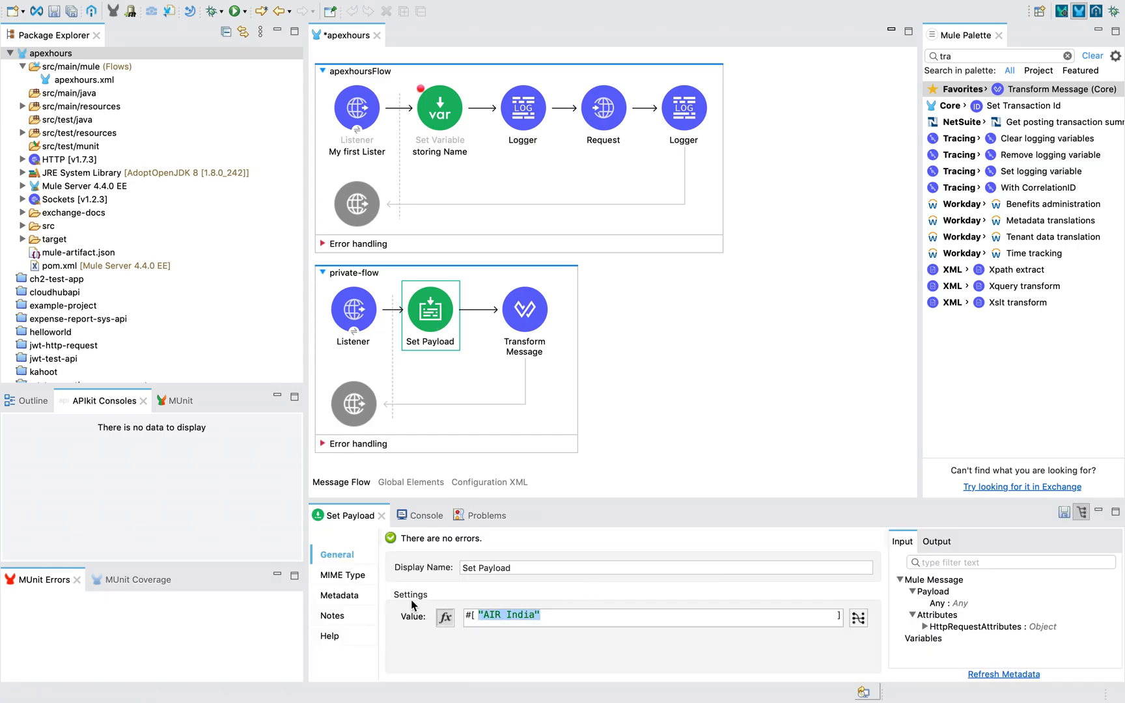
- Set the Transform Message output to application/json "AIR India" and delete Set Payload
{"action": "left_click", "coordinate": [524, 310]}
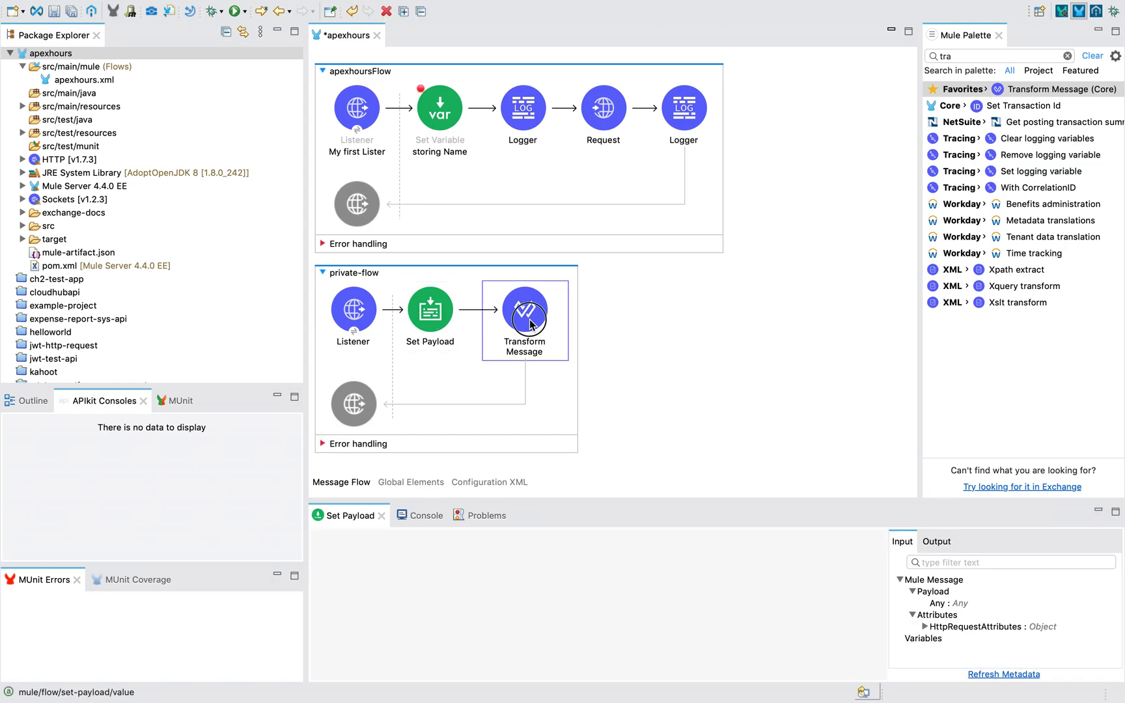
{"action": "left_click", "coordinate": [525, 310]}
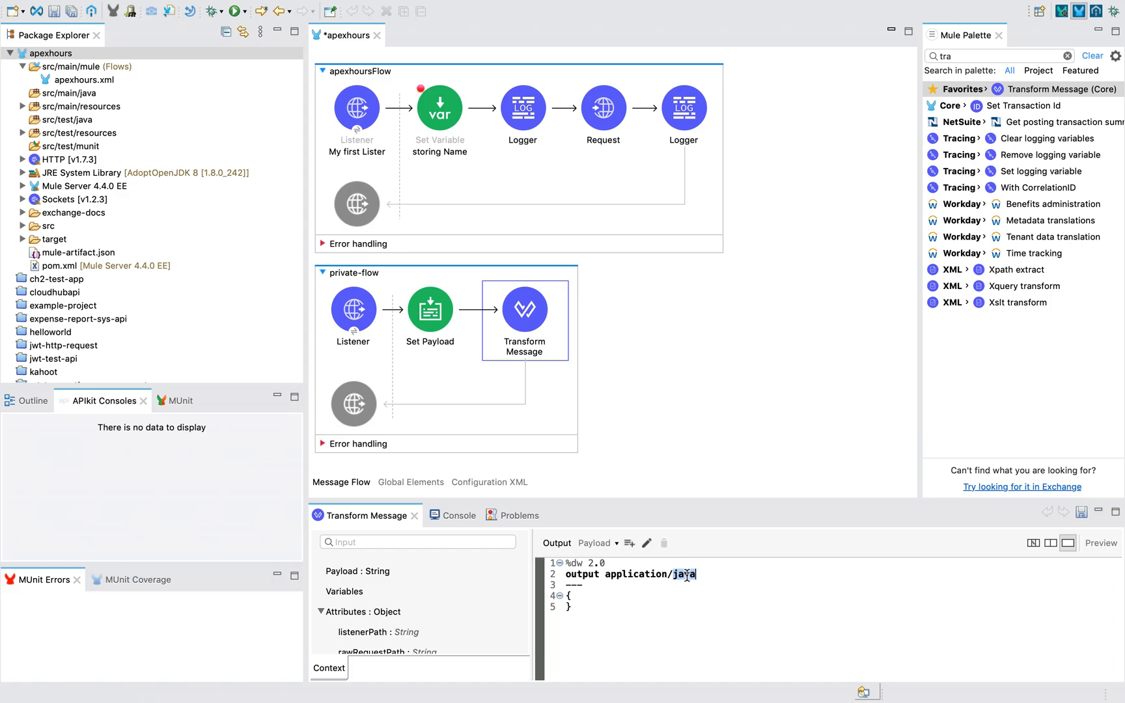
{"action": "type", "text": "json"}
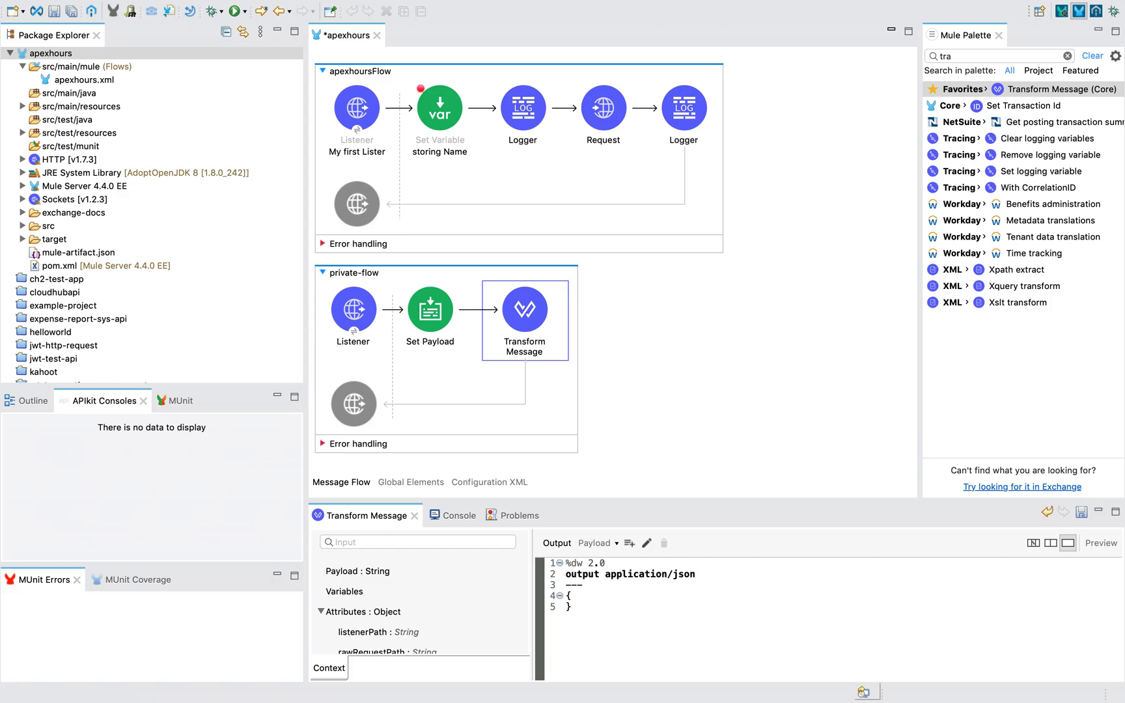
{"action": "type", "text": "\"AIR India\""}
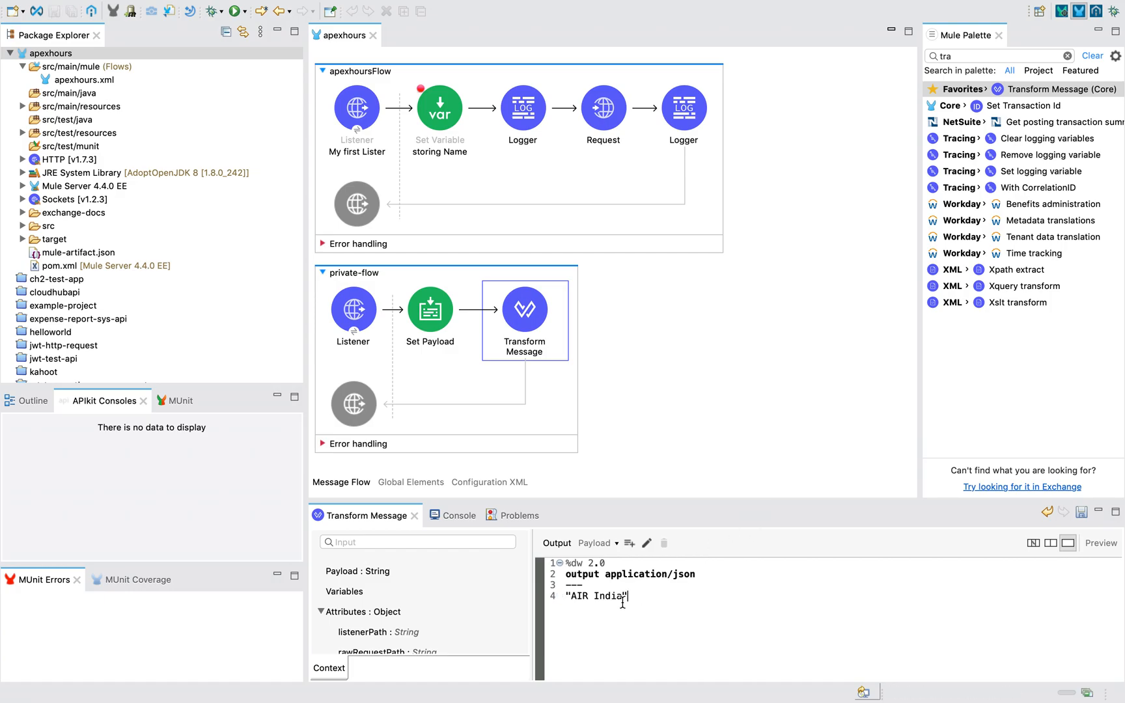
{"action": "left_click", "coordinate": [429, 307]}
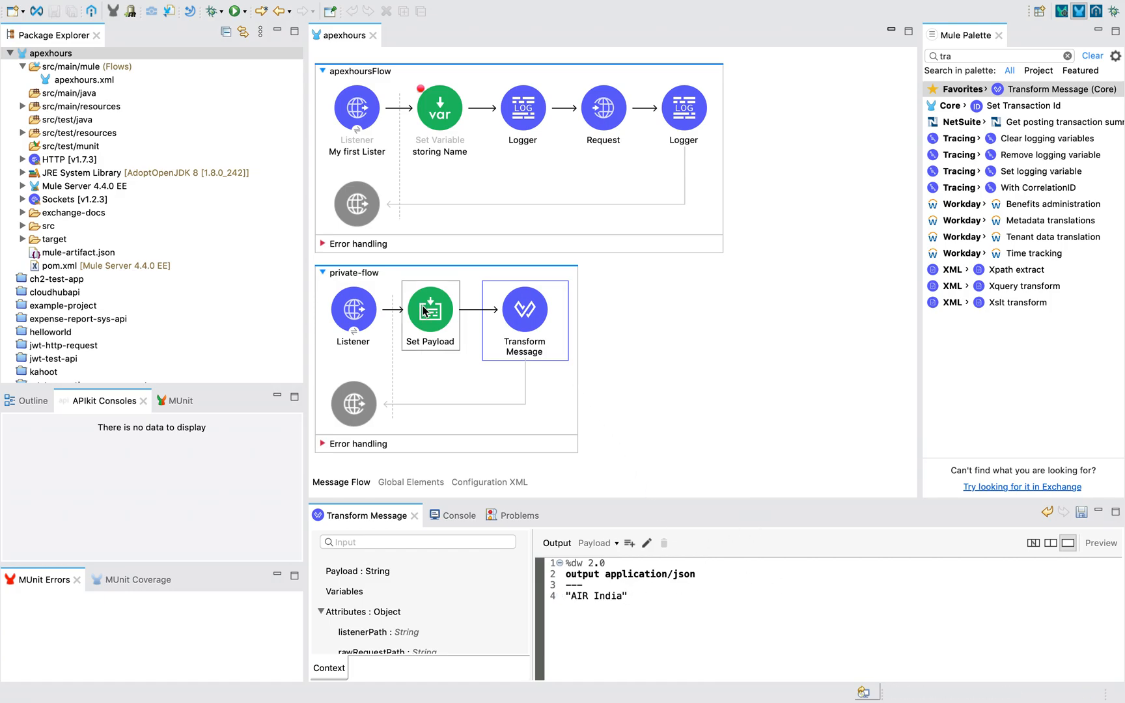
{"action": "left_click", "coordinate": [525, 307]}
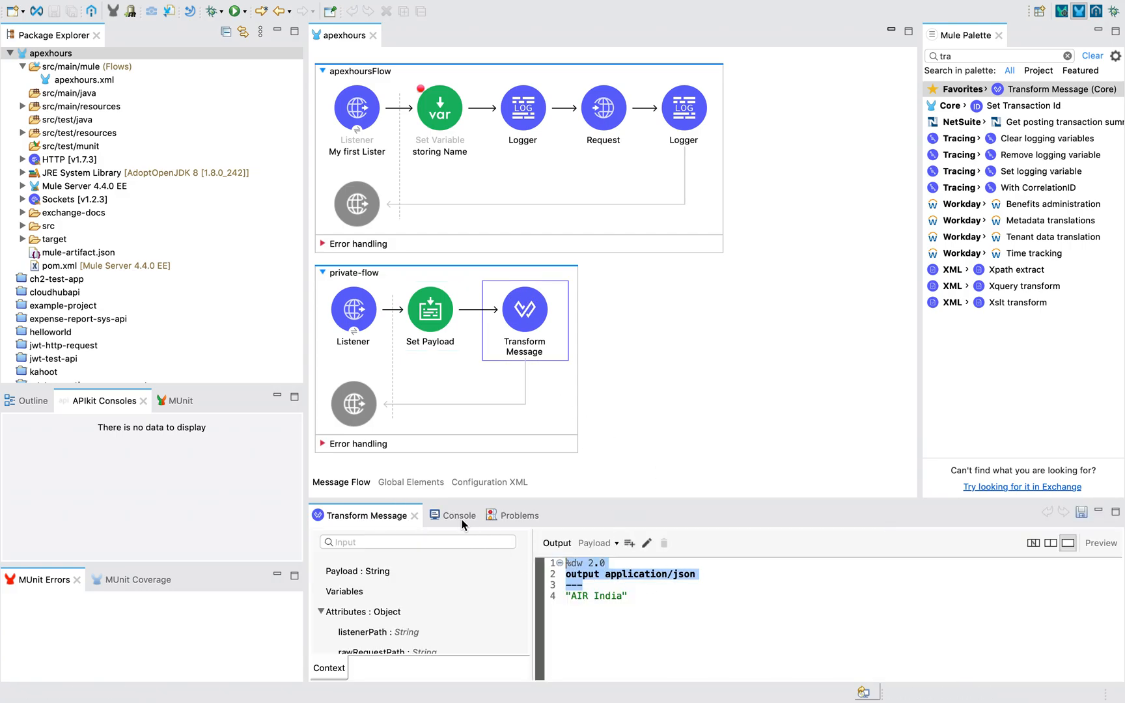
{"action": "left_click", "coordinate": [430, 307]}
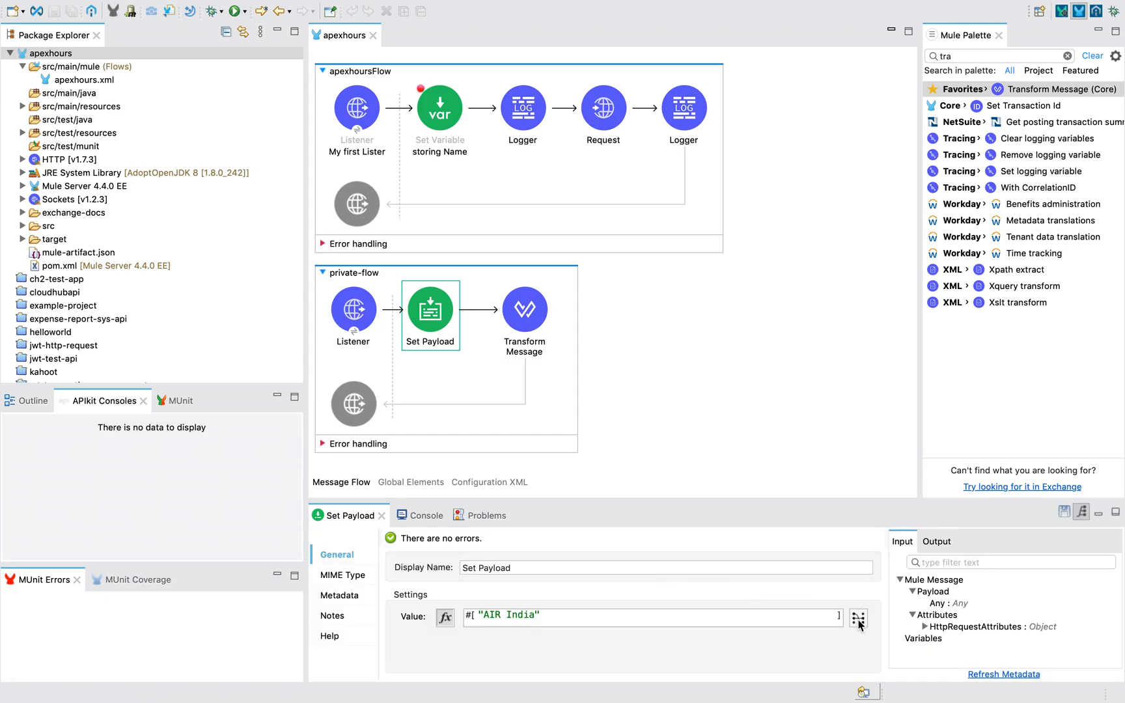
{"action": "left_click", "coordinate": [858, 618]}
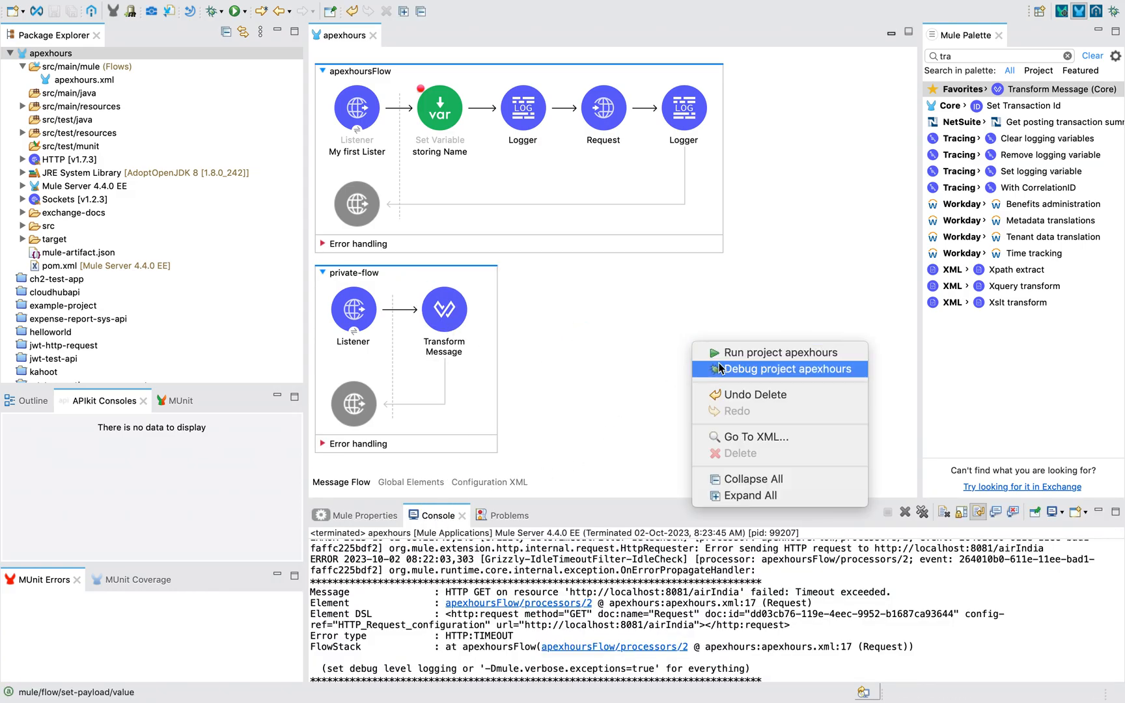
- Launch the apexhours project in debug mode from the canvas context menu
{"action": "left_click", "coordinate": [778, 369]}
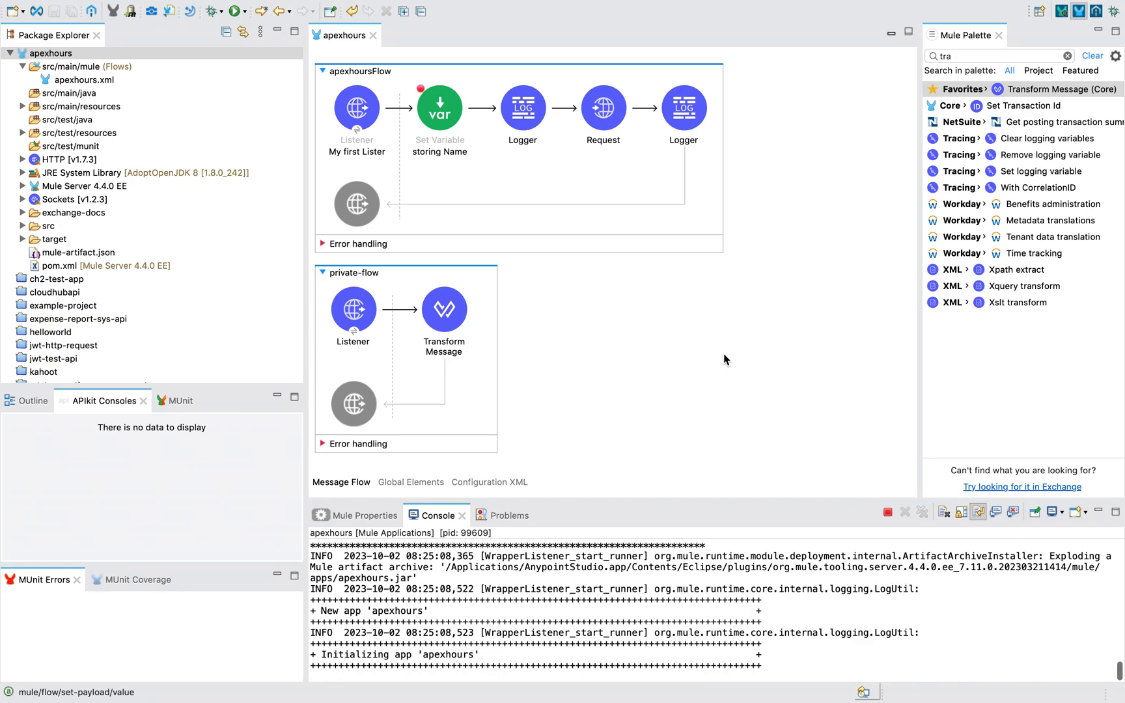
{"action": "mouse_move", "coordinate": [725, 574]}
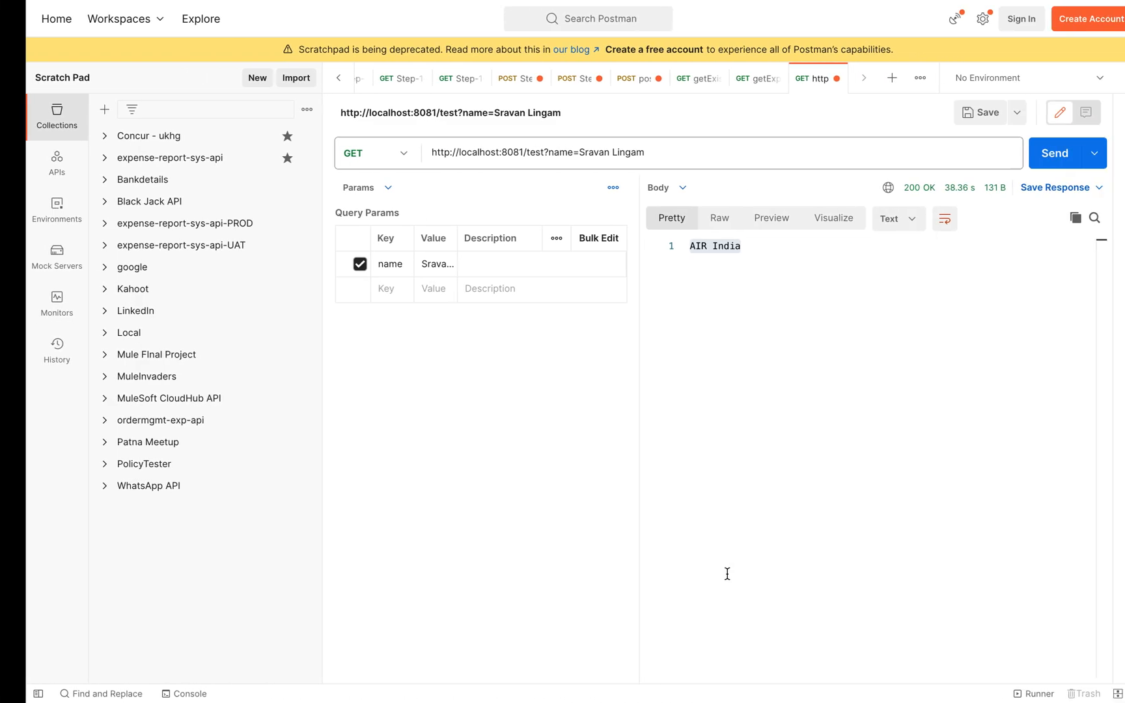
- Review Postman's GET /test?name=Sravan Lingam response: 200 OK with AIR India
{"action": "left_click", "coordinate": [1055, 153]}
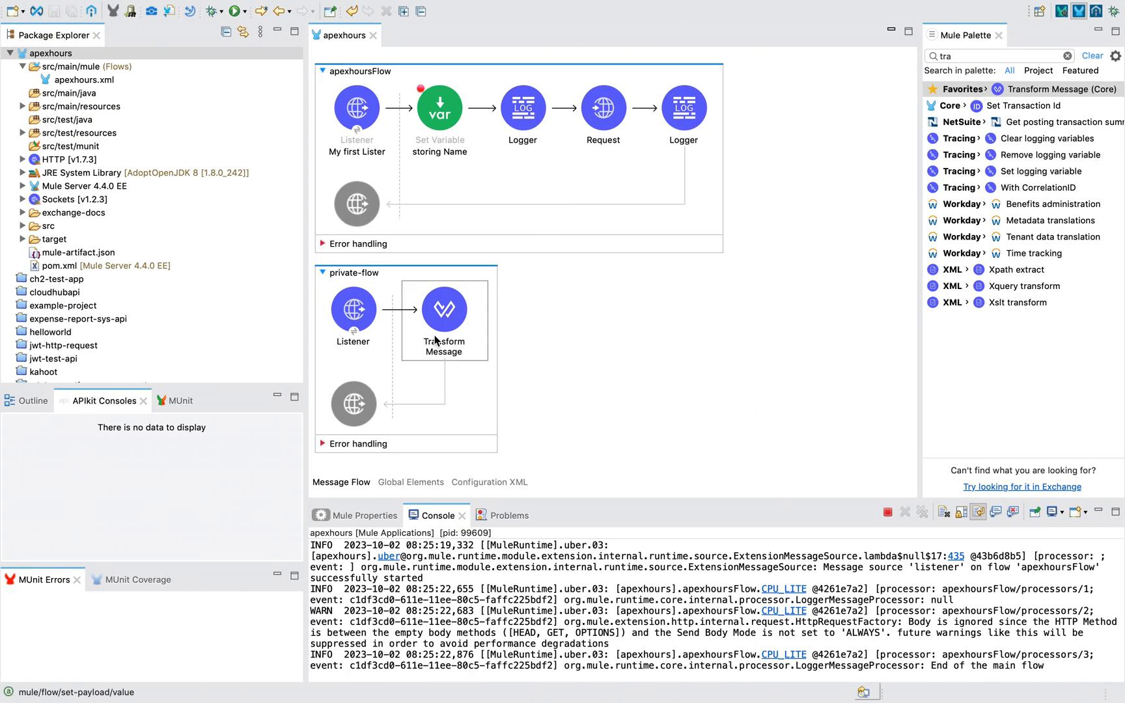
- Add a Transform Message after storing Name outputting JSON "Hello World Sravan Lingam"
{"action": "double_click", "coordinate": [443, 310]}
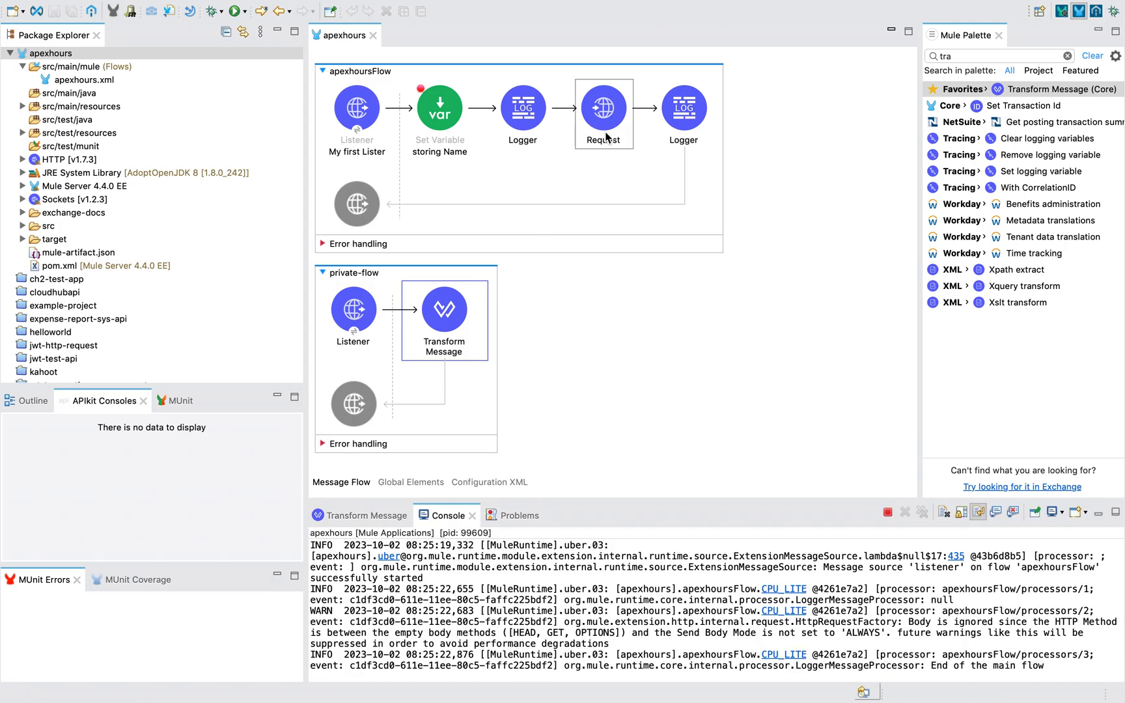
{"action": "left_click", "coordinate": [603, 108]}
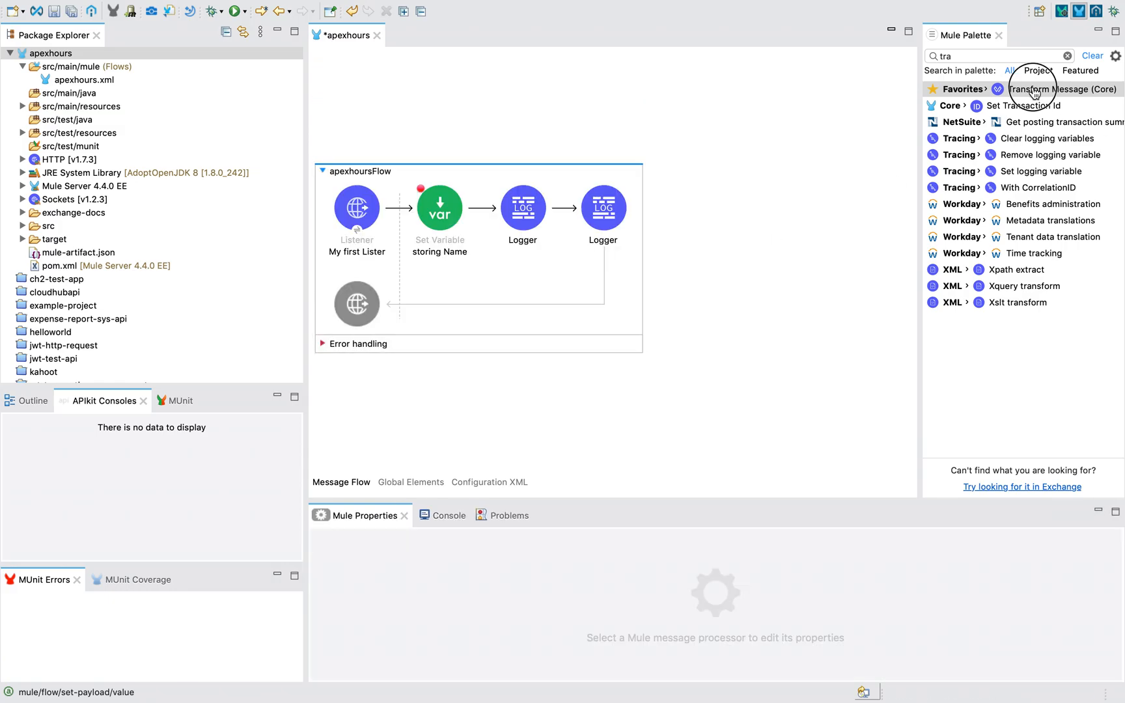
{"action": "left_click_drag", "start_coordinate": [1064, 89], "coordinate": [536, 208]}
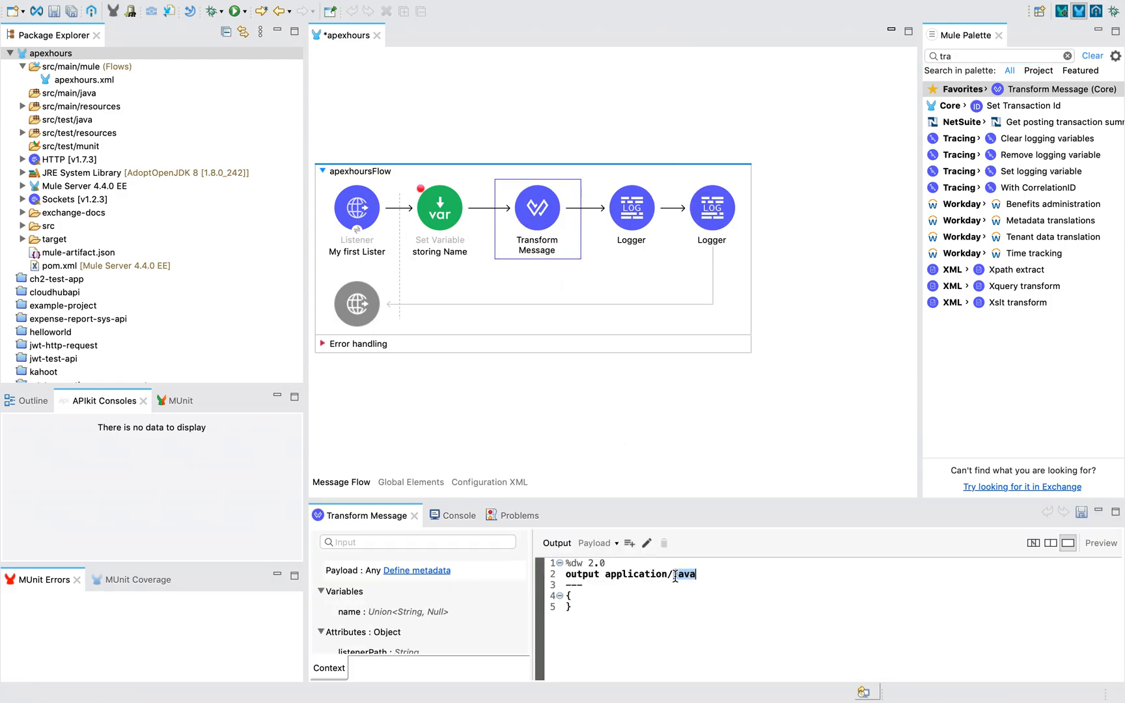
{"action": "type", "text": "json"}
{"action": "left_click", "coordinate": [841, 595]}
{"action": "type", "text": "\"Air"}
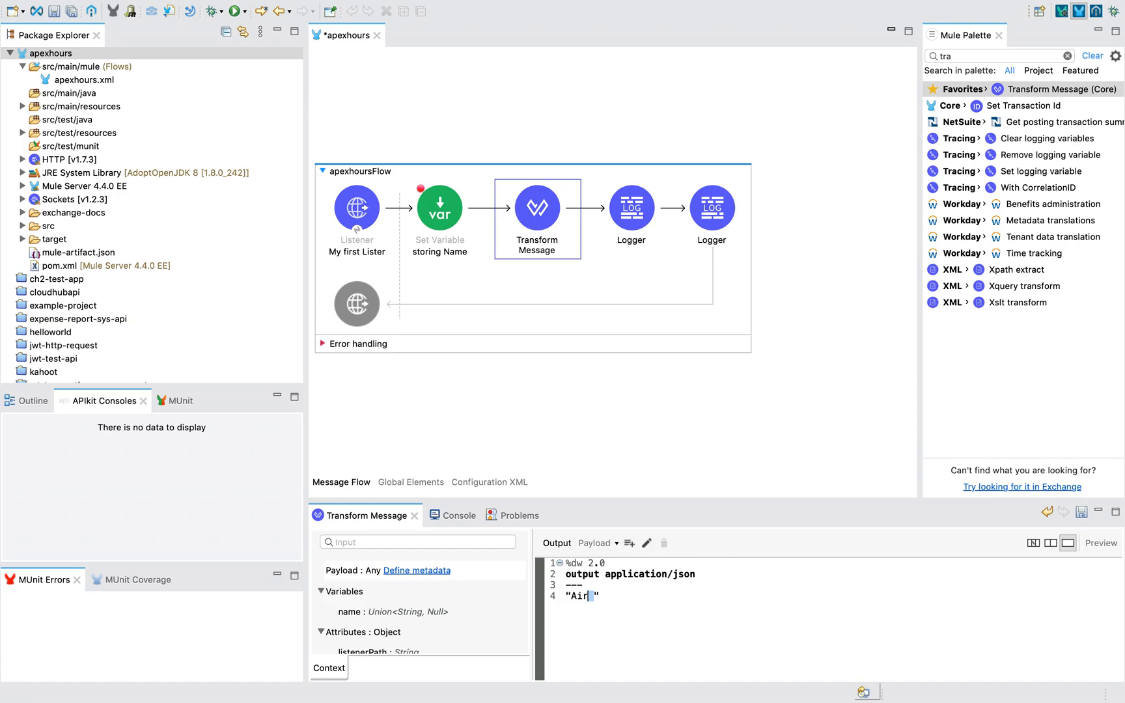
{"action": "type", "text": "Hello"}
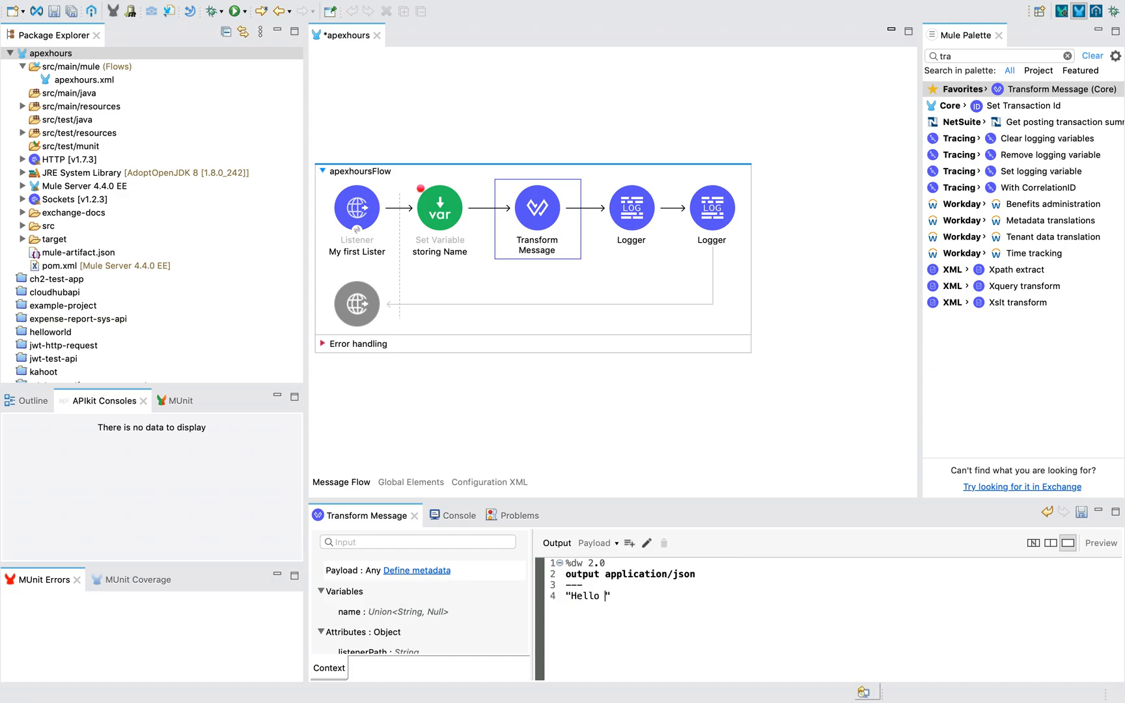
{"action": "type", "text": "World Sravan"}
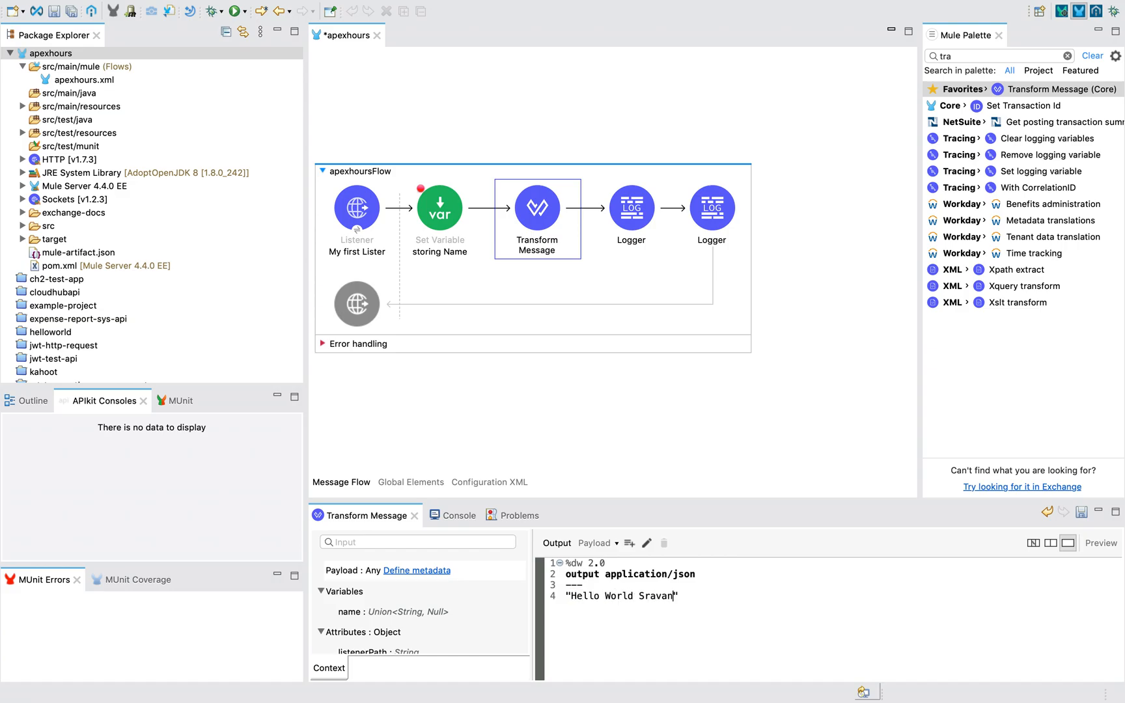
{"action": "type", "text": "Lingam"}
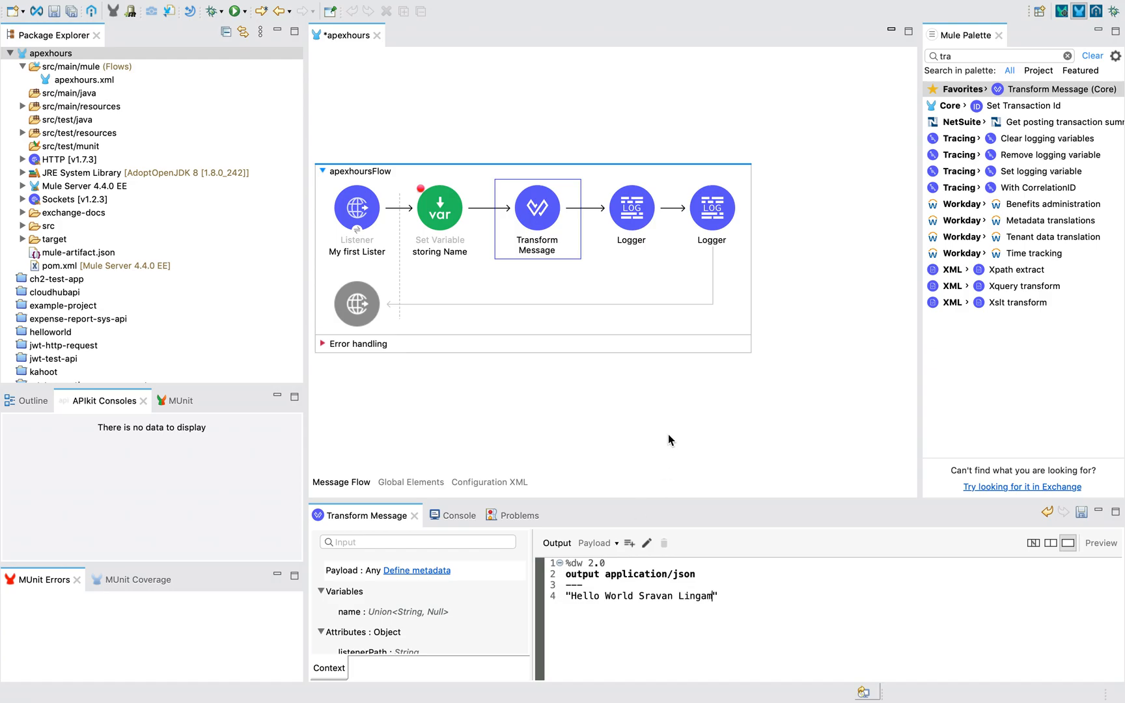
- Review storing Name's attributes.queryParams.name expression and select the Transform Message payload script
{"action": "left_click", "coordinate": [440, 209]}
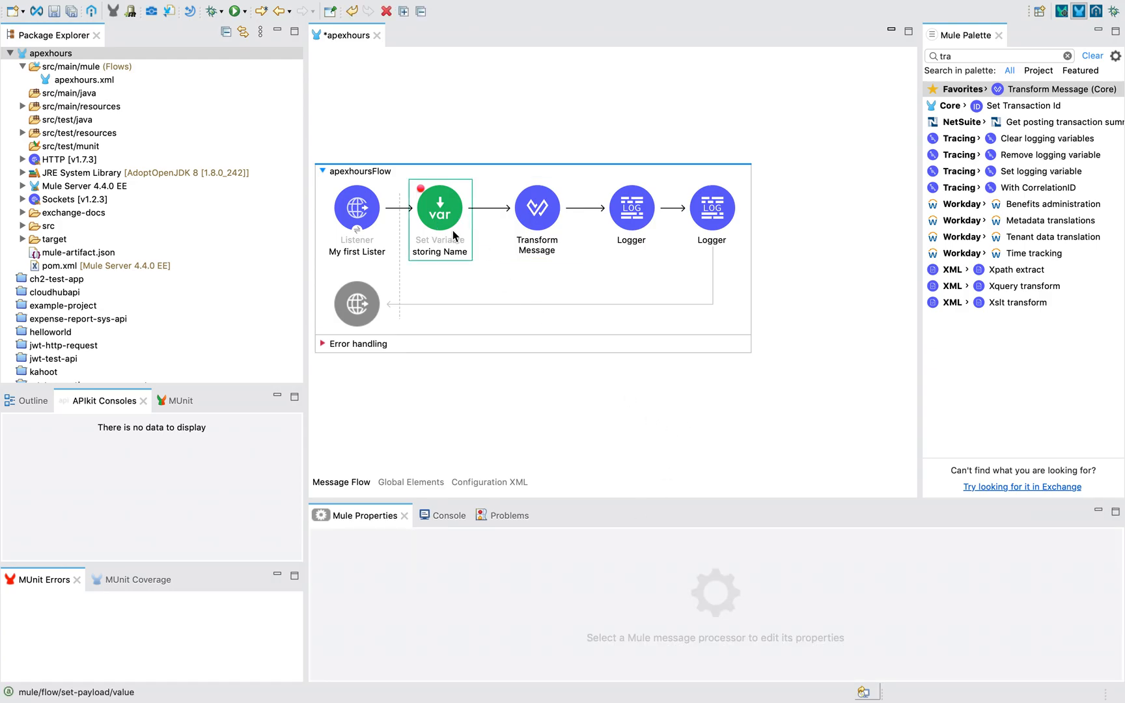
{"action": "left_click", "coordinate": [439, 208]}
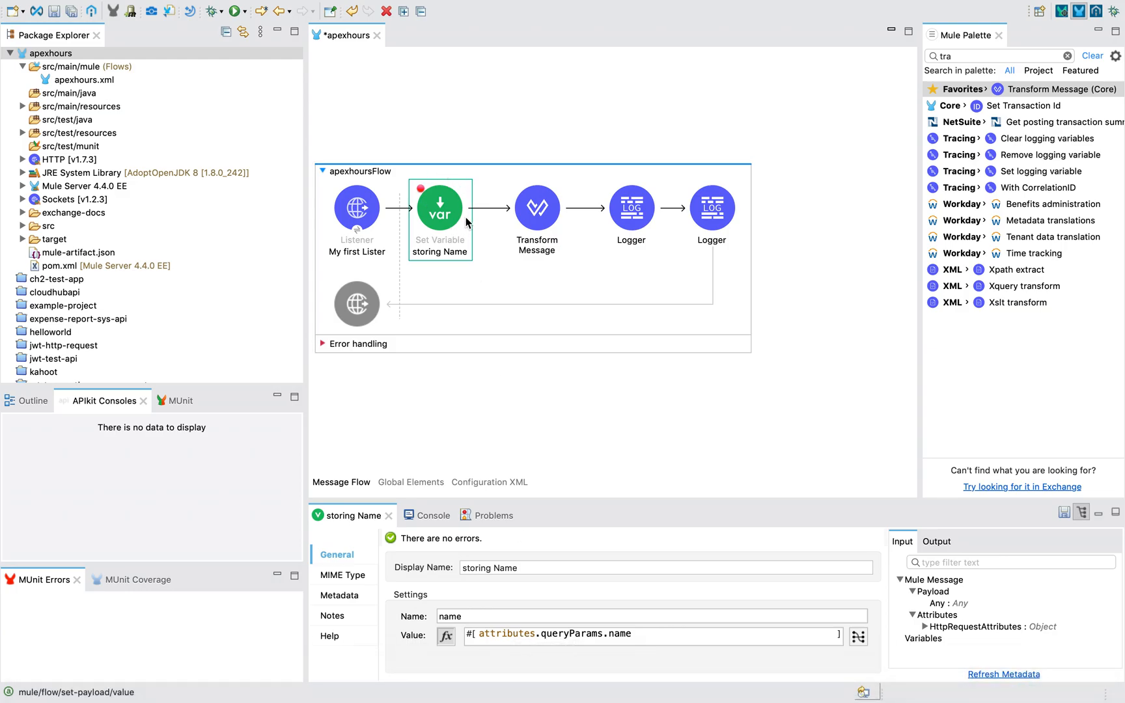
{"action": "mouse_move", "coordinate": [592, 321]}
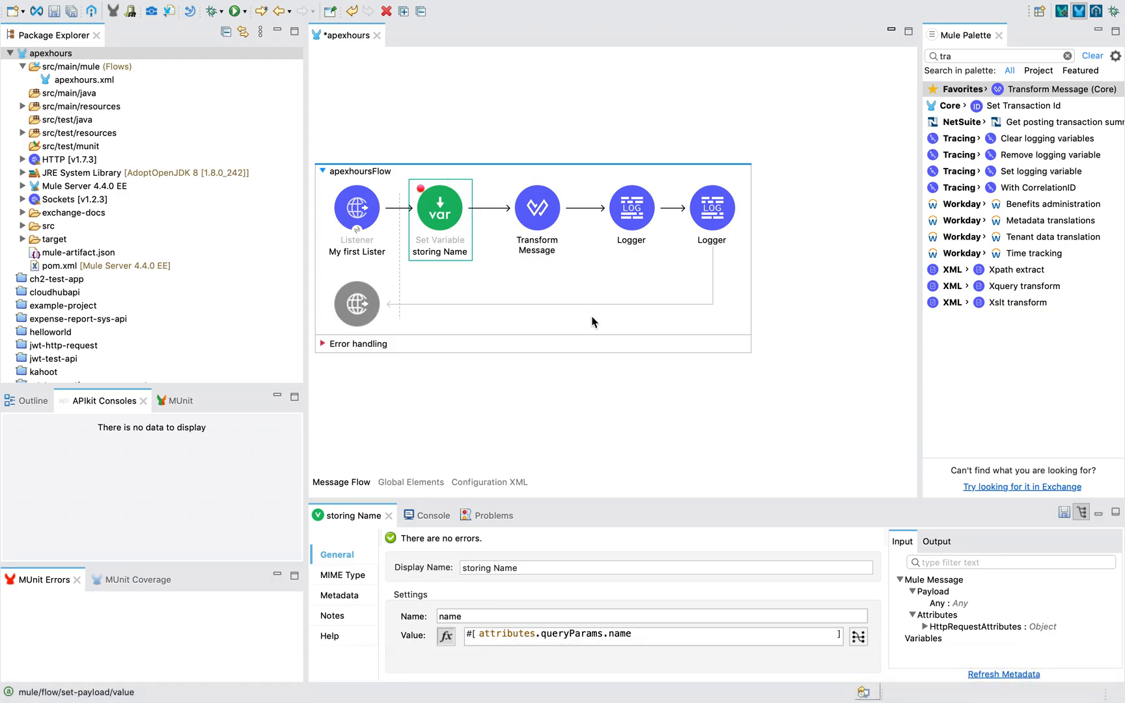
{"action": "mouse_move", "coordinate": [647, 653]}
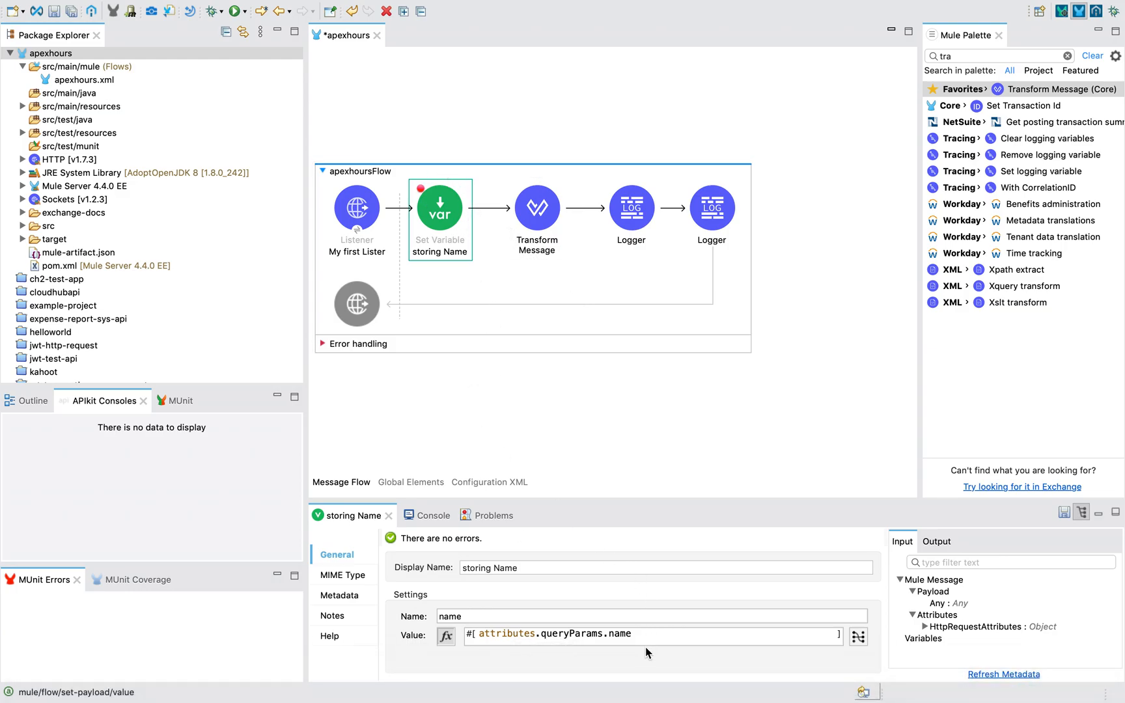
{"action": "double_click", "coordinate": [553, 634]}
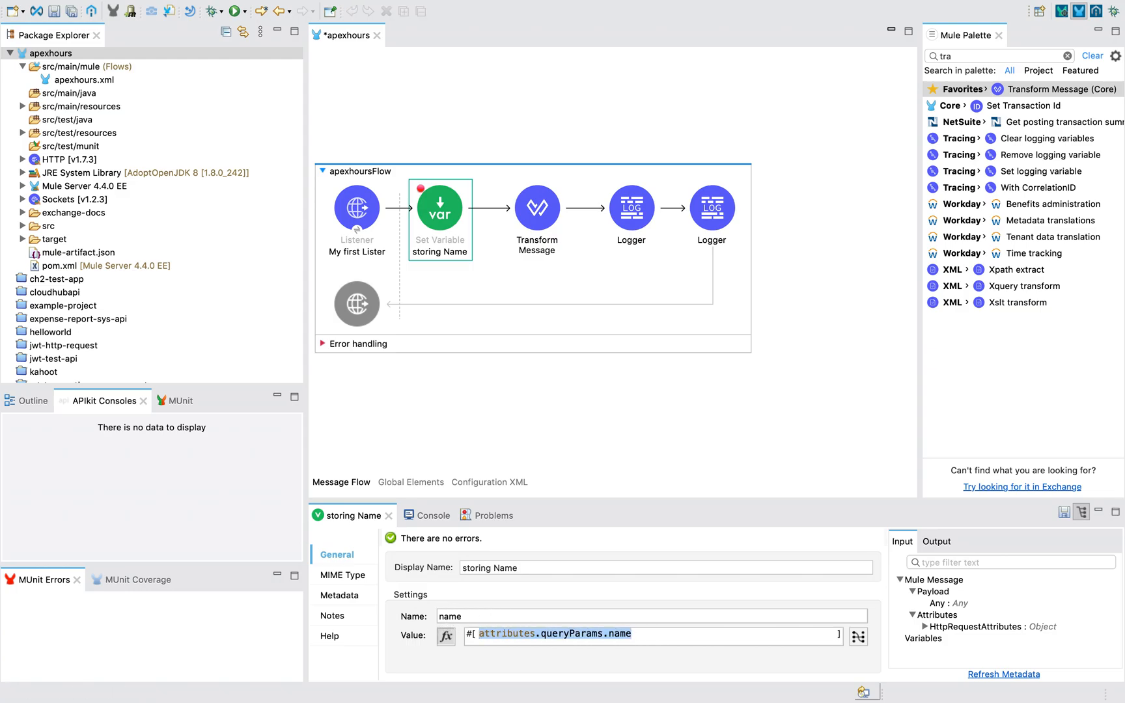
{"action": "left_click", "coordinate": [536, 209]}
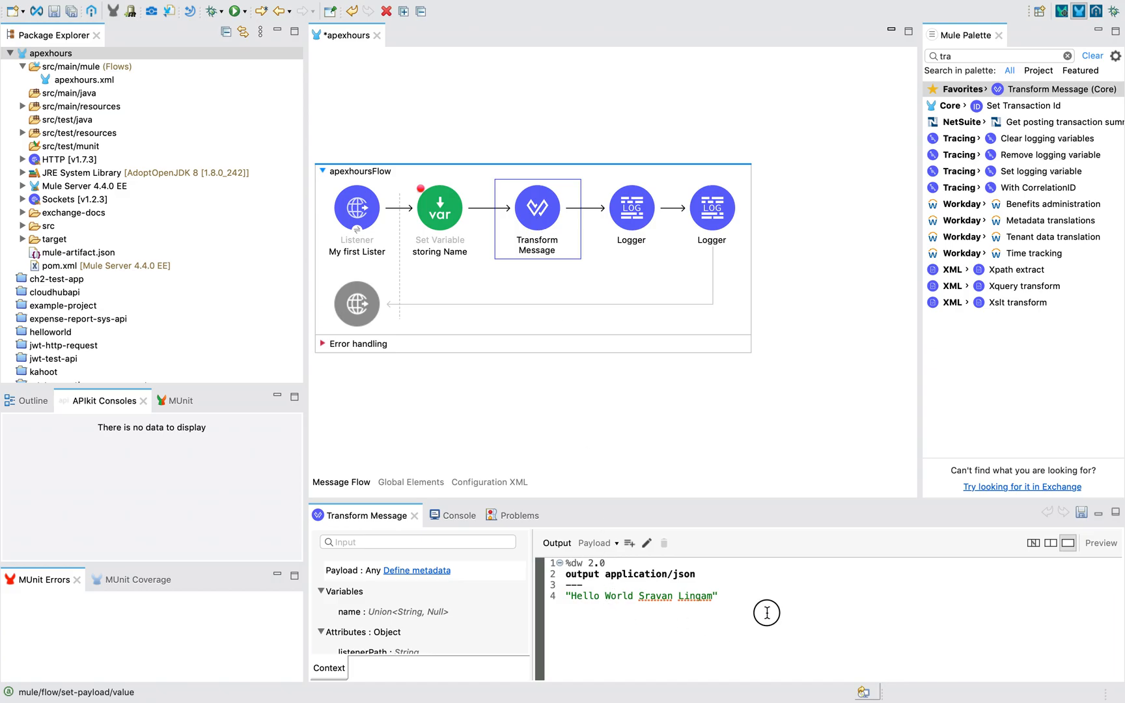
{"action": "triple_click", "coordinate": [639, 574]}
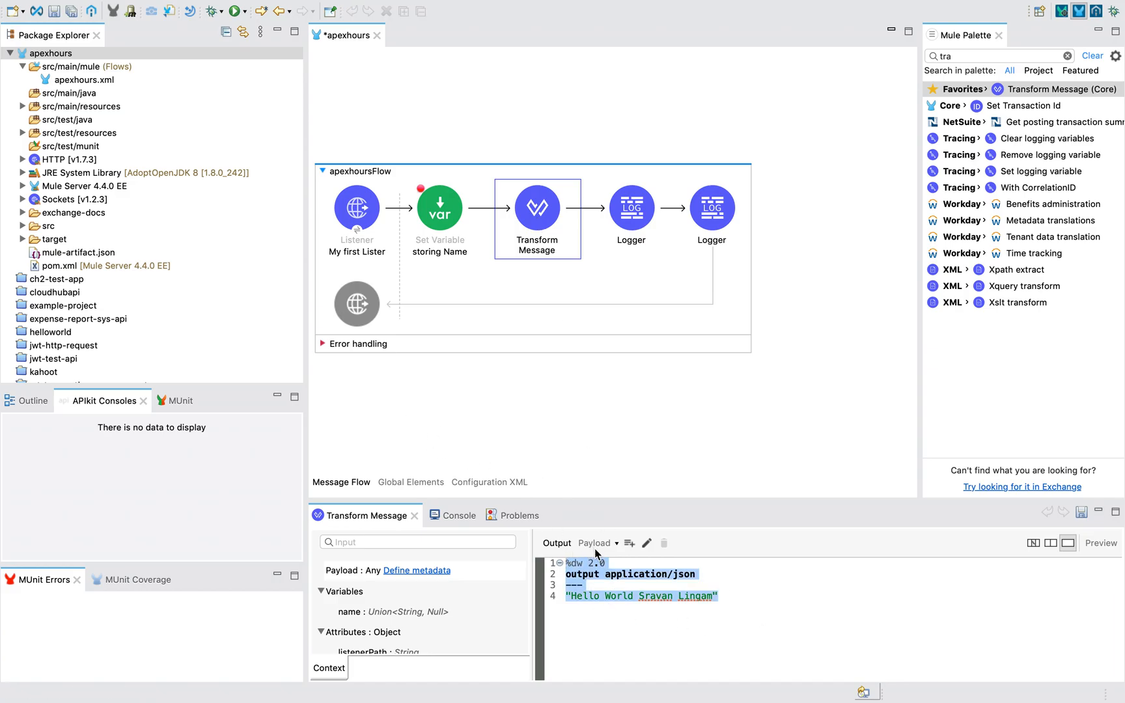
{"action": "left_click", "coordinate": [718, 596]}
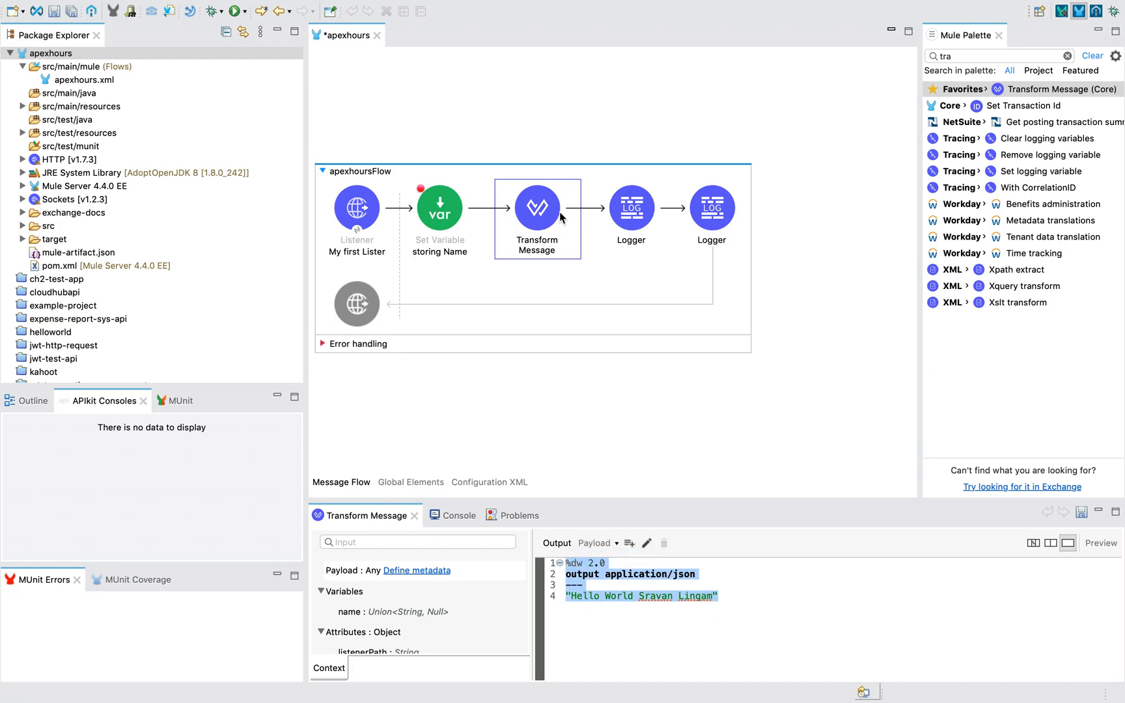
- Add a 'name' variable output target to Transform Message and open its script
{"action": "left_click", "coordinate": [597, 543]}
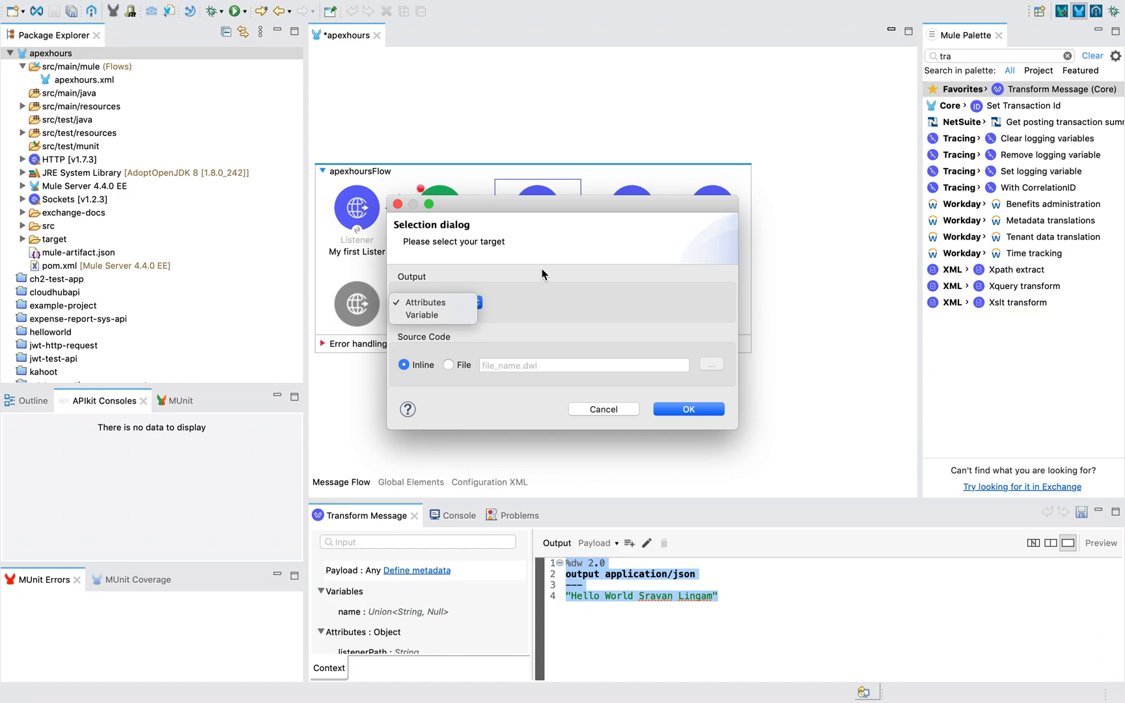
{"action": "left_click", "coordinate": [424, 315]}
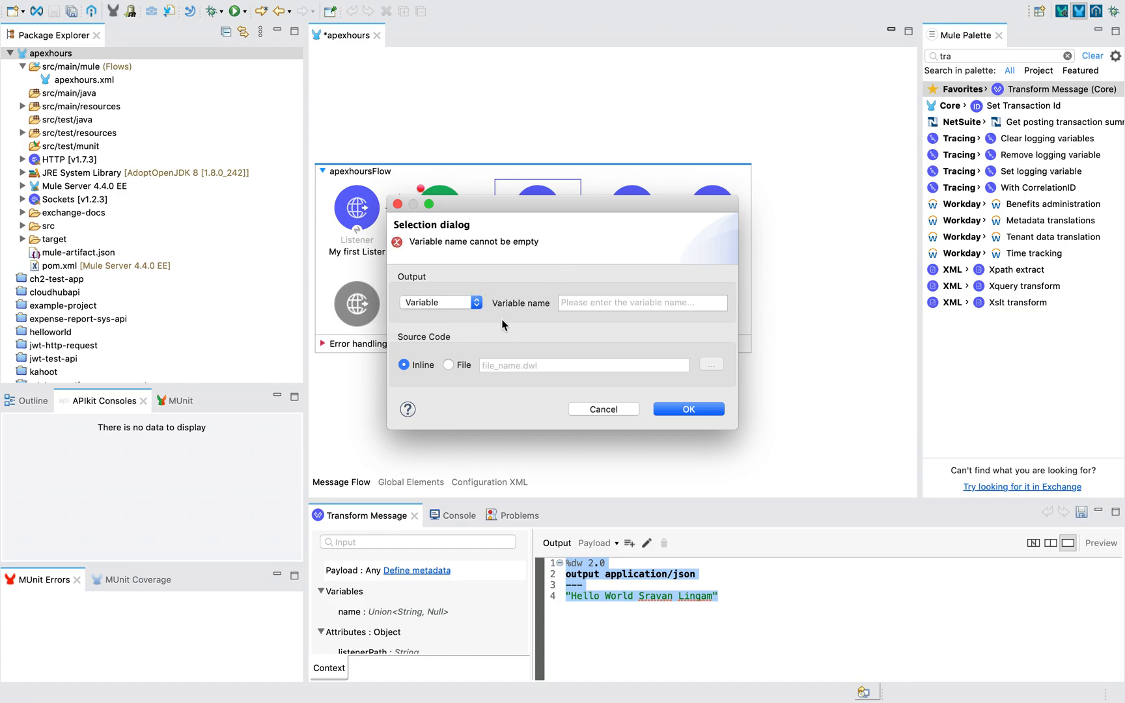
{"action": "type", "text": "nam"}
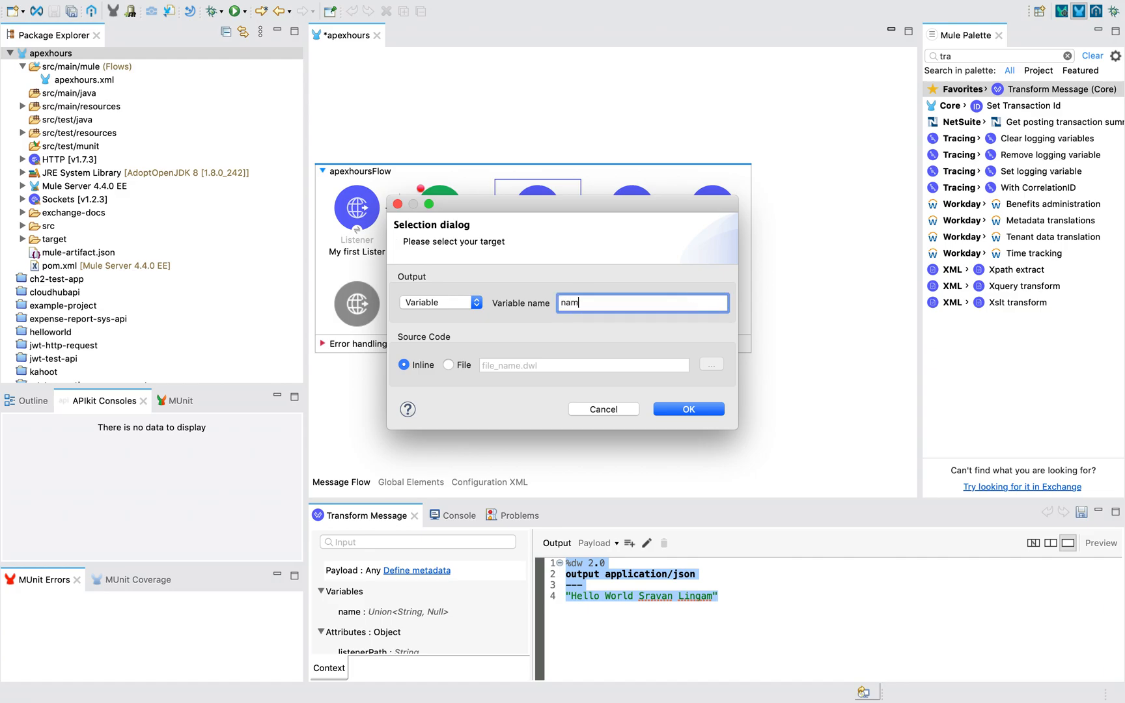
{"action": "type", "text": "e"}
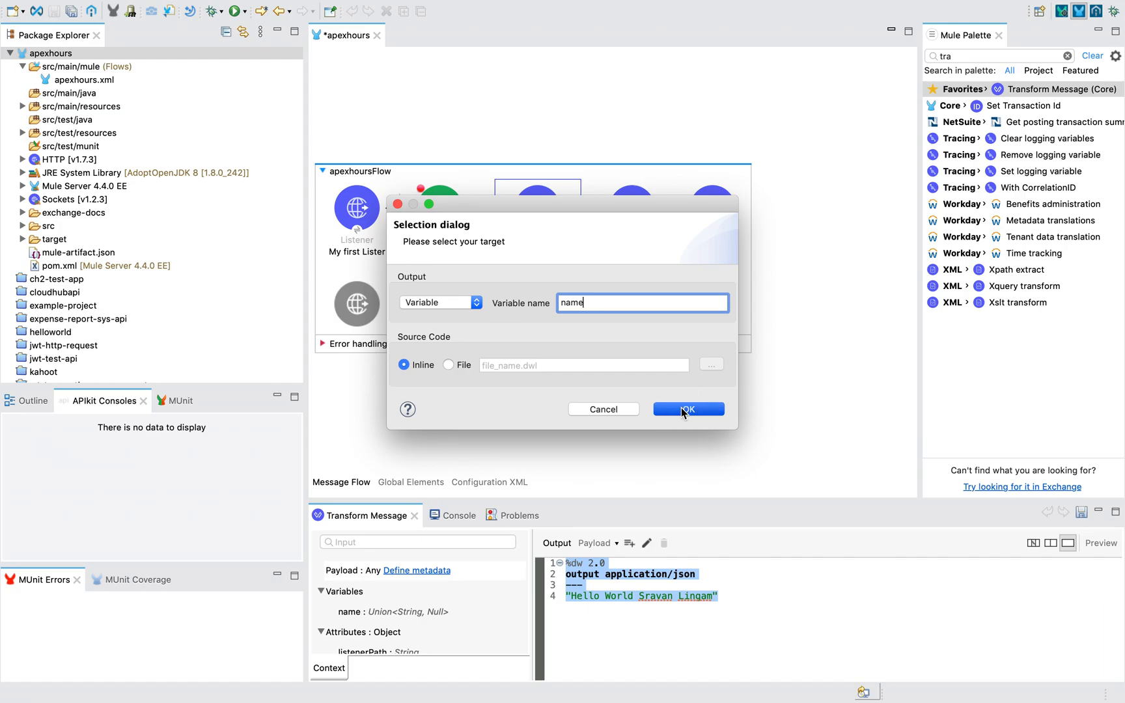
{"action": "left_click", "coordinate": [687, 409]}
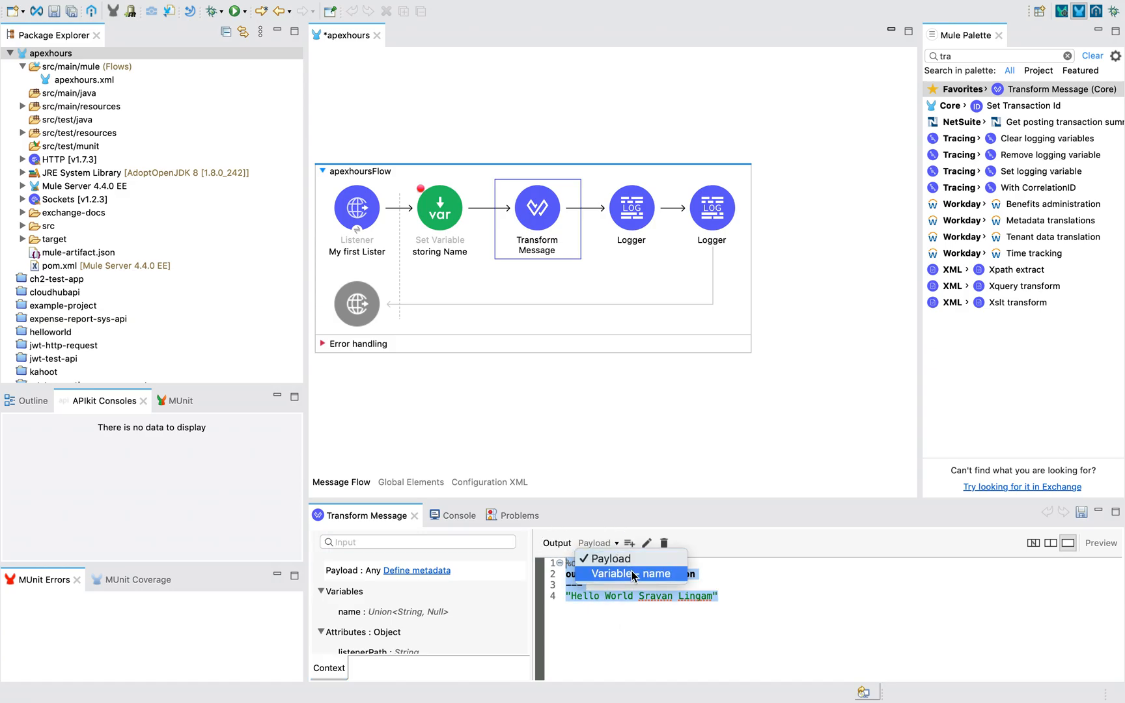
{"action": "left_click", "coordinate": [631, 574]}
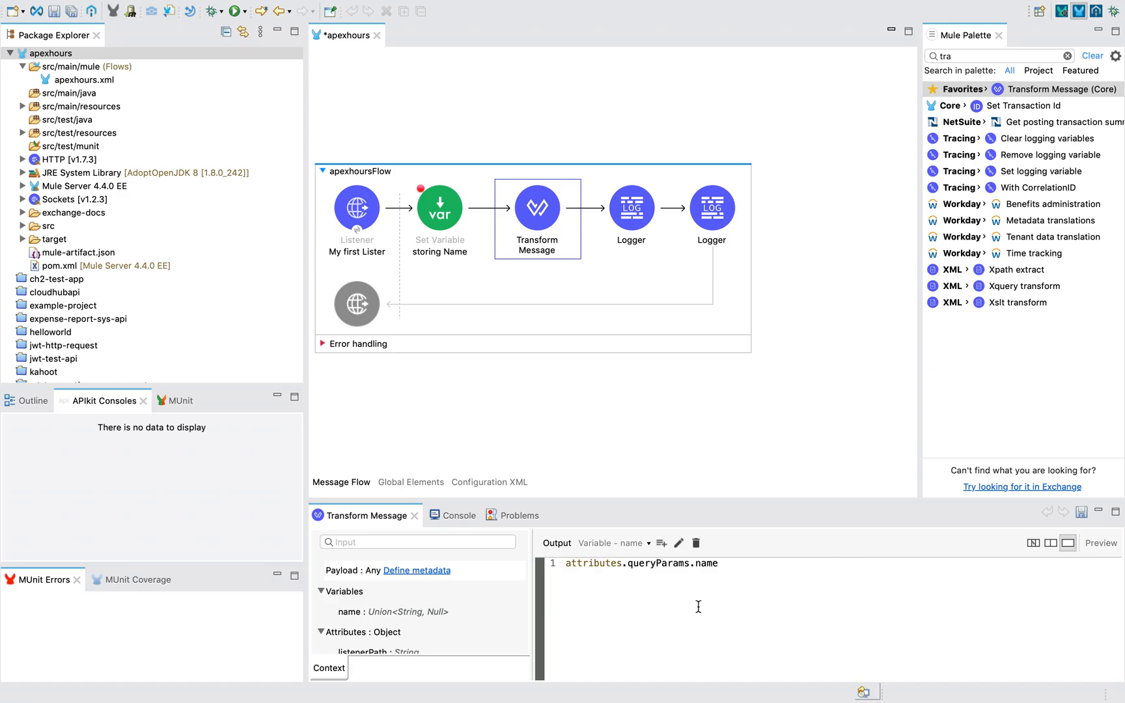
{"action": "mouse_move", "coordinate": [632, 557]}
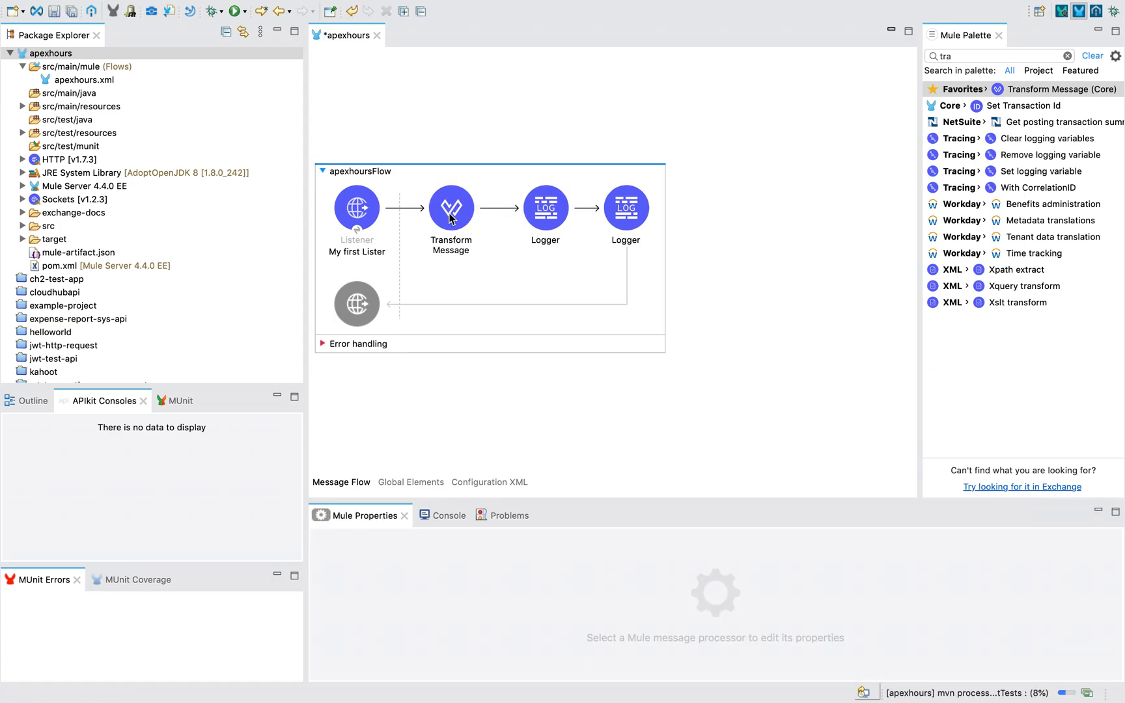
- Add a fruitName variable output set to "Apple", then add an attributes output target
{"action": "left_click", "coordinate": [451, 208]}
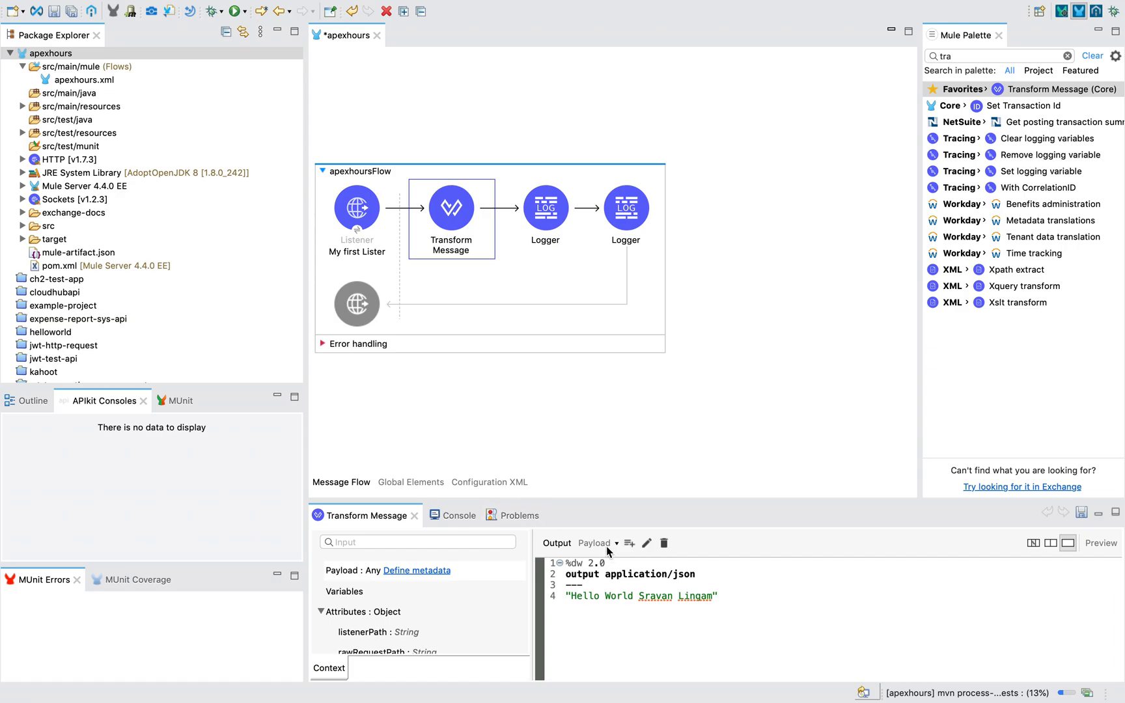
{"action": "left_click", "coordinate": [597, 543]}
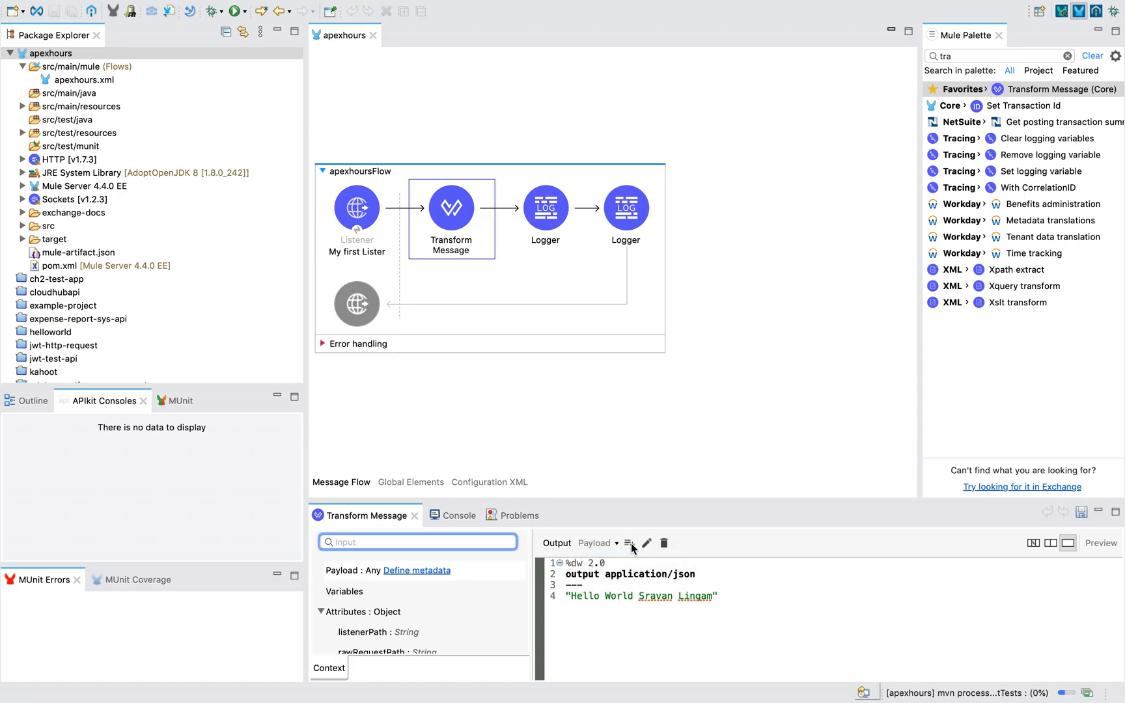
{"action": "left_click", "coordinate": [629, 543]}
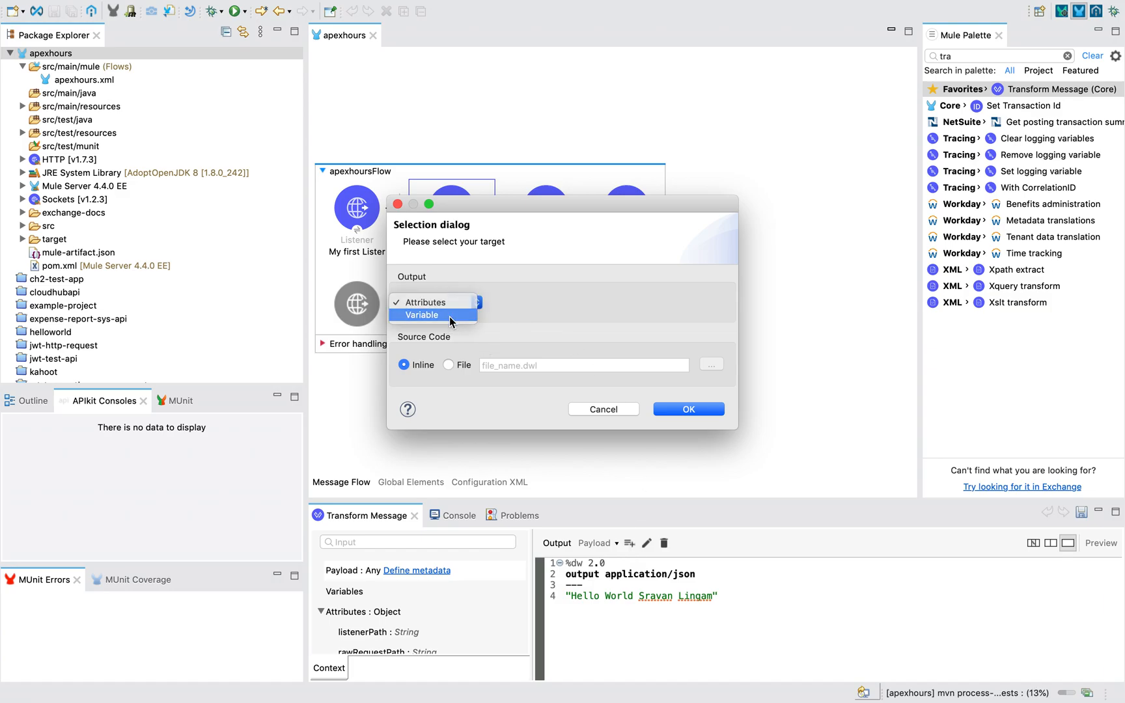
{"action": "left_click", "coordinate": [422, 315]}
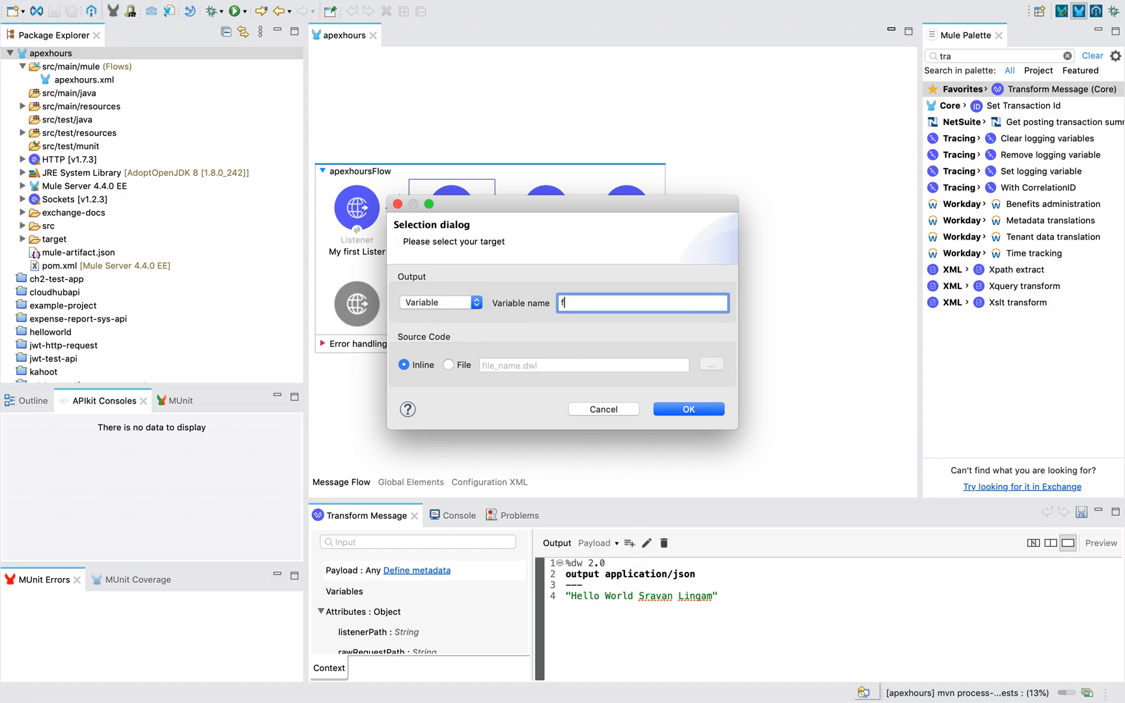
{"action": "type", "text": "ruitName"}
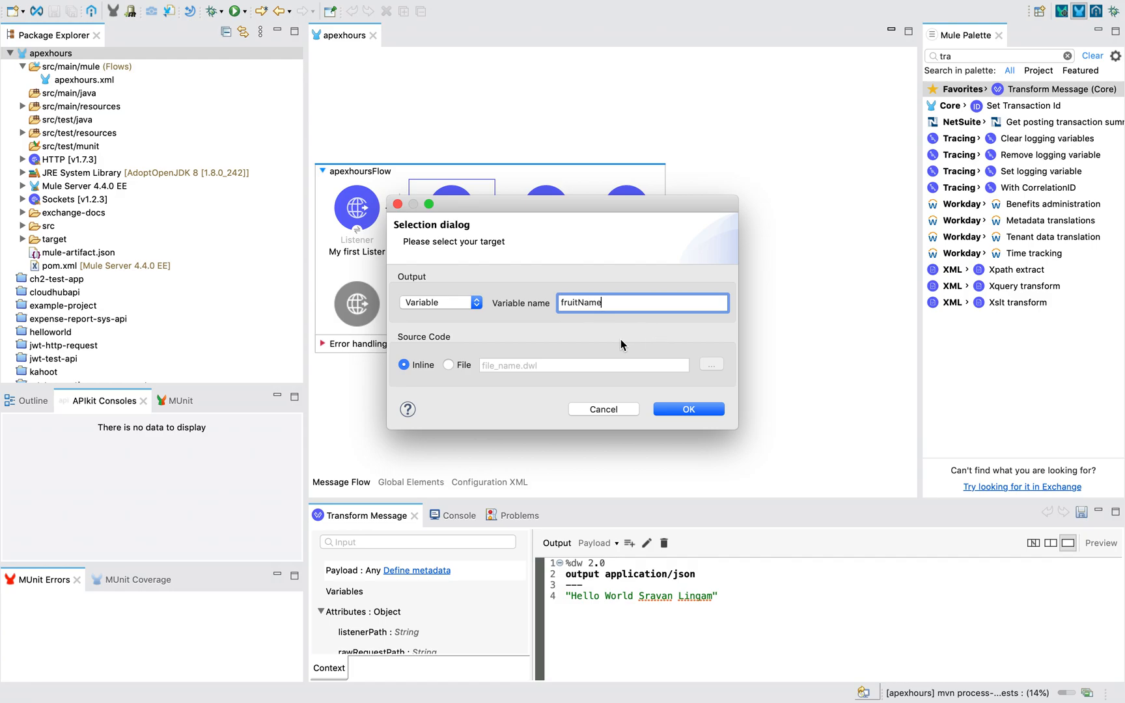
{"action": "left_click", "coordinate": [687, 409]}
{"action": "type", "text": "\"Ap"}
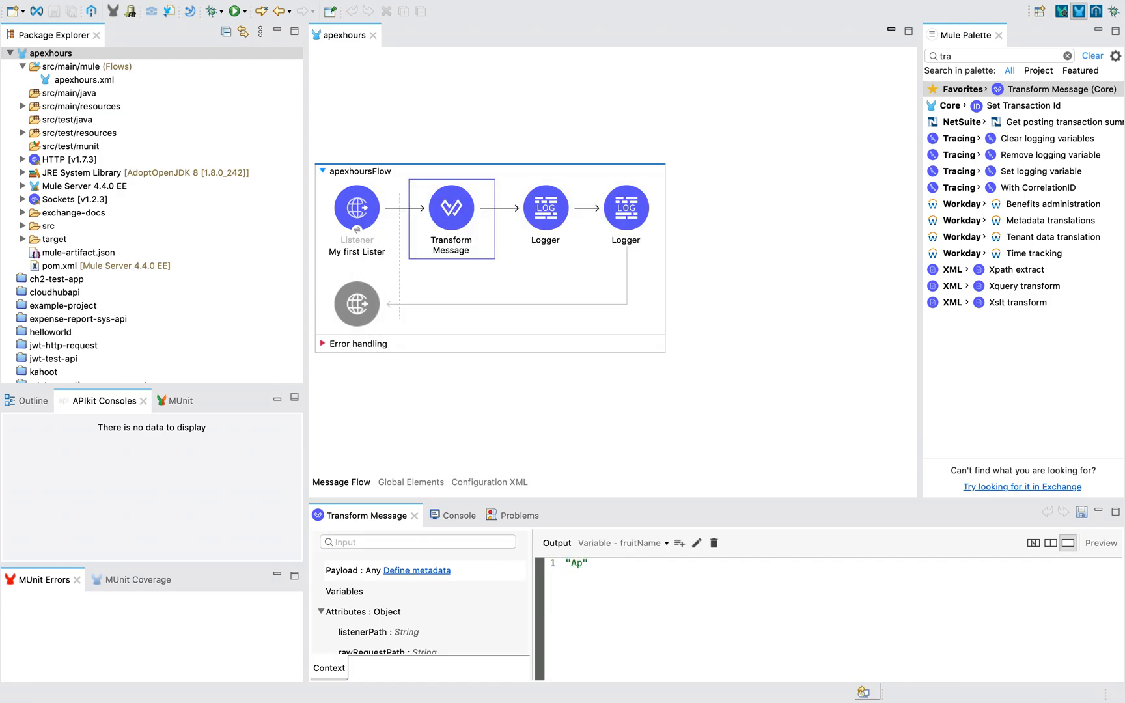
{"action": "type", "text": "ple"}
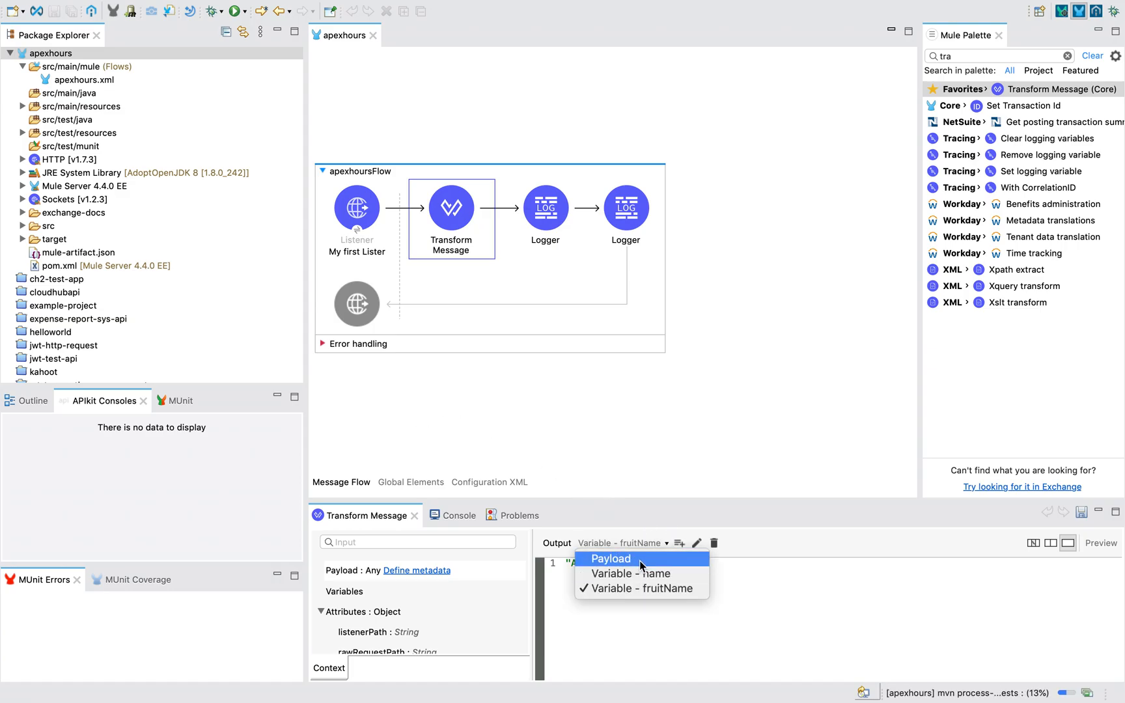
{"action": "mouse_move", "coordinate": [656, 566]}
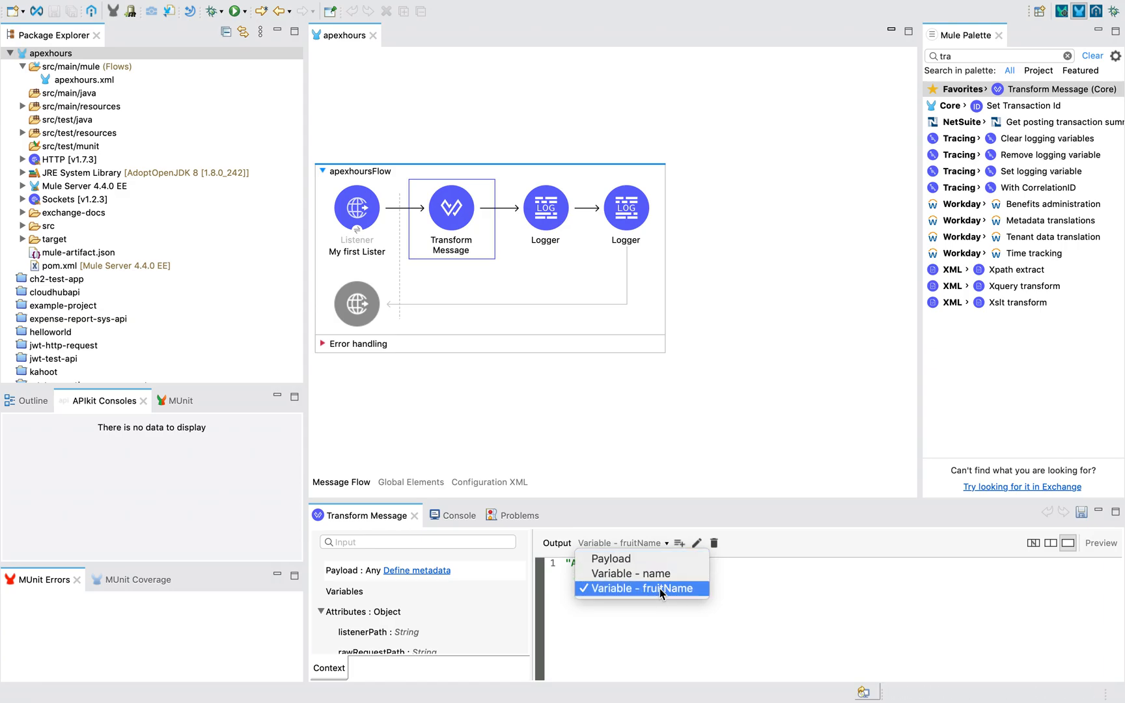
{"action": "left_click", "coordinate": [640, 589]}
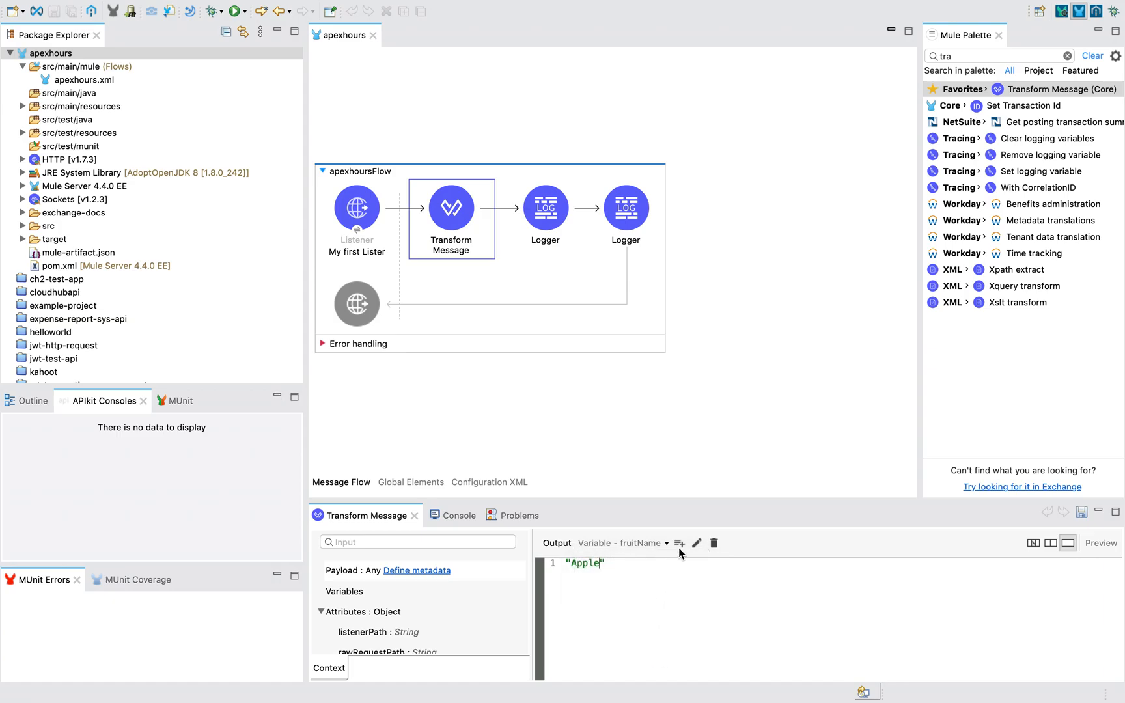
{"action": "left_click", "coordinate": [680, 543]}
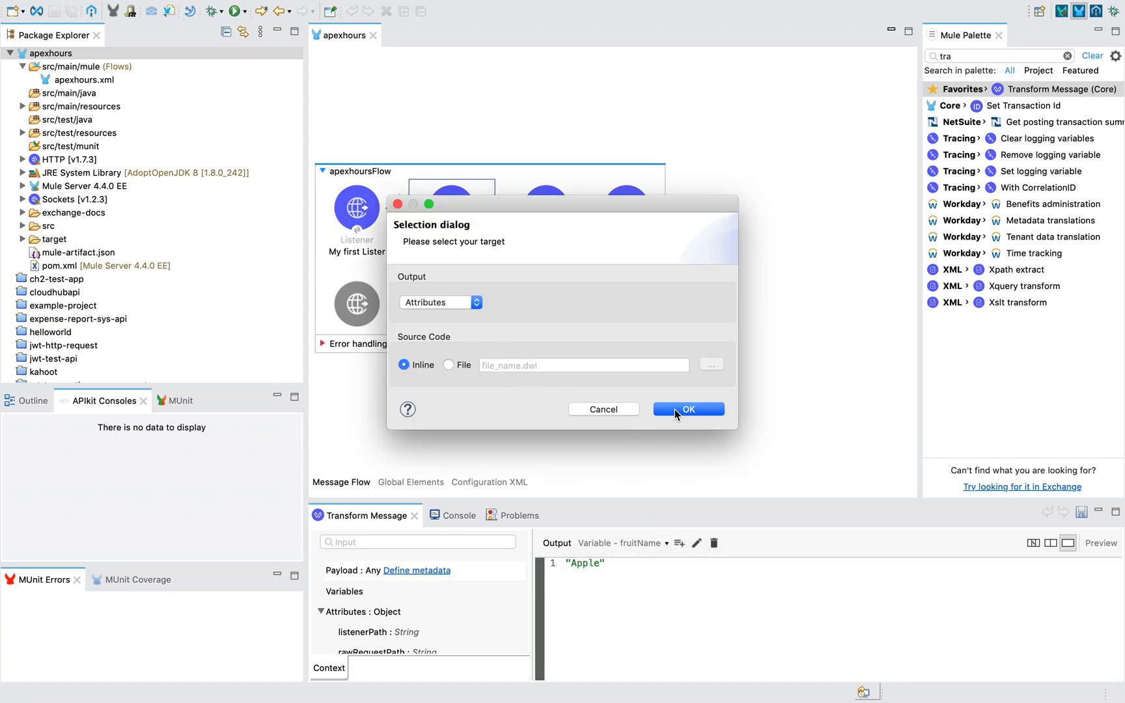
- Enter queryParams with city : "Hyderabad" in the Transform Message attributes output
{"action": "left_click", "coordinate": [687, 408]}
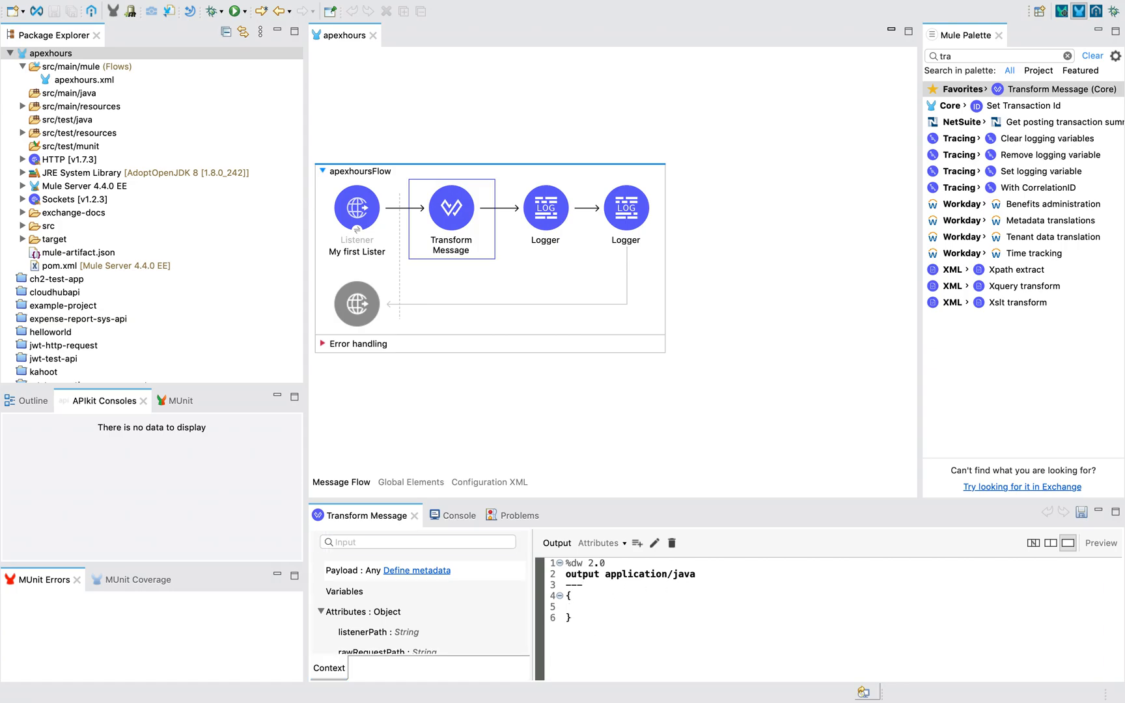
{"action": "type", "text": "queryParan"}
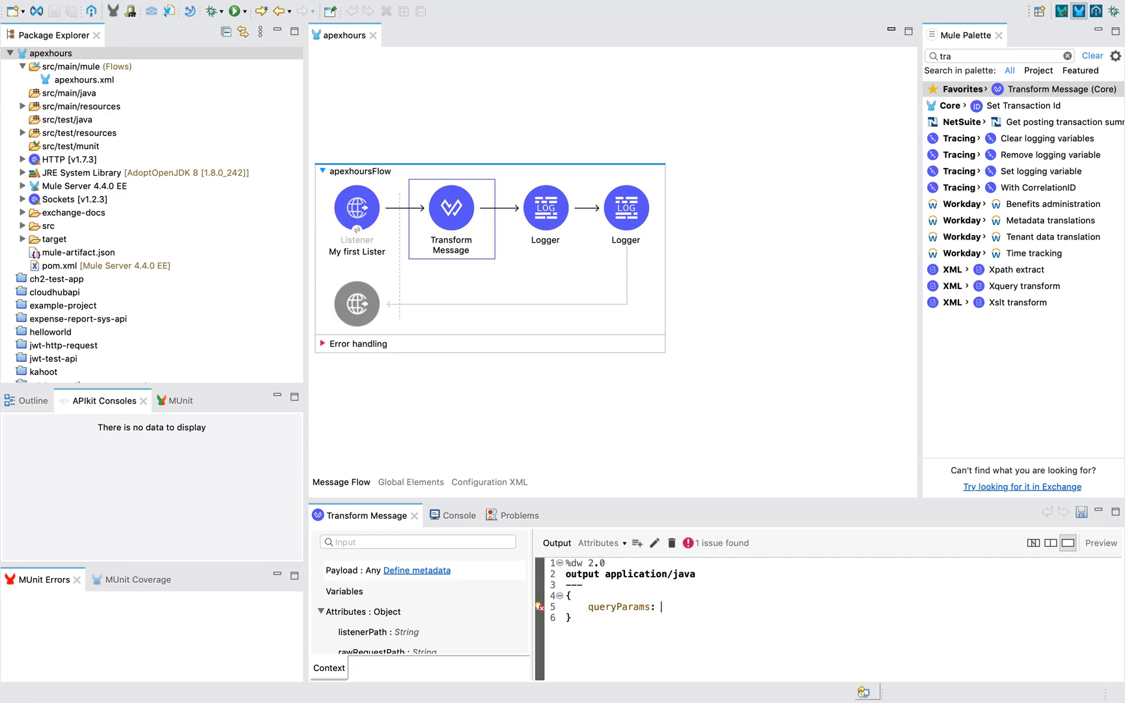
{"action": "type", "text": "\"\""}
{"action": "type", "text": " {"}
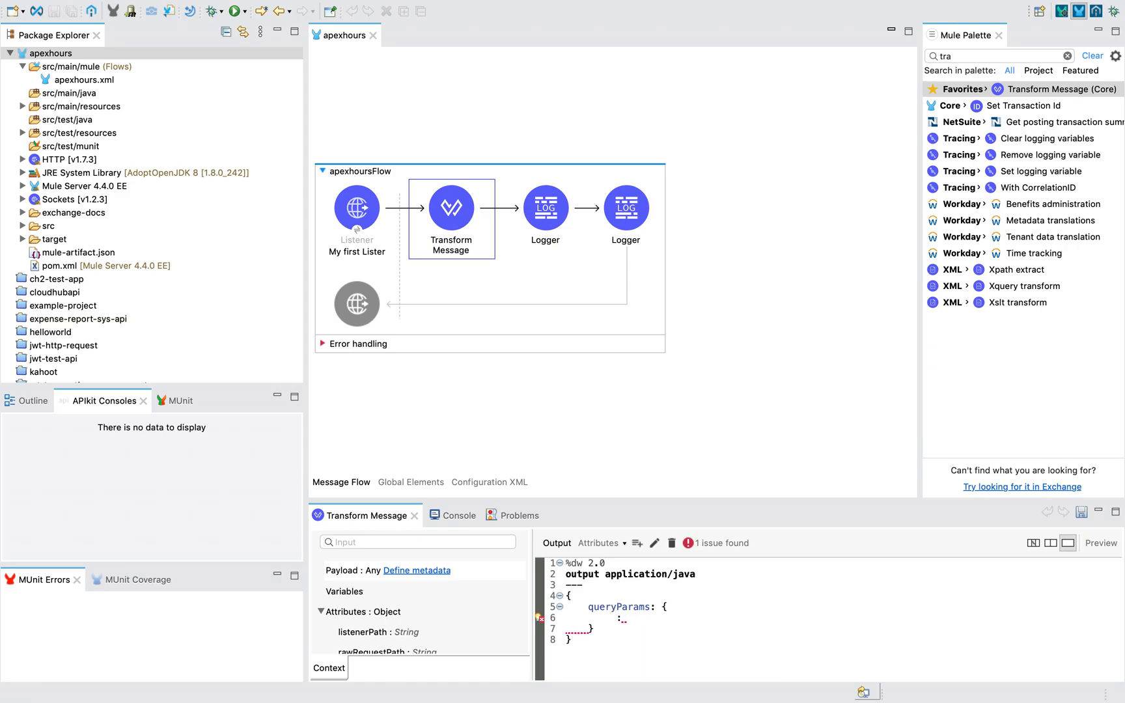
{"action": "type", "text": "city"}
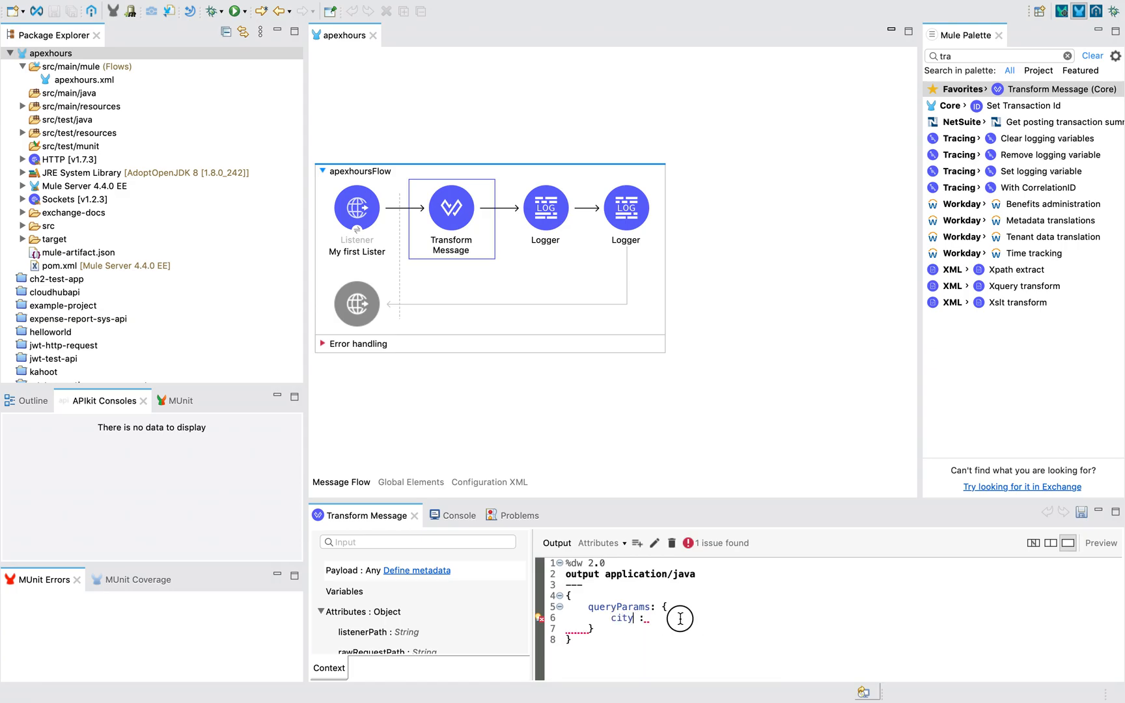
{"action": "type", "text": "\"Hyder"}
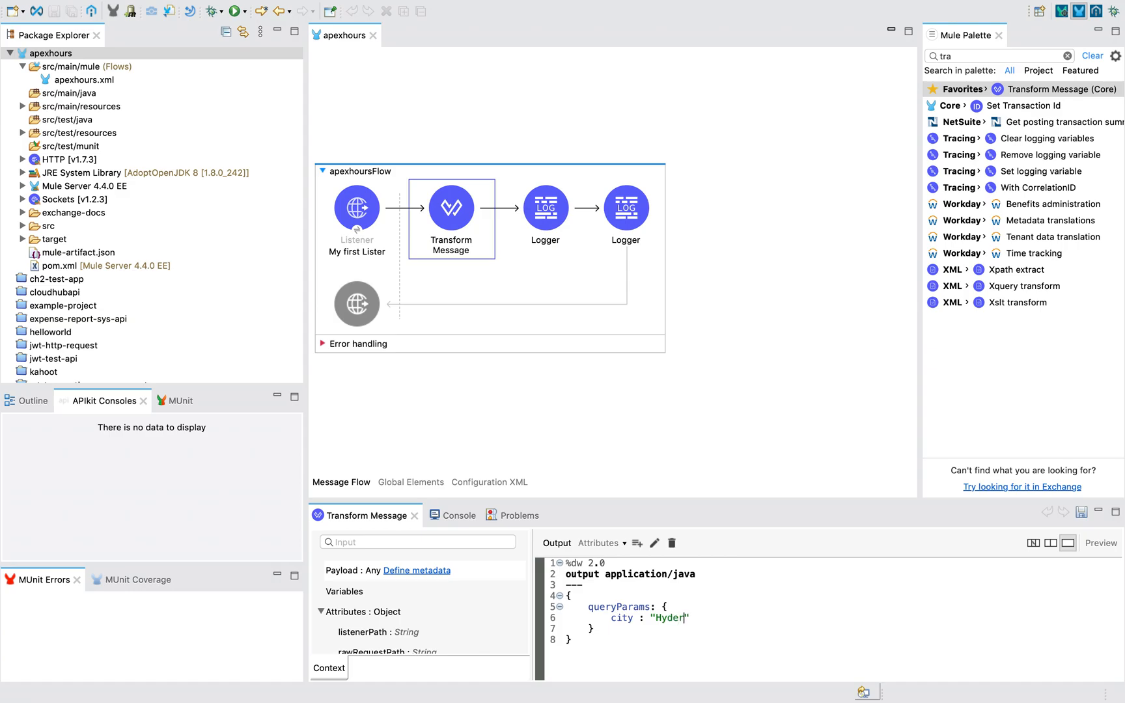
{"action": "type", "text": "abad"}
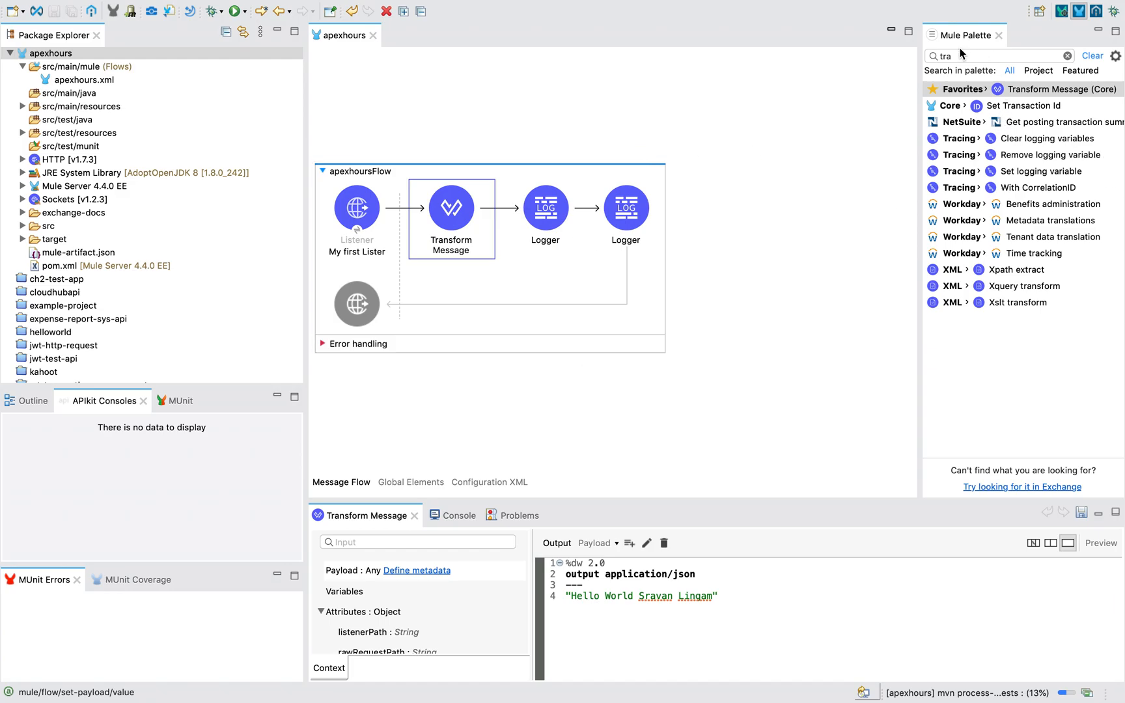
- Search the palette for var, drag in a Set Variable, then delete it
{"action": "left_click", "coordinate": [997, 56]}
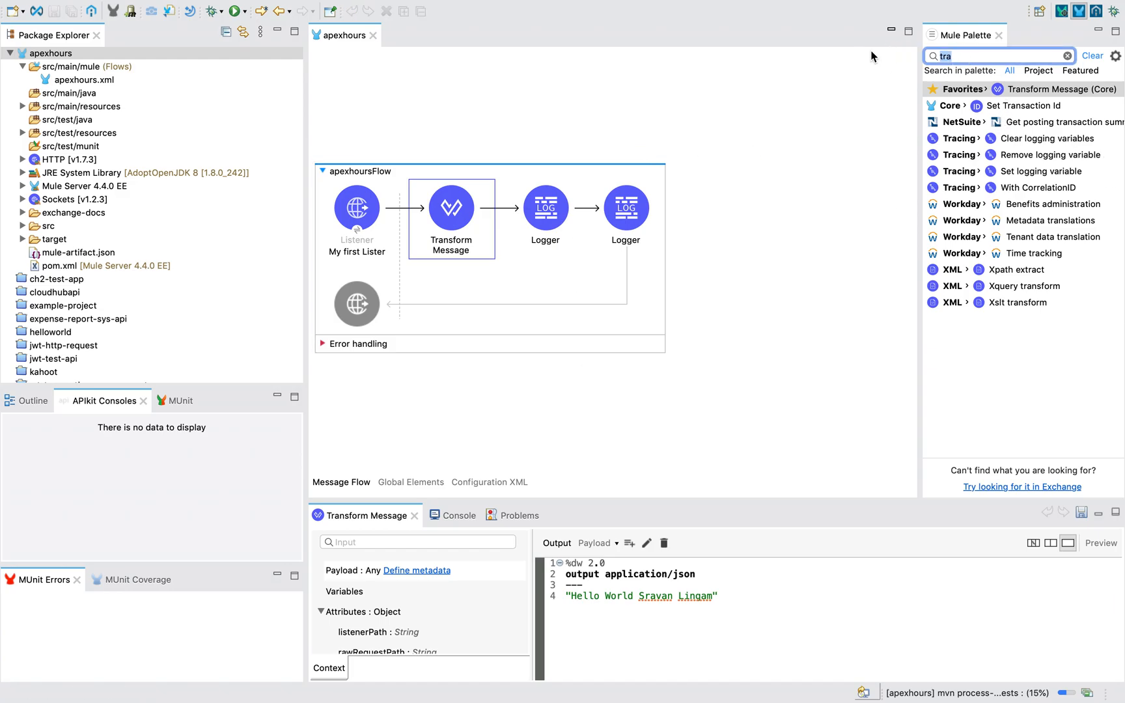
{"action": "type", "text": "var"}
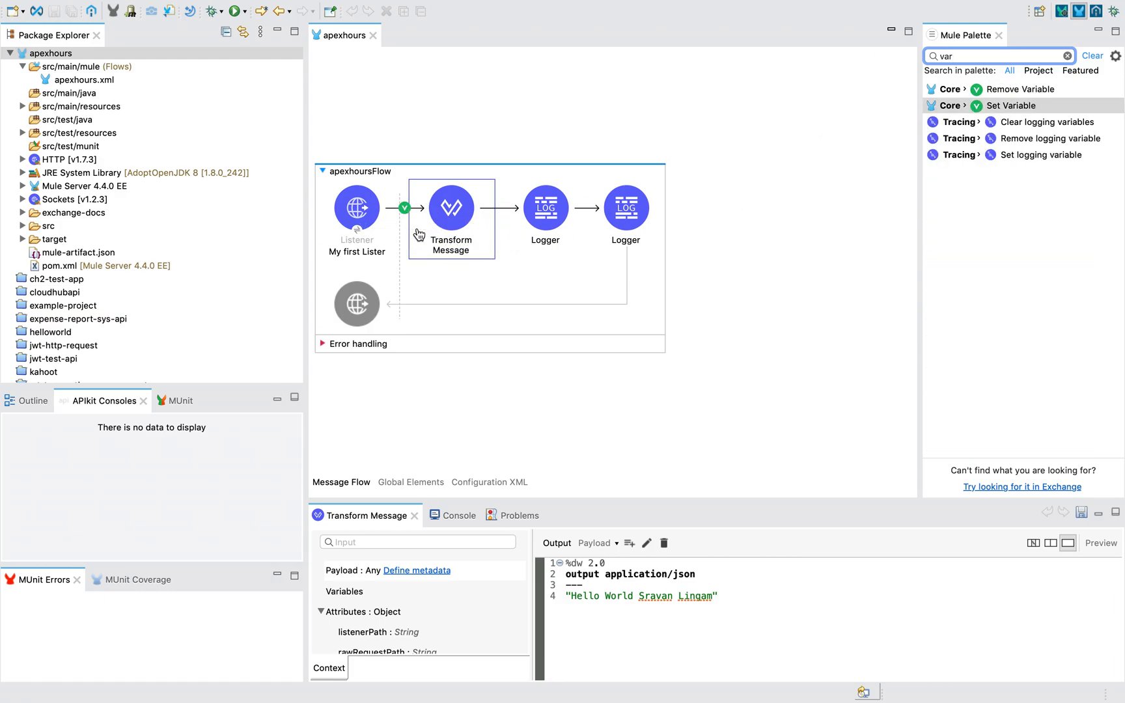
{"action": "left_click_drag", "start_coordinate": [1012, 106], "coordinate": [437, 208]}
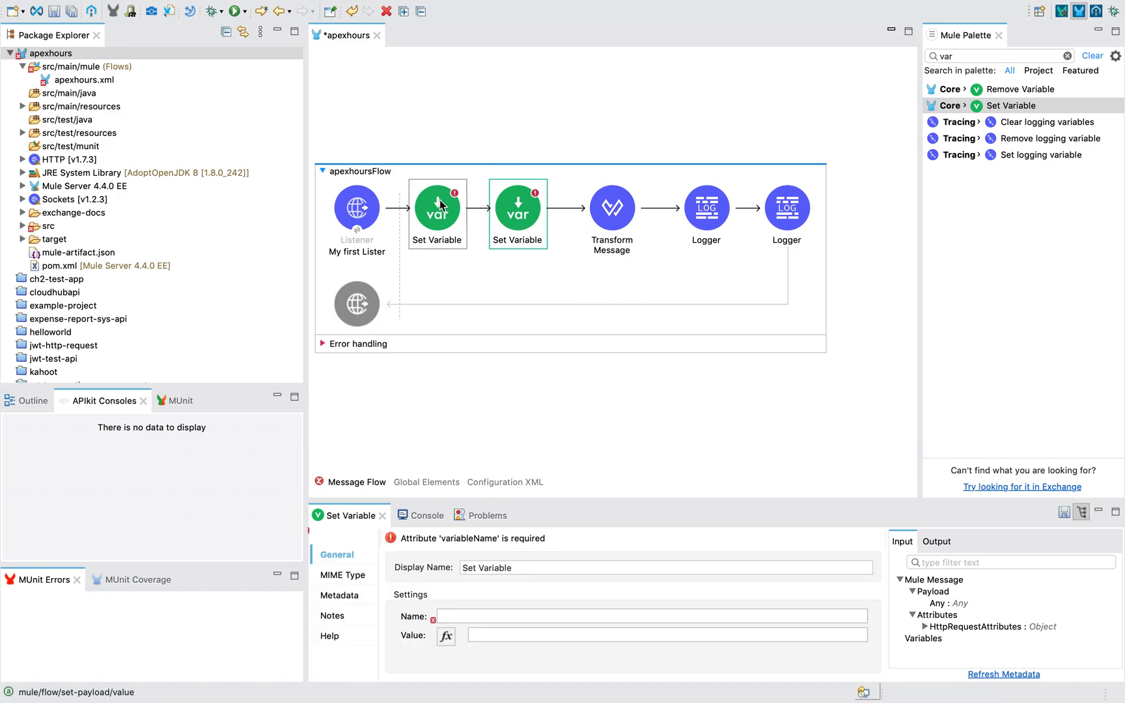
{"action": "left_click", "coordinate": [518, 208]}
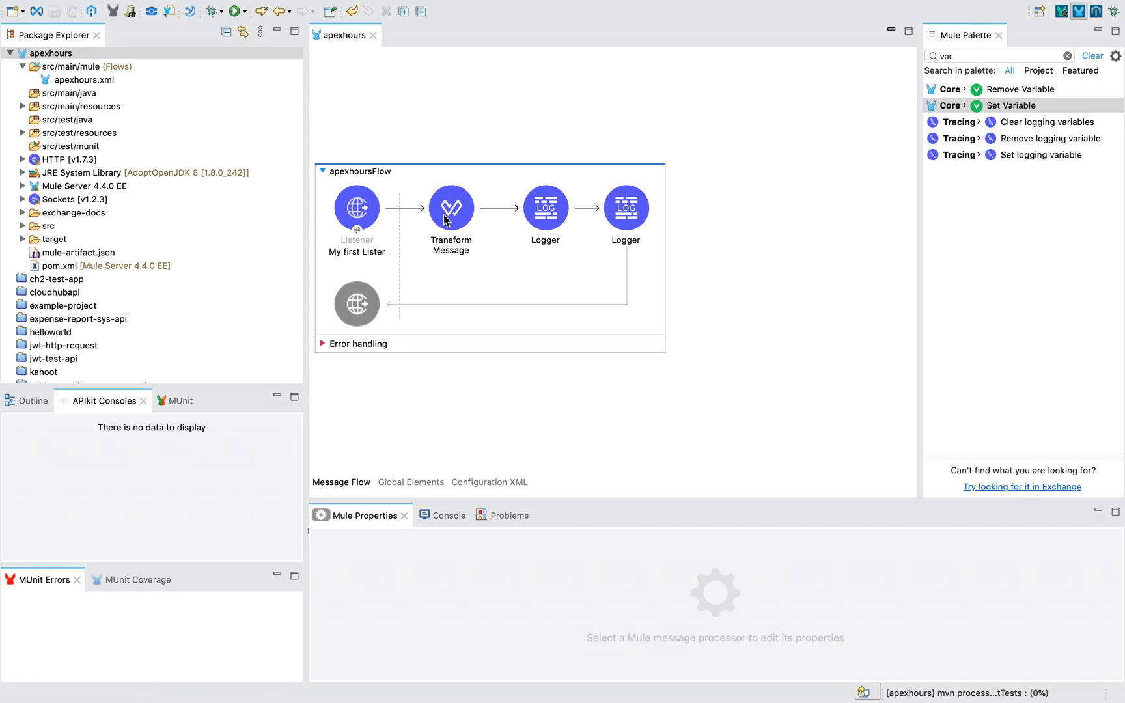
- Review Transform Message's attributes output, then its fruitName variable output
{"action": "left_click", "coordinate": [450, 209]}
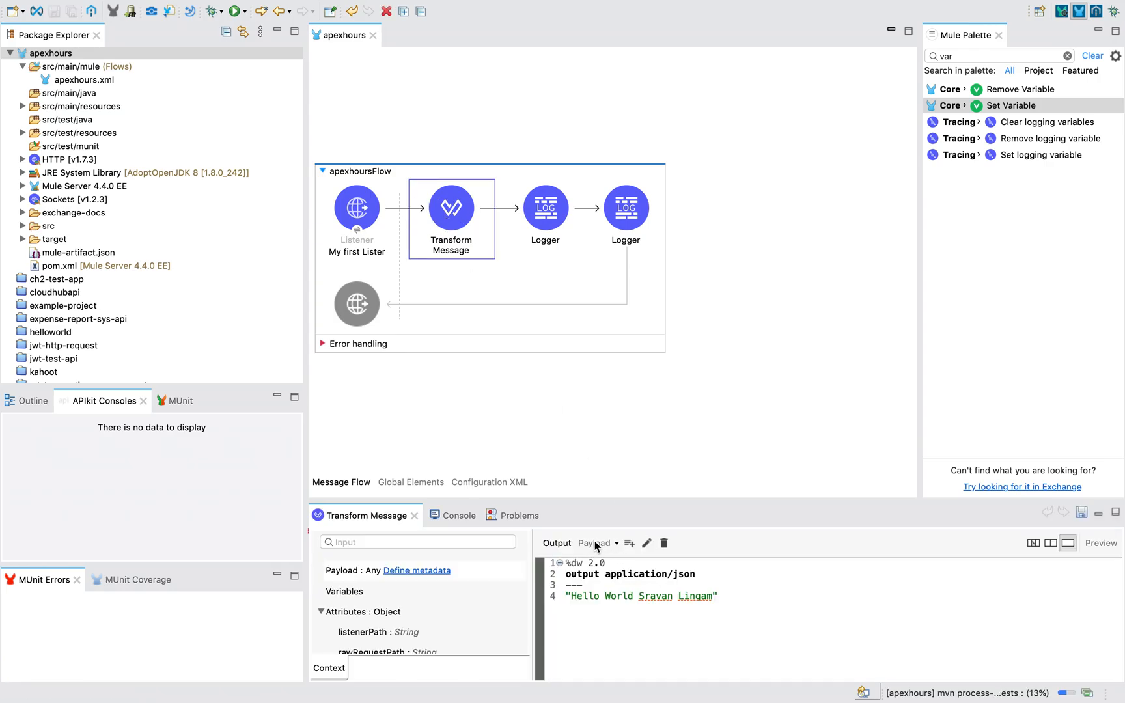
{"action": "left_click", "coordinate": [616, 543]}
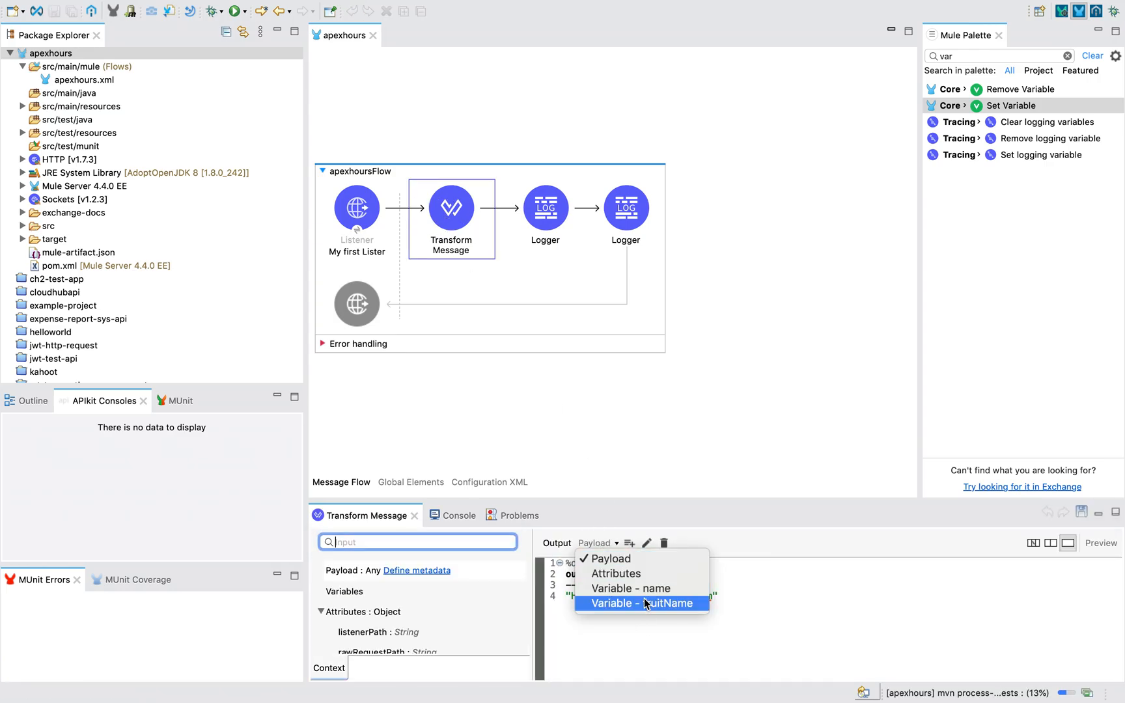
{"action": "left_click", "coordinate": [614, 574]}
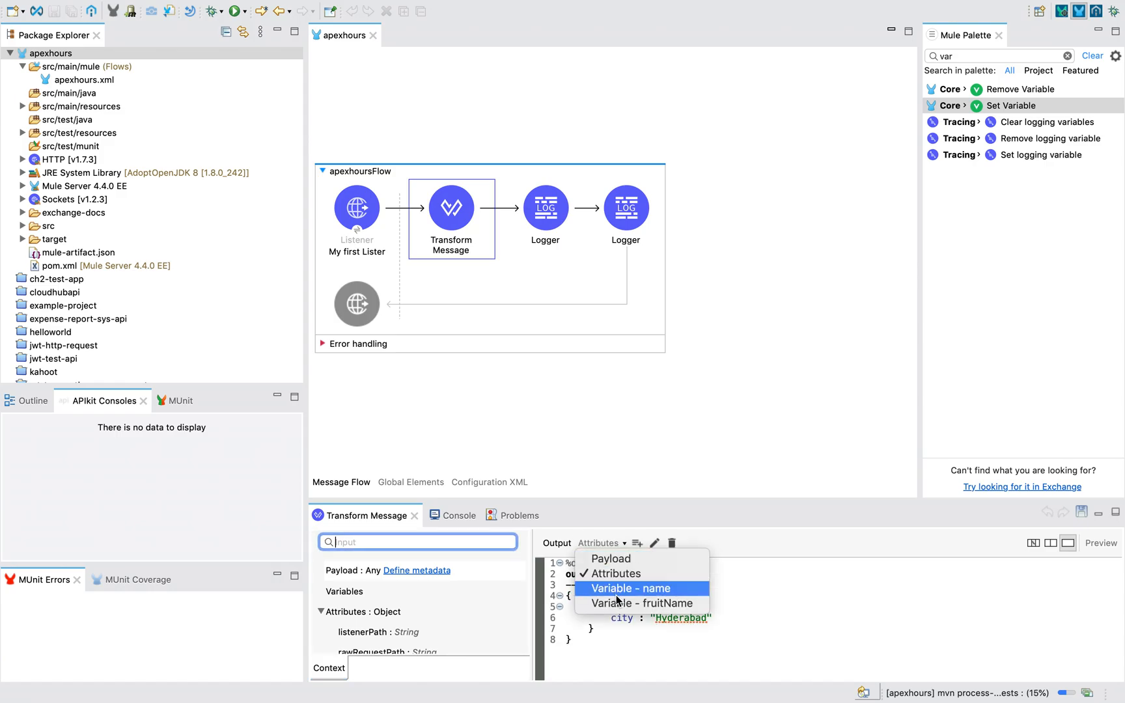
{"action": "left_click", "coordinate": [642, 603]}
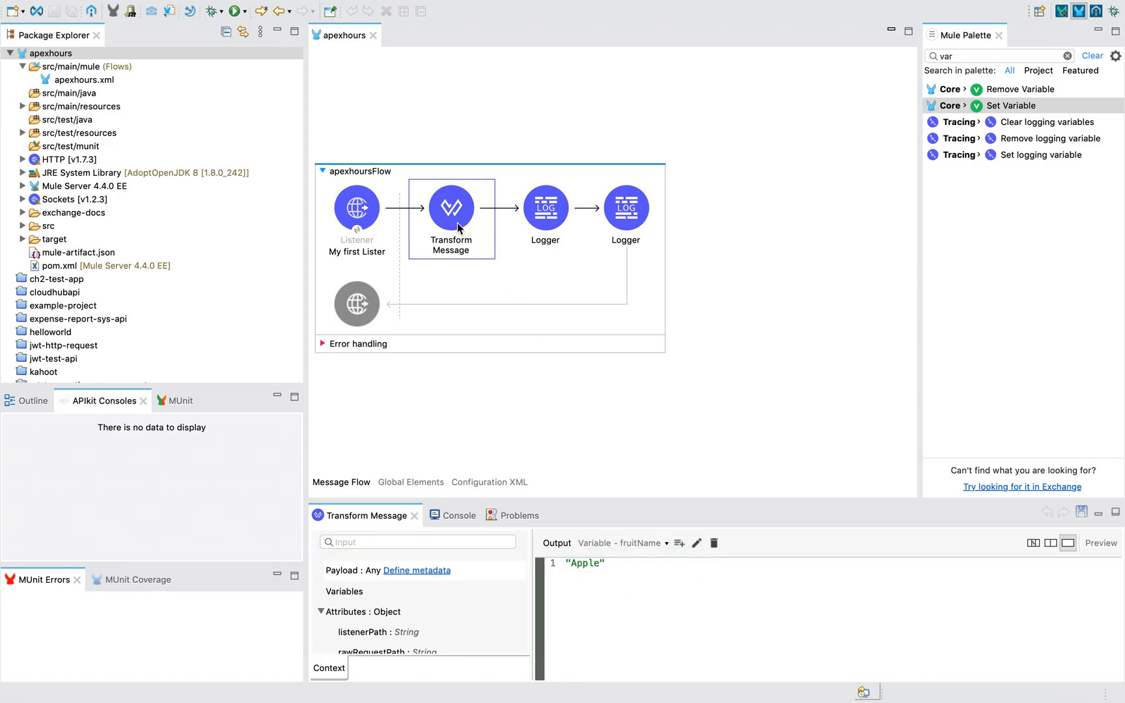
{"action": "mouse_move", "coordinate": [658, 458]}
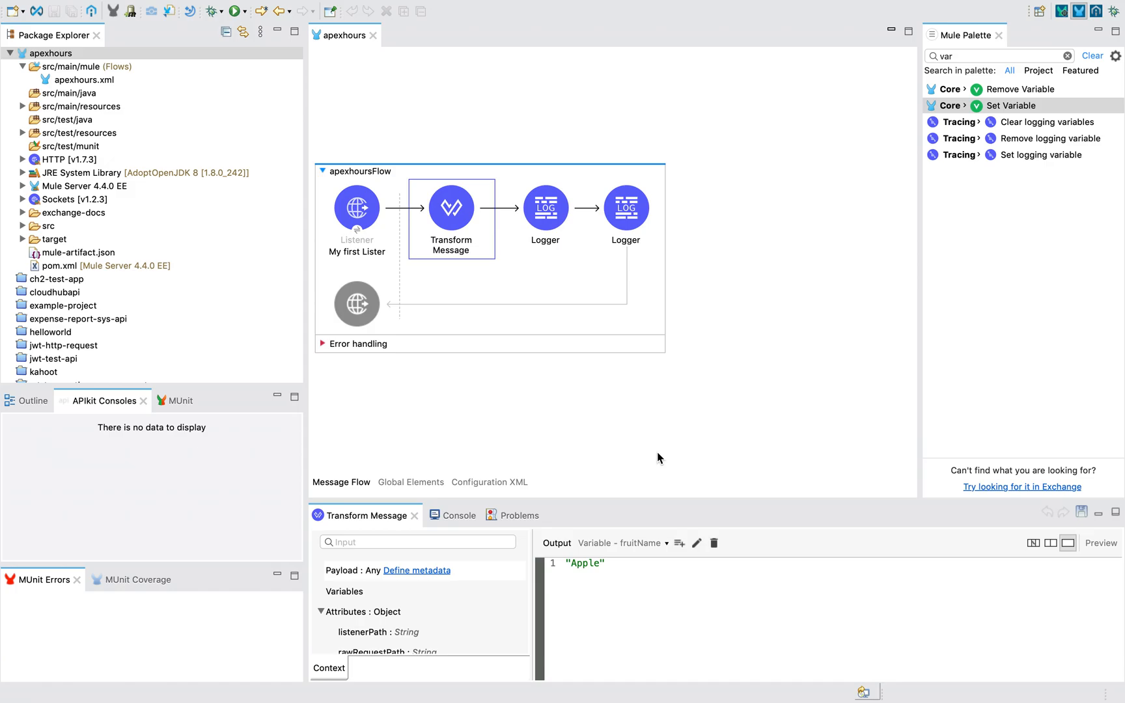
{"action": "mouse_move", "coordinate": [1006, 187]}
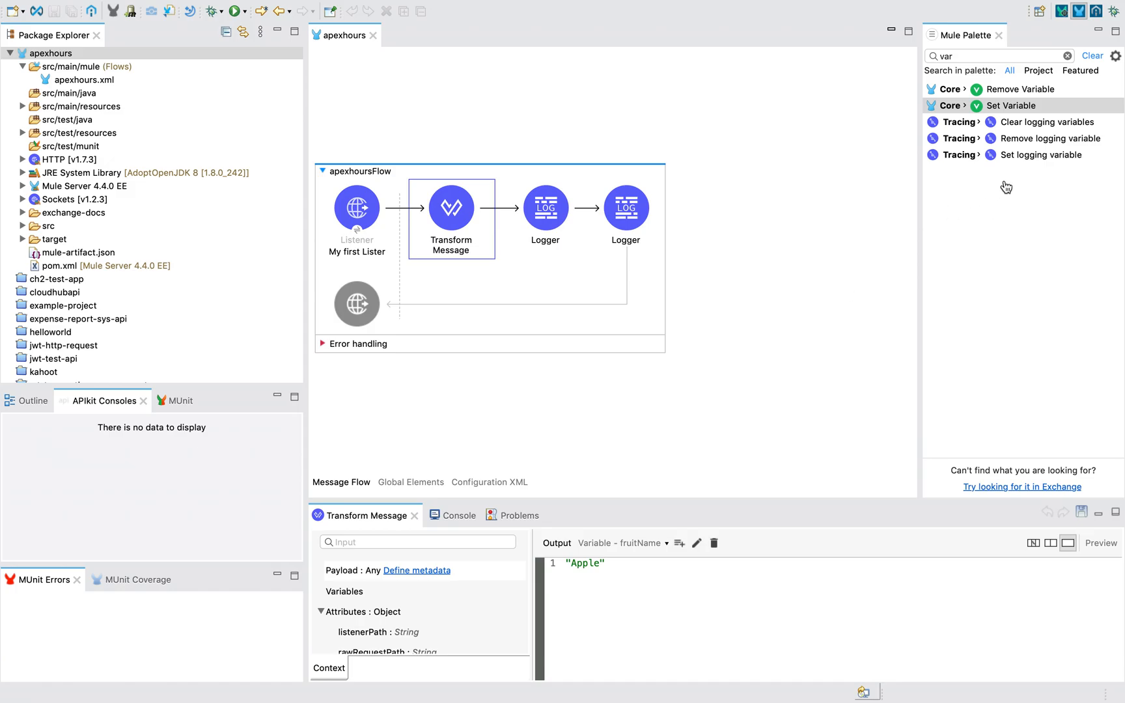
{"action": "mouse_move", "coordinate": [596, 549]}
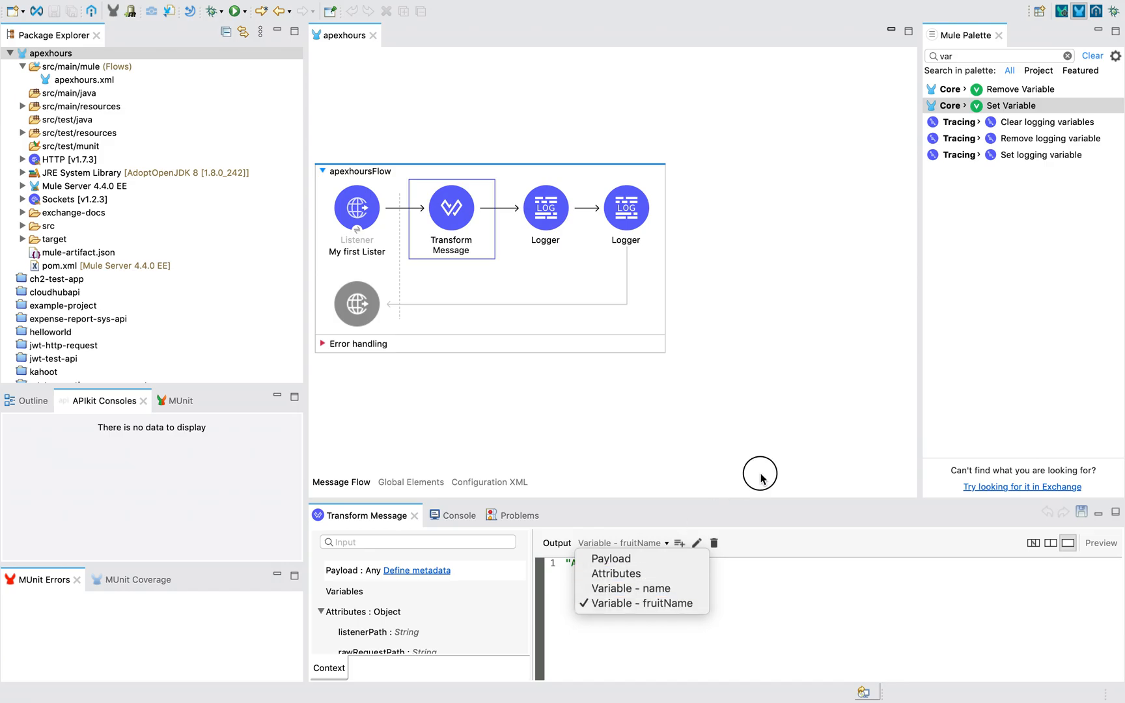
{"action": "left_click", "coordinate": [641, 603]}
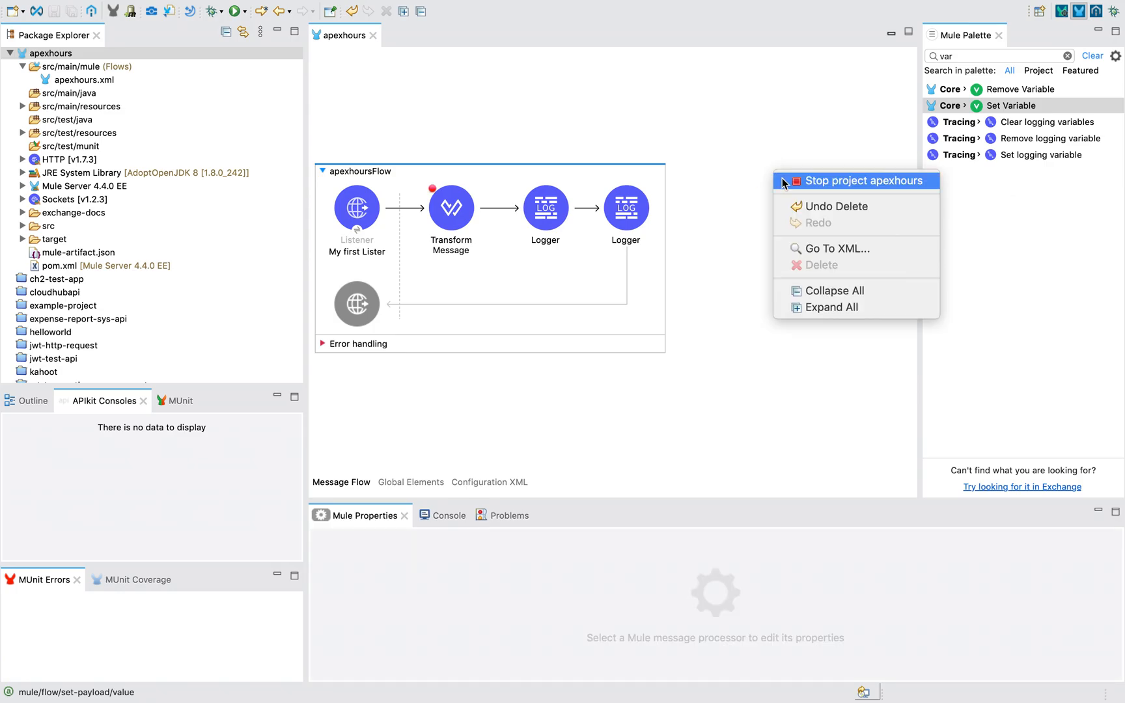
- Stop the apexhours project, relaunch it in debug mode, and check the deployment console
{"action": "left_click", "coordinate": [778, 156]}
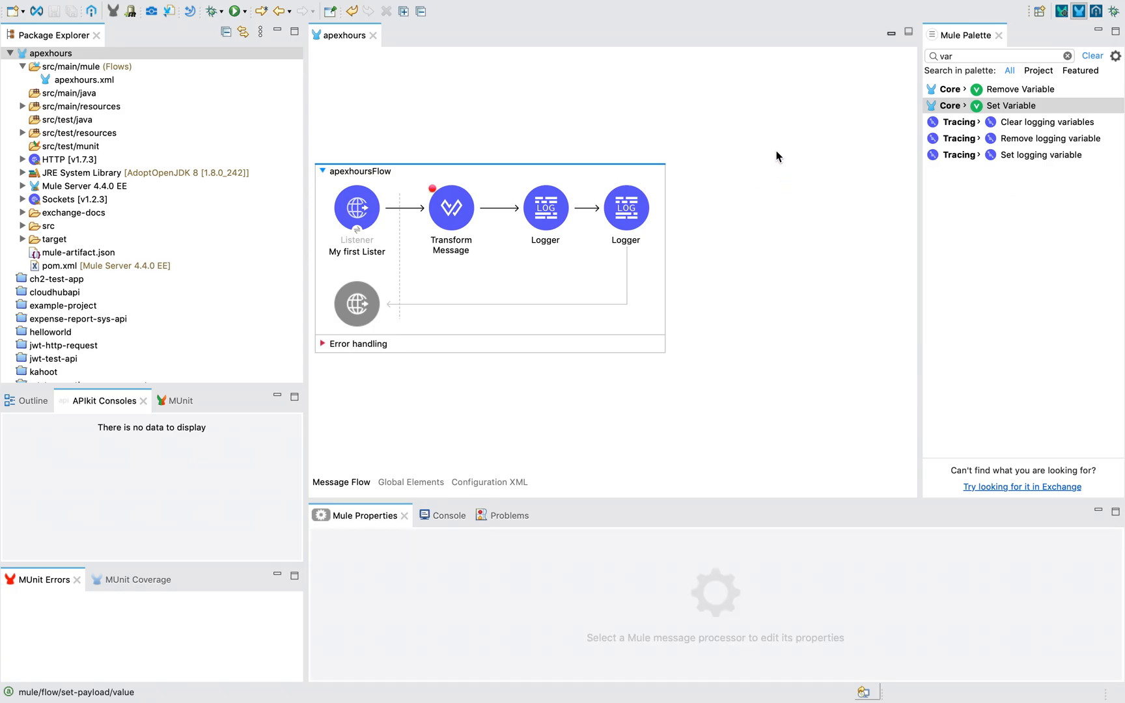
{"action": "right_click", "coordinate": [777, 156]}
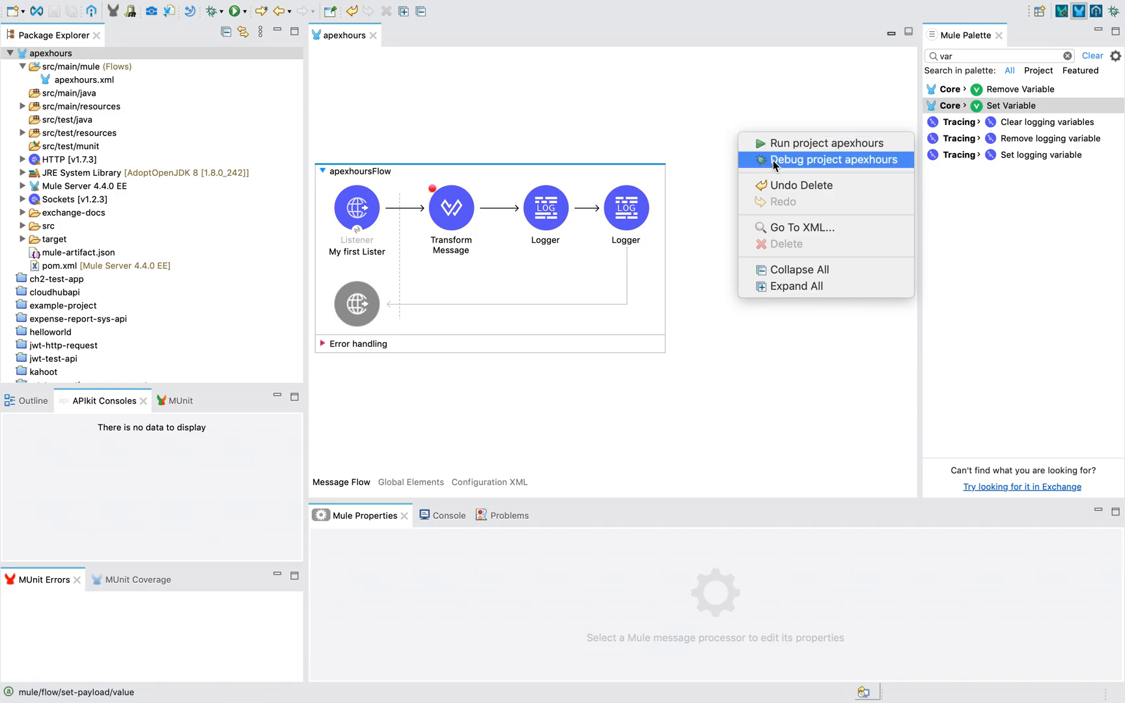
{"action": "left_click", "coordinate": [826, 159]}
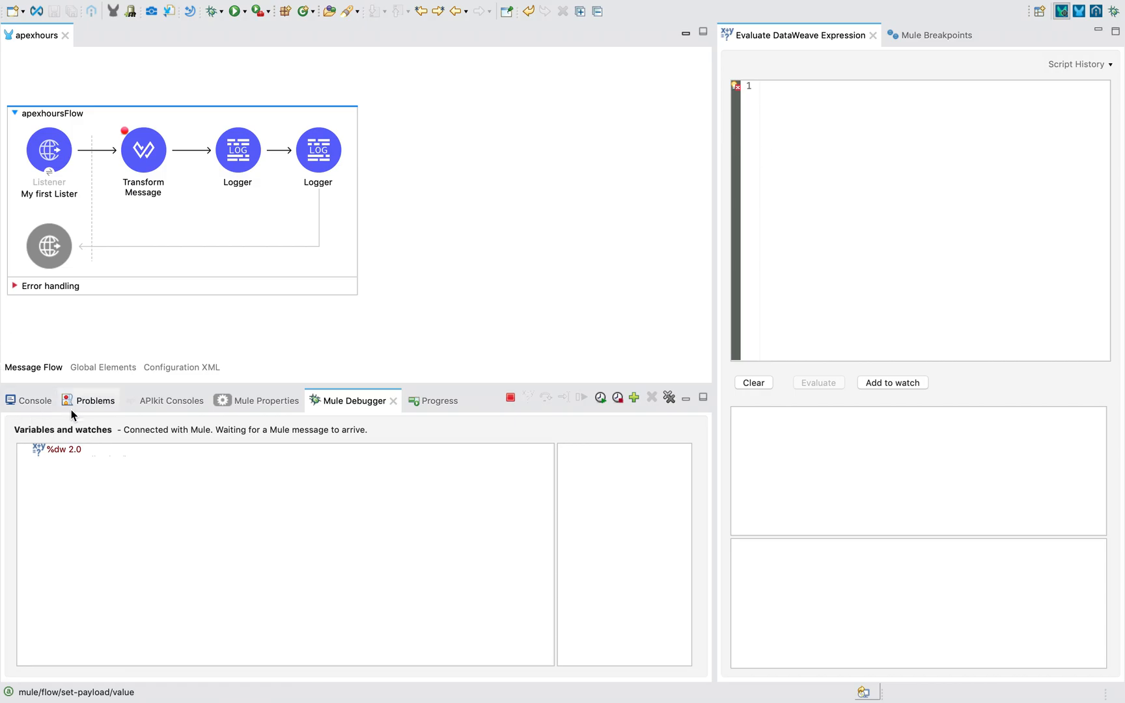
{"action": "left_click", "coordinate": [34, 400]}
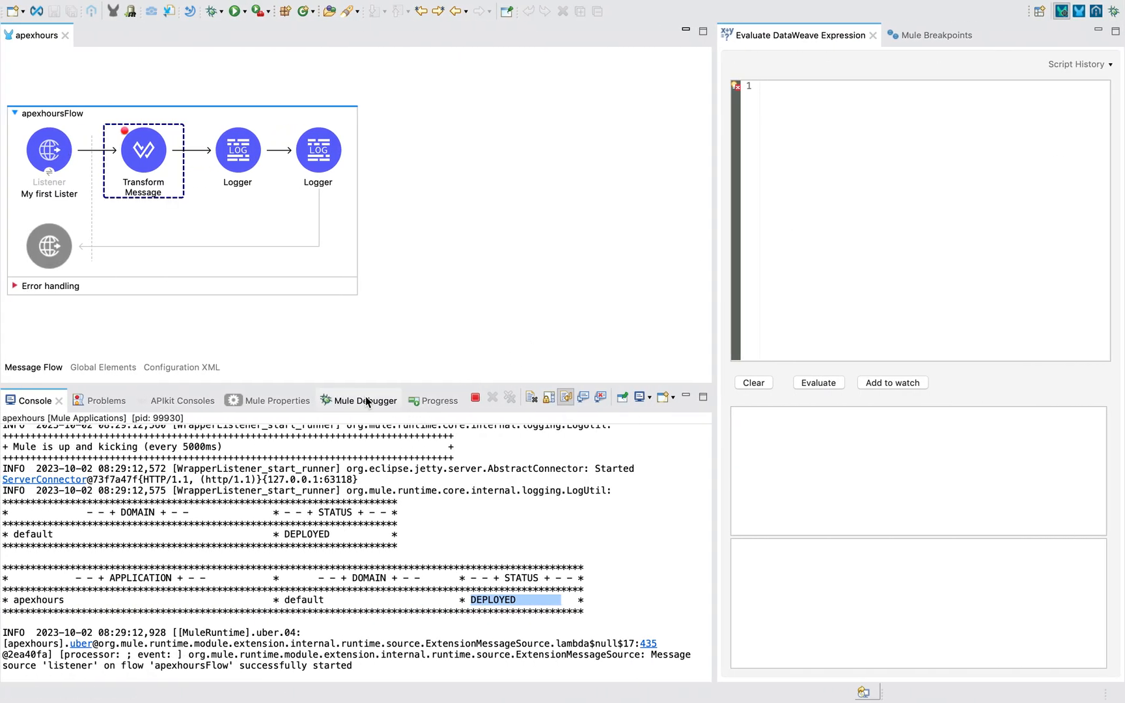
- In the Mule Debugger, inspect the incoming attributes and payload before Transform Message
{"action": "left_click", "coordinate": [357, 400]}
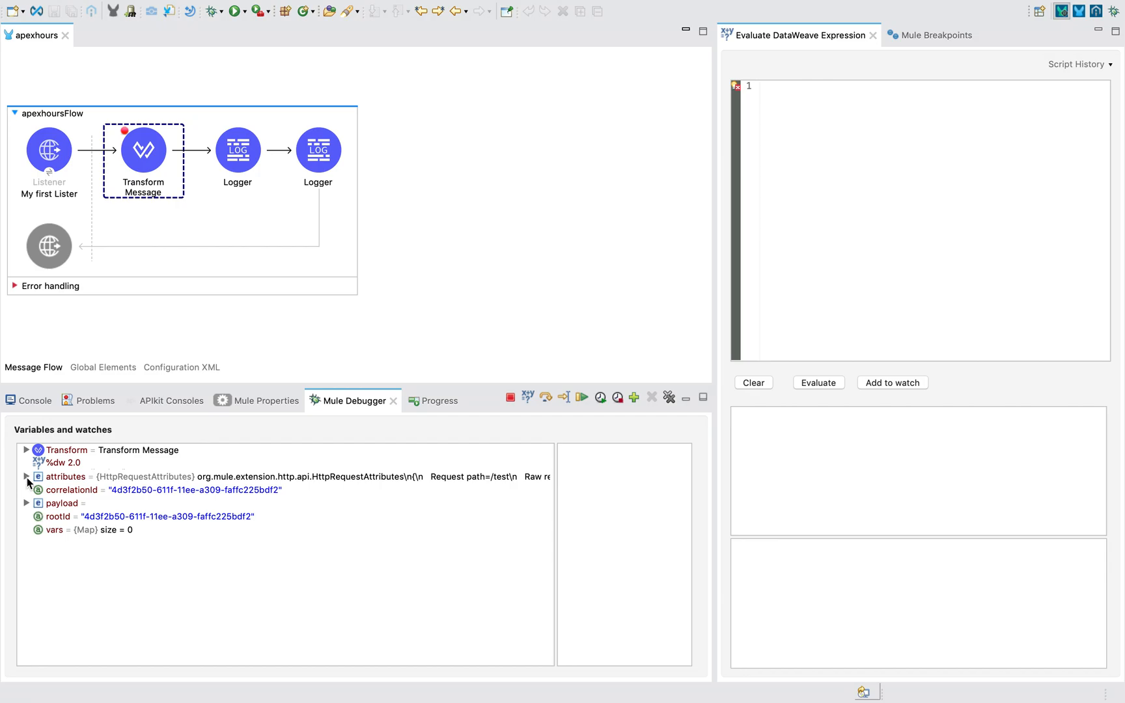
{"action": "left_click", "coordinate": [28, 477]}
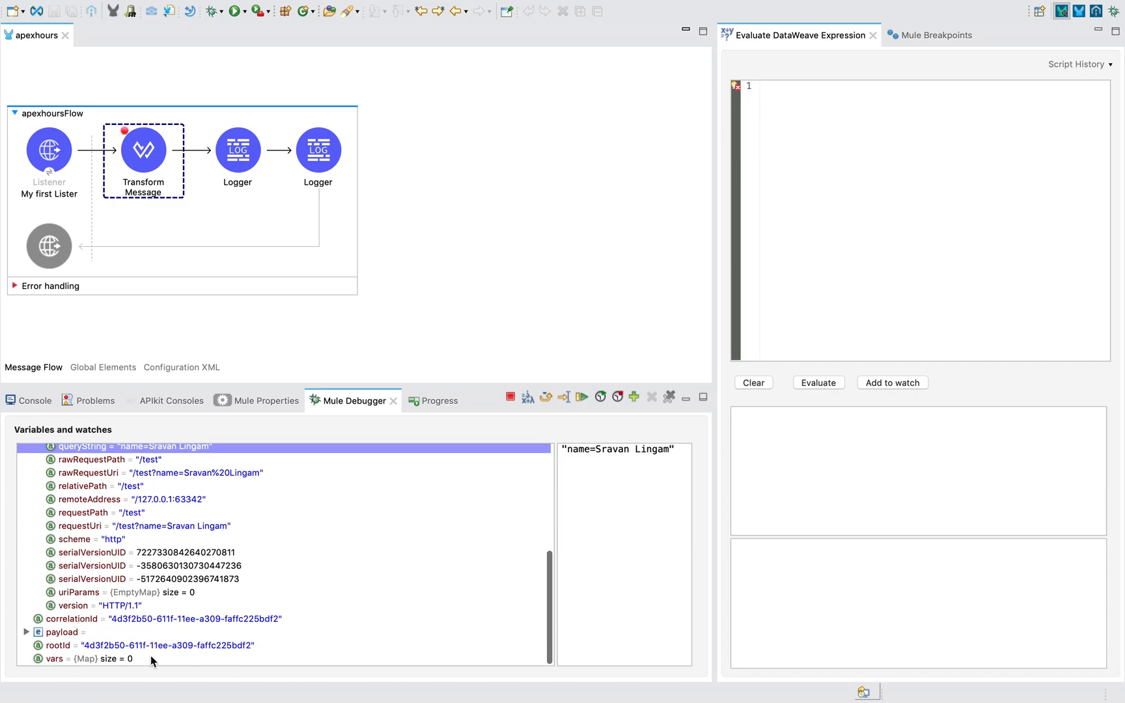
{"action": "mouse_move", "coordinate": [231, 348]}
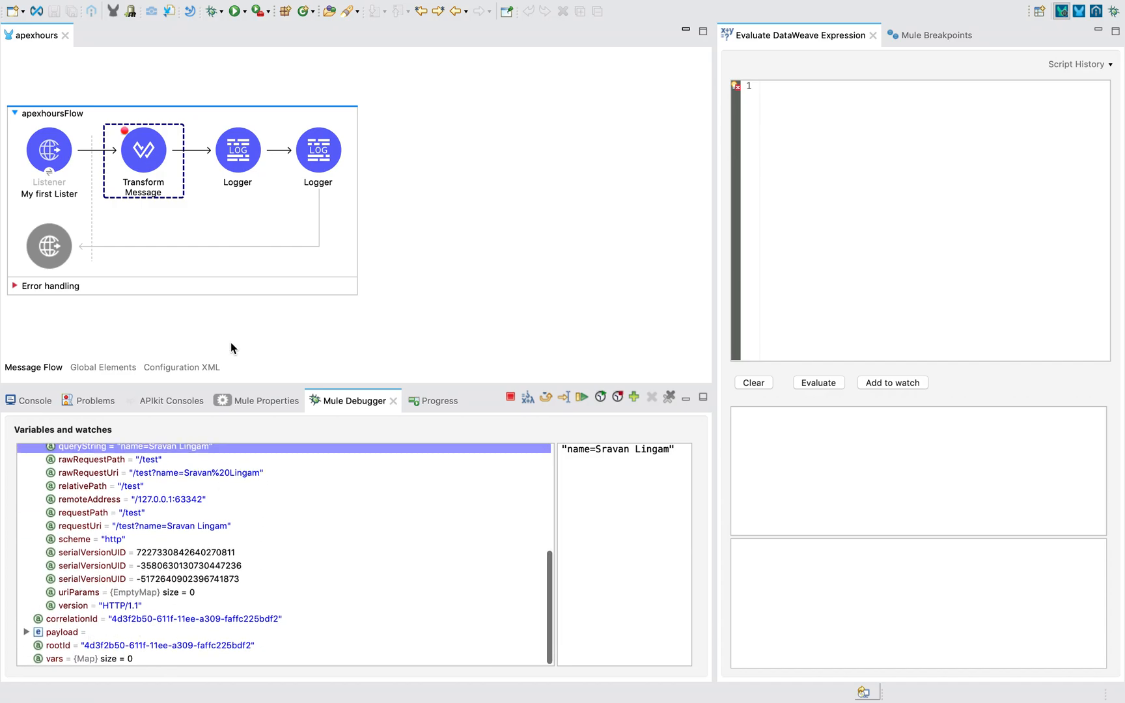
{"action": "left_click", "coordinate": [65, 632]}
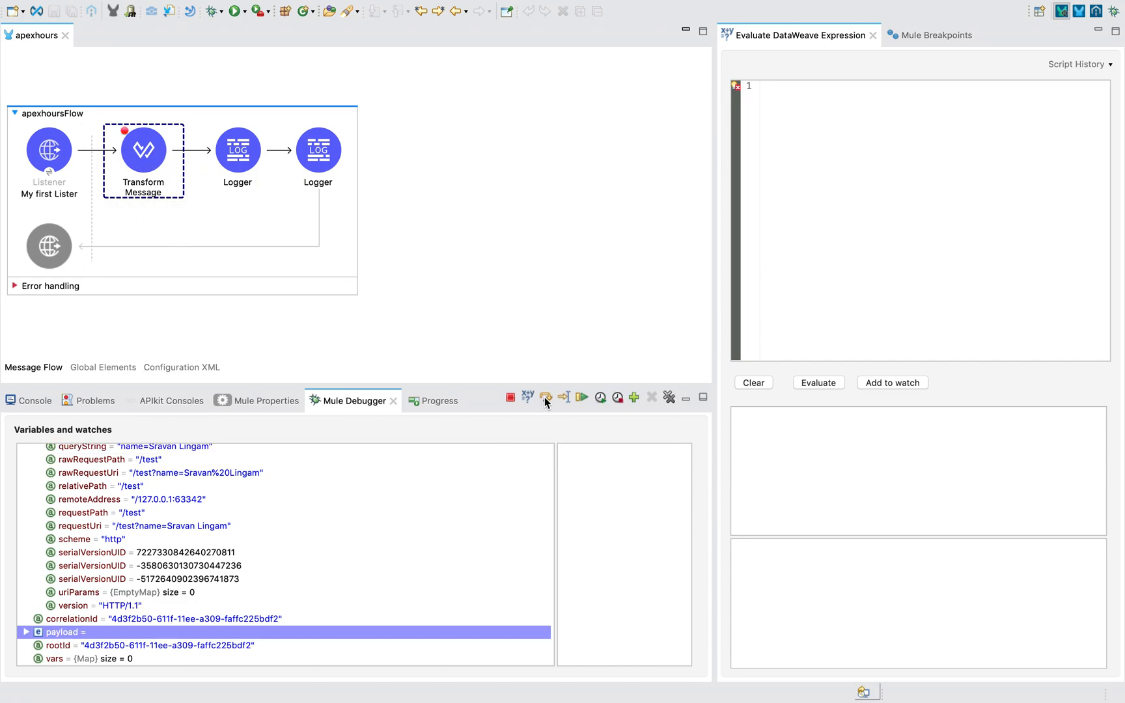
- Step past Transform Message; confirm payload "Hello World Sravan Lingam", vars name/fruitName, city Hyderabad
{"action": "left_click", "coordinate": [546, 396]}
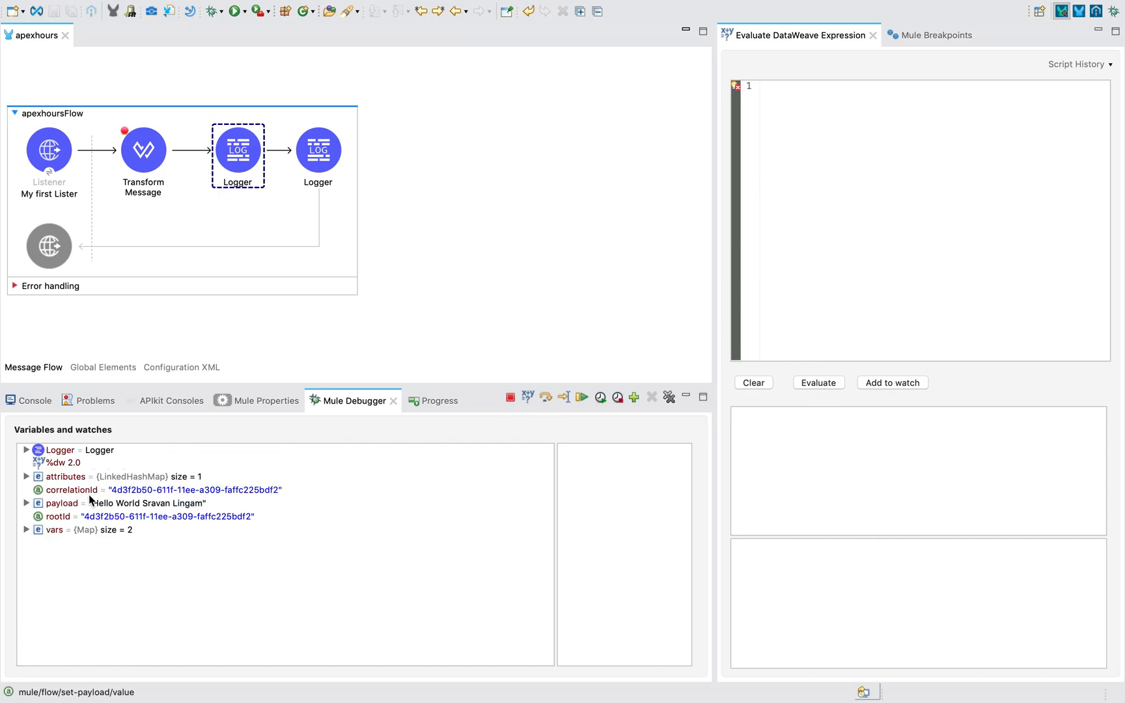
{"action": "left_click", "coordinate": [62, 503]}
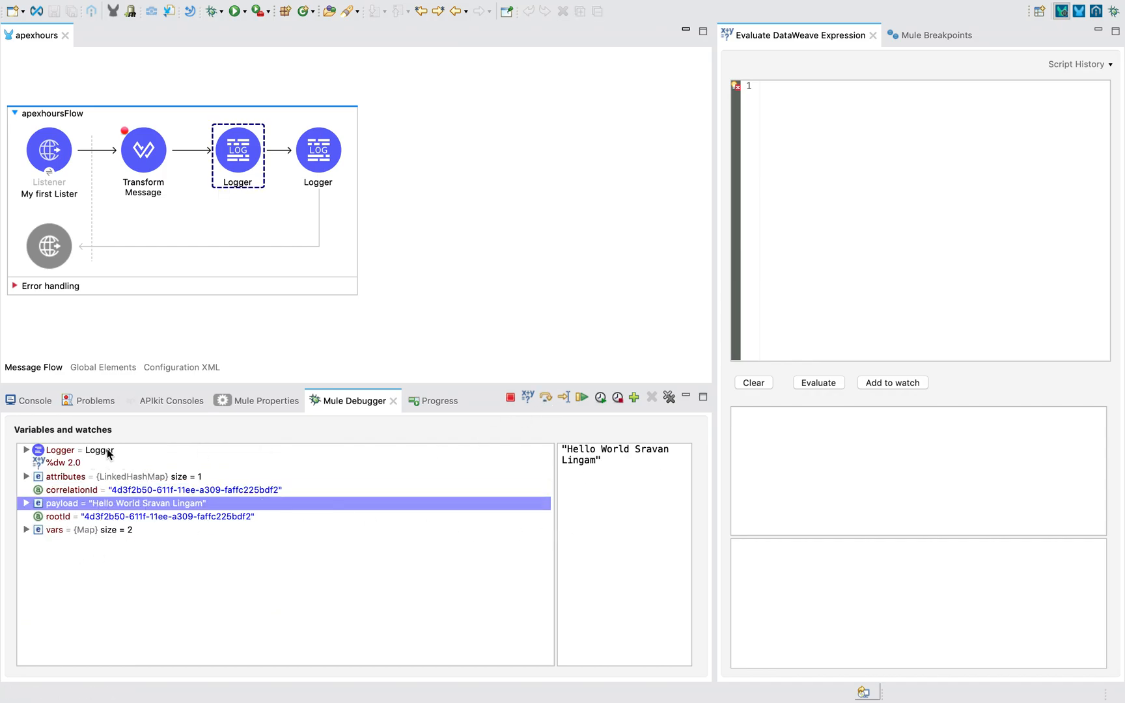
{"action": "left_click", "coordinate": [26, 529]}
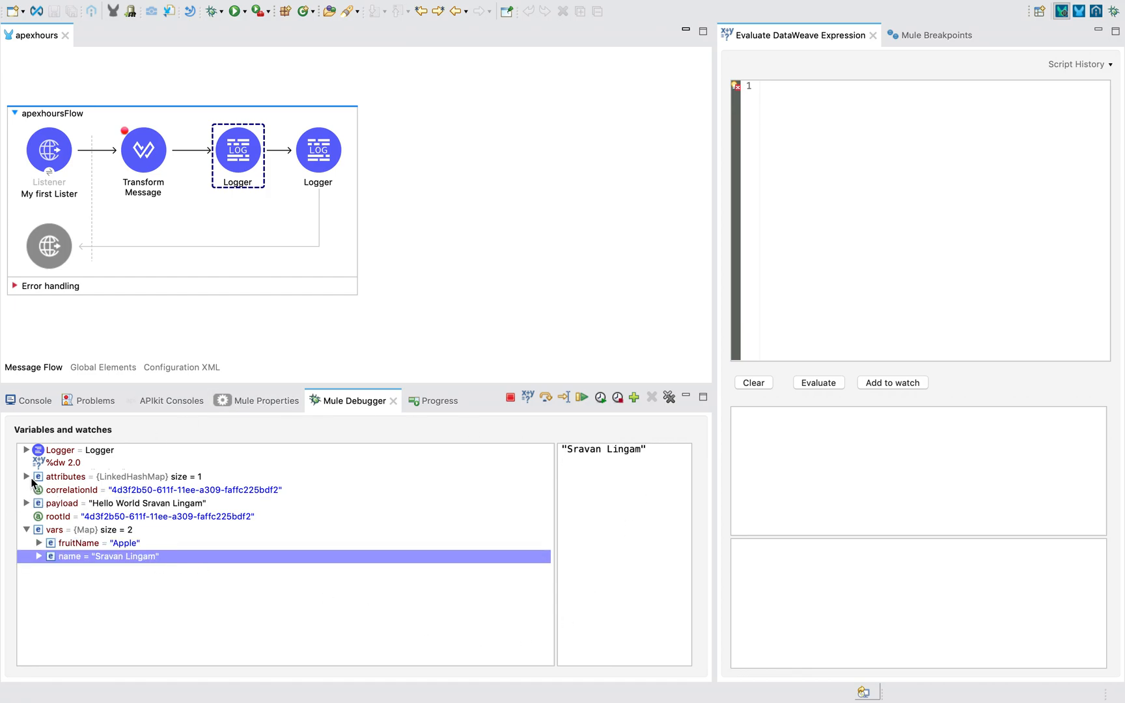
{"action": "left_click", "coordinate": [26, 476]}
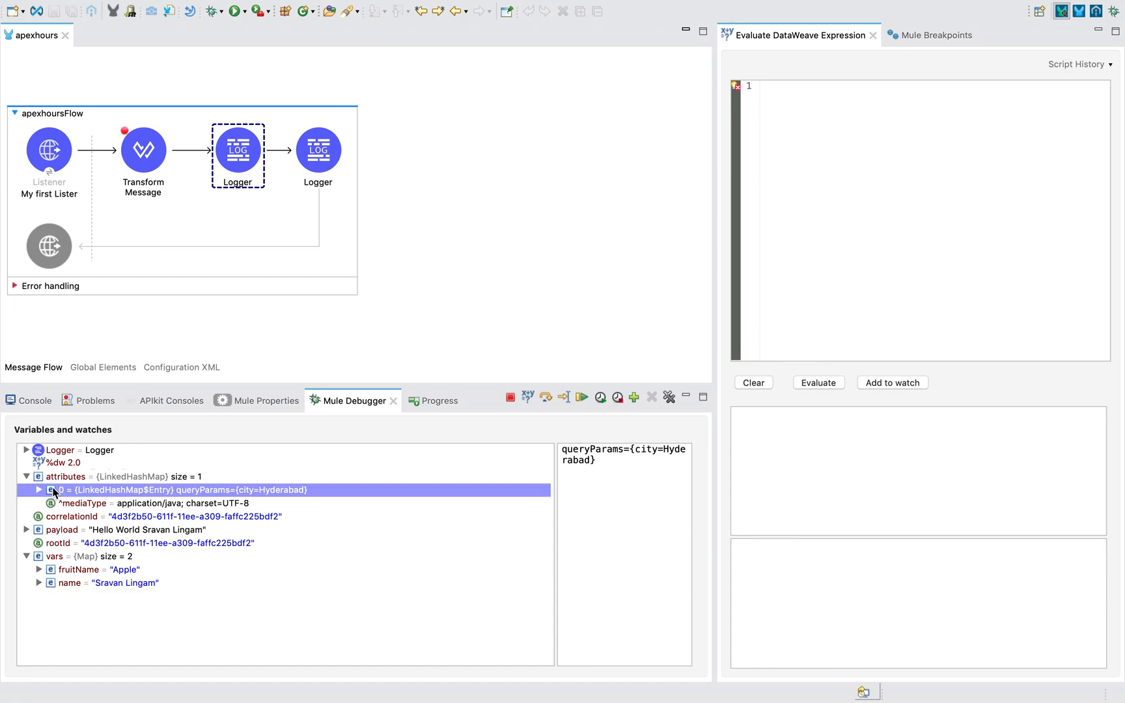
{"action": "left_click", "coordinate": [39, 490]}
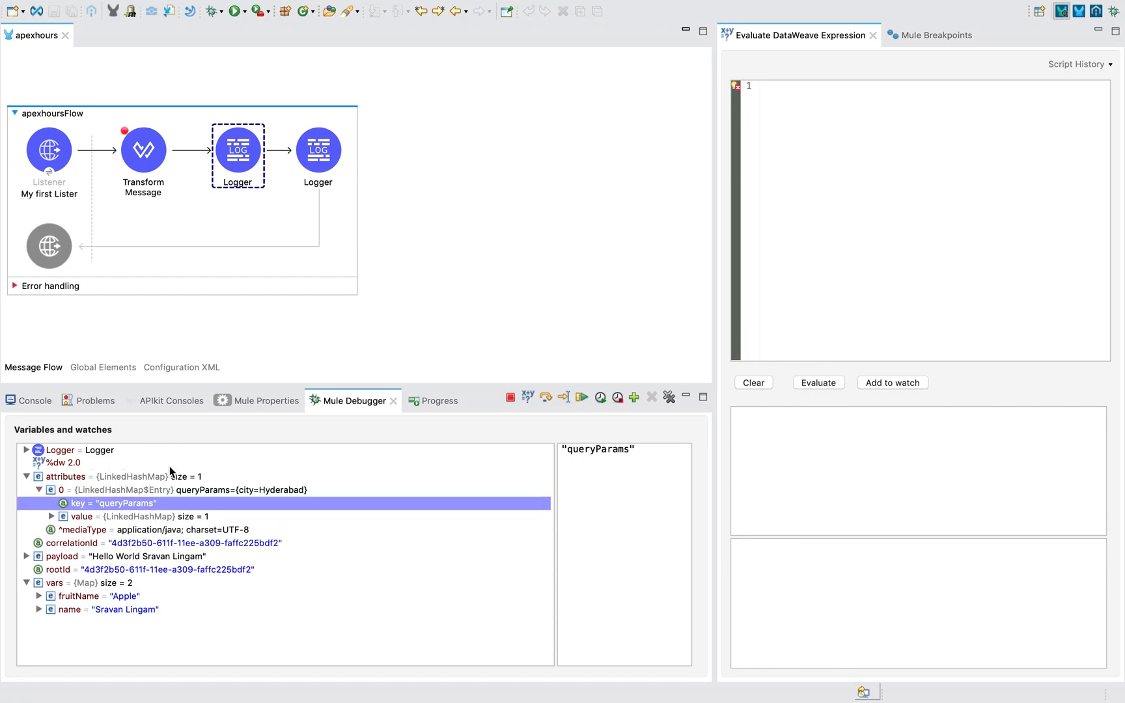
{"action": "mouse_move", "coordinate": [93, 508]}
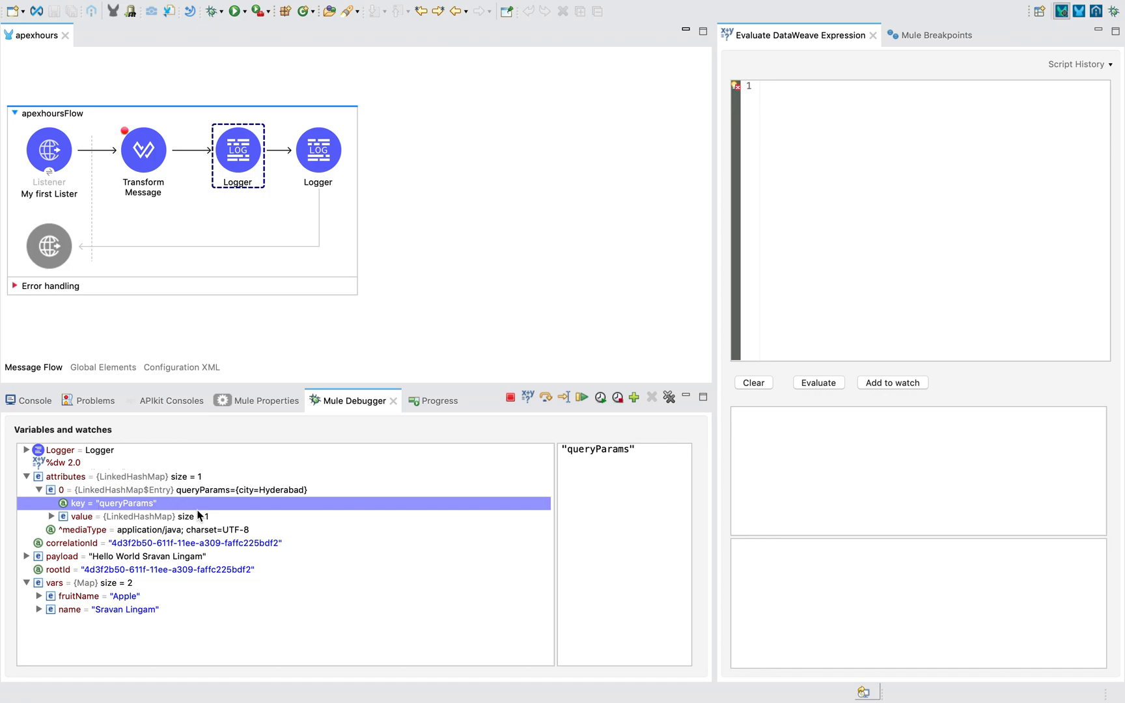
{"action": "left_click", "coordinate": [65, 476]}
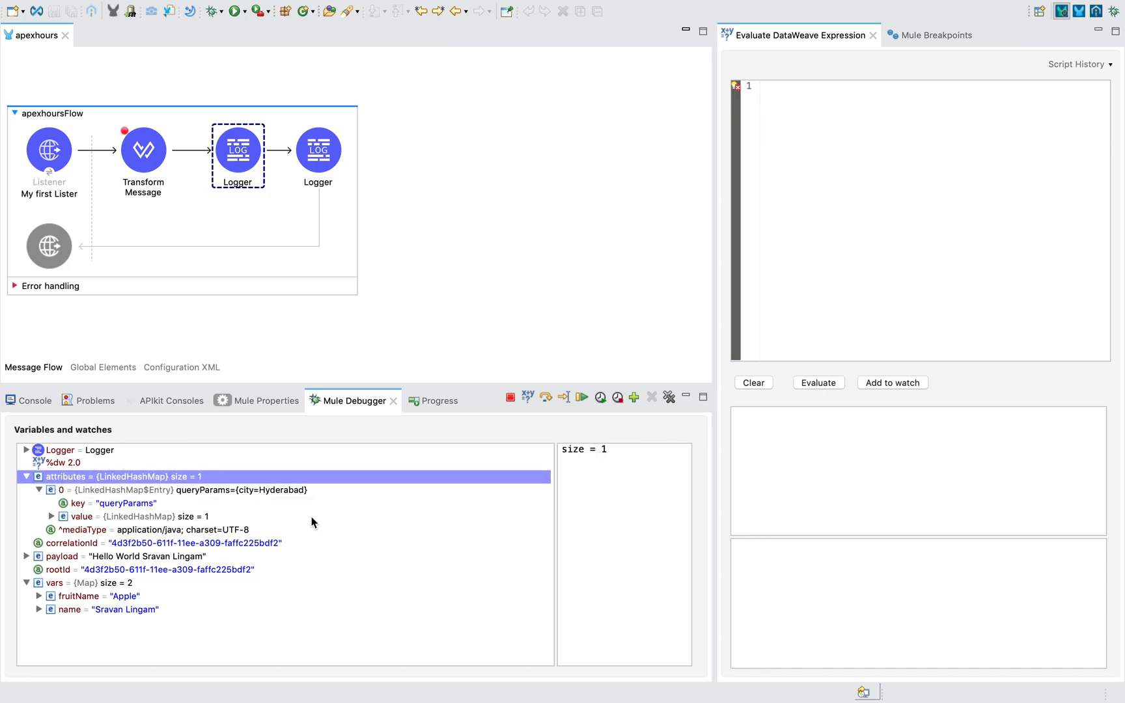